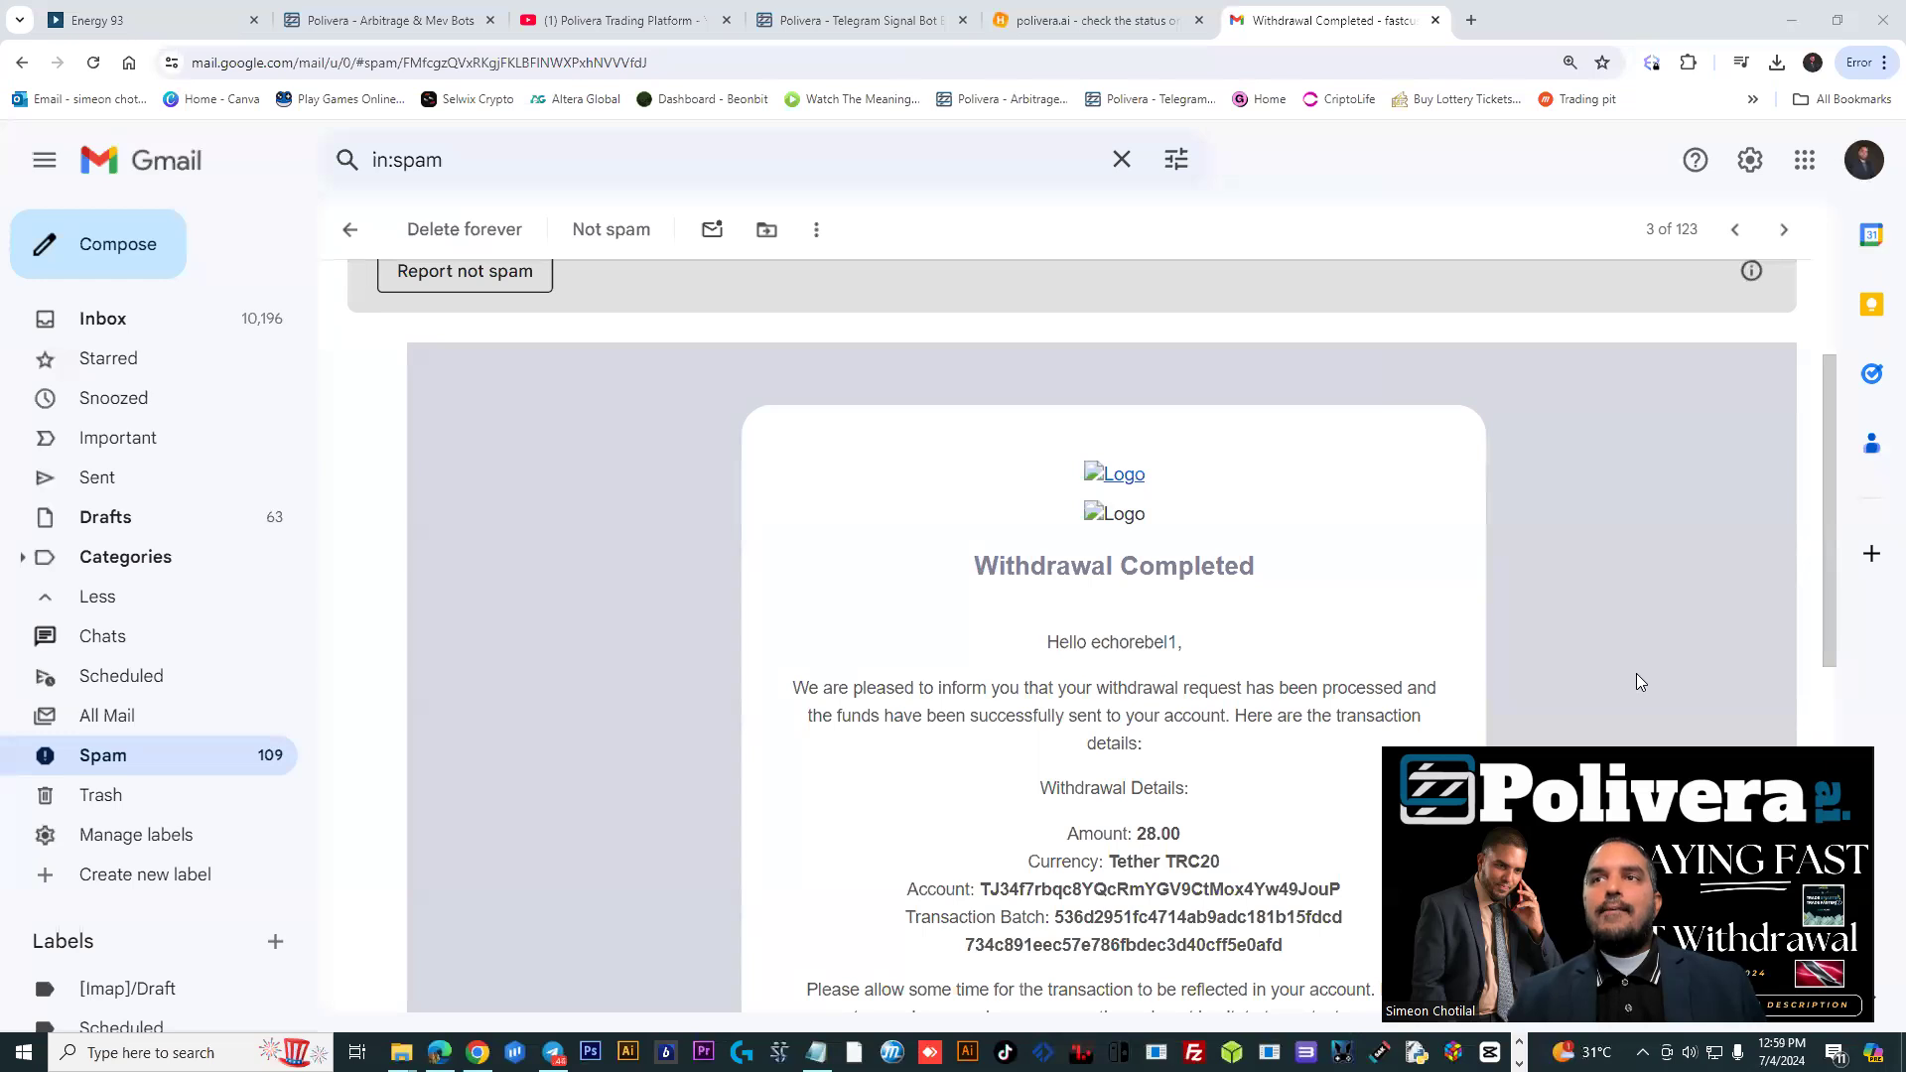
{"action": "mouse_move", "coordinate": [1549, 680]}
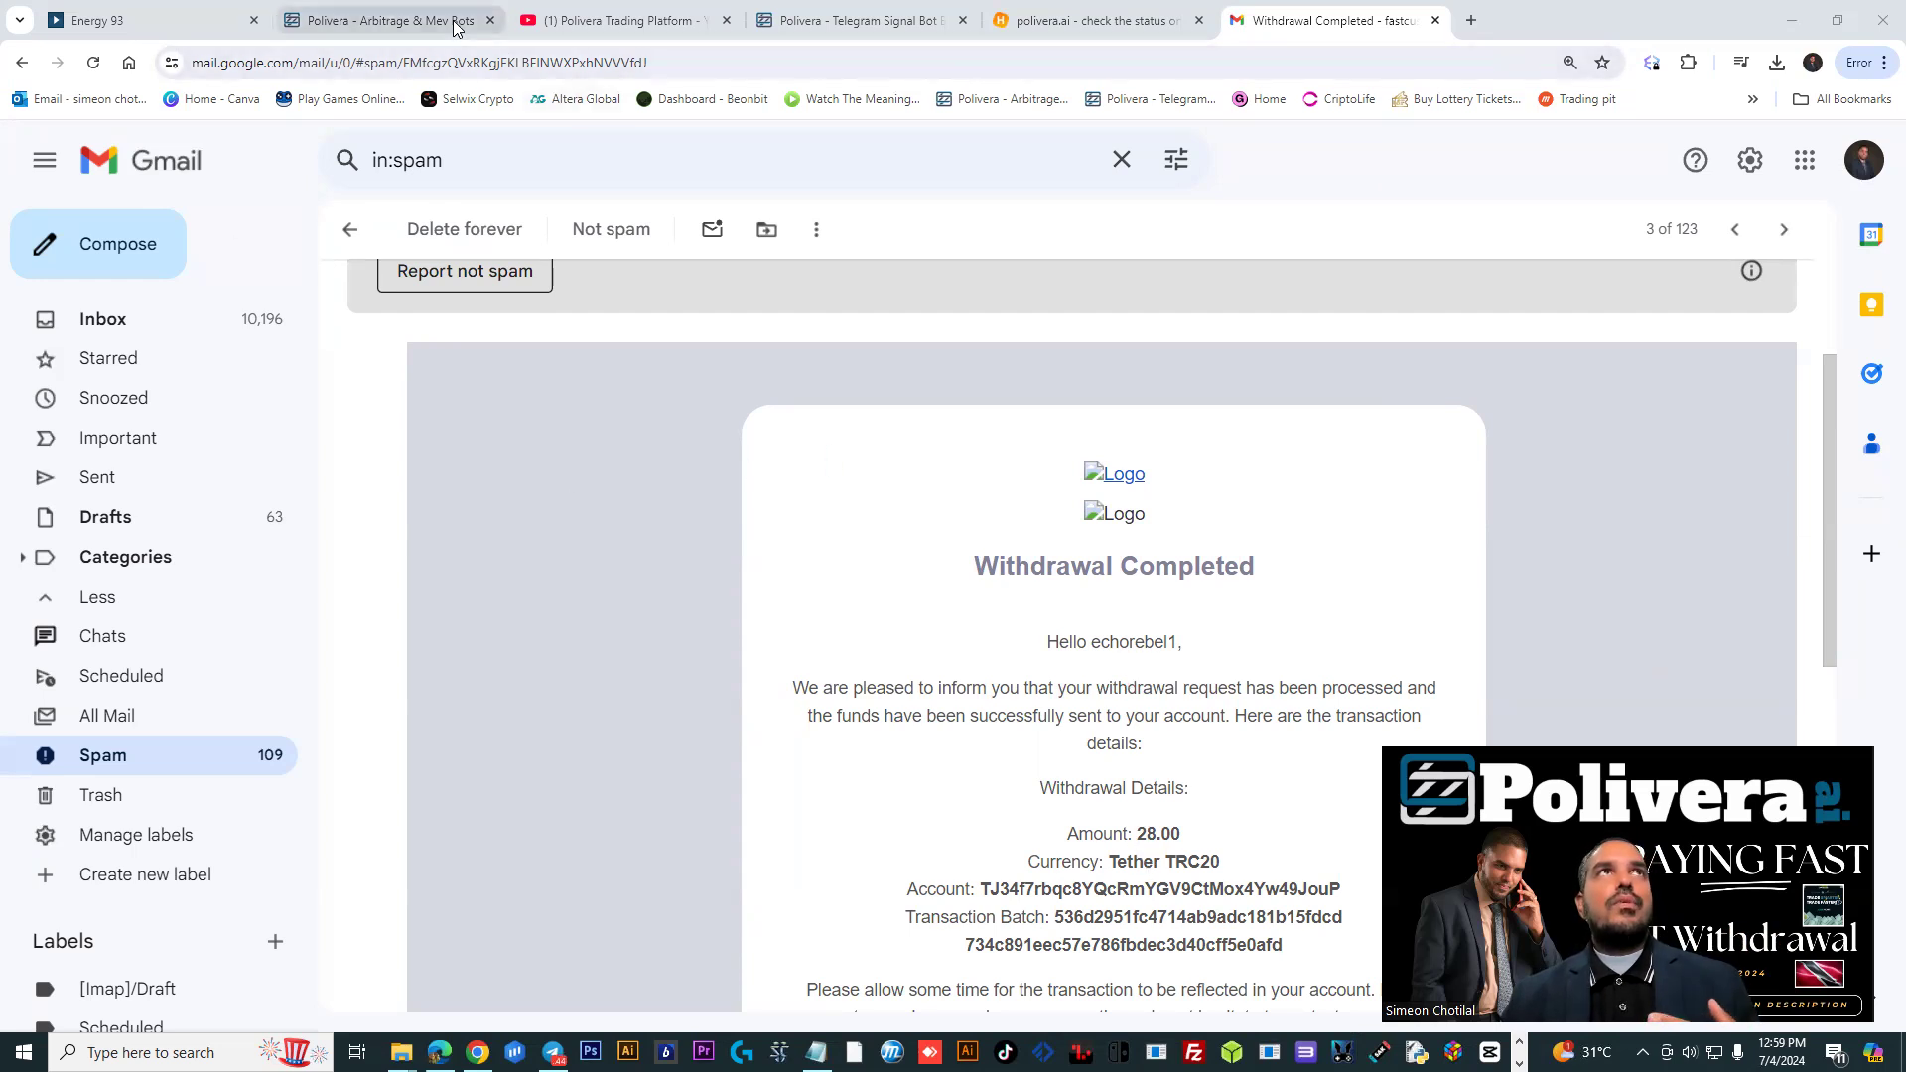
Review the completed $-28.00 Tether TRC20 withdrawal in History, then return to the home page
{"action": "left_click", "coordinate": [383, 20]}
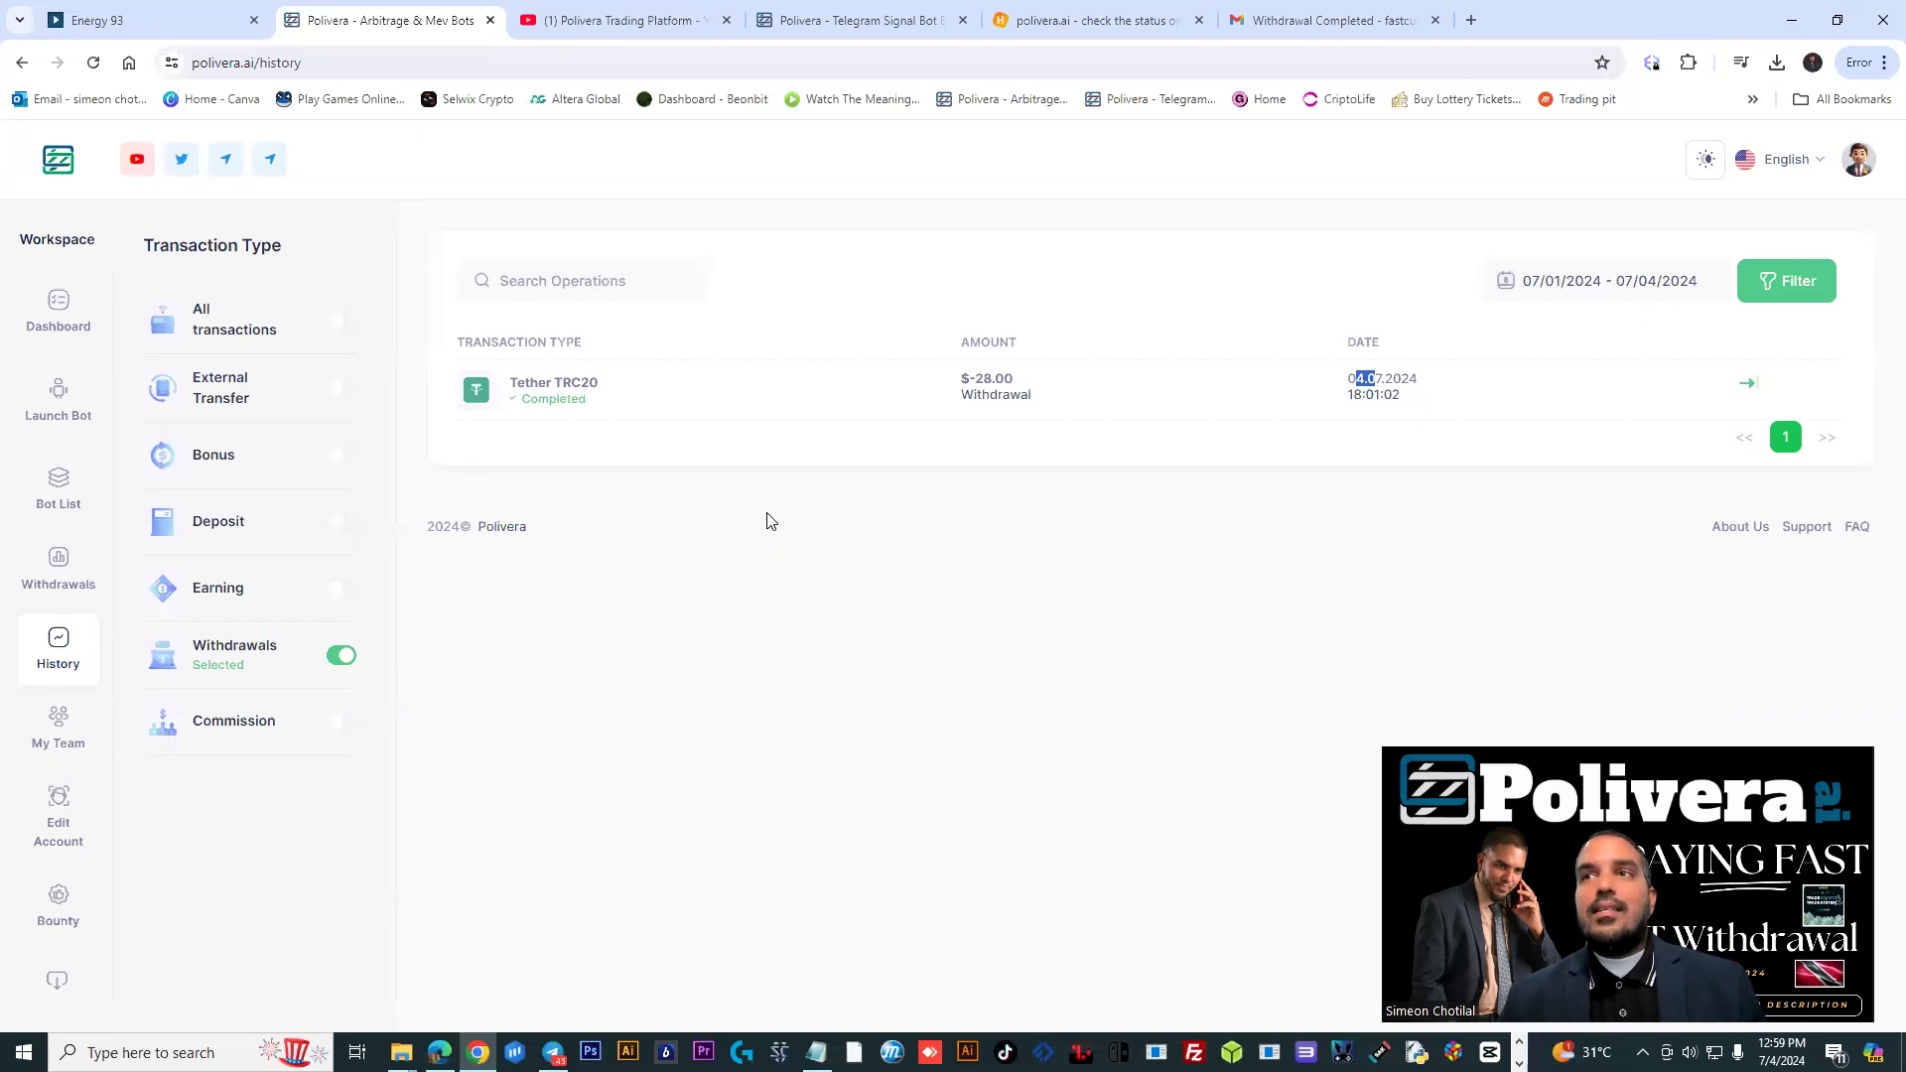
{"action": "mouse_move", "coordinate": [1053, 611]}
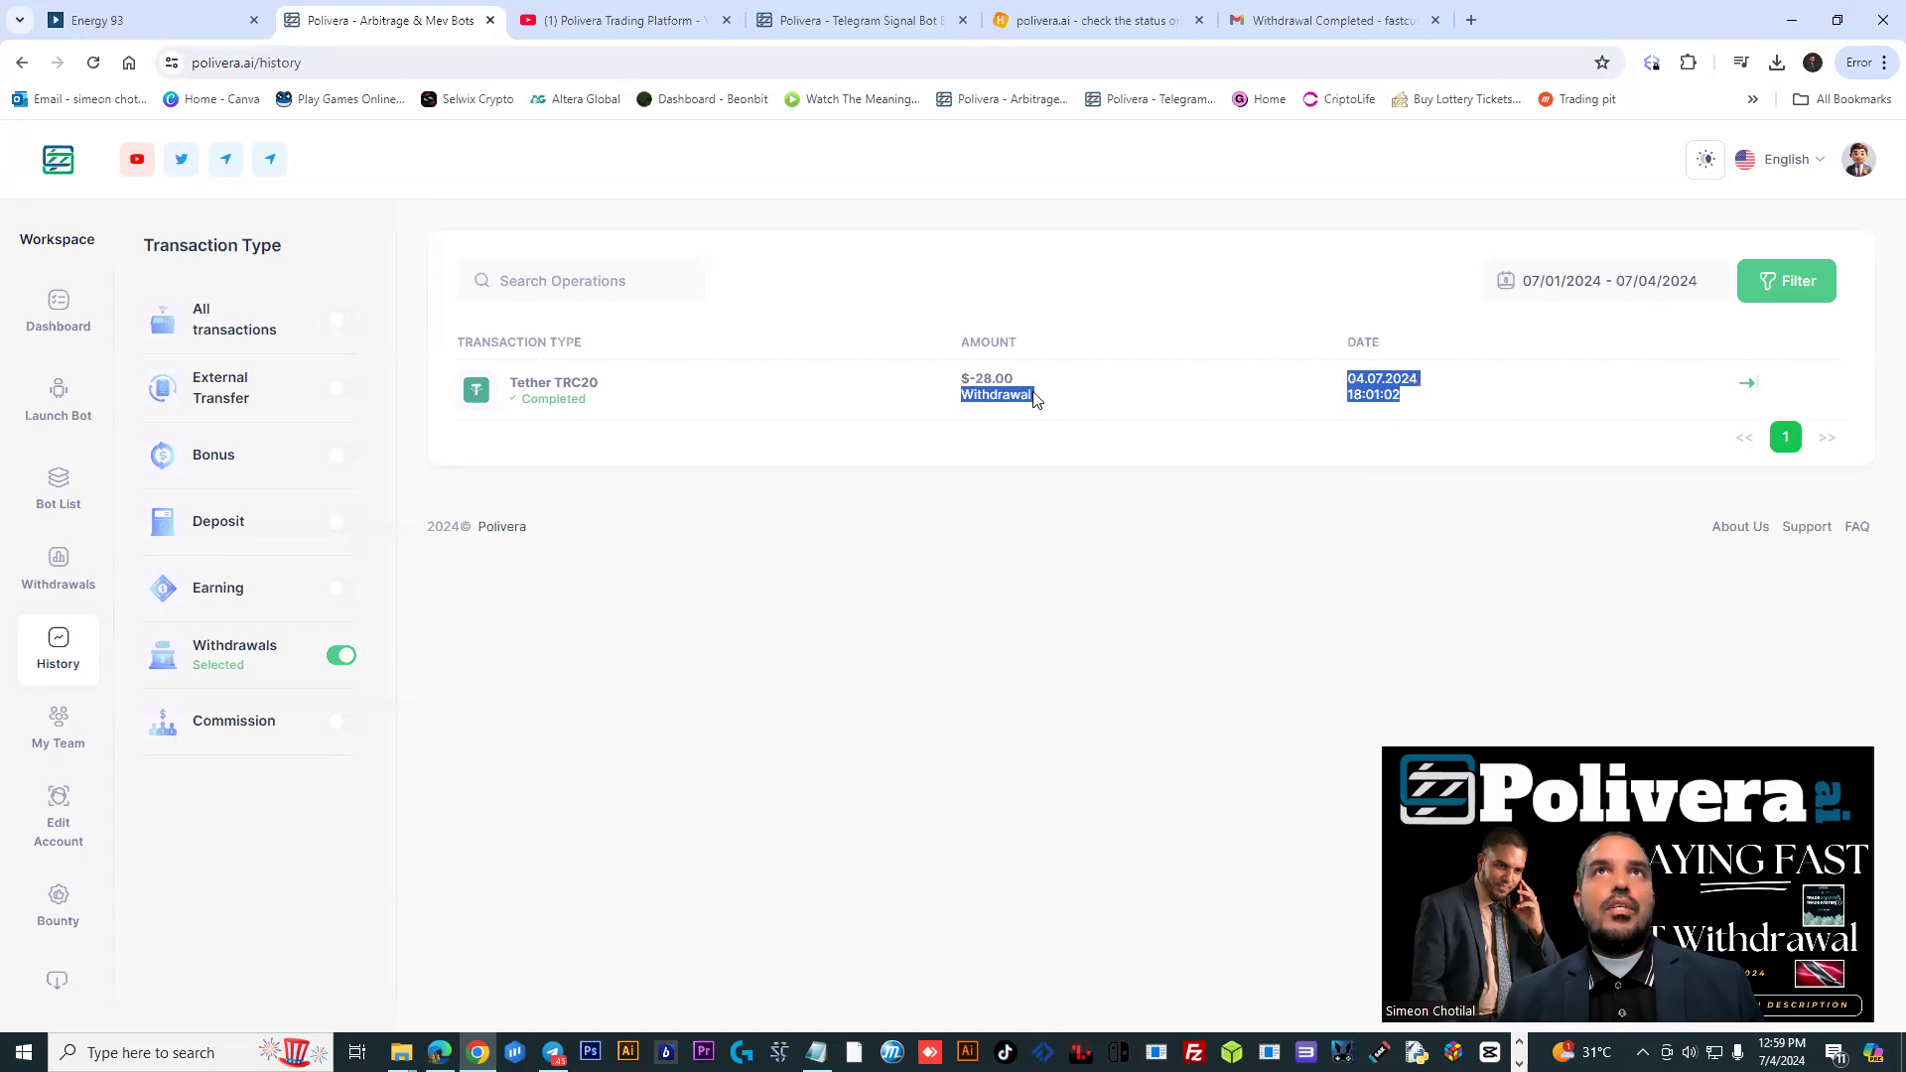
{"action": "left_click", "coordinate": [675, 699]}
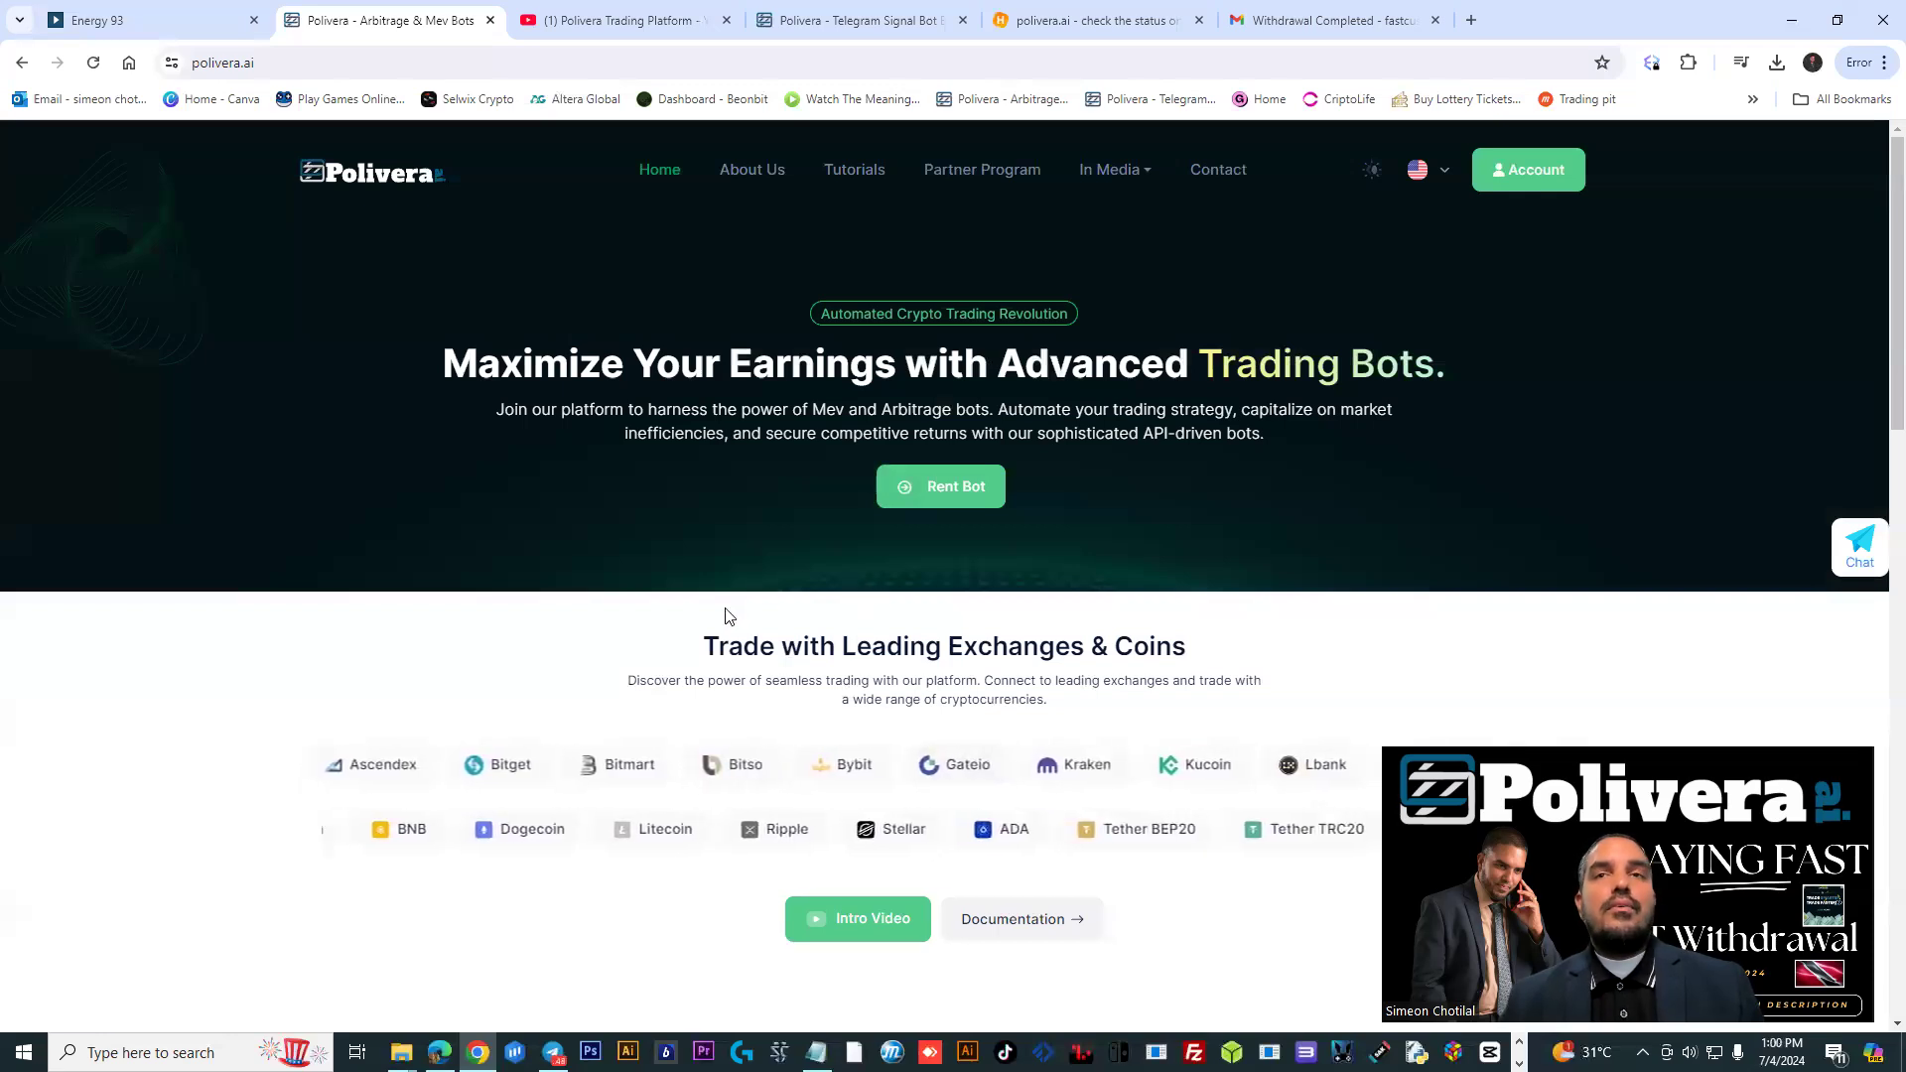
Scroll the home page through benefits and steps down to the footer, glancing at the presentation PDF
{"action": "scroll", "scroll_direction": "down", "scroll_amount": 3}
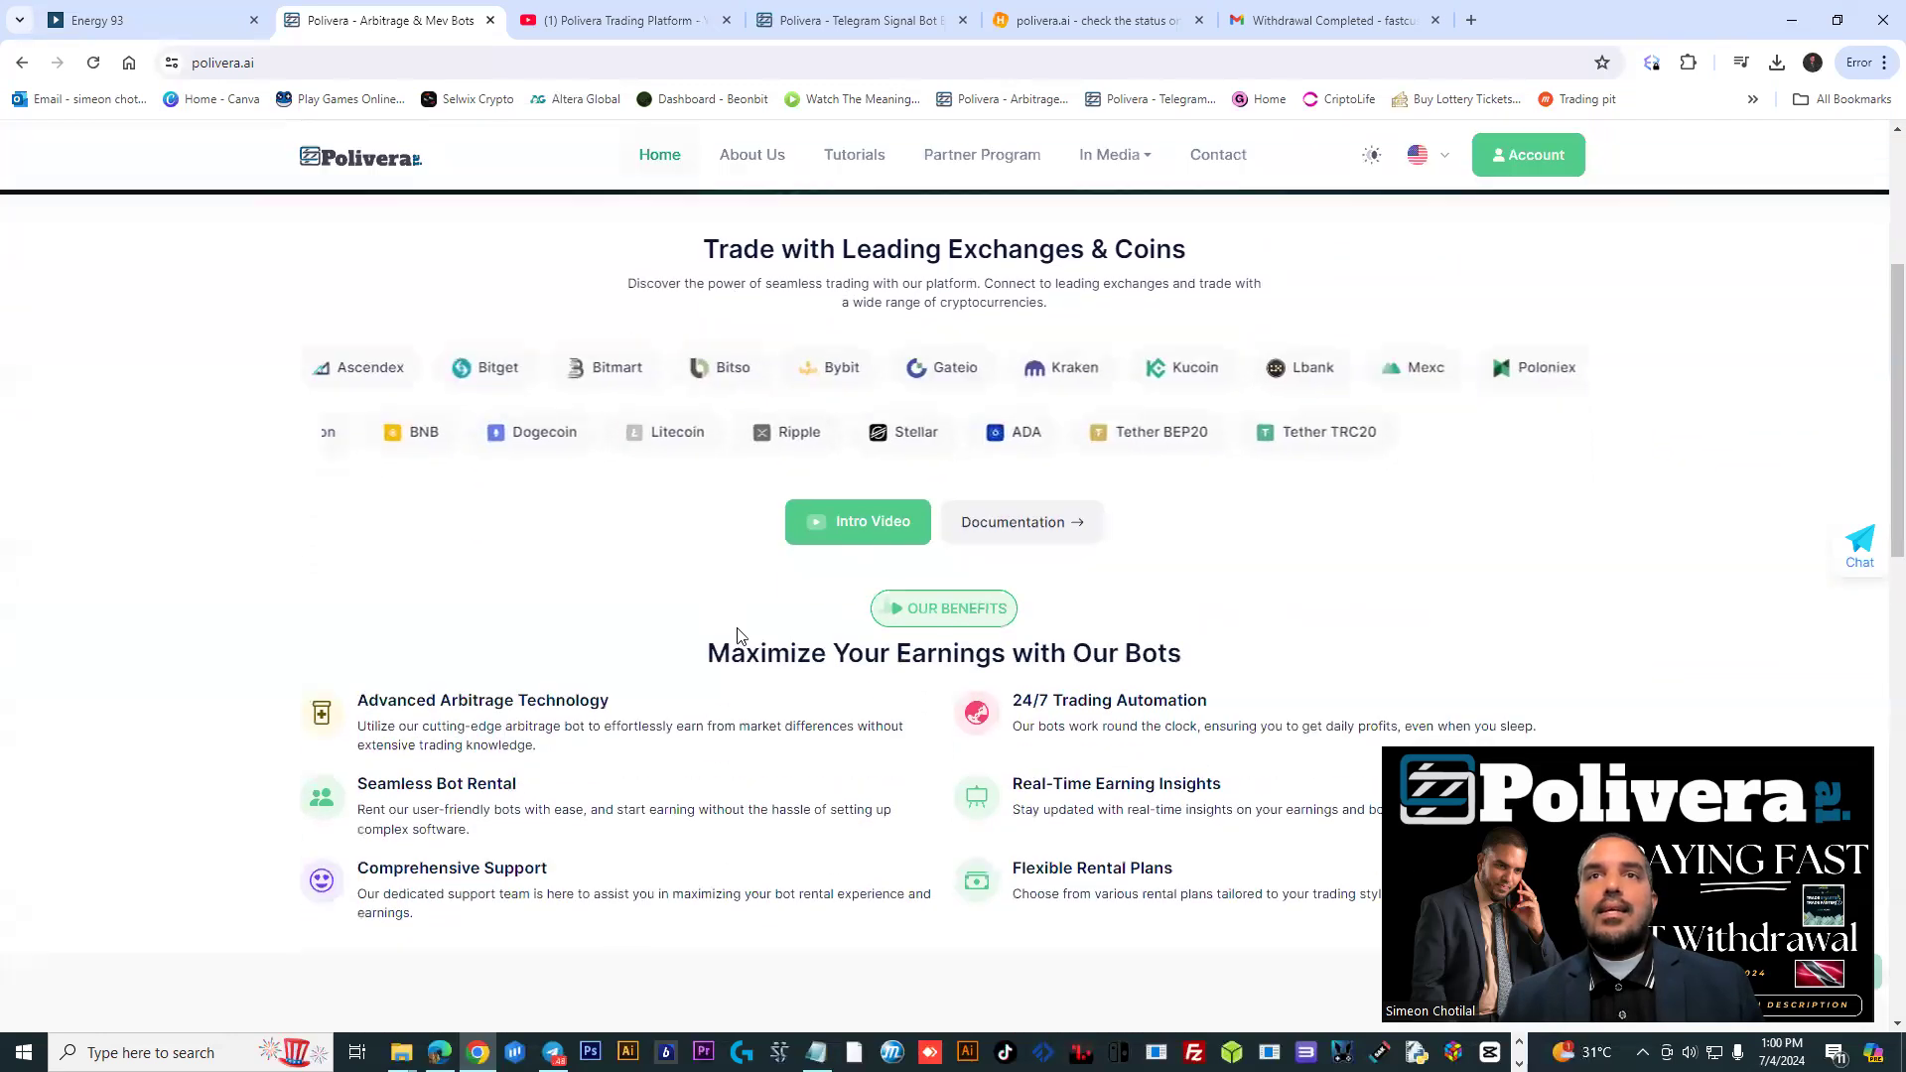
{"action": "scroll", "scroll_direction": "down", "scroll_amount": 3}
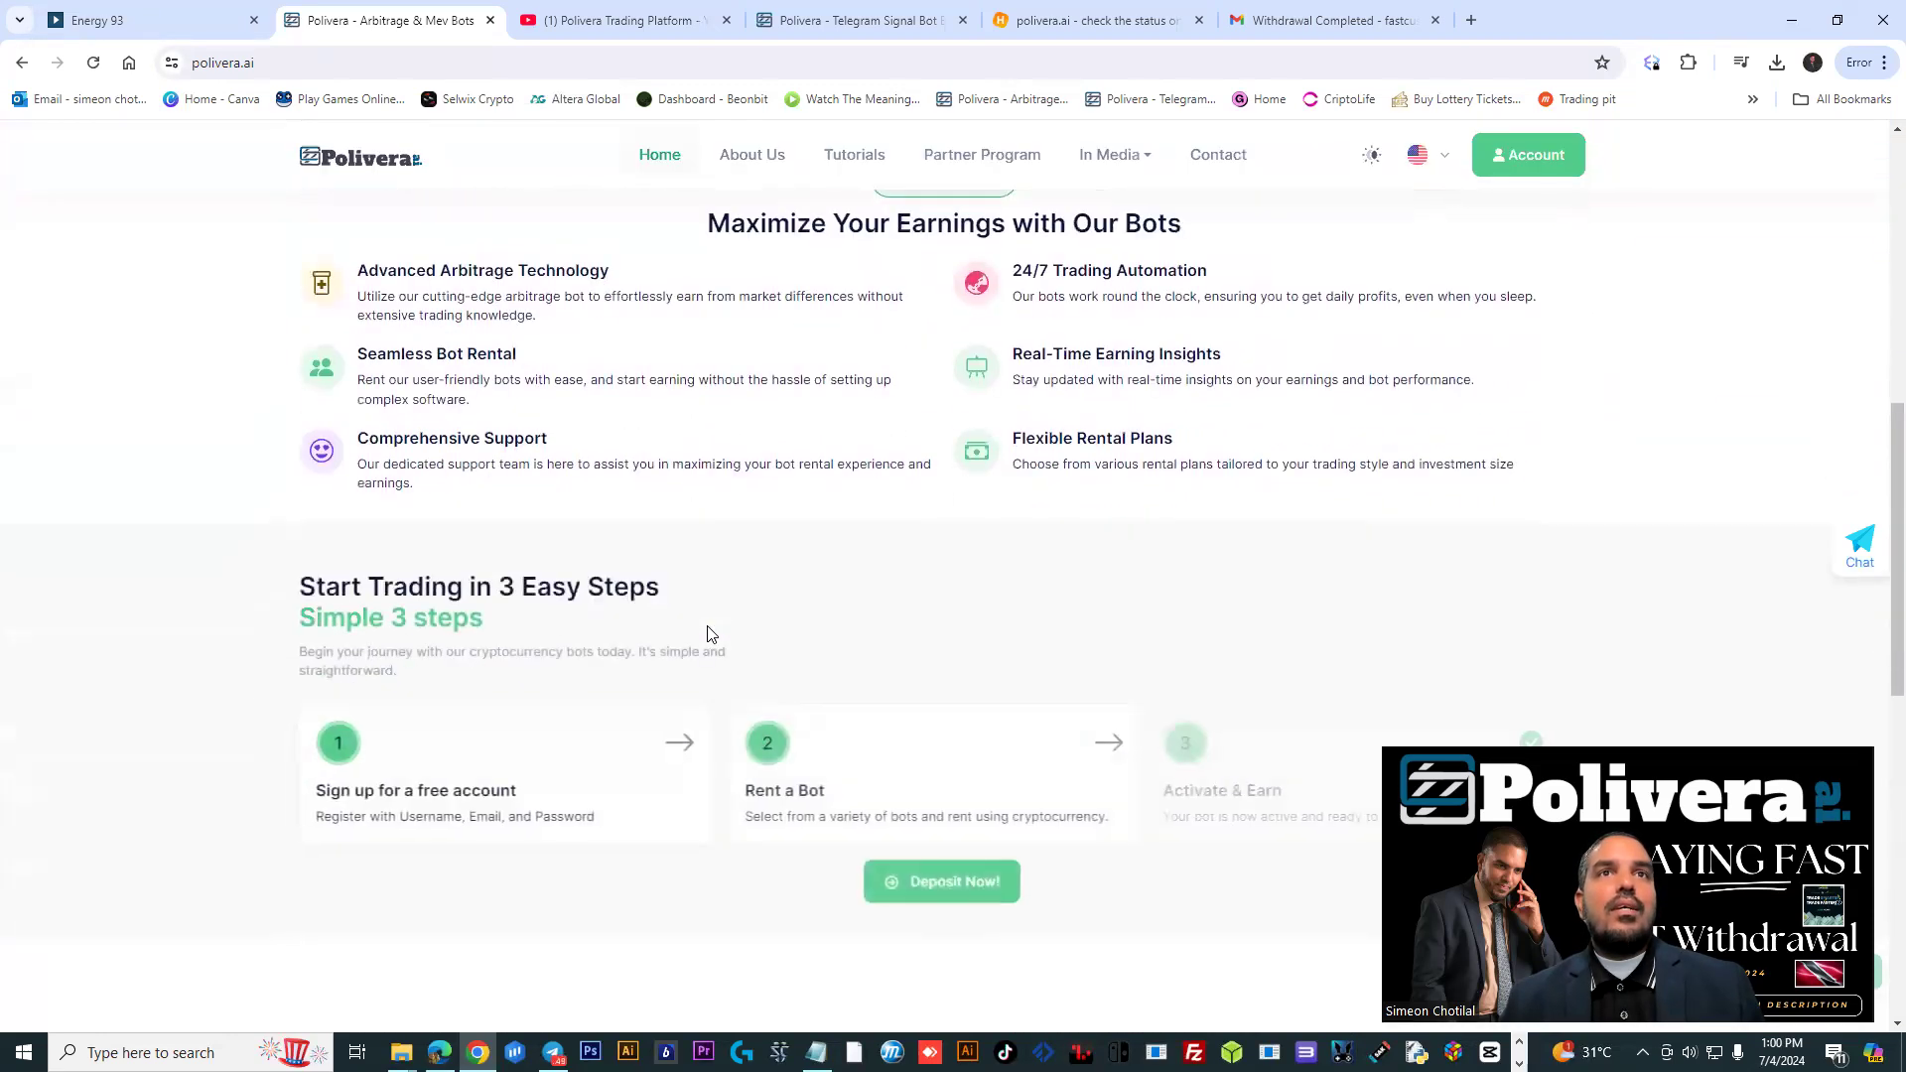
{"action": "scroll", "scroll_direction": "down", "scroll_amount": 3}
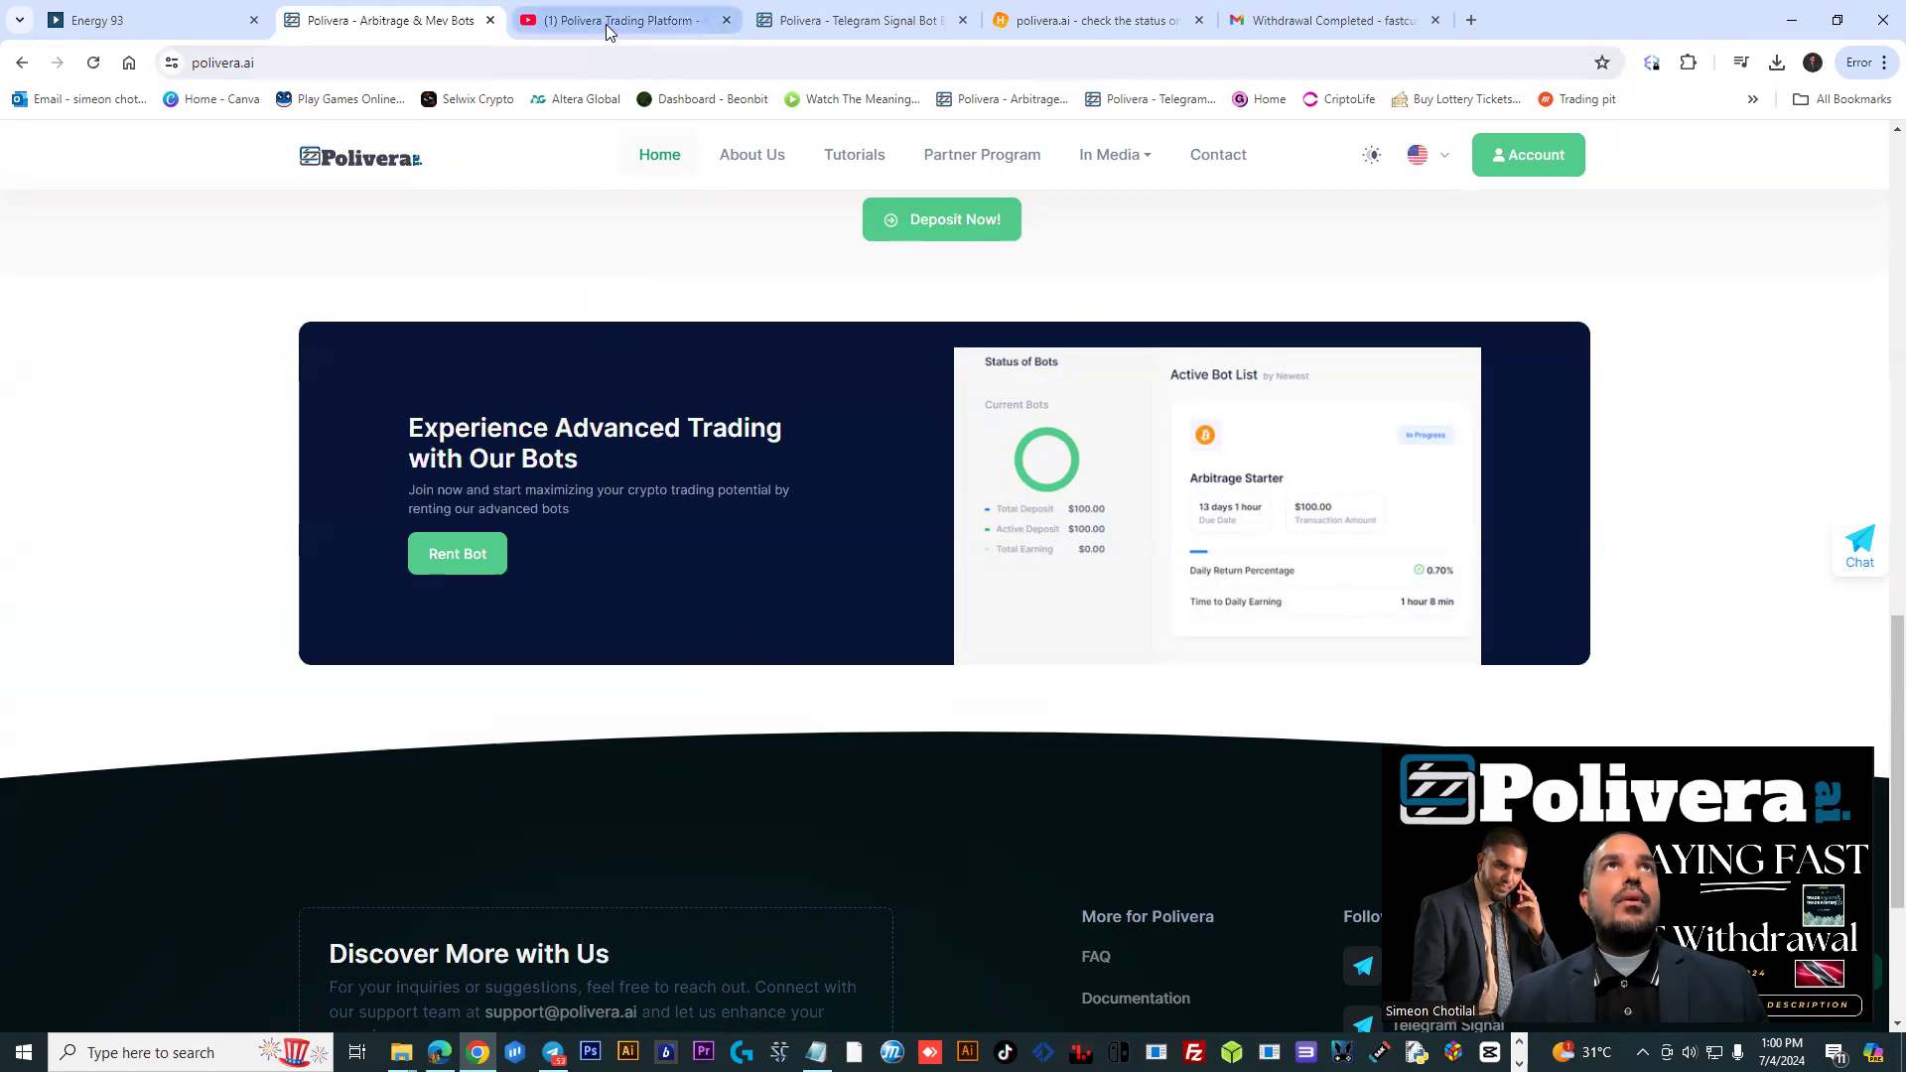
{"action": "left_click", "coordinate": [1094, 20]}
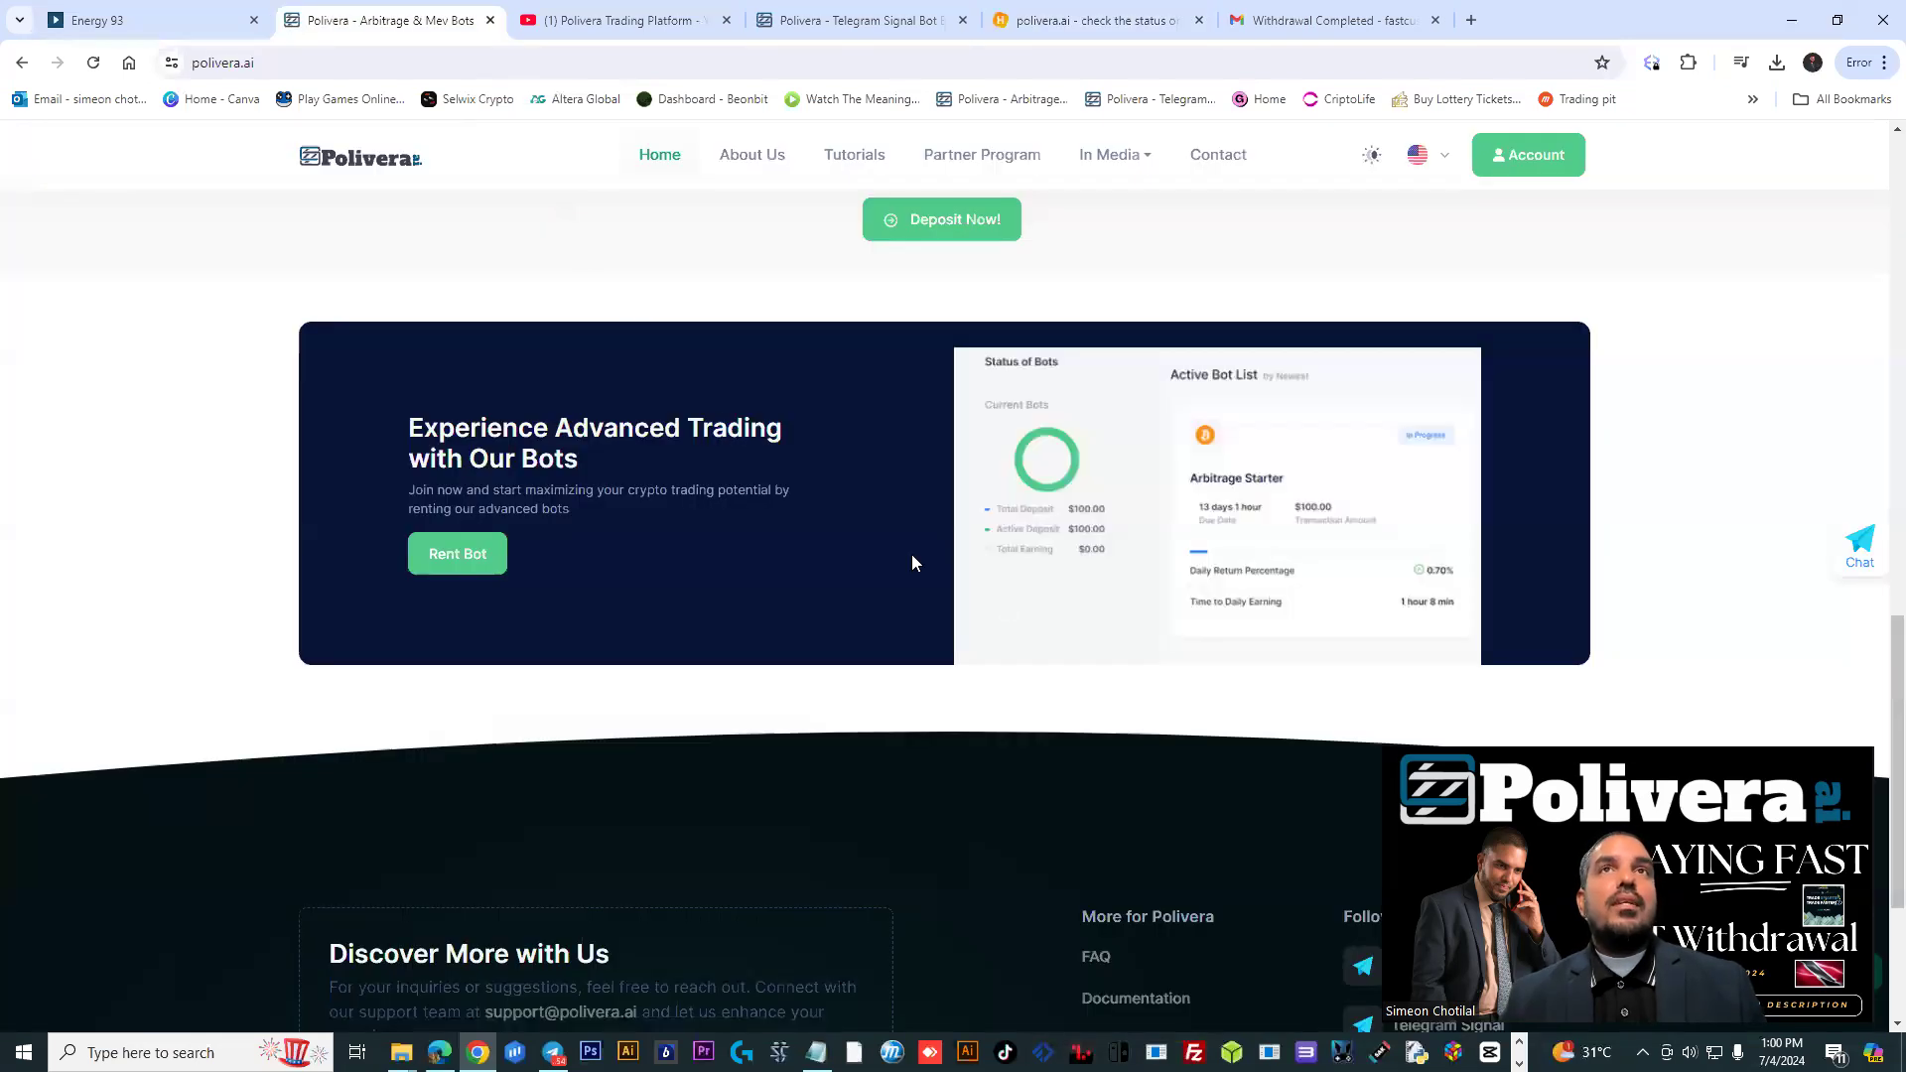
{"action": "mouse_move", "coordinate": [1052, 659]}
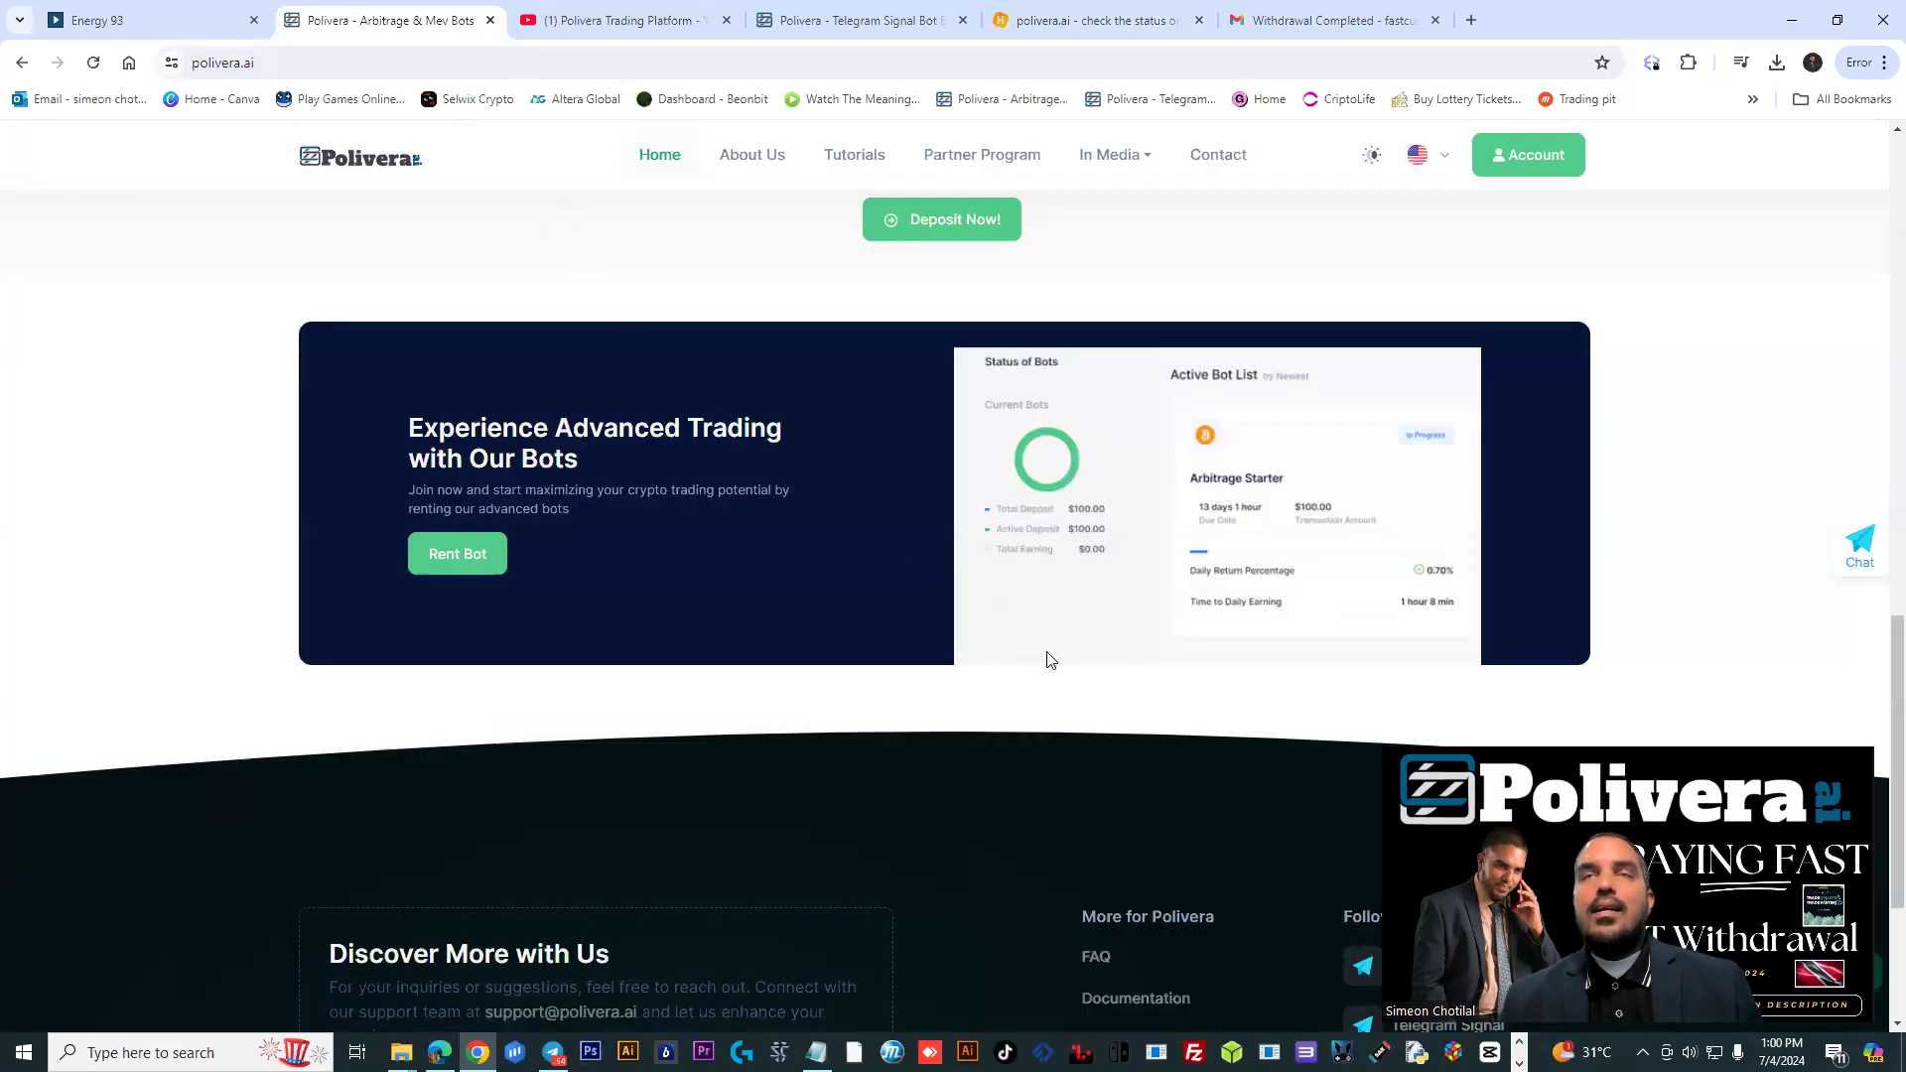
{"action": "mouse_move", "coordinate": [1088, 693]}
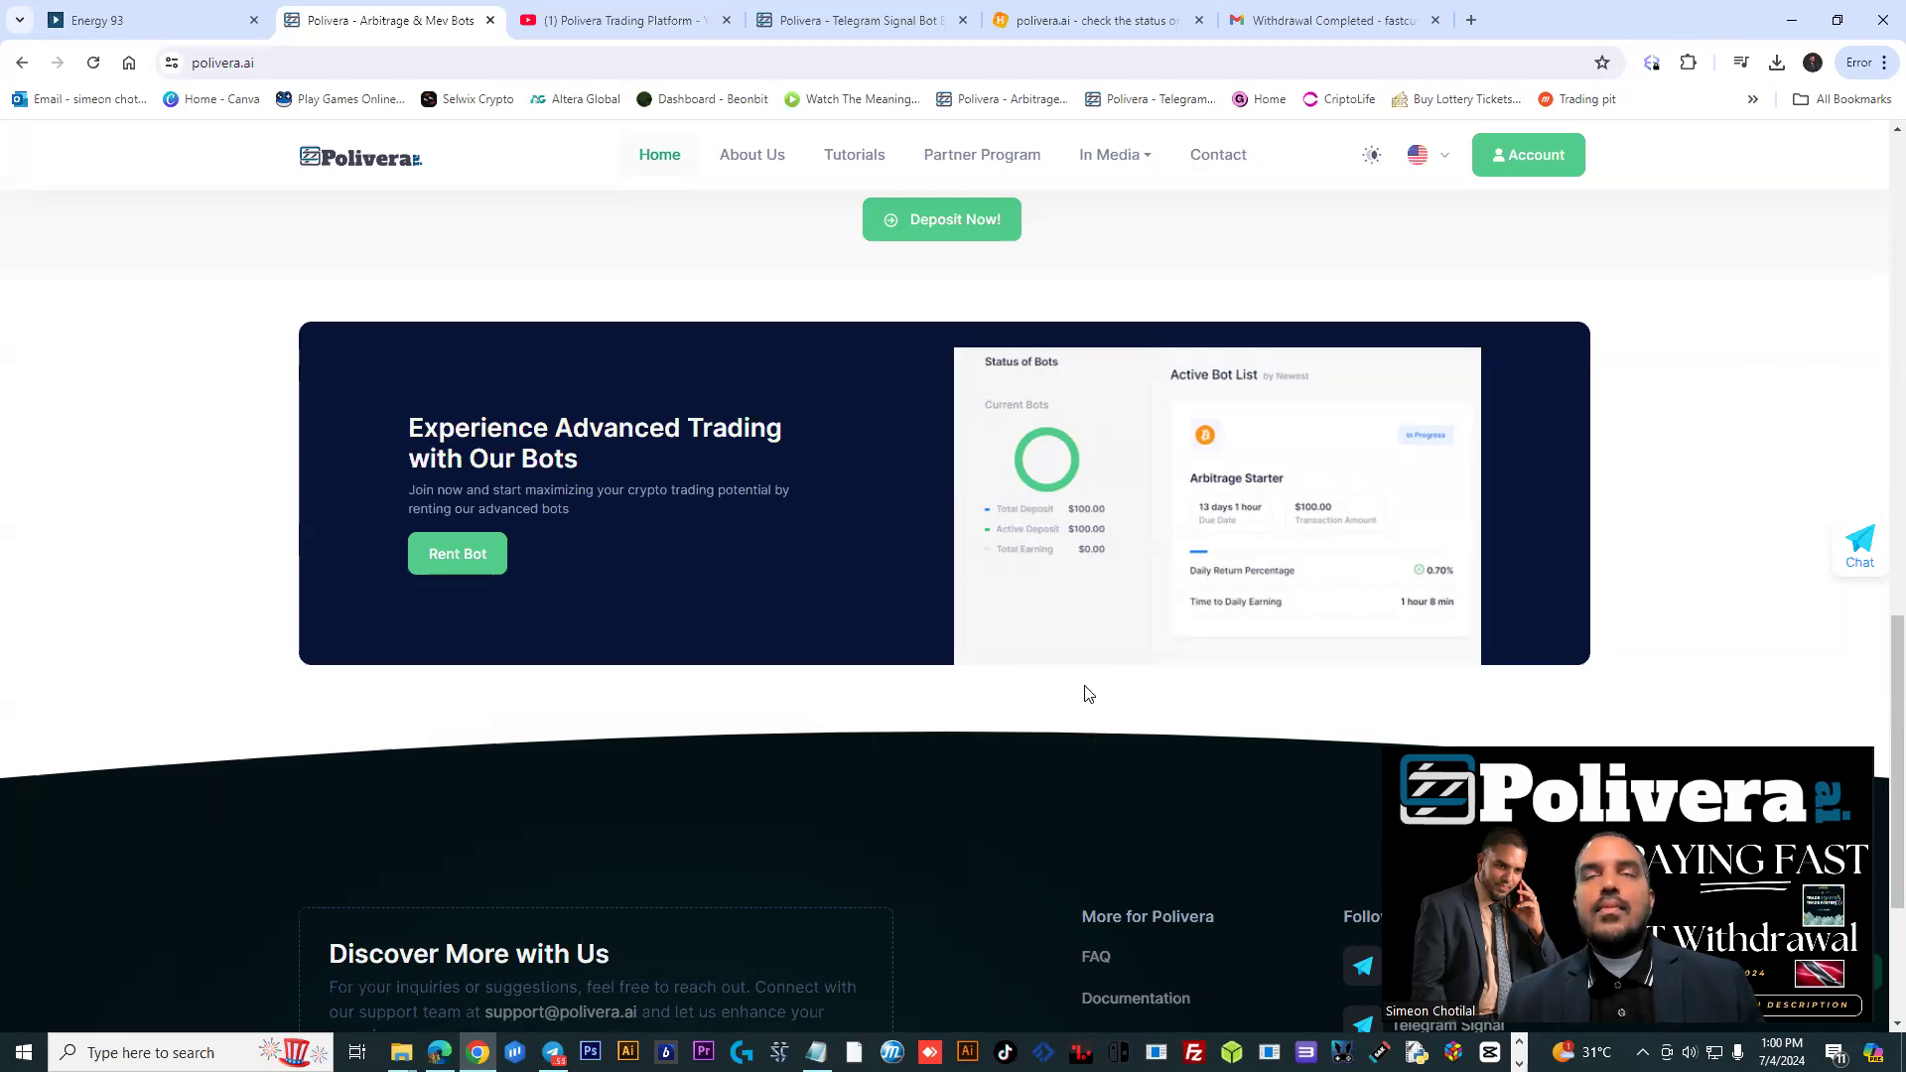
{"action": "mouse_move", "coordinate": [1040, 644]}
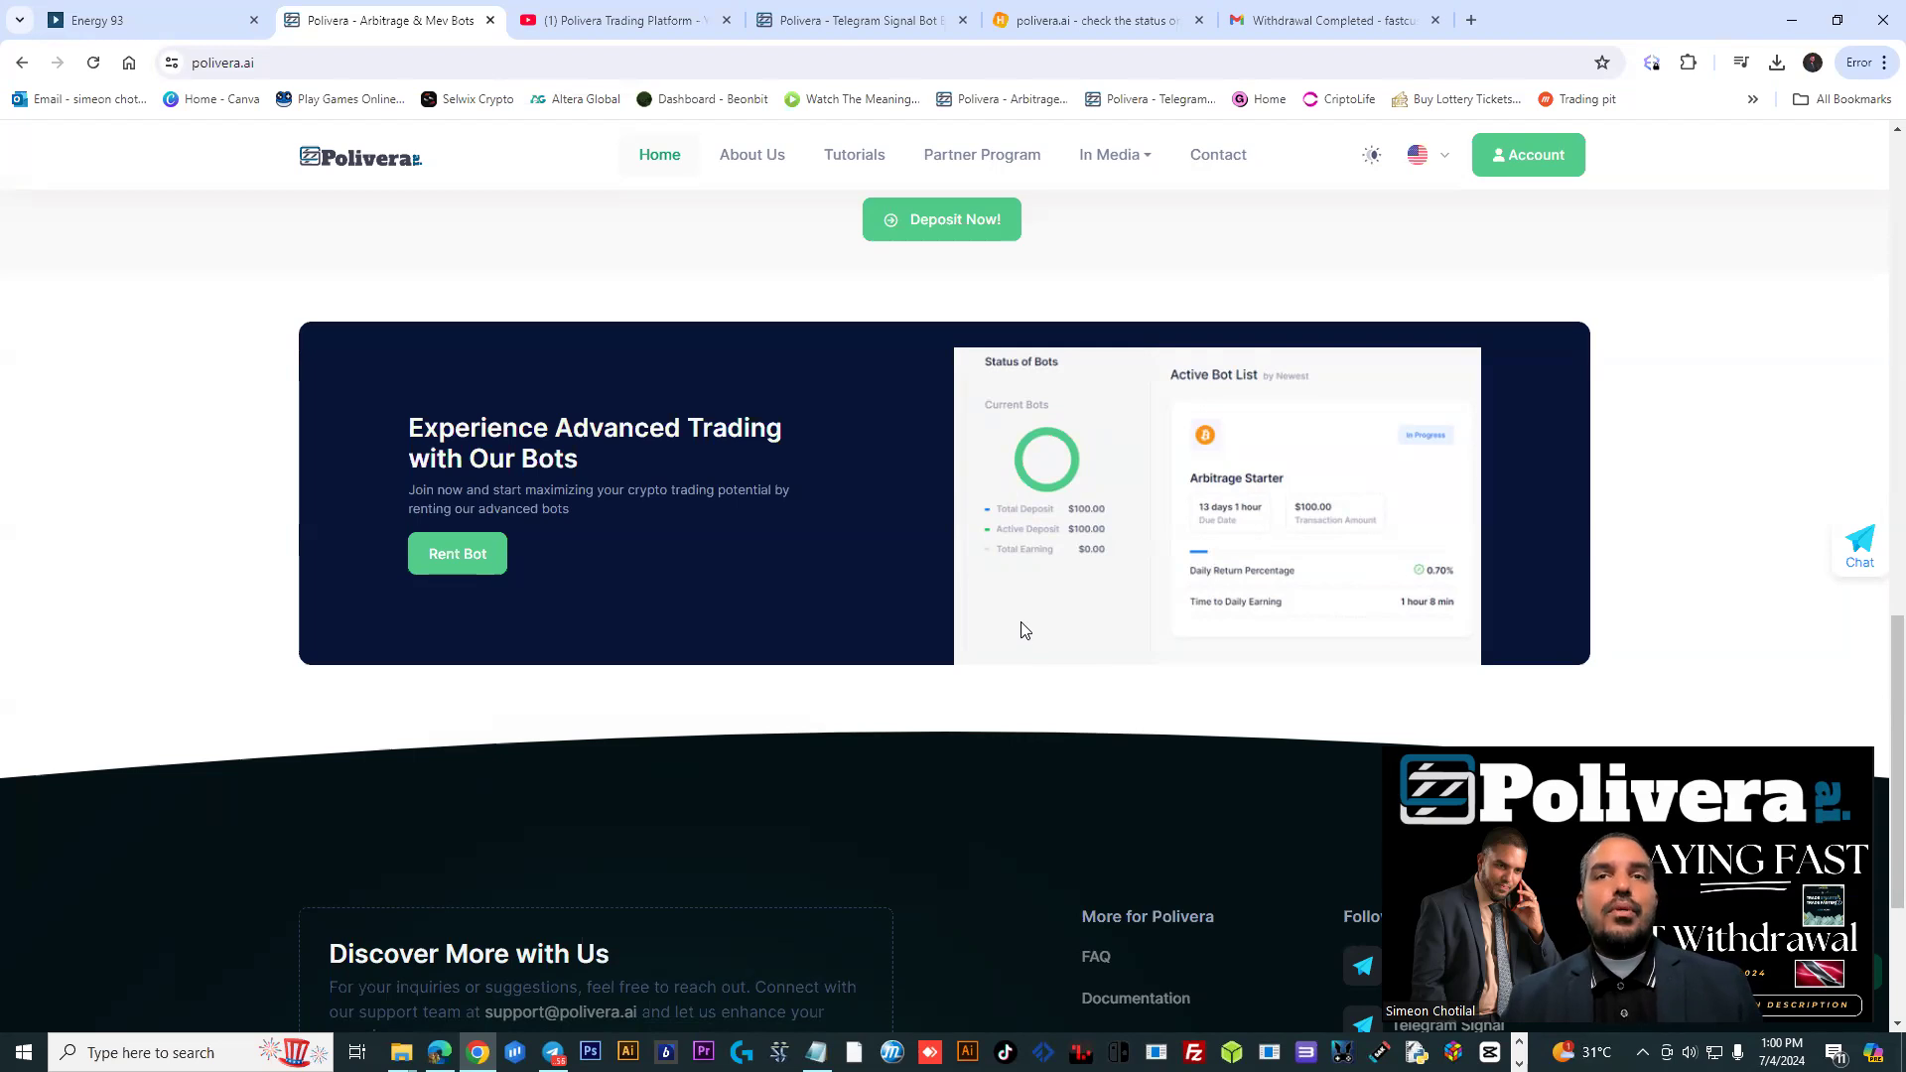
{"action": "scroll", "scroll_direction": "down", "scroll_amount": 3}
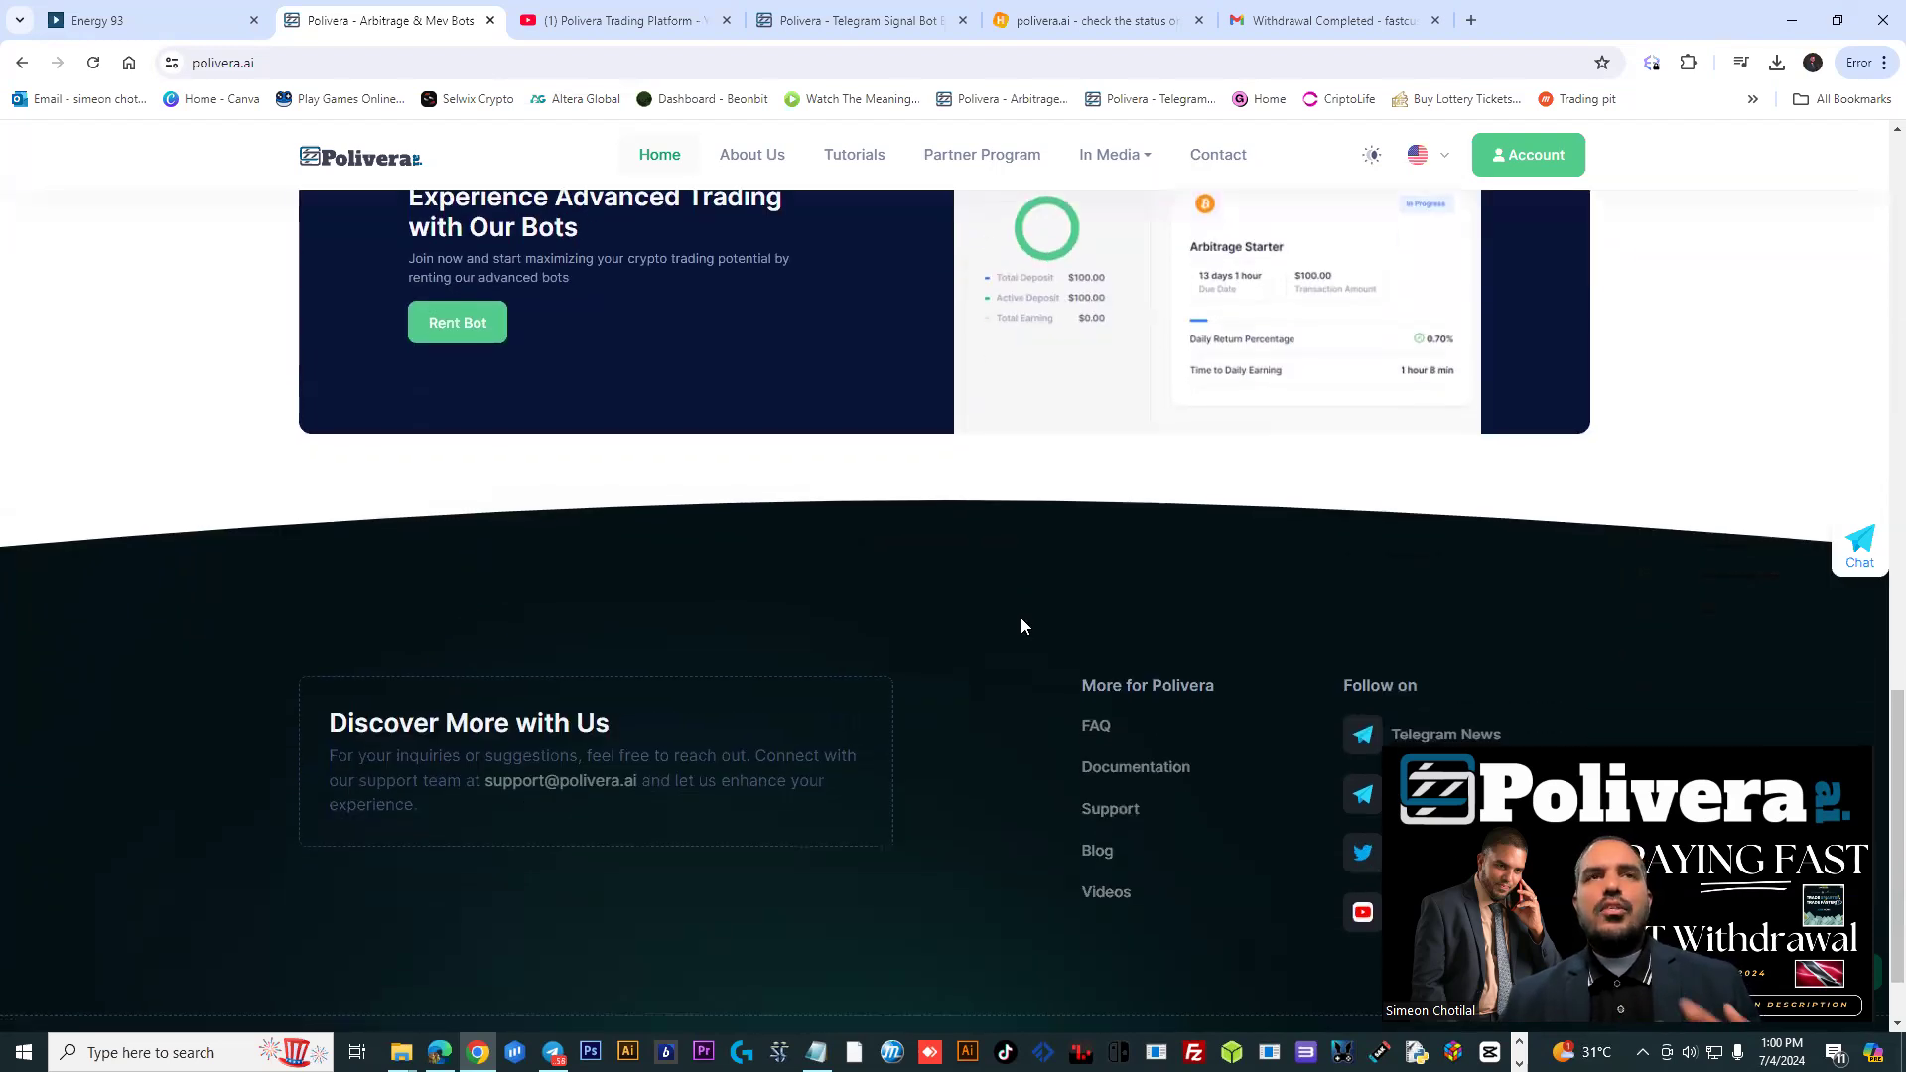
{"action": "mouse_move", "coordinate": [1061, 603]}
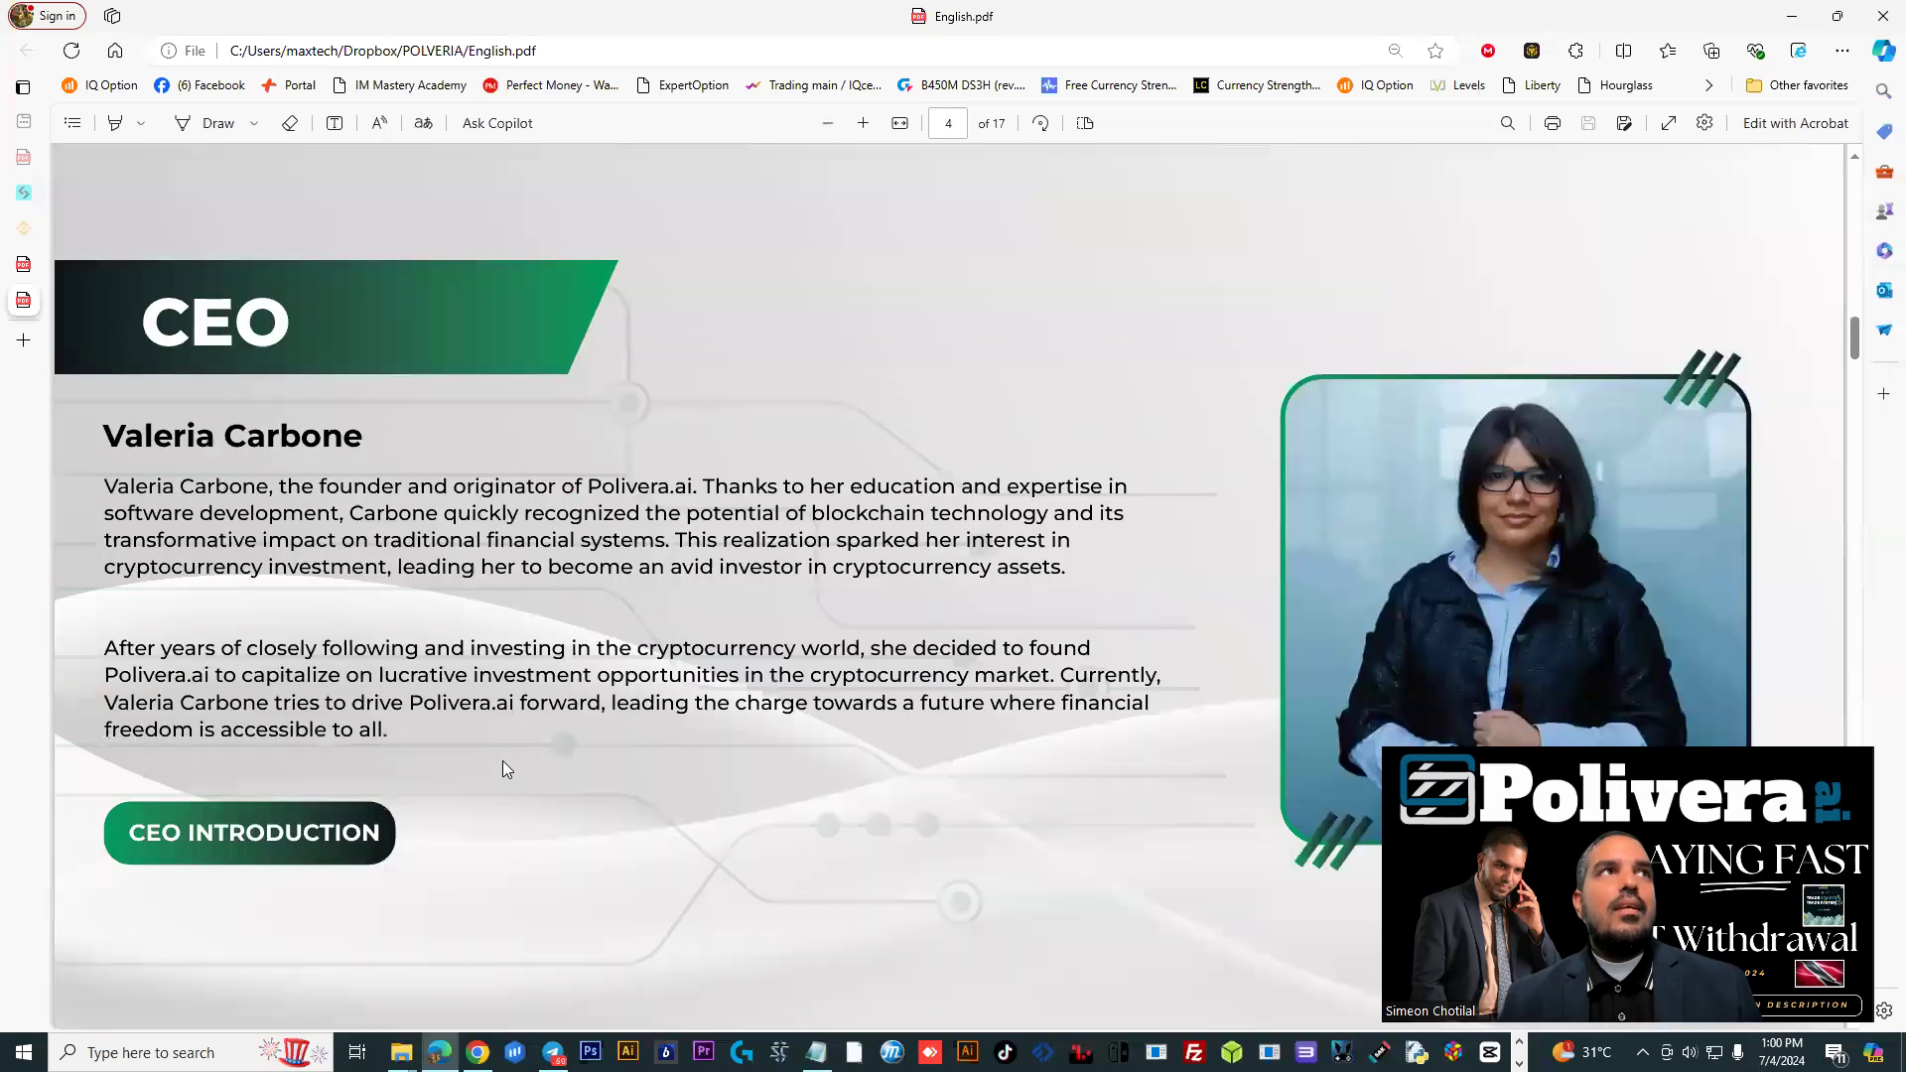
{"action": "scroll", "scroll_direction": "down", "scroll_amount": 3}
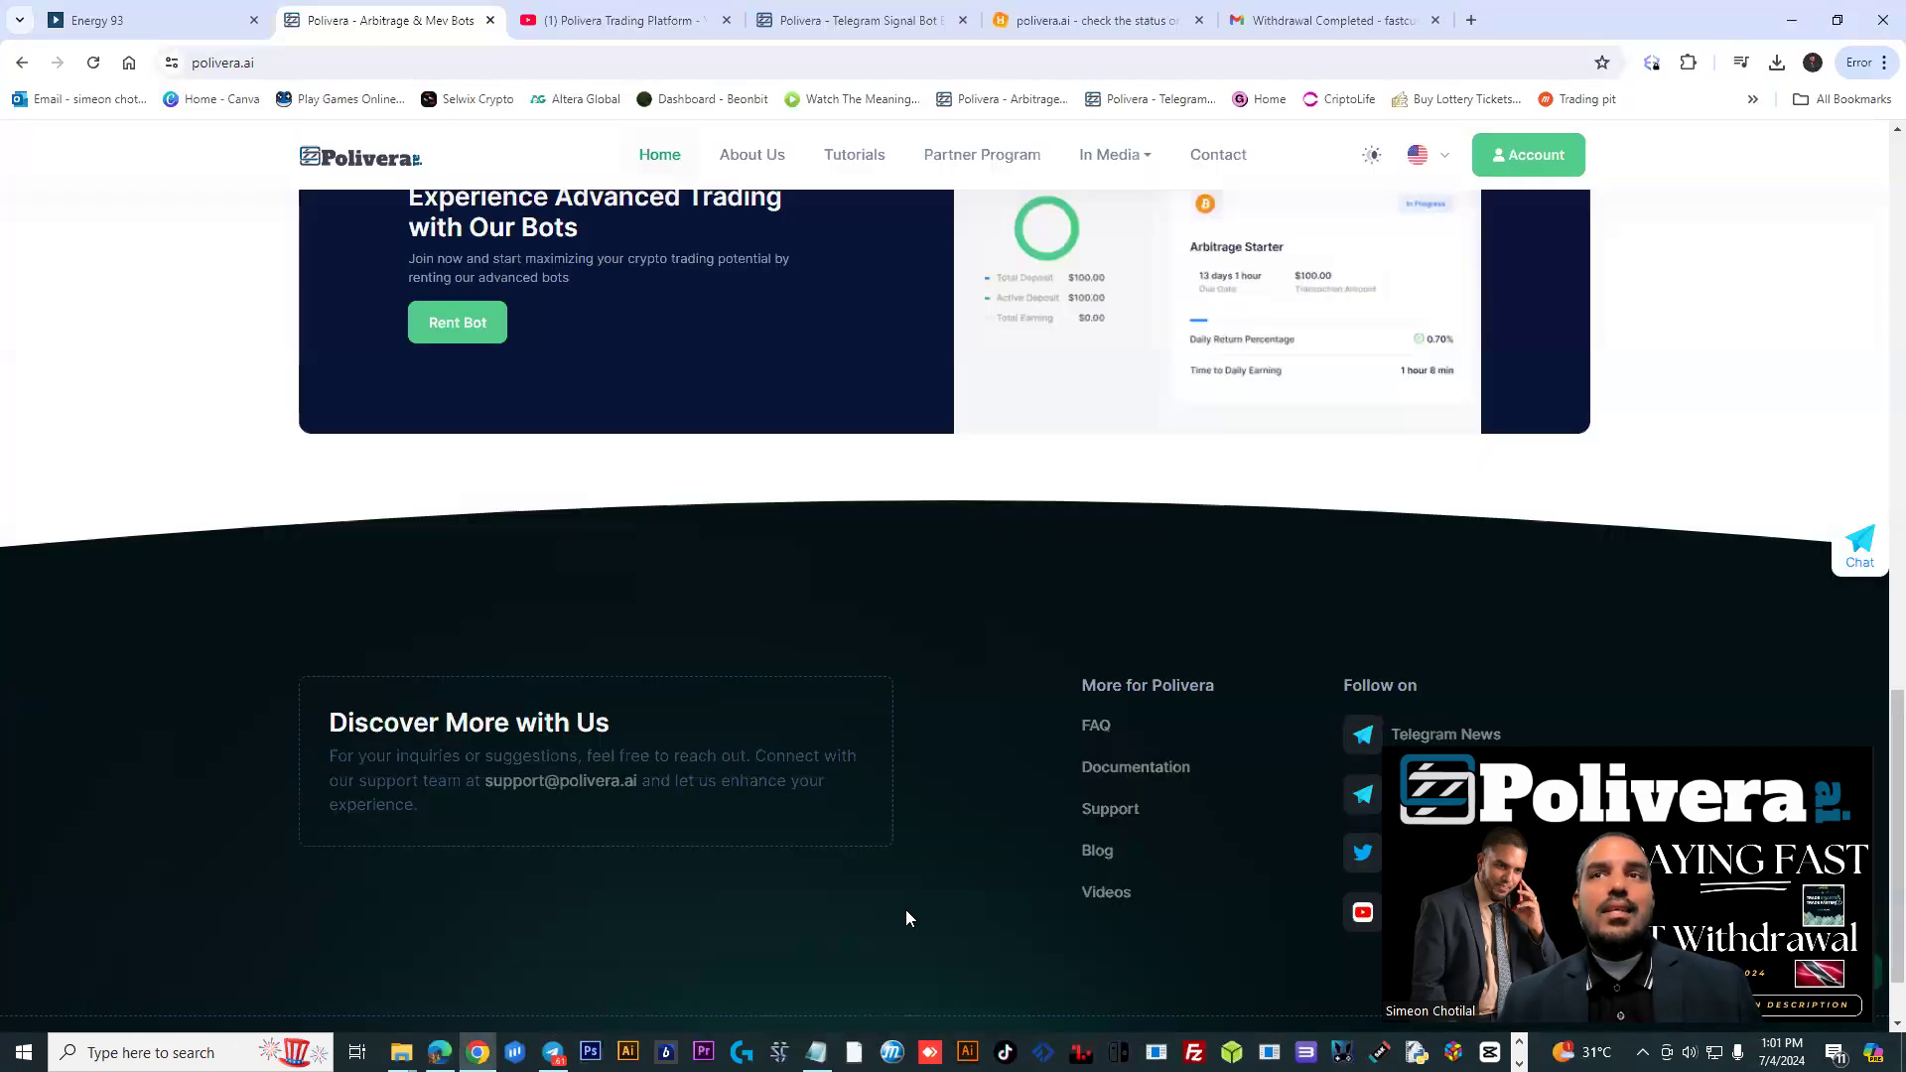
Browse the Polivera YouTube channel's video list, then bring up the Polivera.ai News channel in Telegram
{"action": "scroll", "scroll_direction": "down", "scroll_amount": 3}
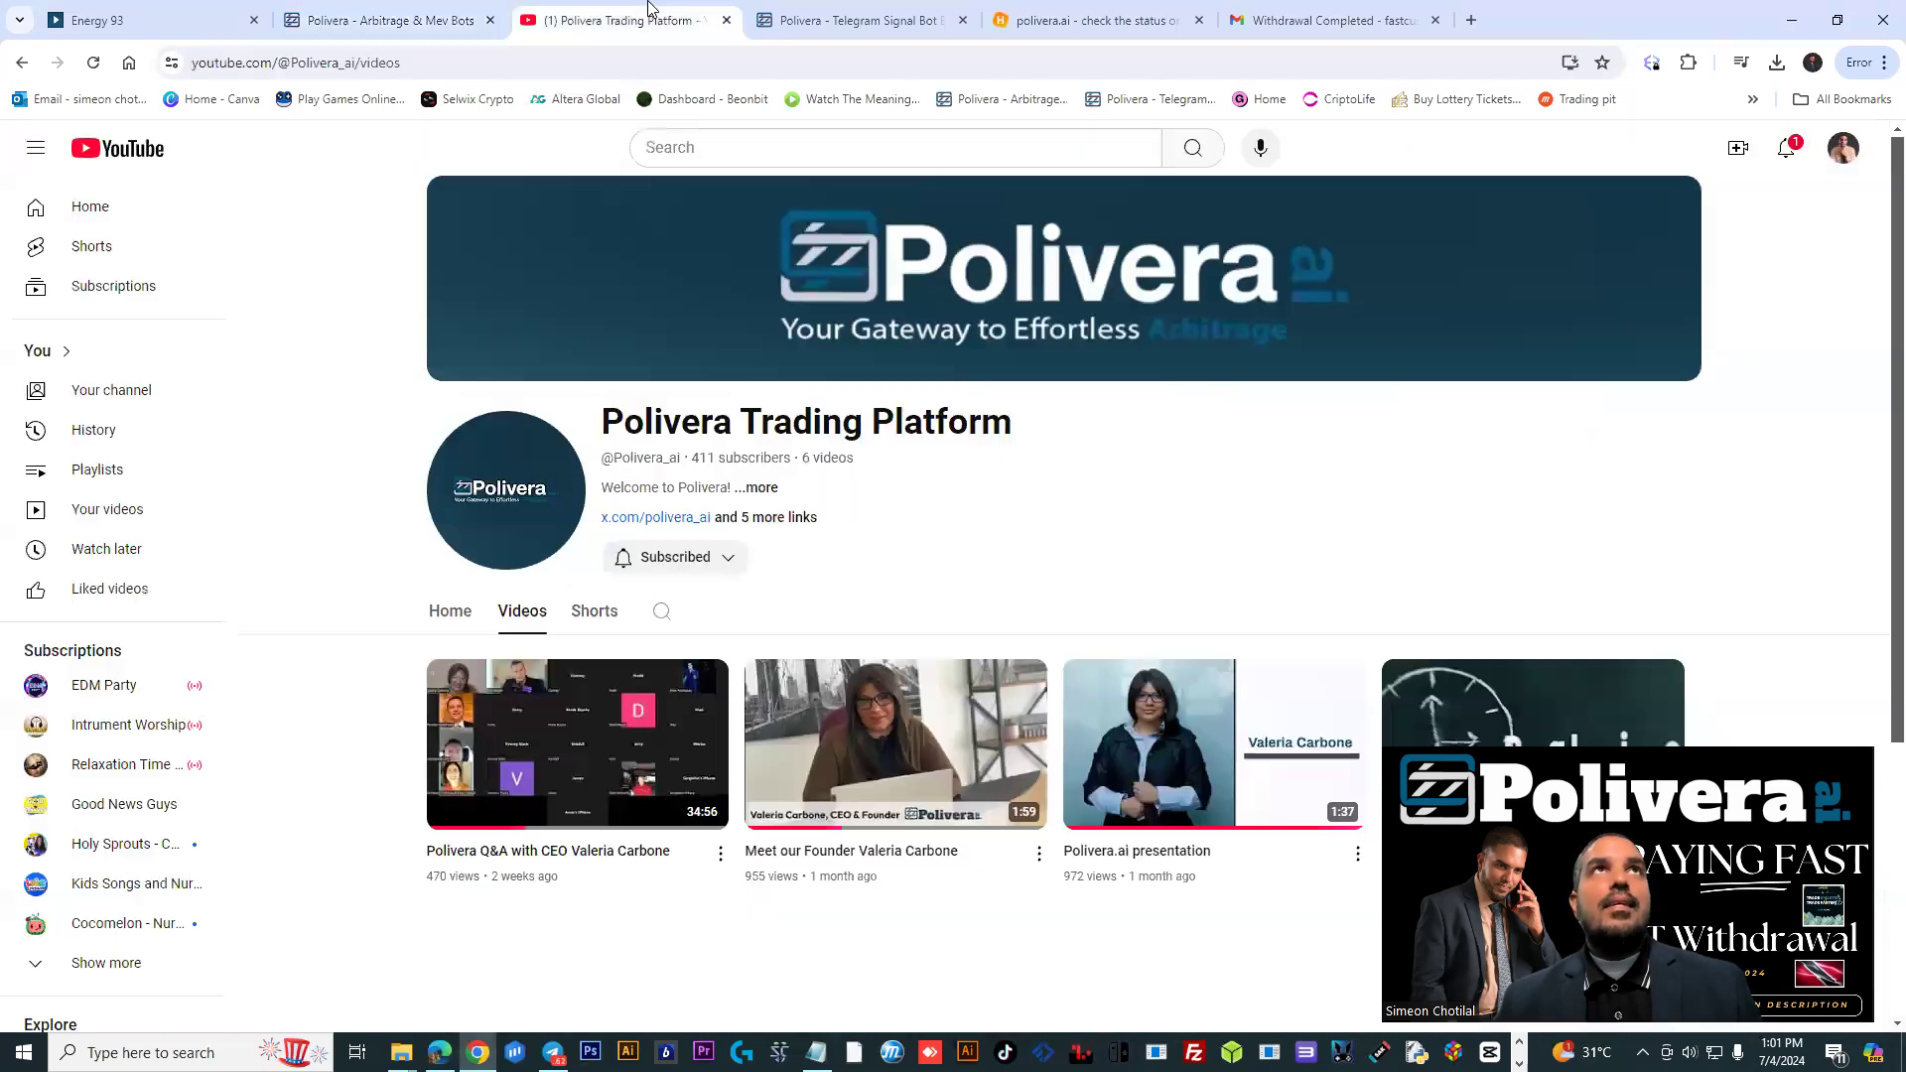
{"action": "mouse_move", "coordinate": [493, 862]}
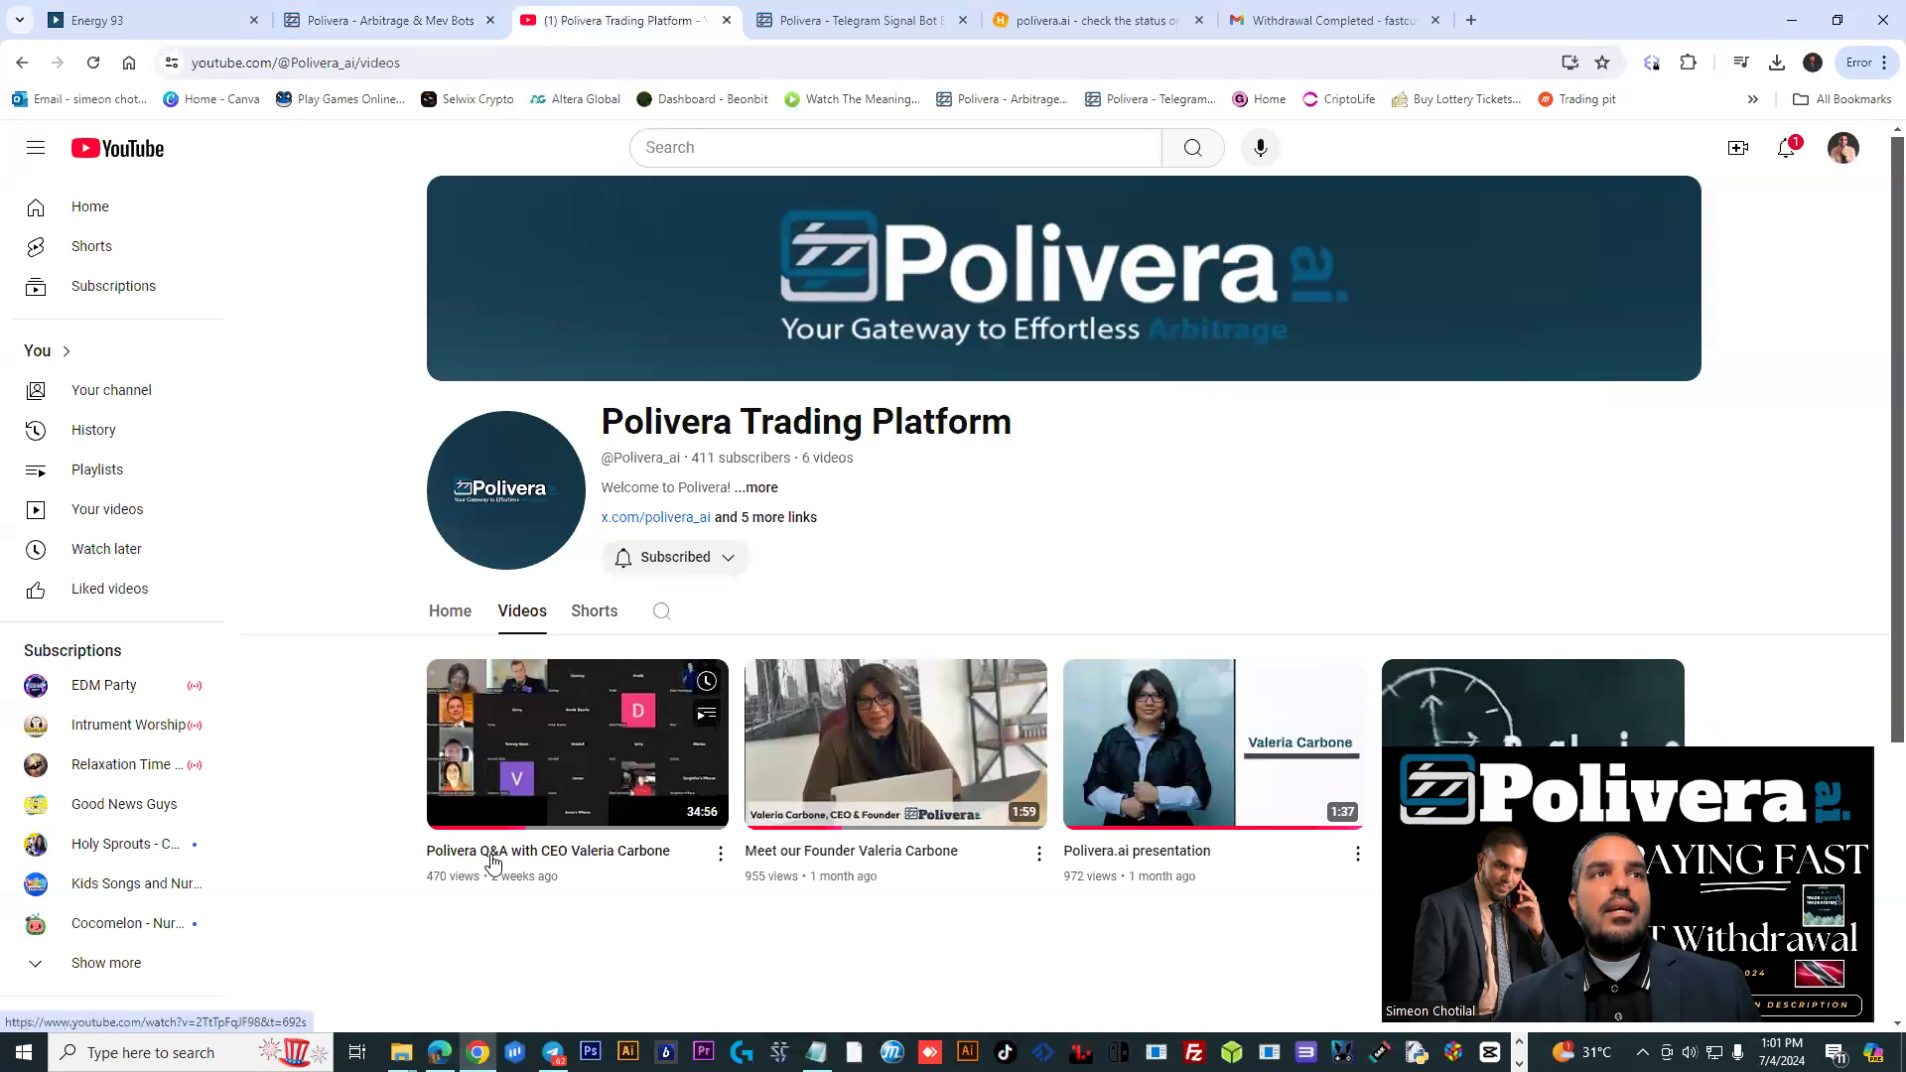
{"action": "mouse_move", "coordinate": [588, 870]}
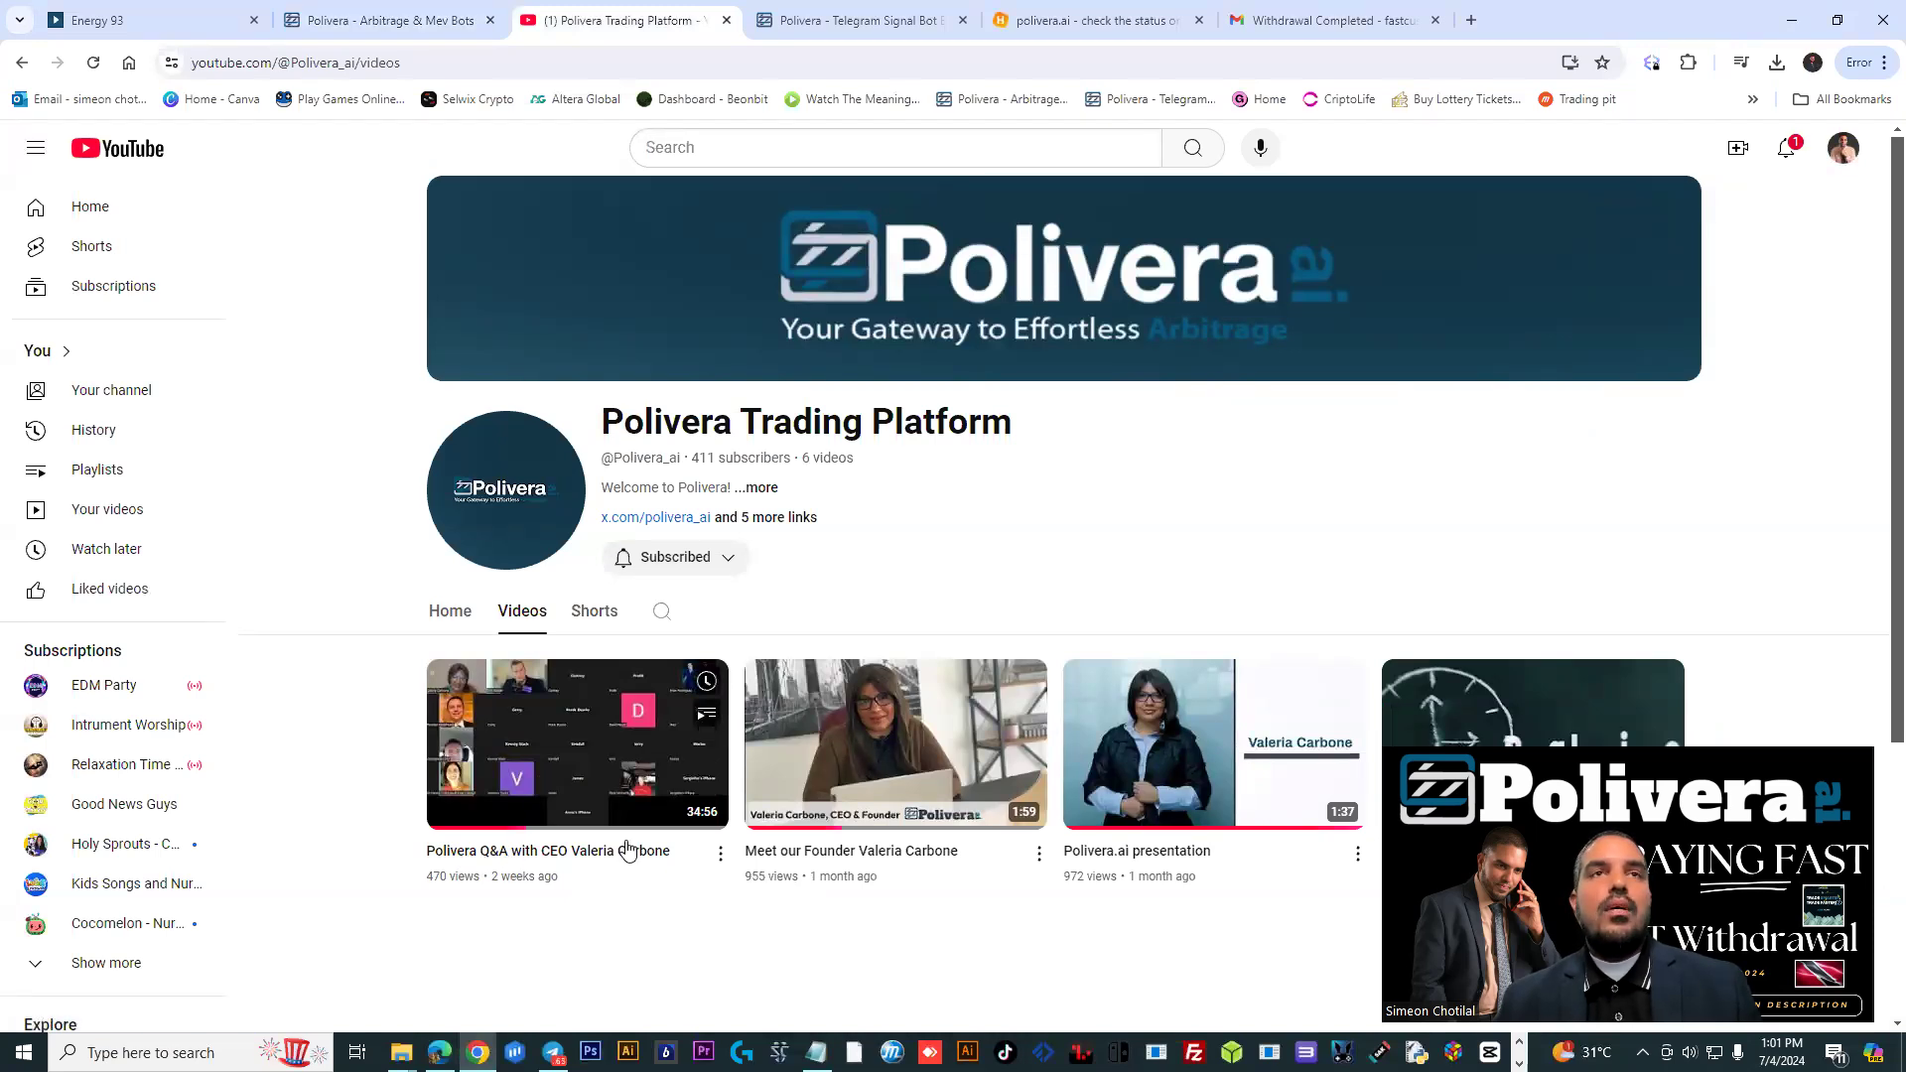
{"action": "mouse_move", "coordinate": [1126, 800]}
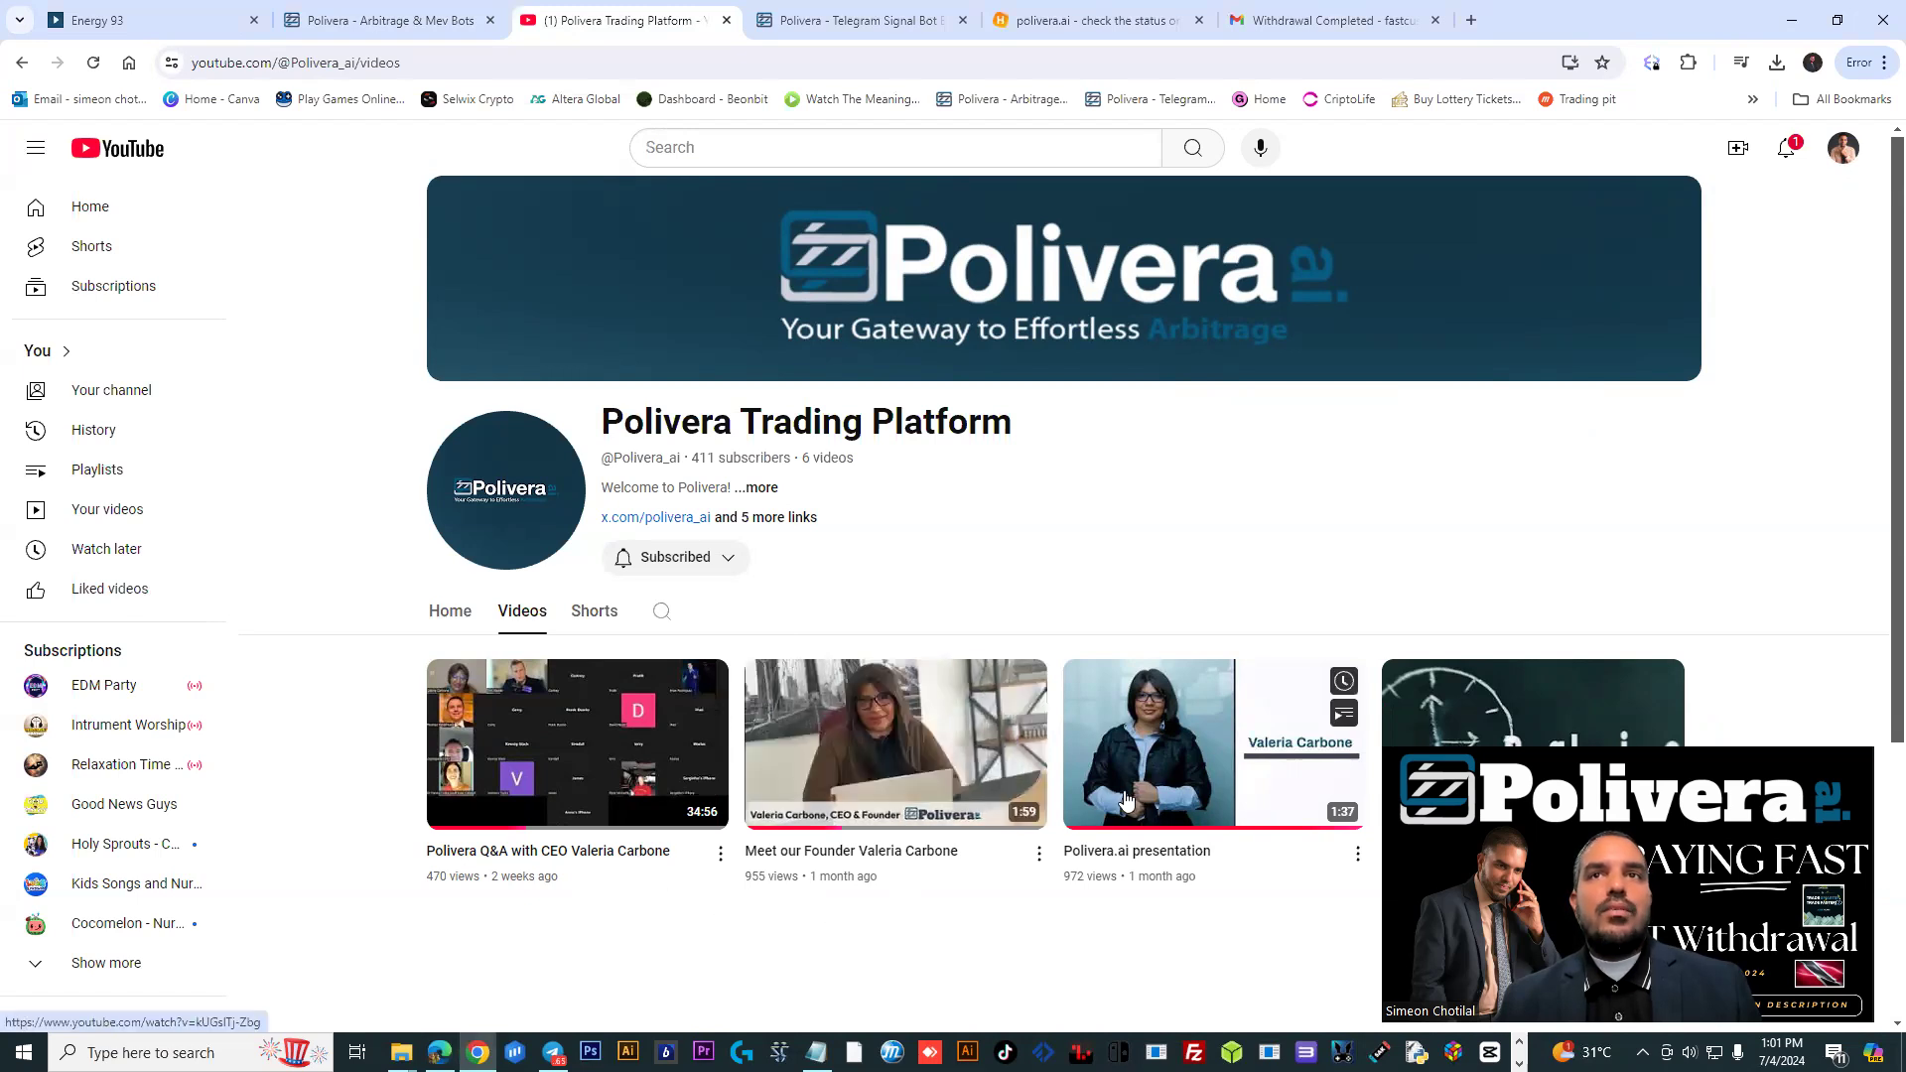
{"action": "scroll", "scroll_direction": "down", "scroll_amount": 3}
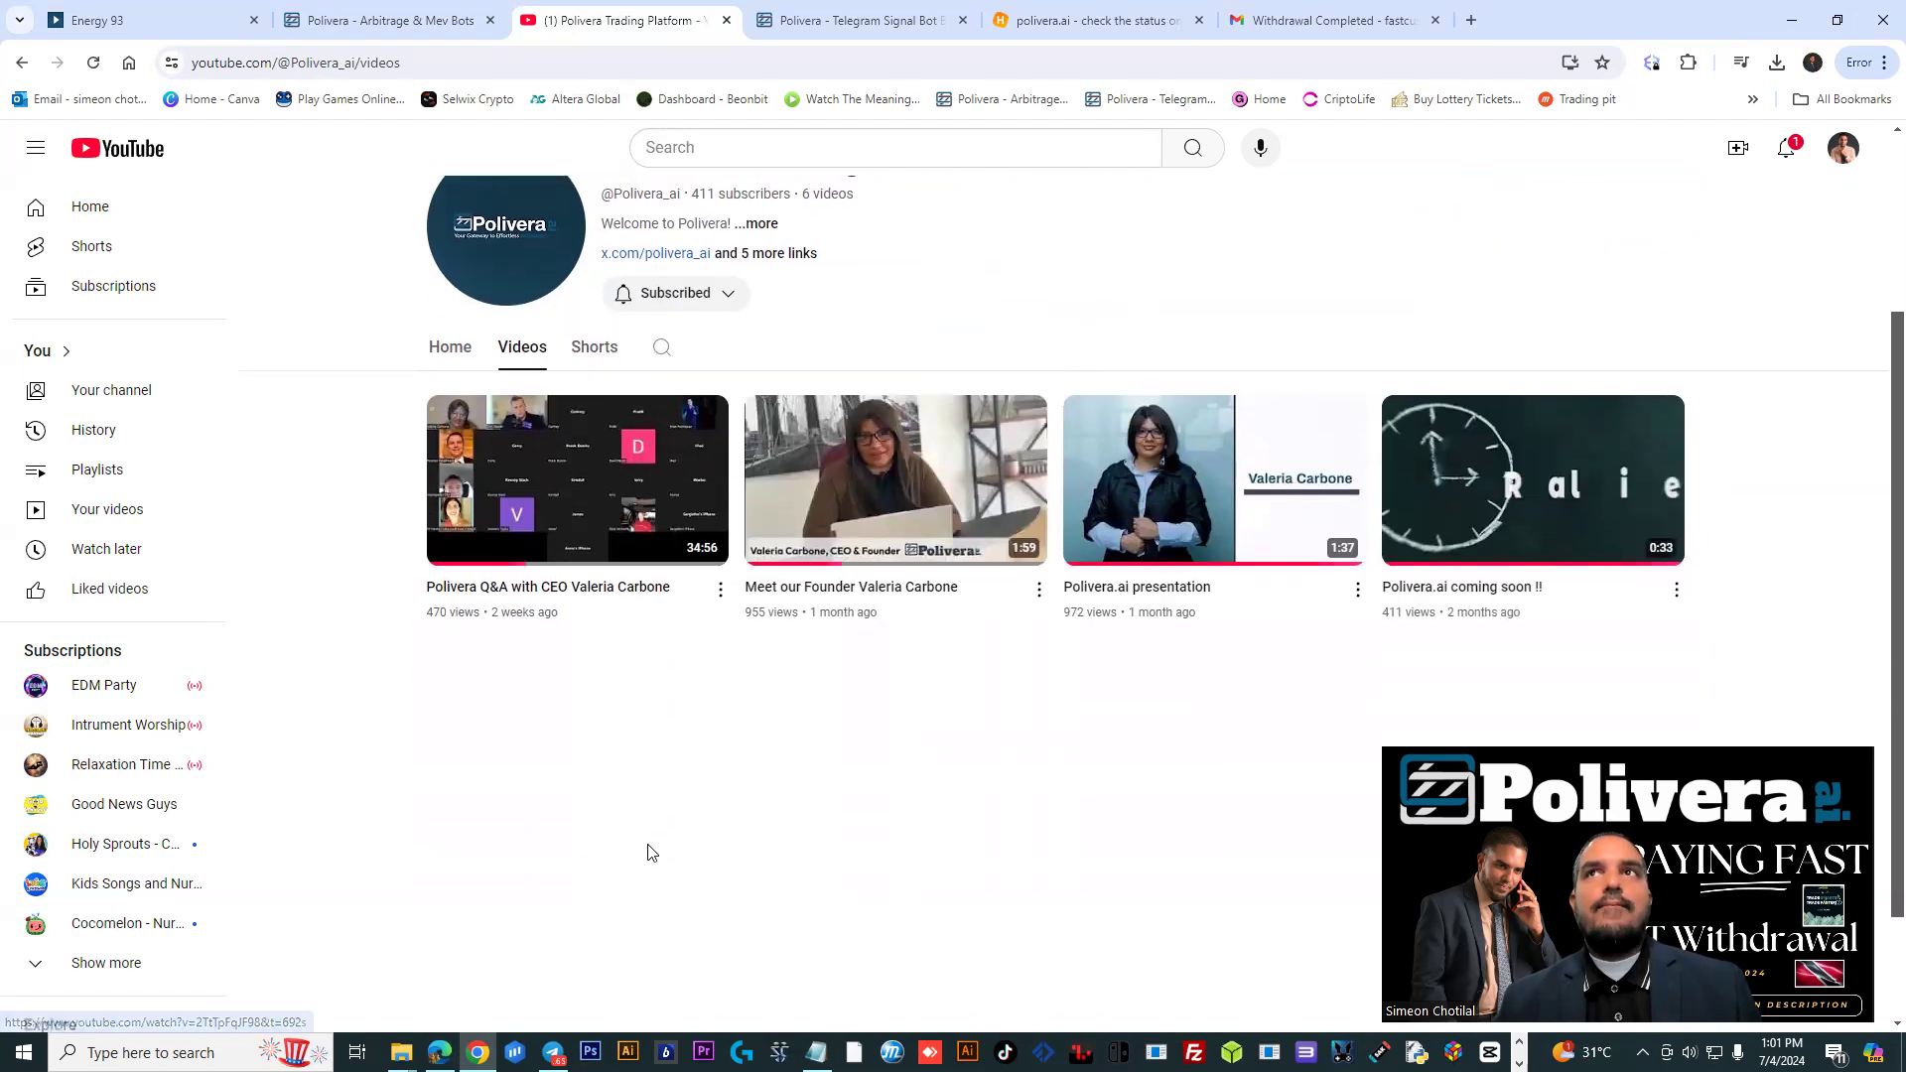
{"action": "left_click", "coordinate": [389, 20]}
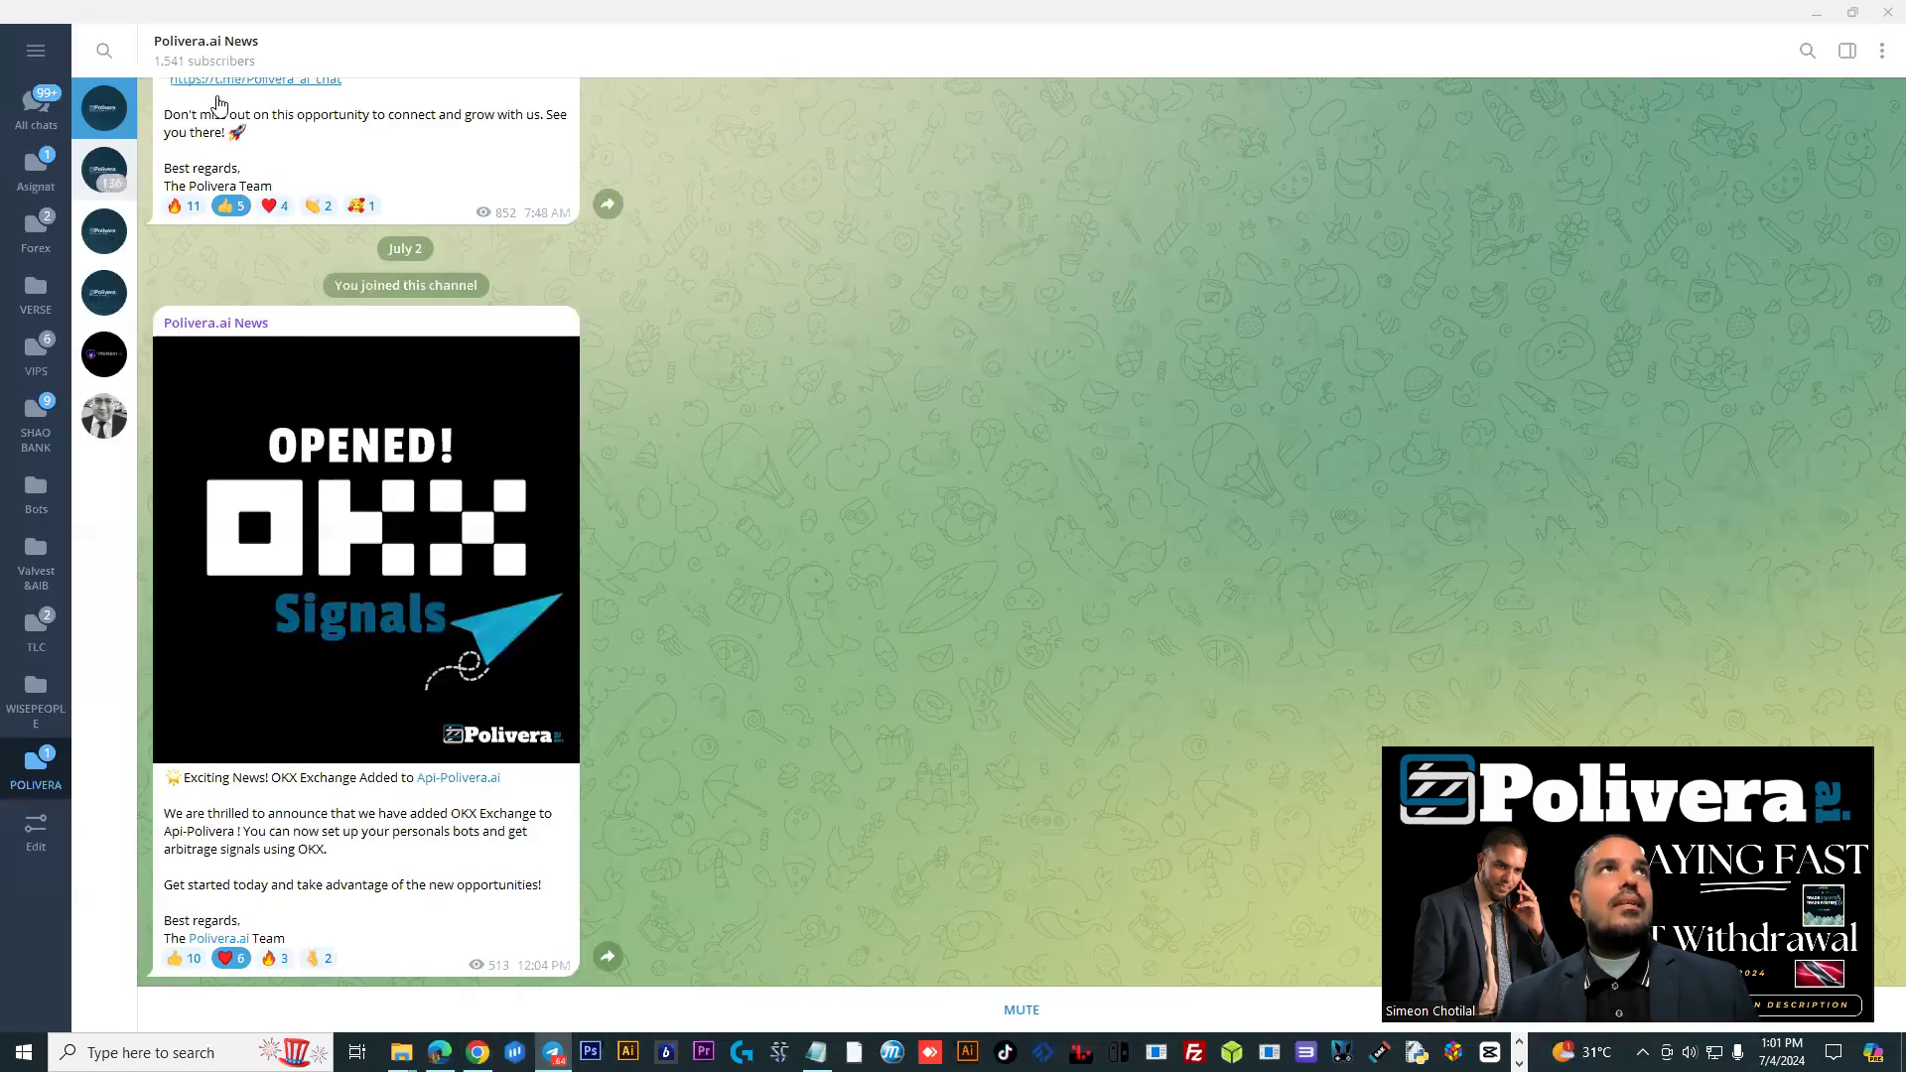
View the Polivera.ai Global Chat group info, then switch to the Trading Signals channel
{"action": "left_click", "coordinate": [103, 230]}
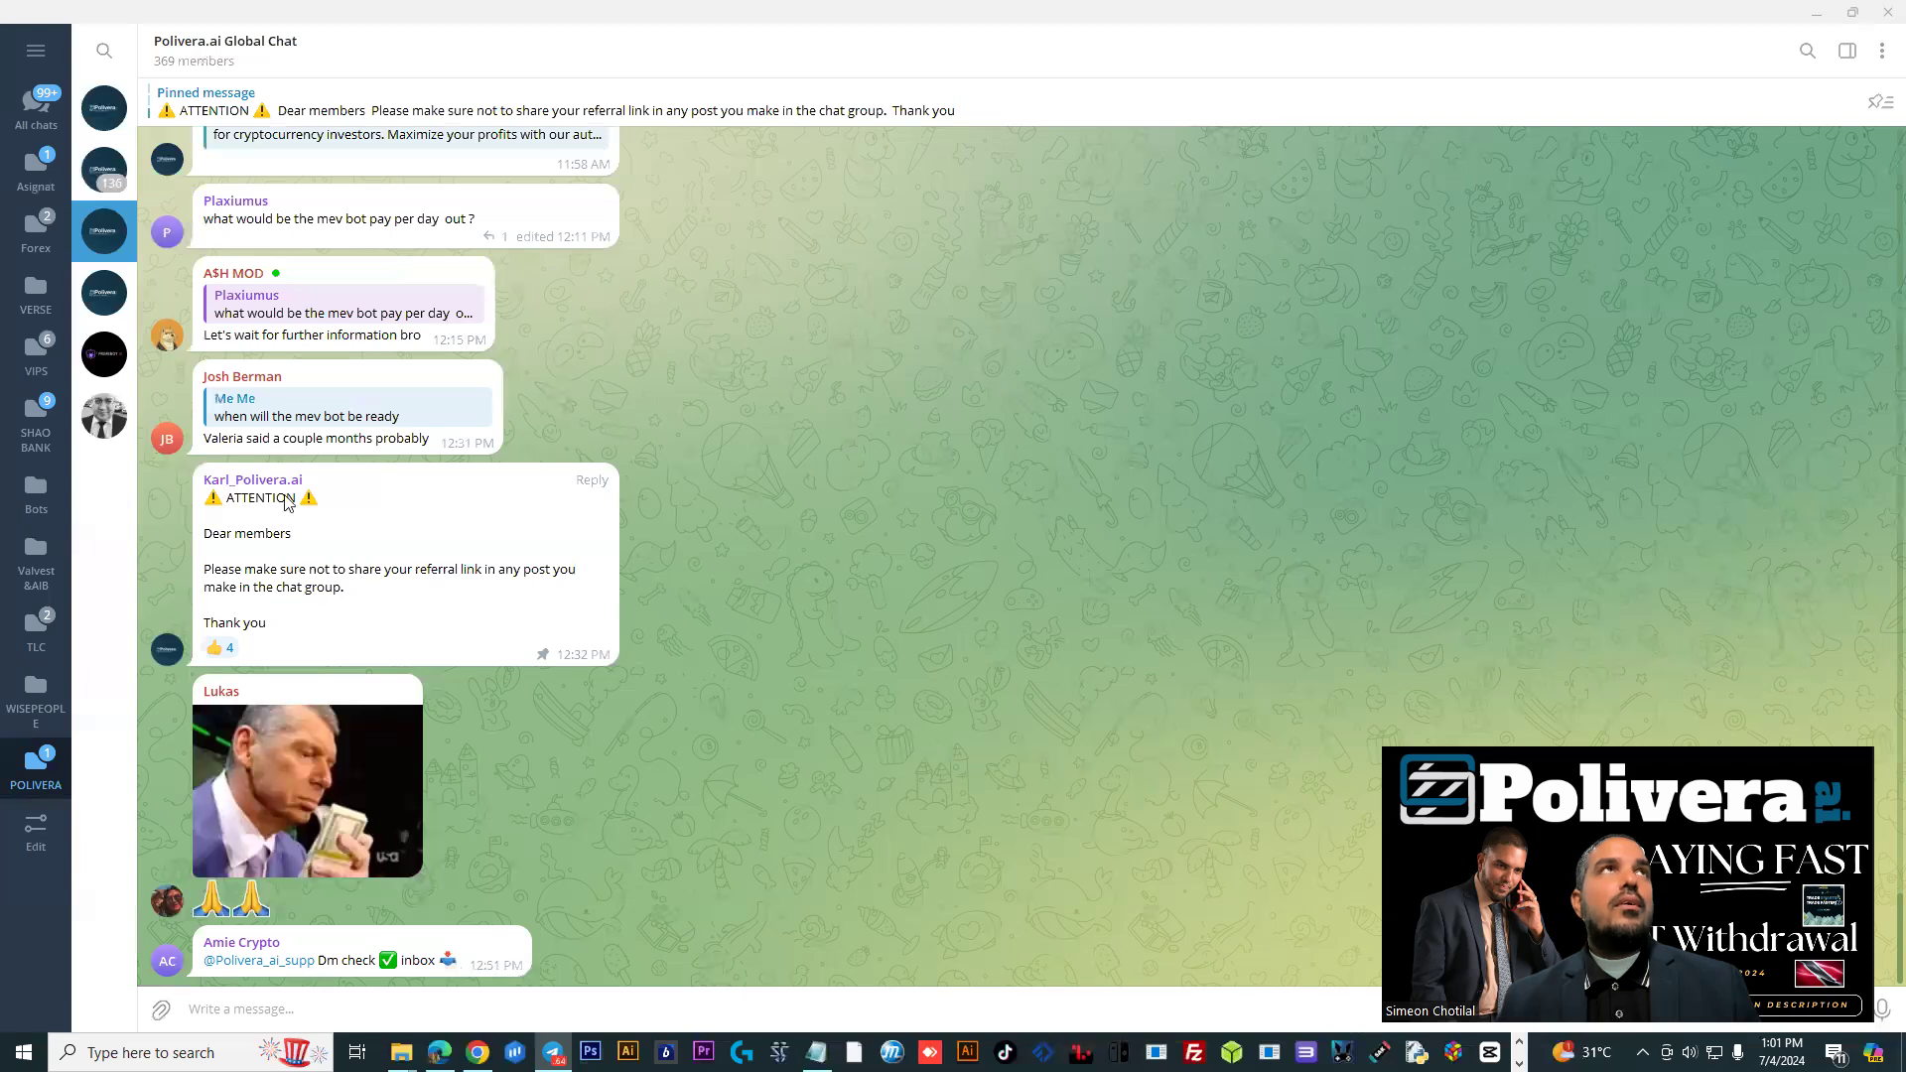
{"action": "left_click", "coordinate": [226, 40]}
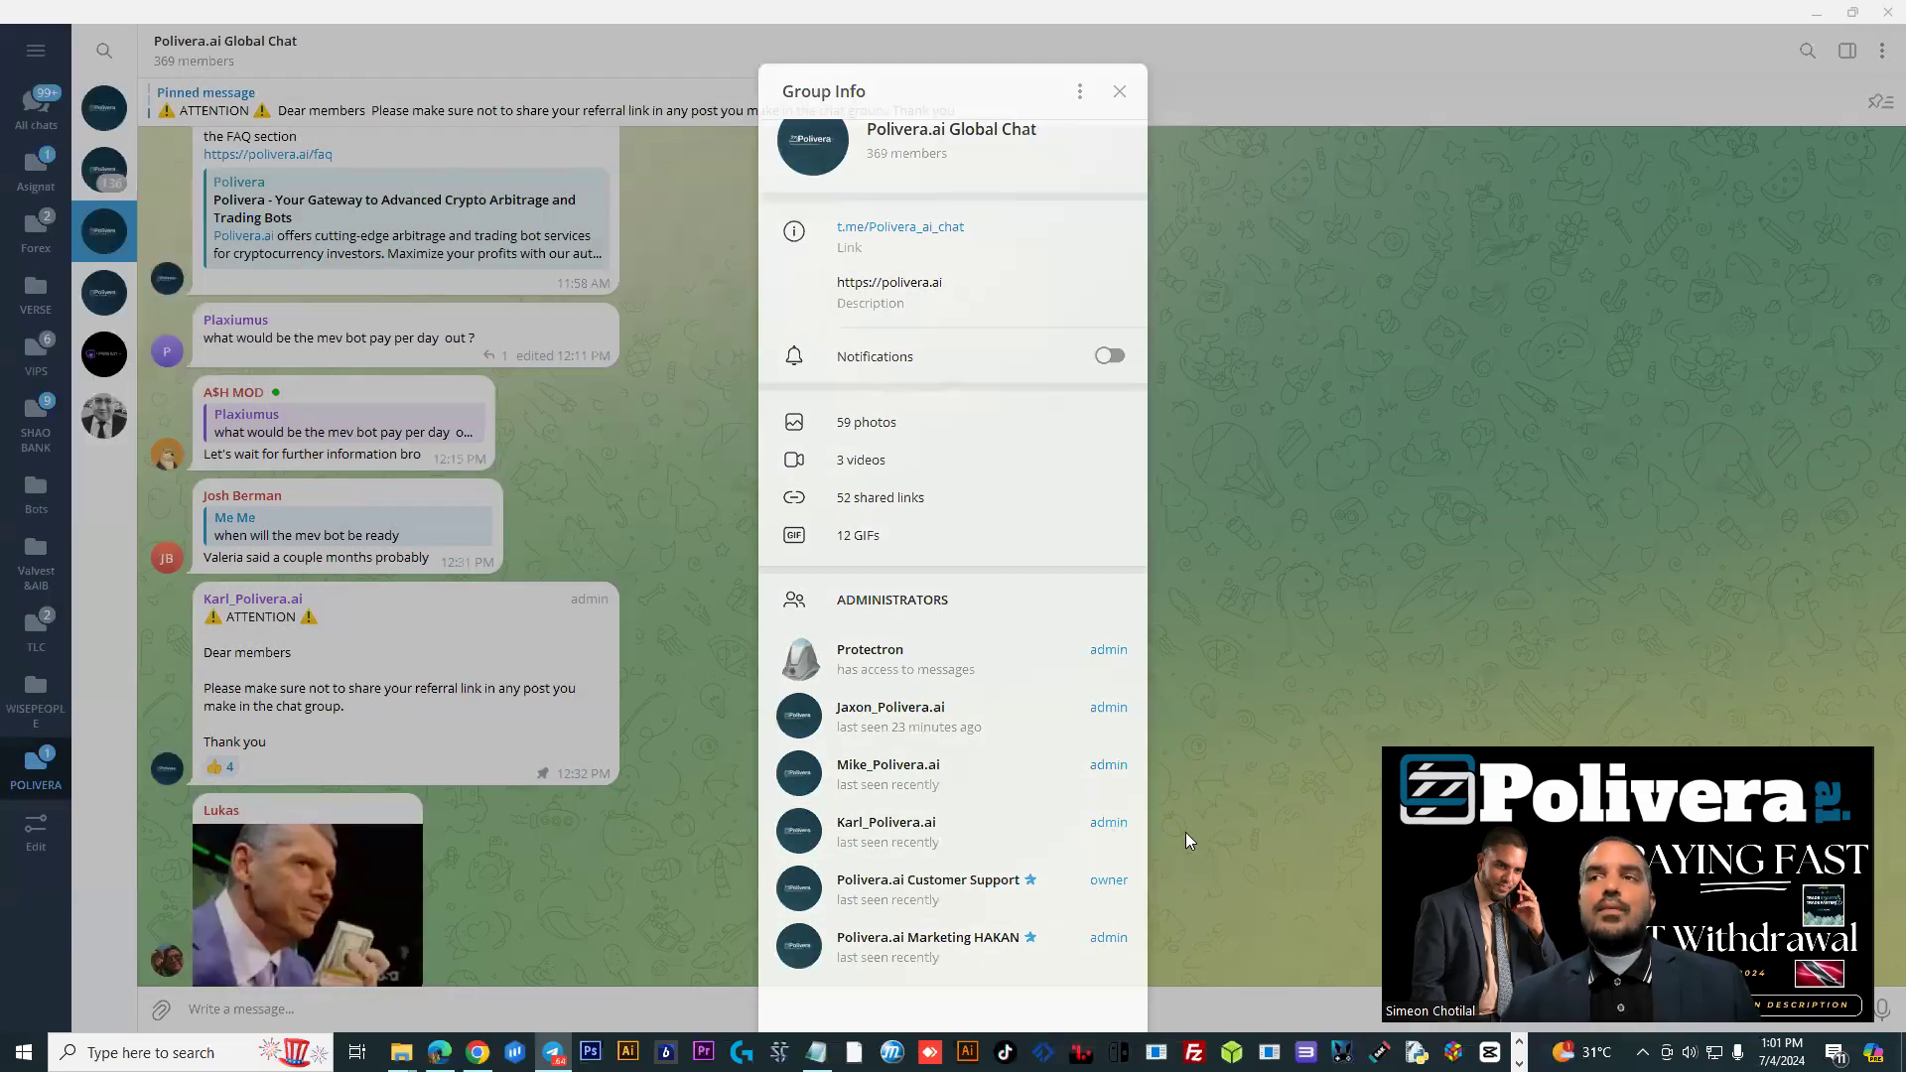
{"action": "left_click", "coordinate": [1120, 92]}
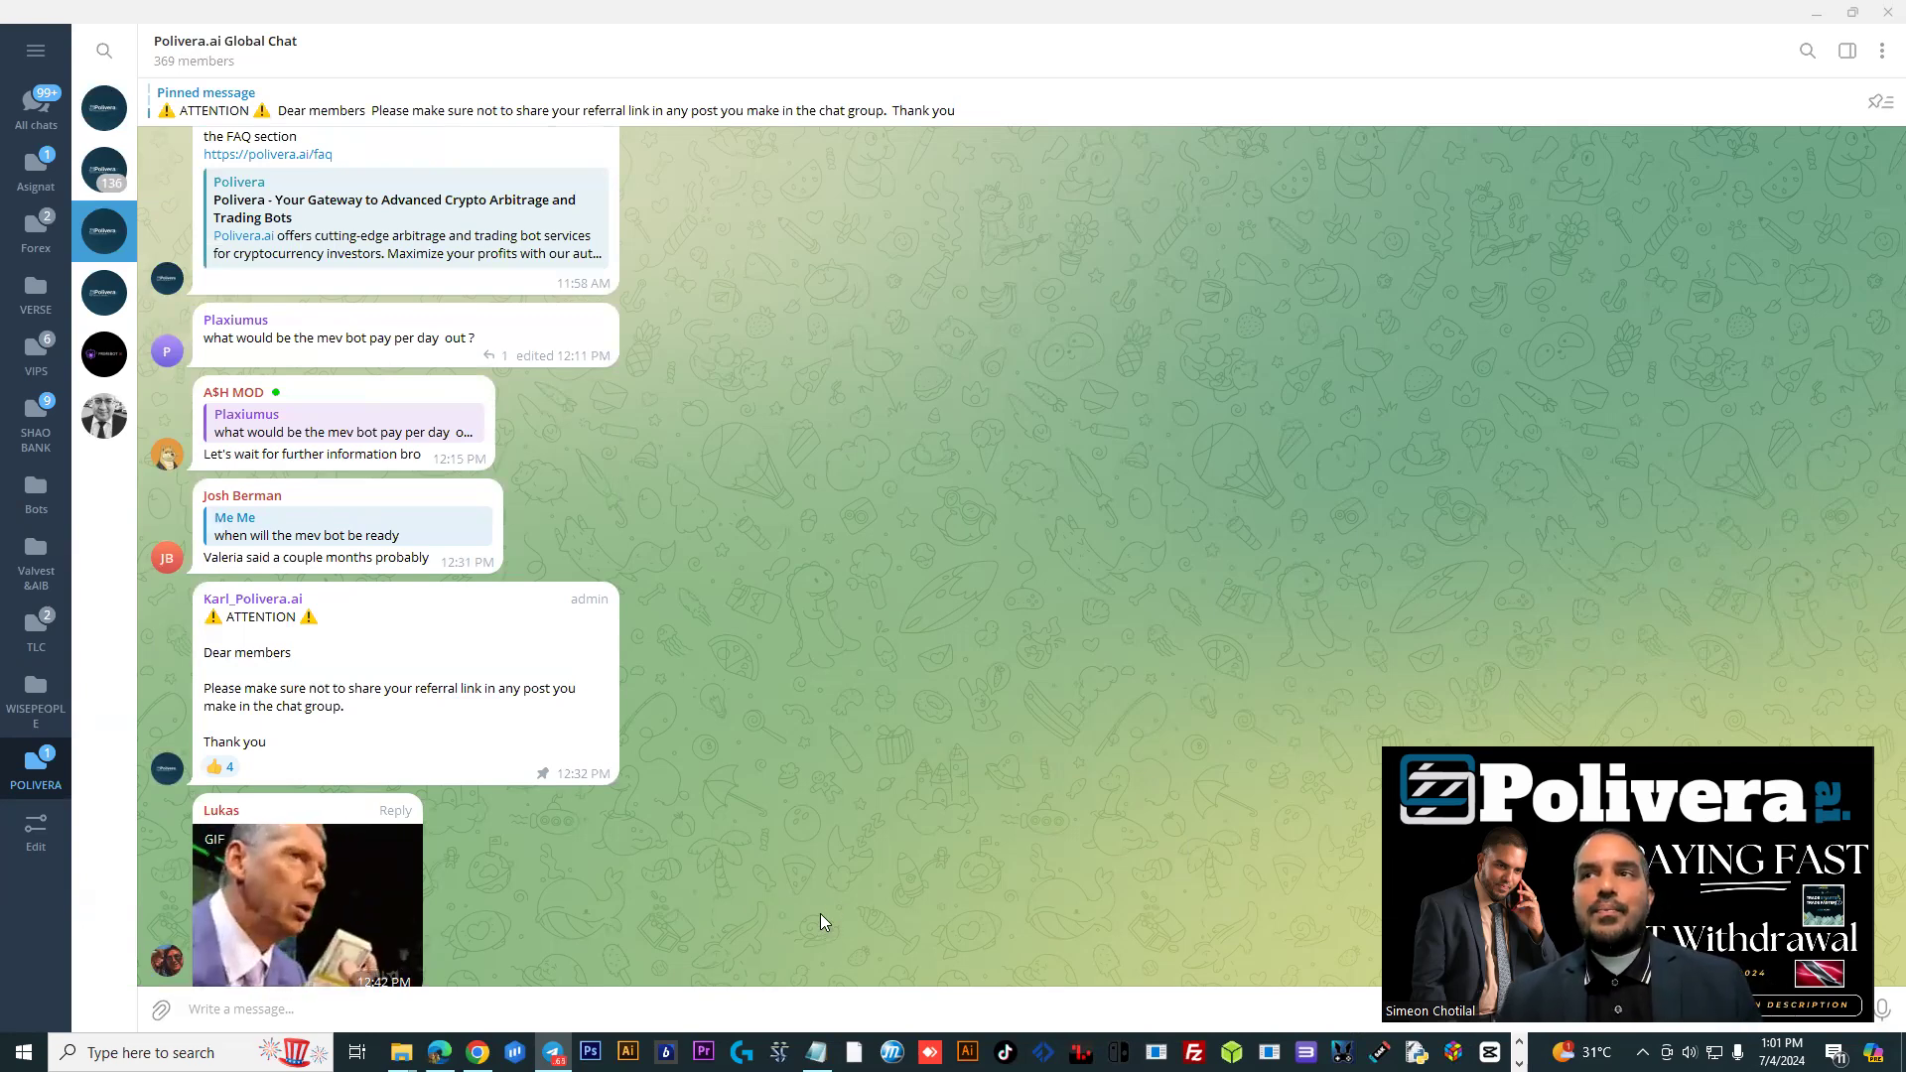
{"action": "mouse_move", "coordinate": [816, 967]}
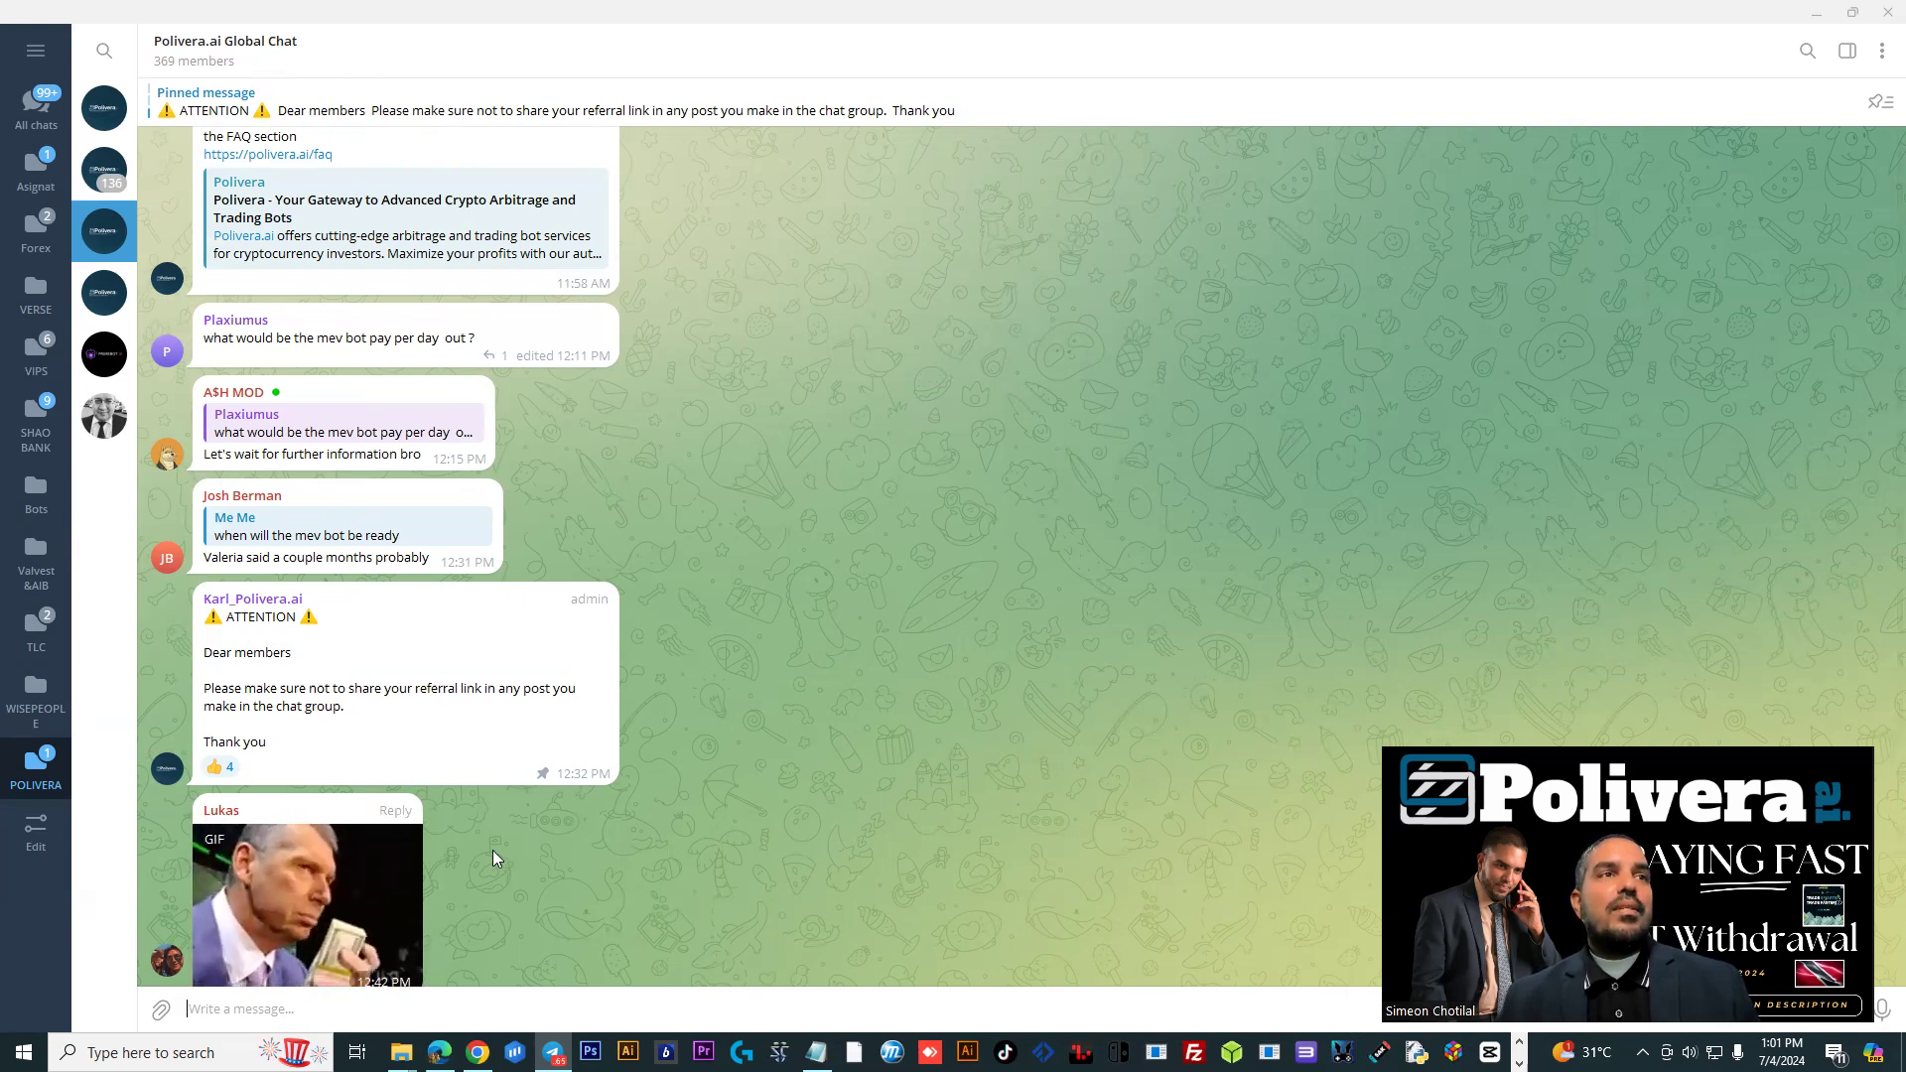
{"action": "left_click", "coordinate": [103, 169]}
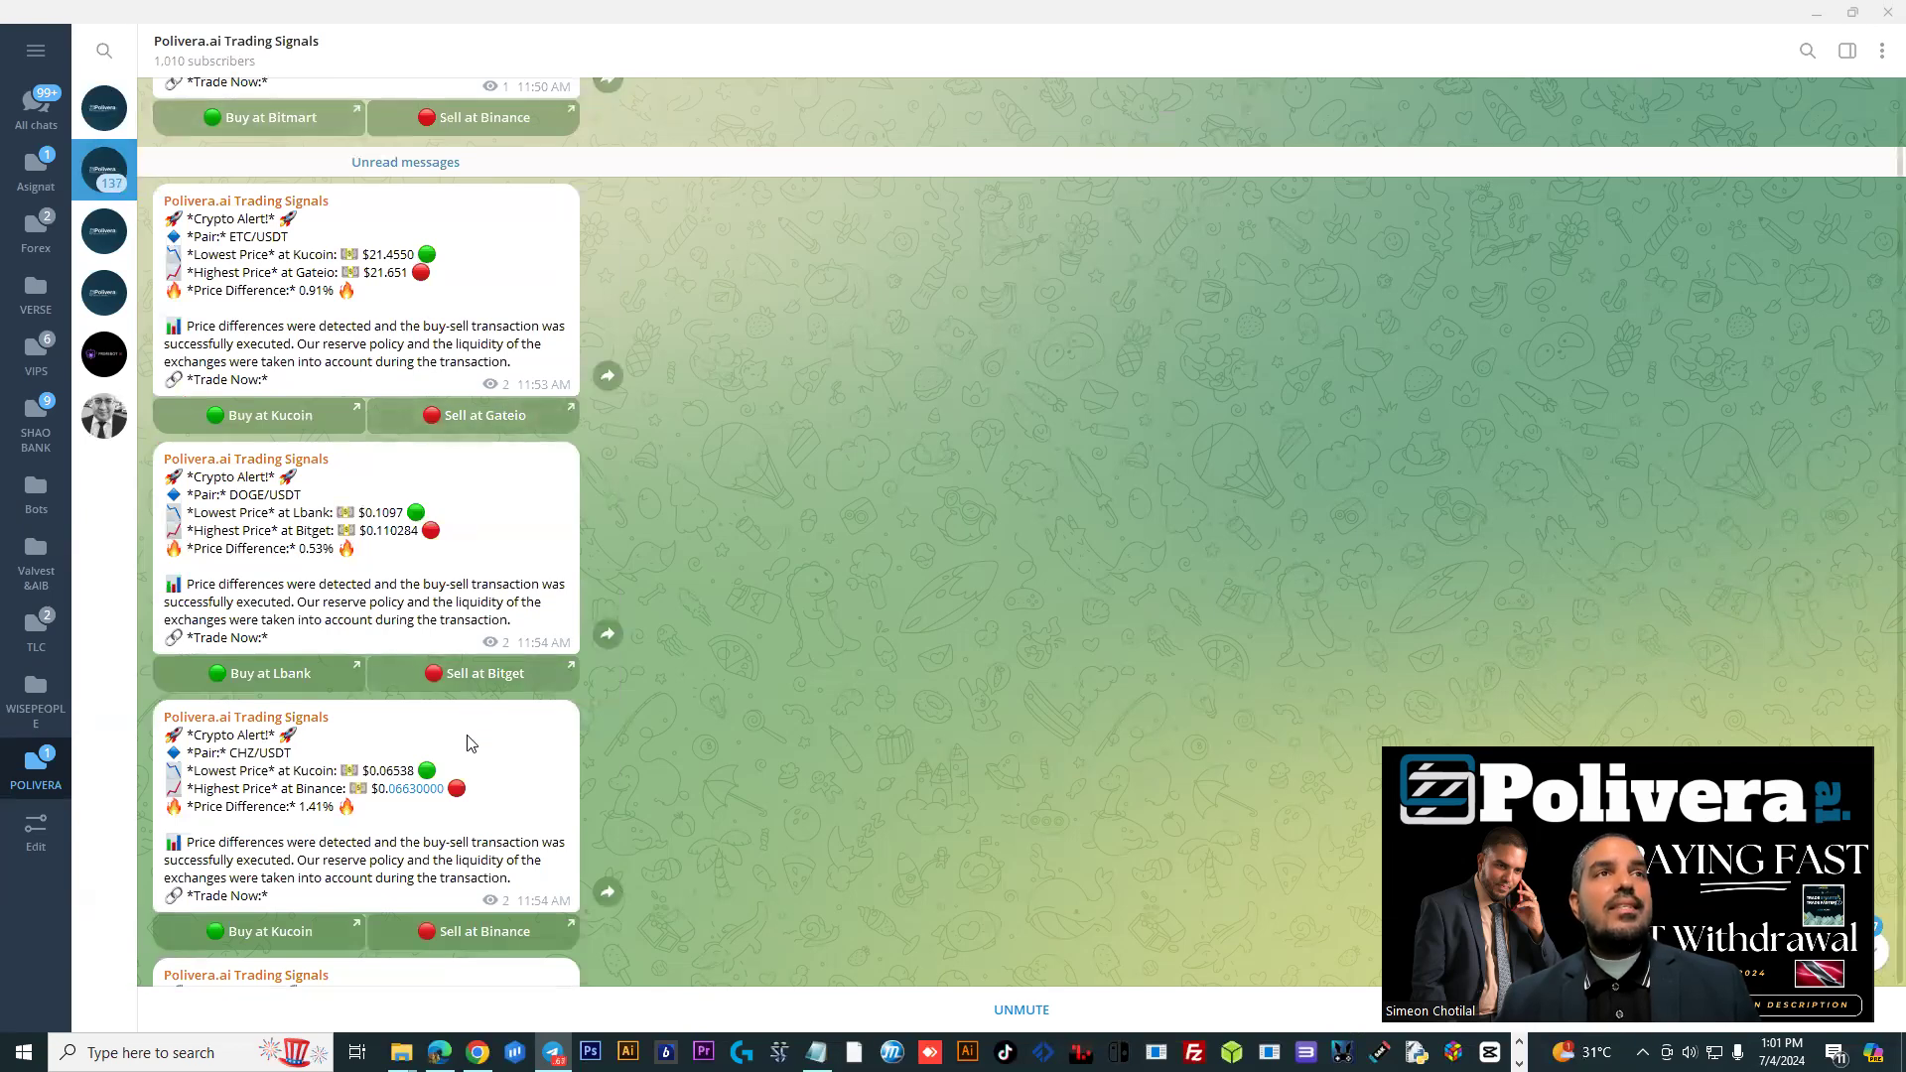
Scroll through the Trading Signals price-difference alerts, then return to the Polivera.ai site in the browser
{"action": "scroll", "scroll_direction": "down", "scroll_amount": 3}
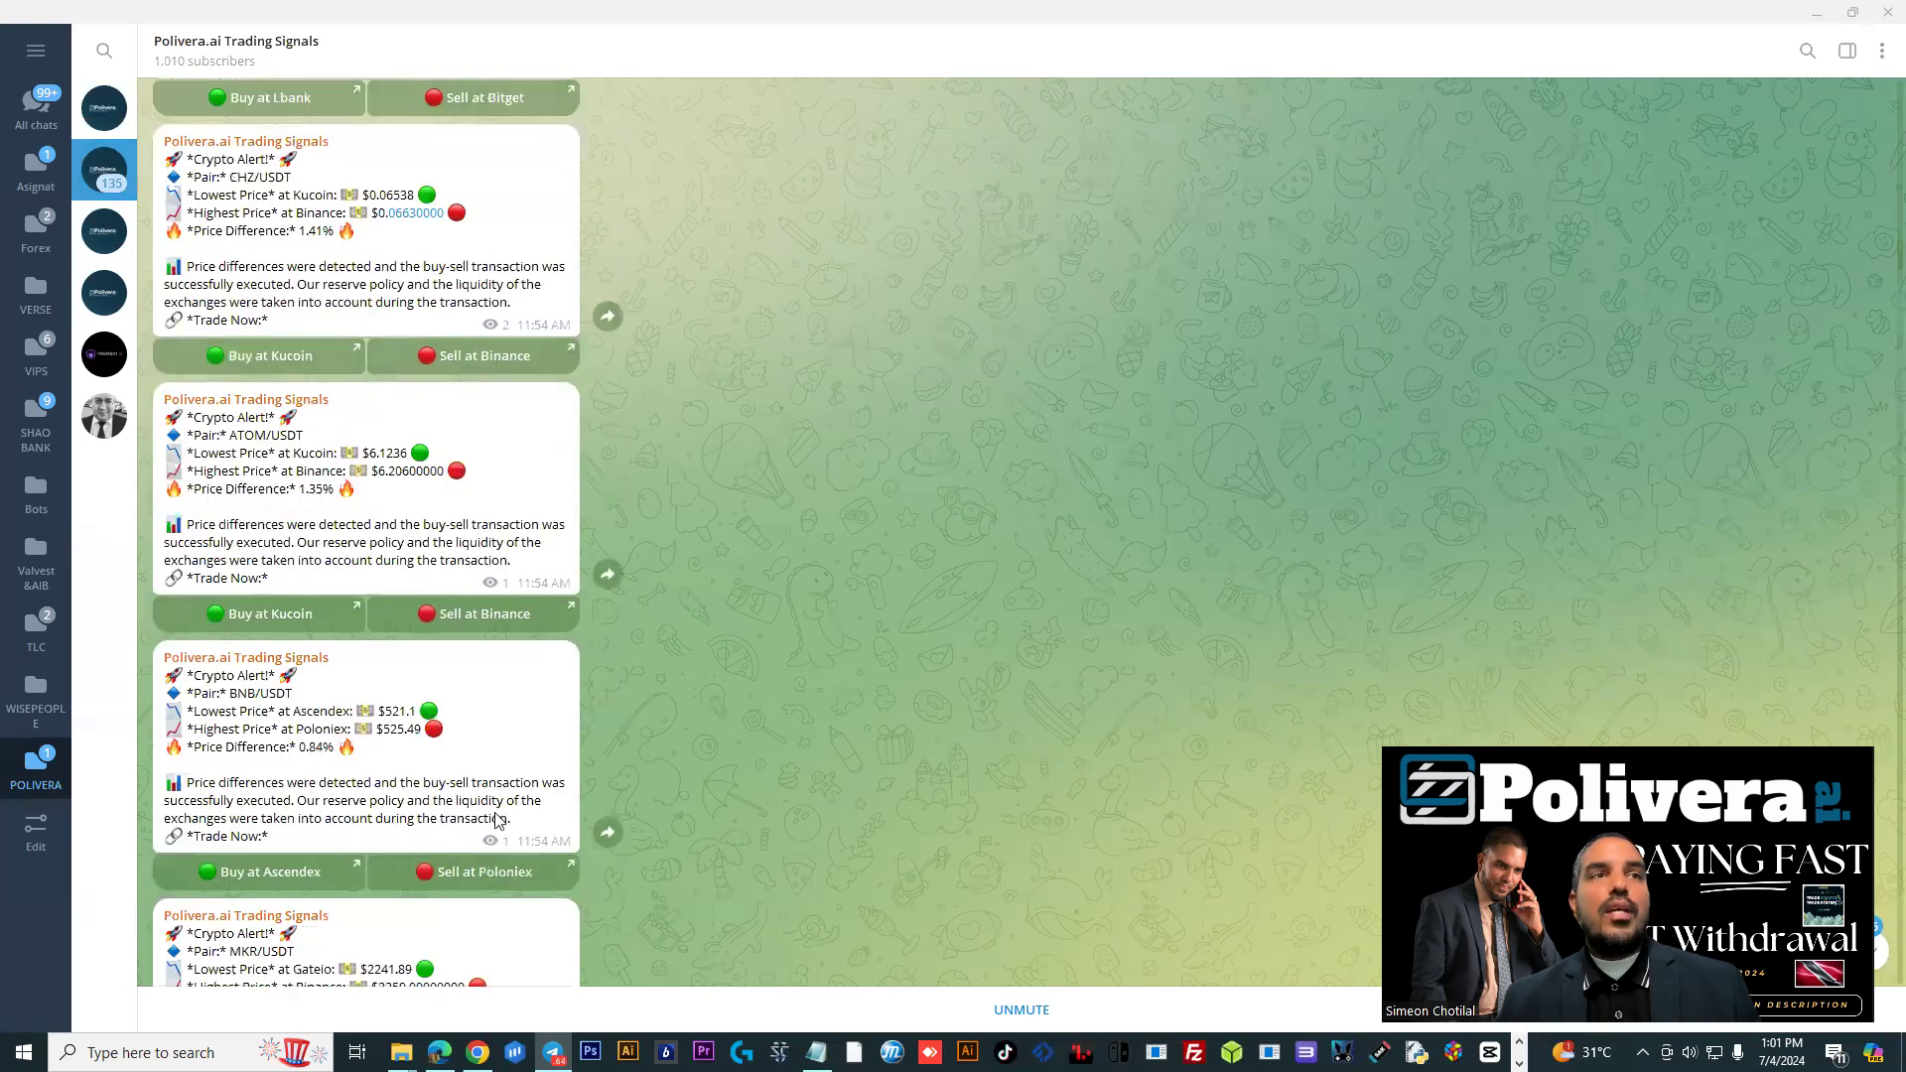
{"action": "scroll", "scroll_direction": "down", "scroll_amount": 3}
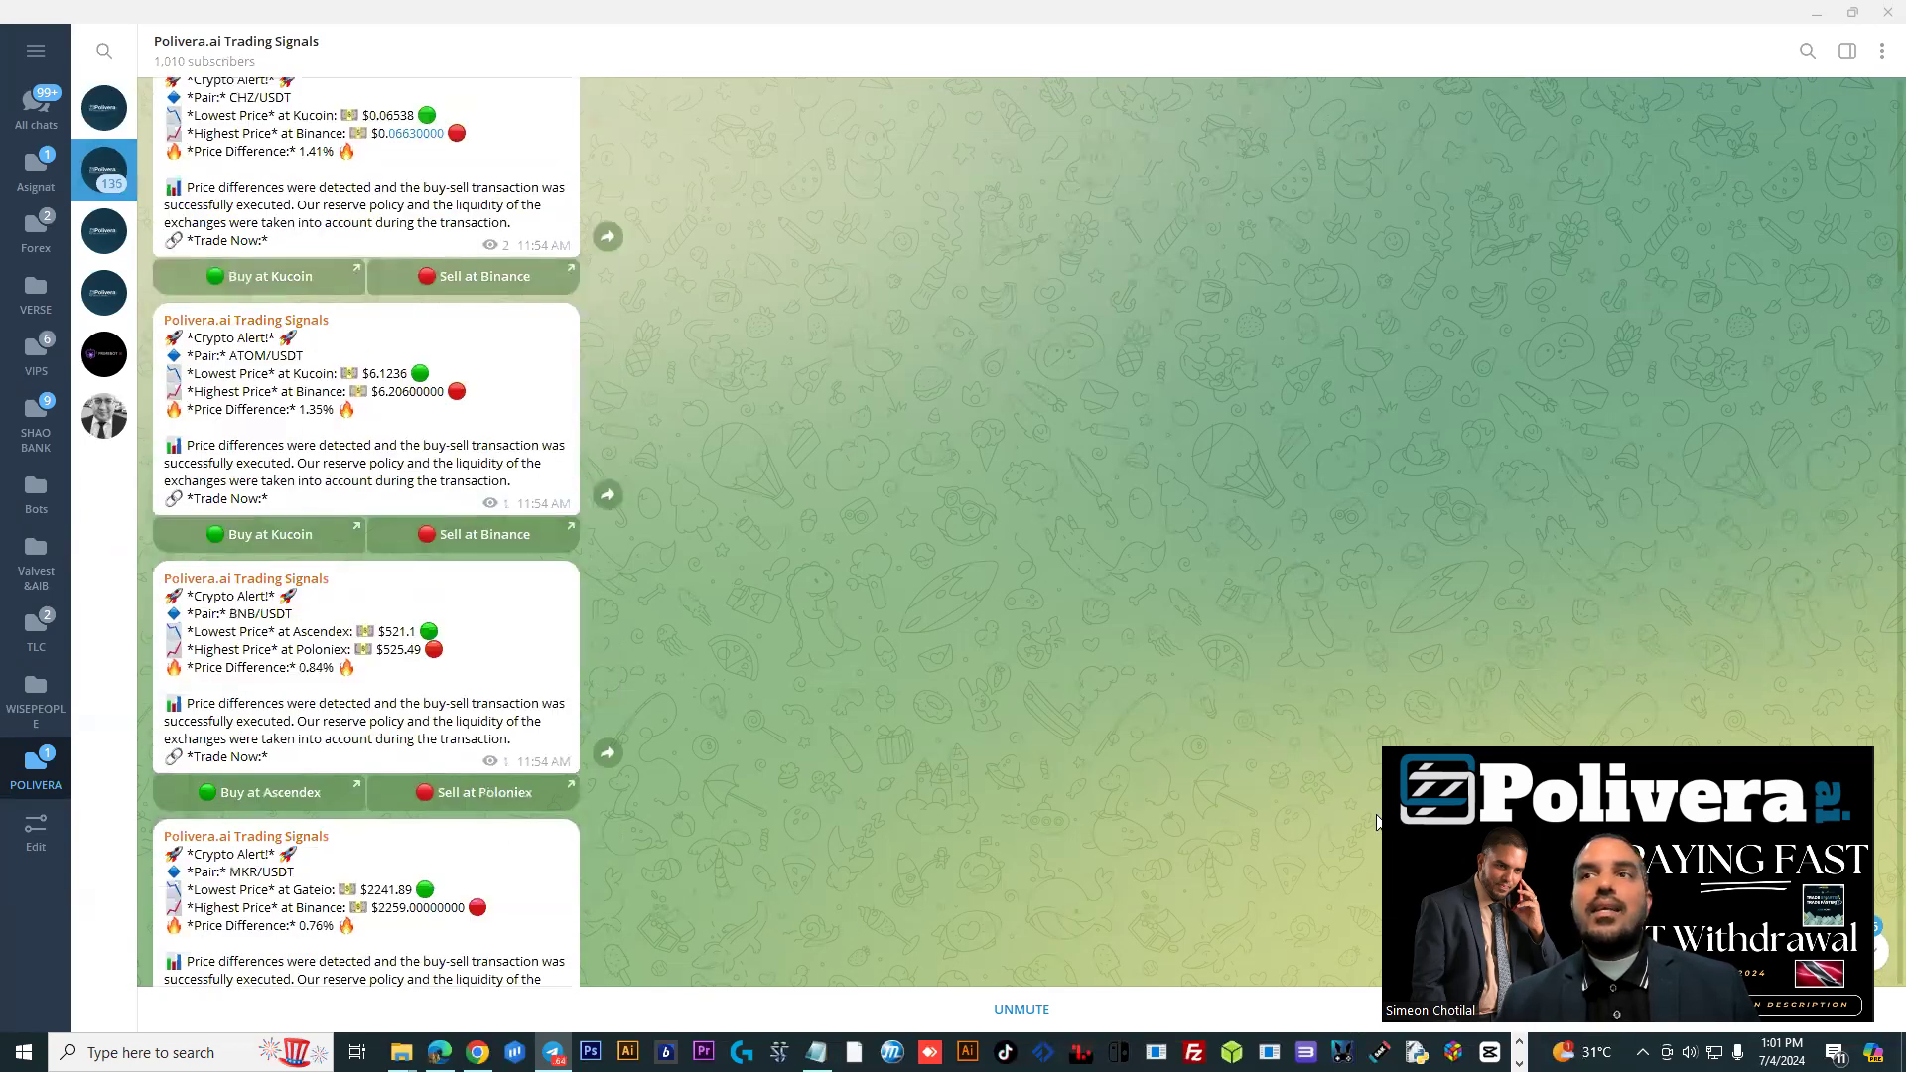
{"action": "scroll", "scroll_direction": "down", "scroll_amount": 3}
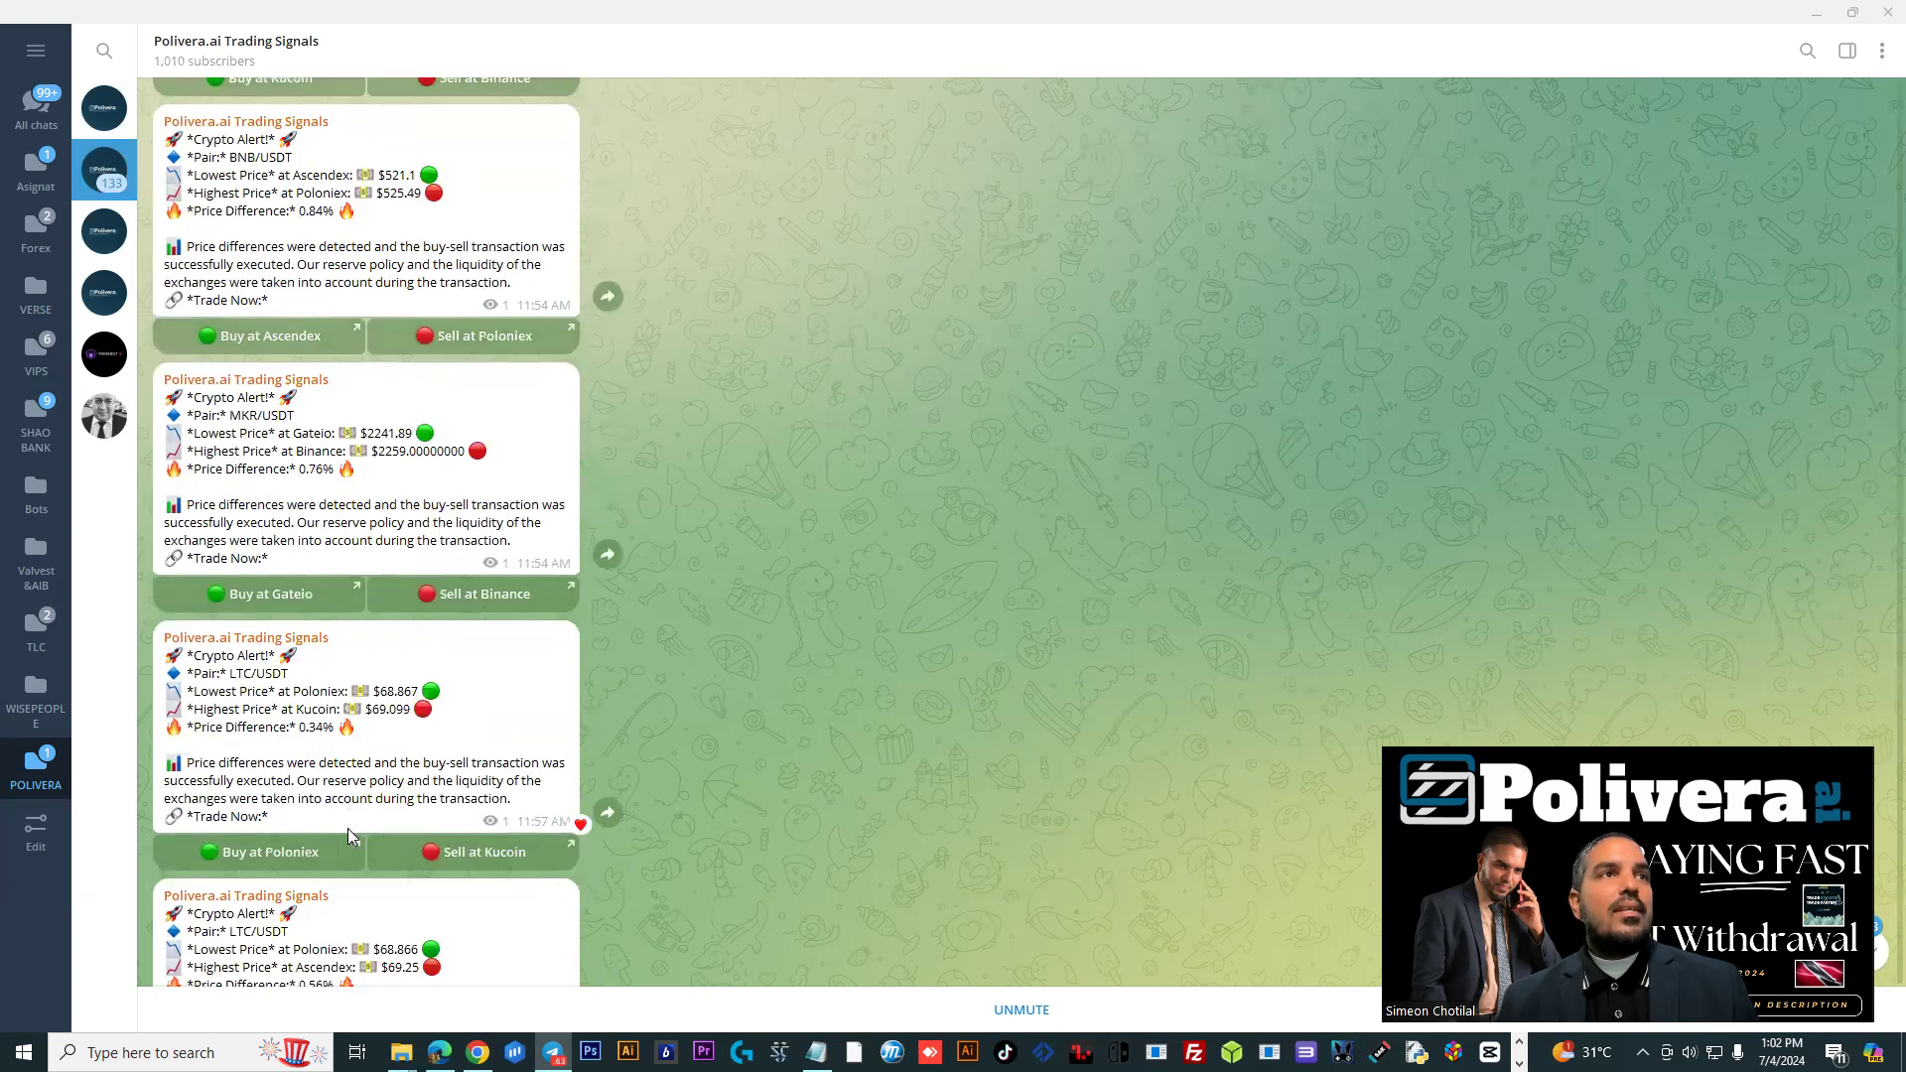
{"action": "scroll", "scroll_direction": "down", "scroll_amount": 3}
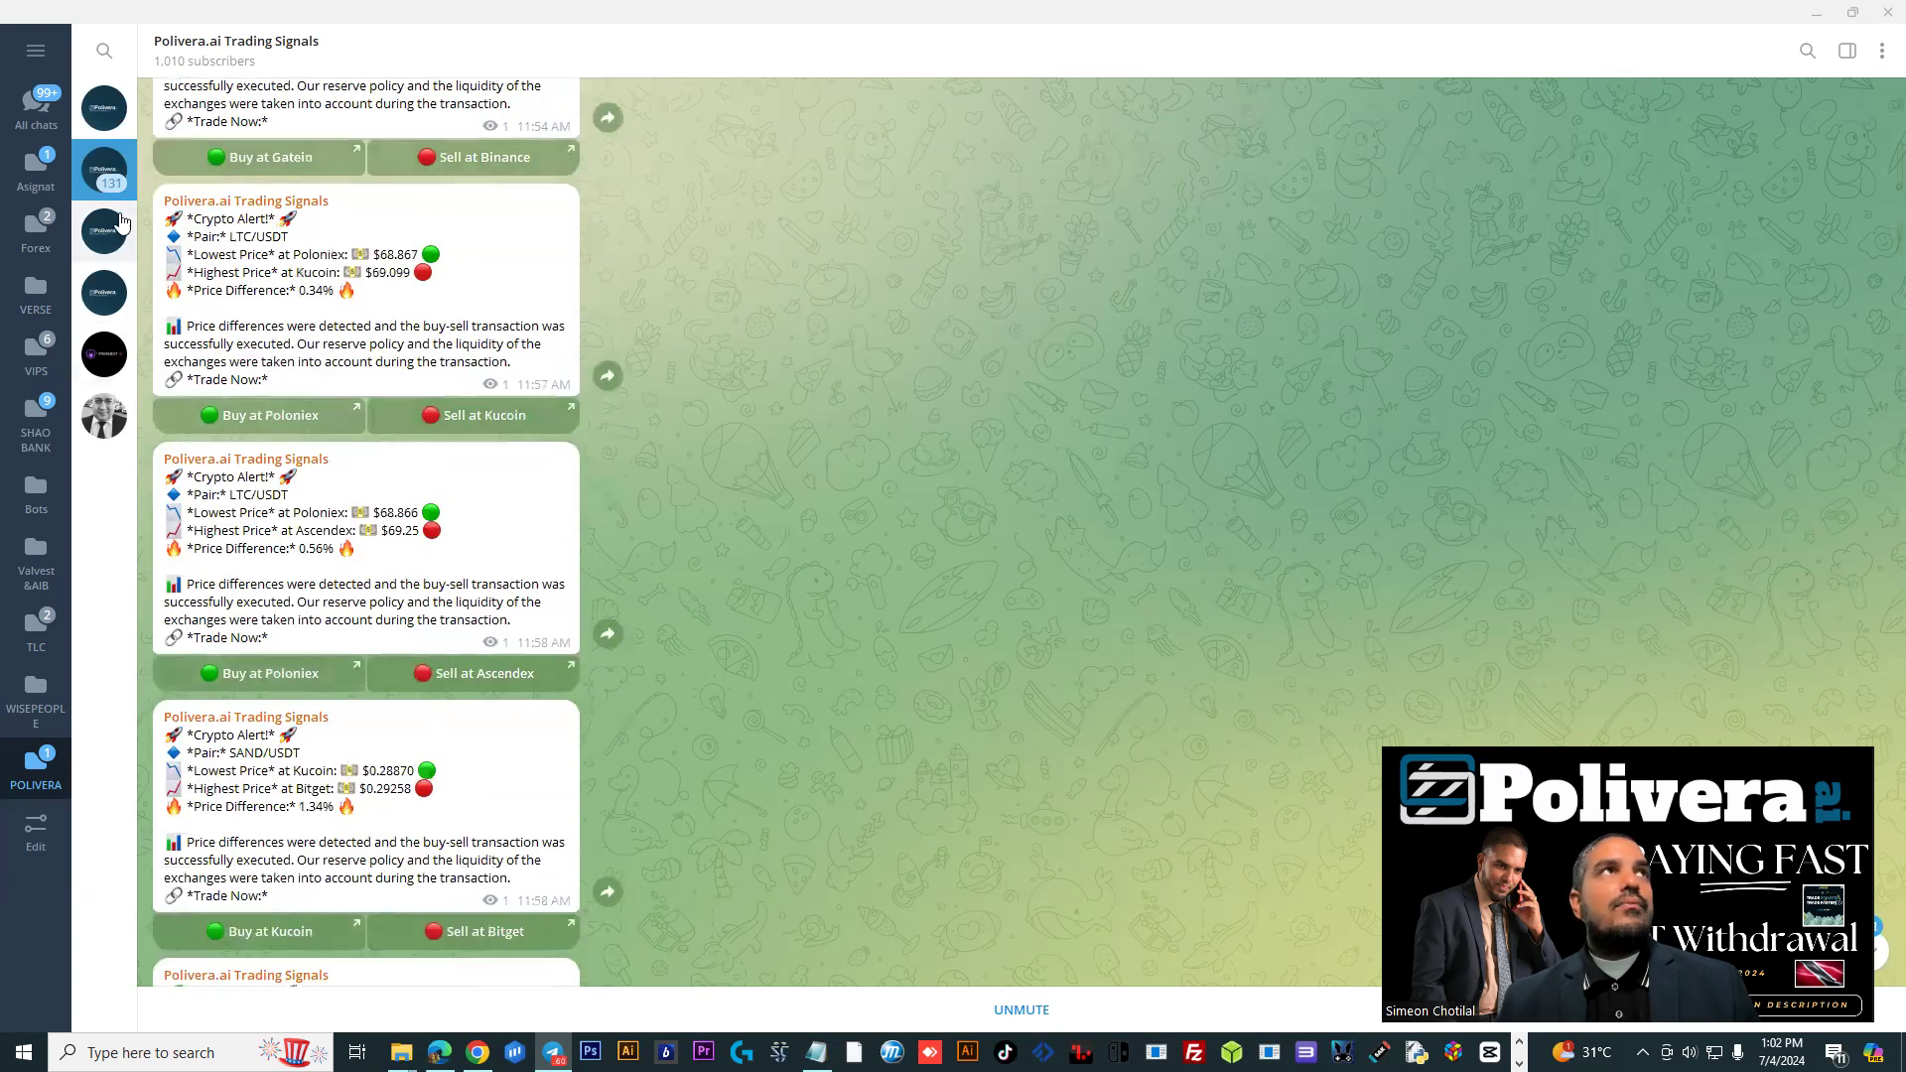
{"action": "left_click", "coordinate": [104, 107]}
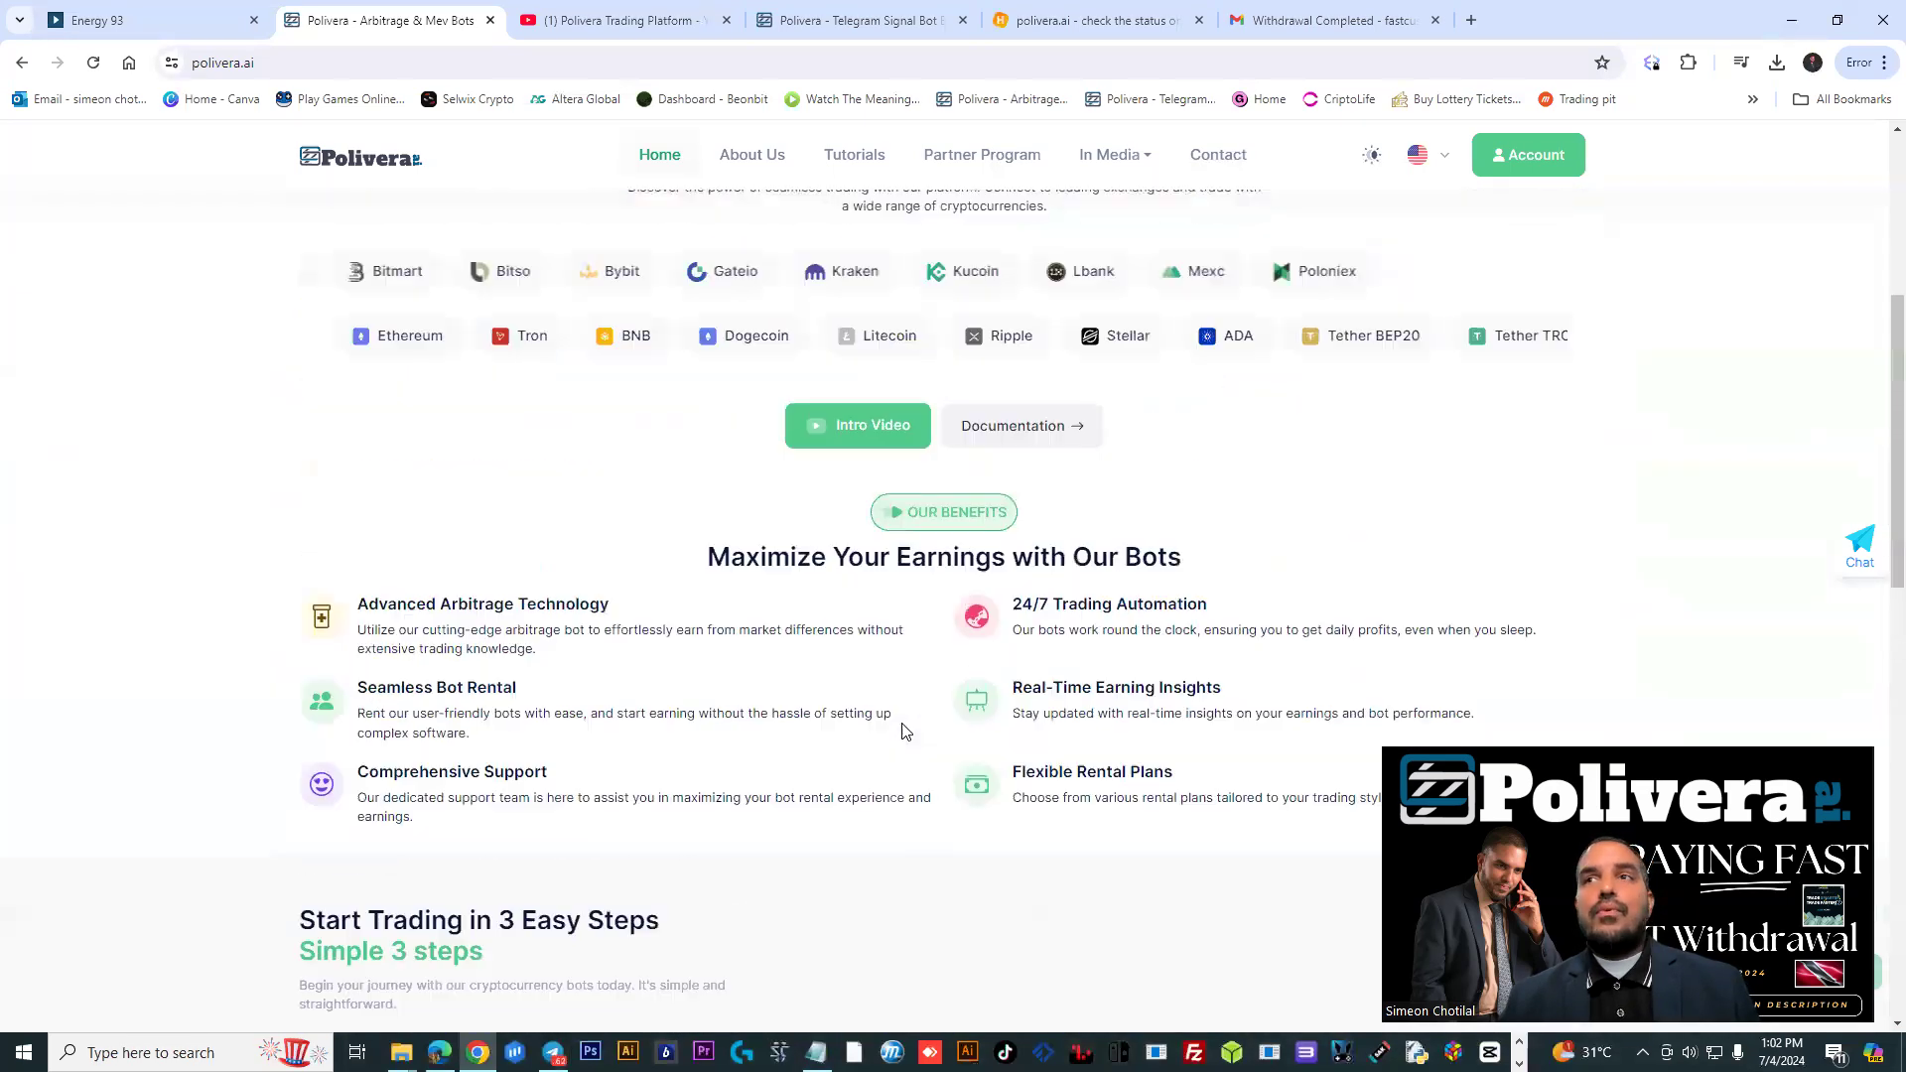
Show the Active Bot List with the Arbitrage Explorer bot's $1000 and highlighted 1.40% daily return
{"action": "scroll", "scroll_direction": "up", "scroll_amount": 3}
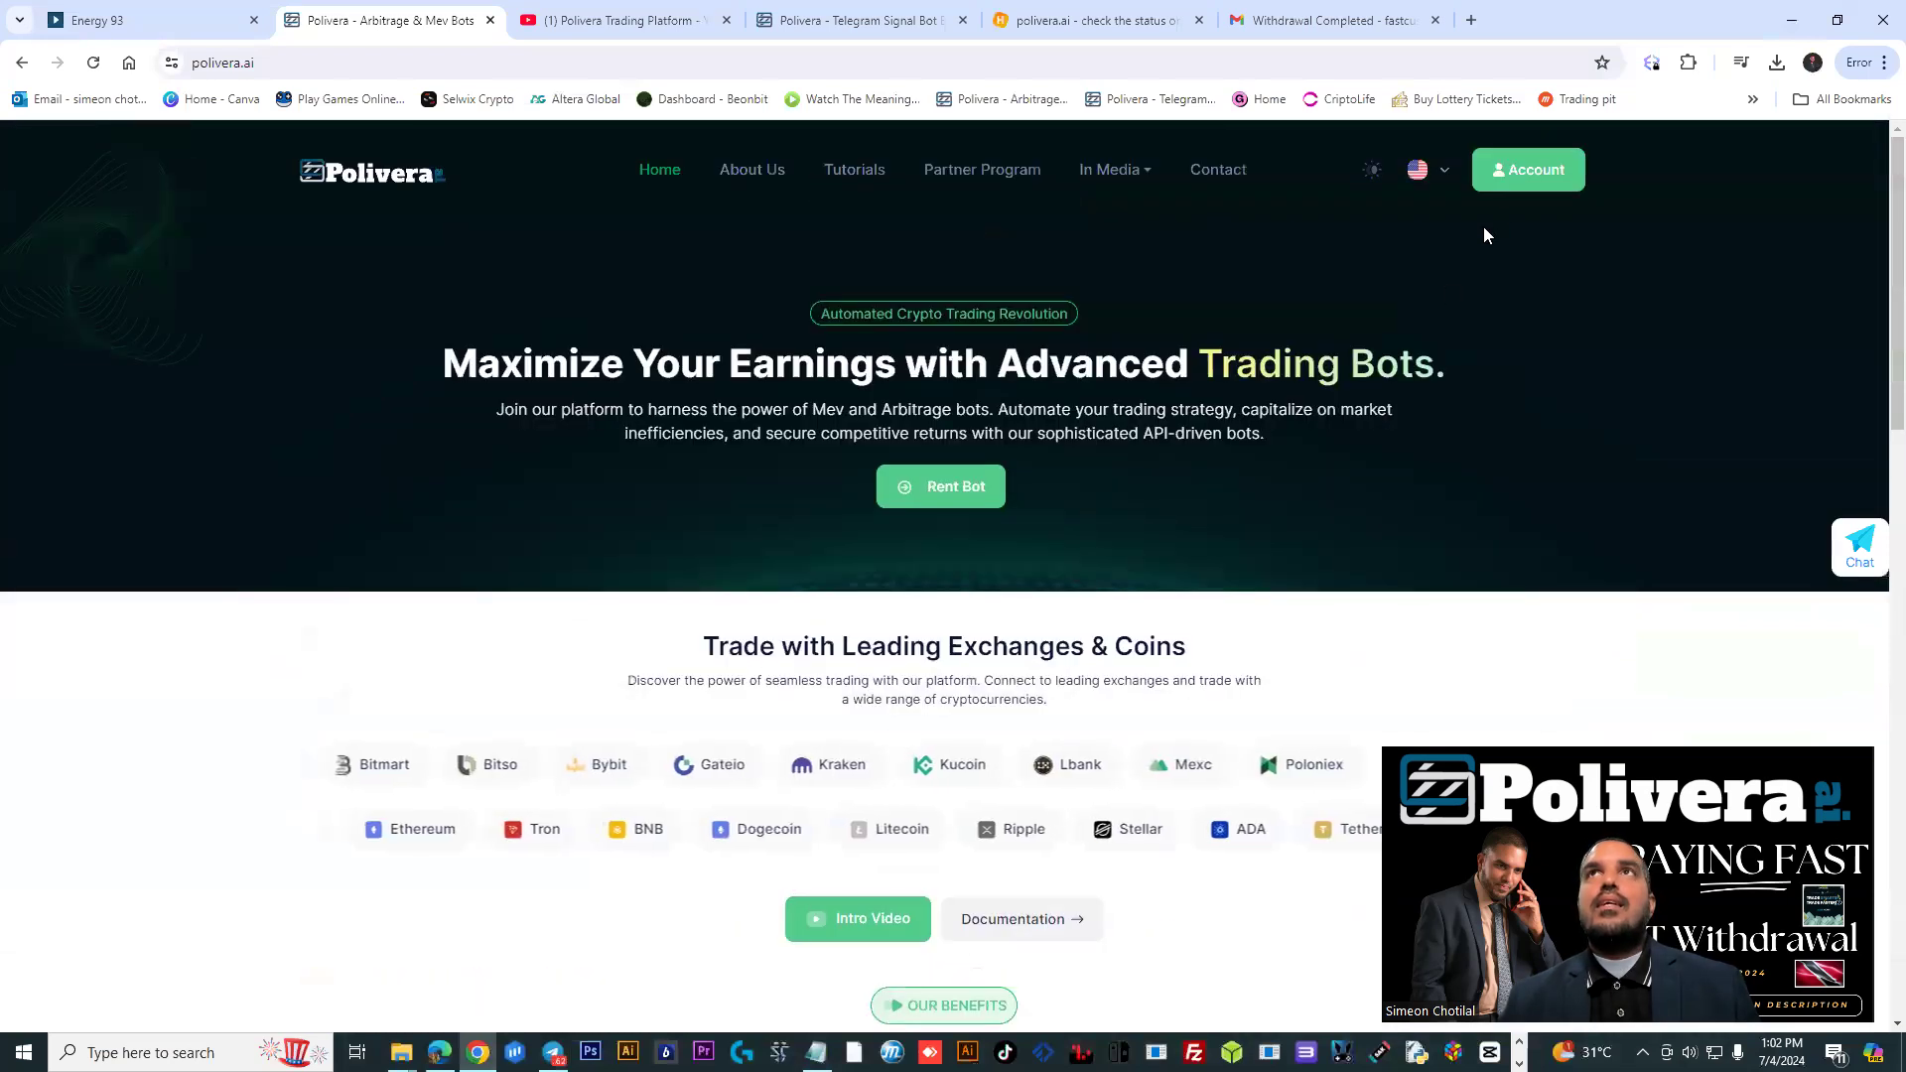
{"action": "left_click", "coordinate": [1529, 171]}
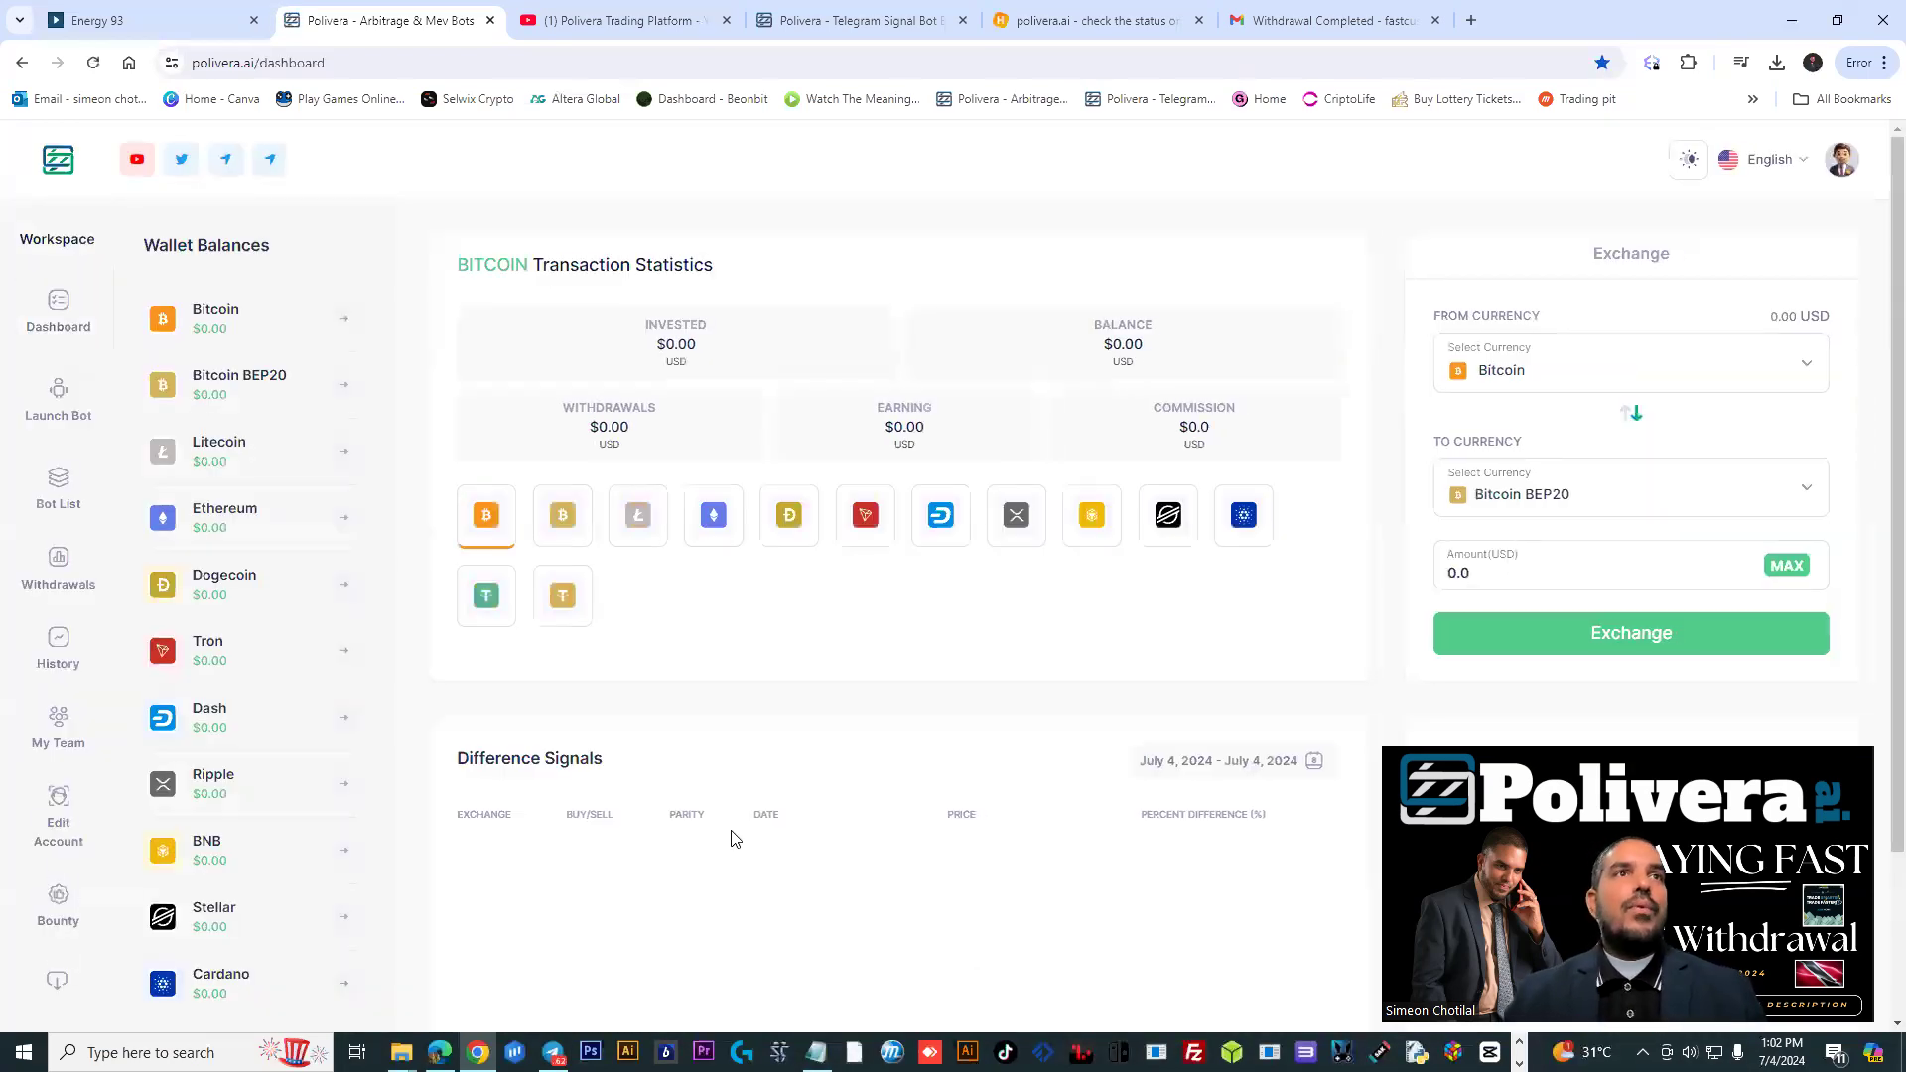
{"action": "left_click", "coordinate": [57, 403]}
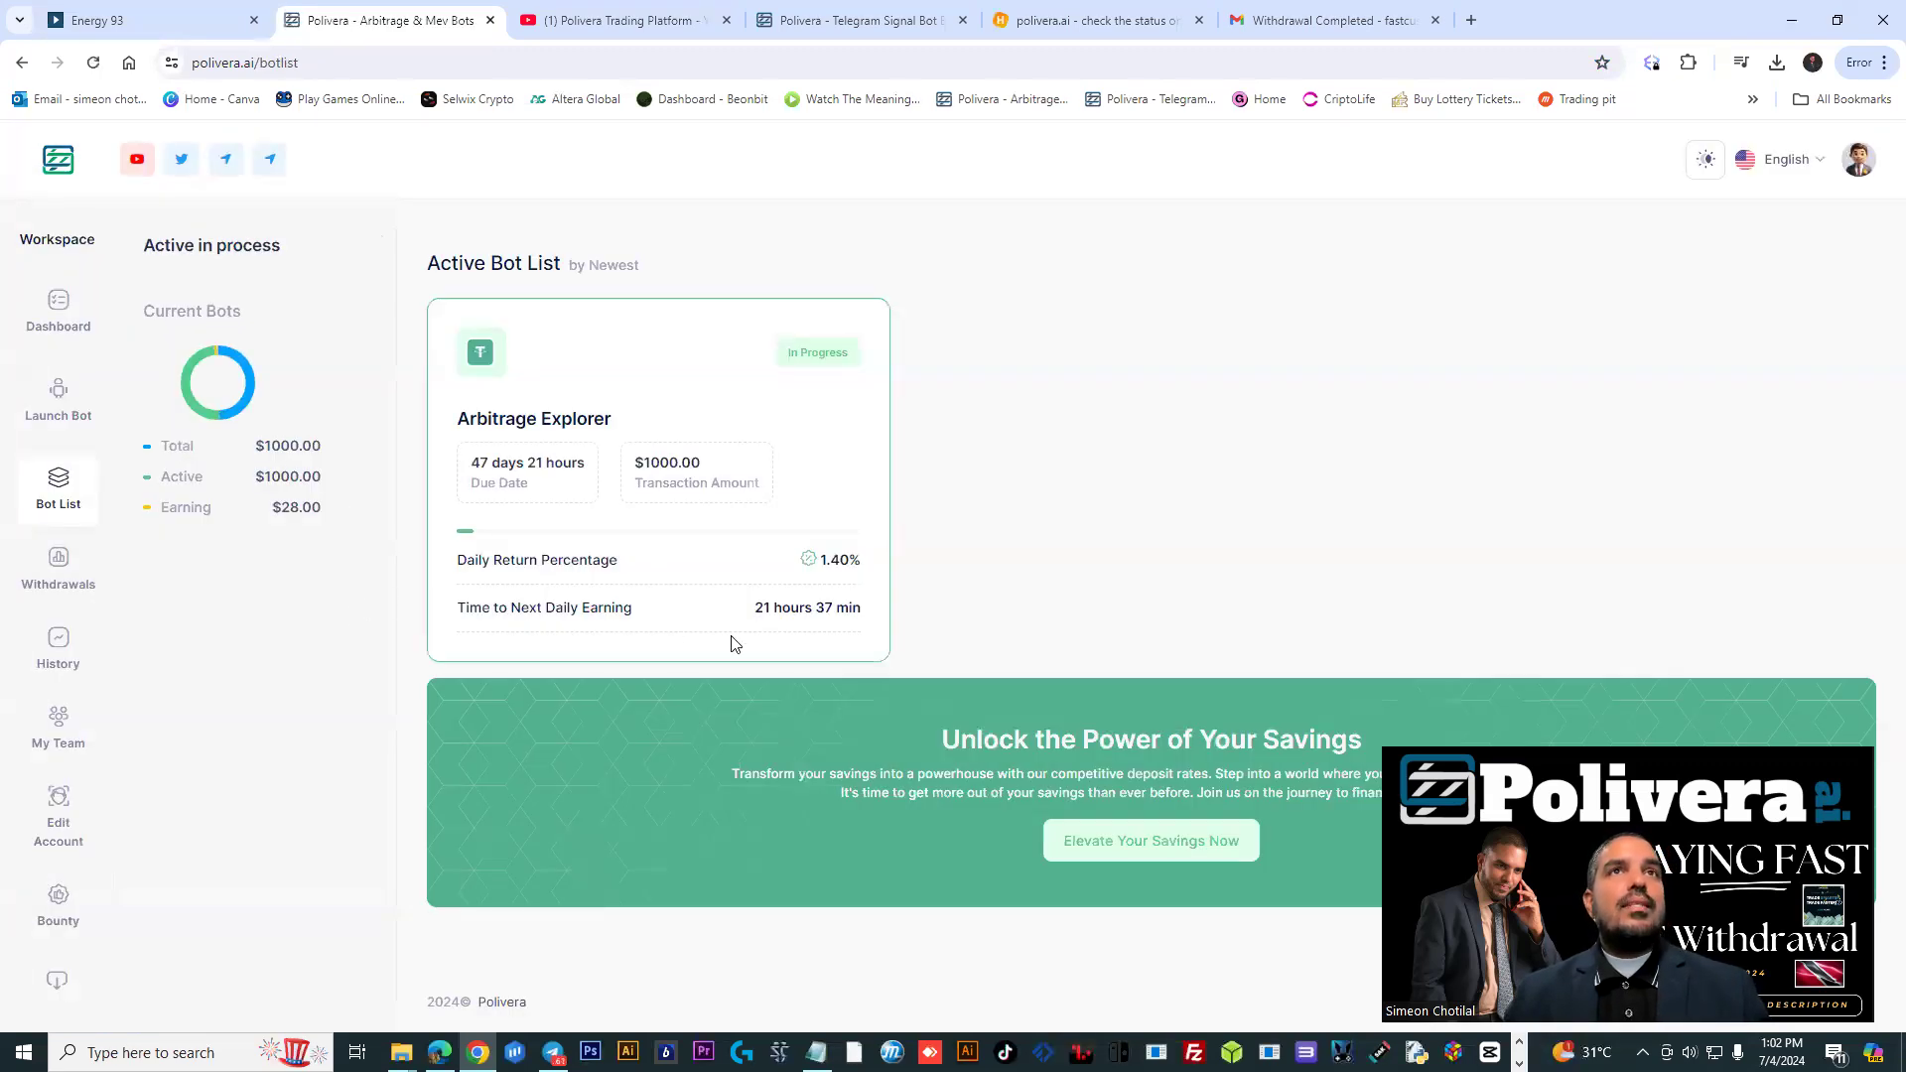
{"action": "double_click", "coordinate": [836, 560]}
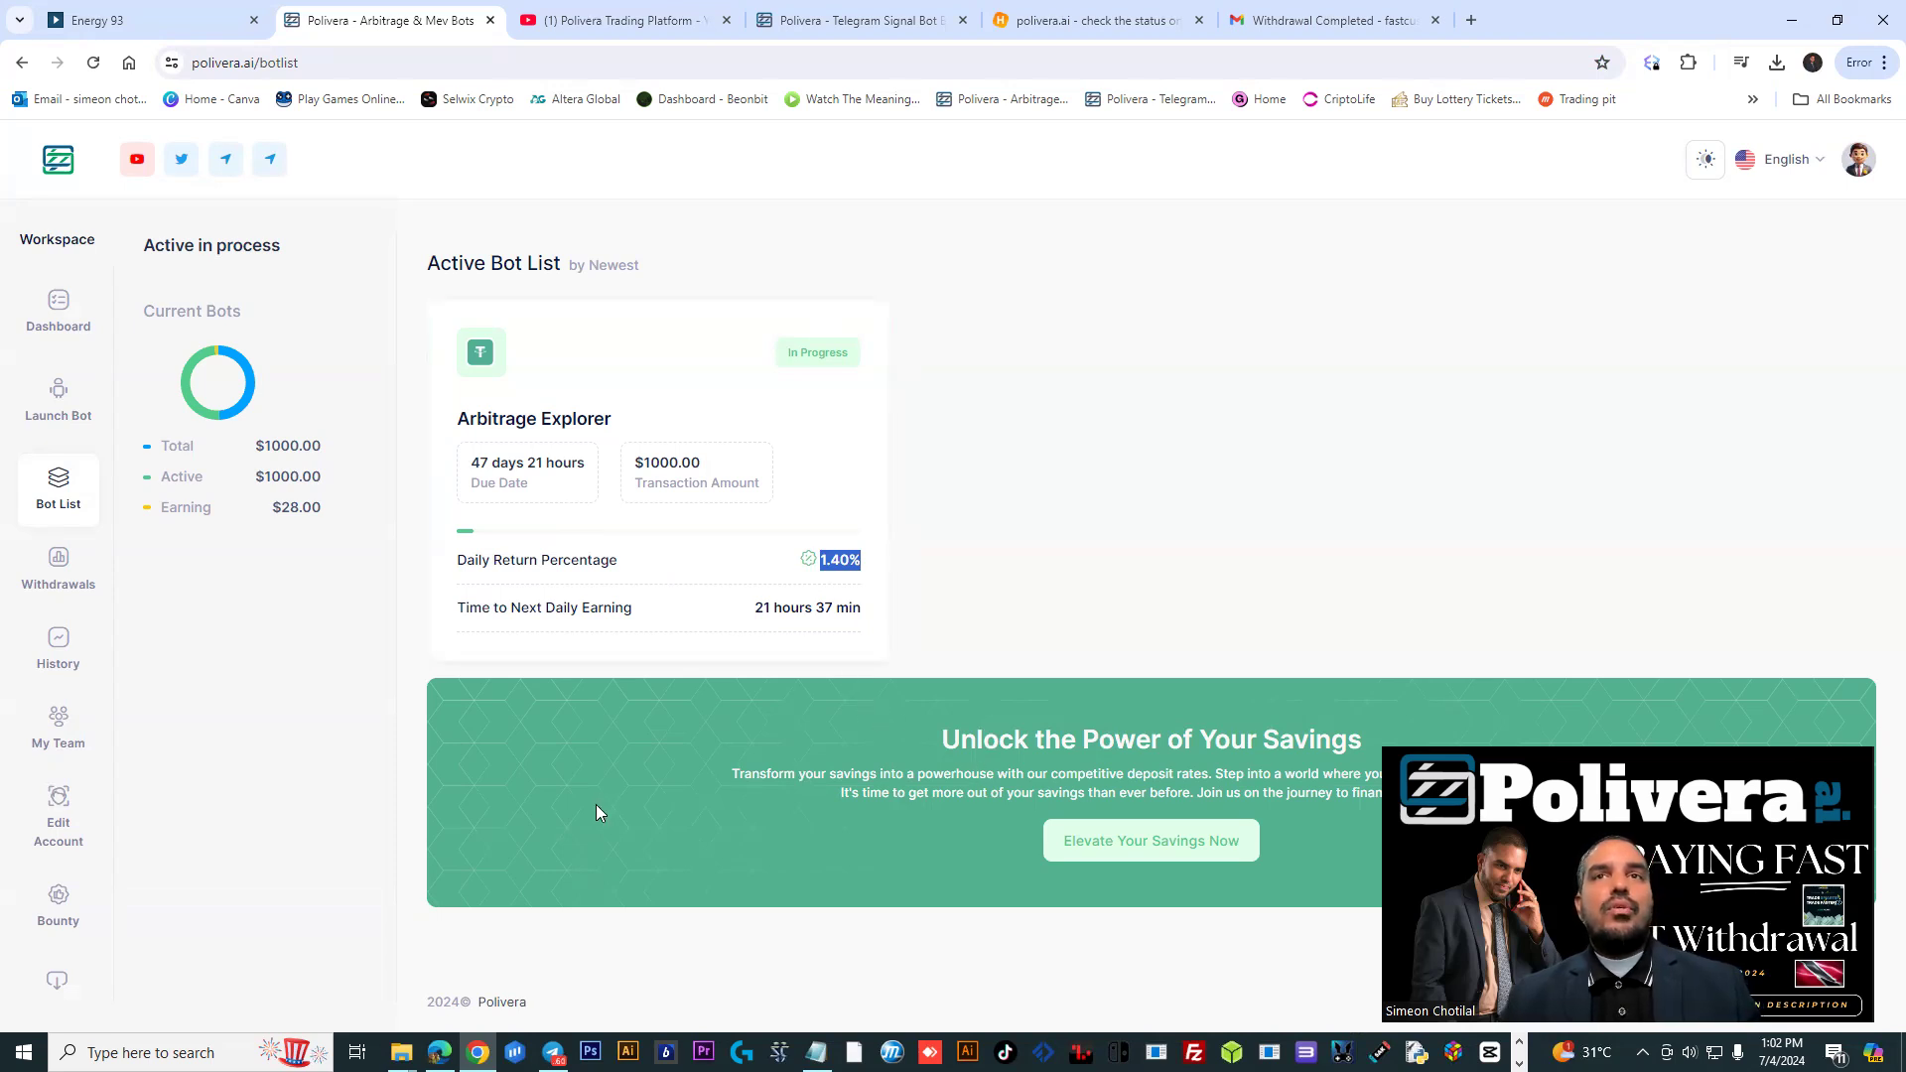
{"action": "mouse_move", "coordinate": [535, 759]}
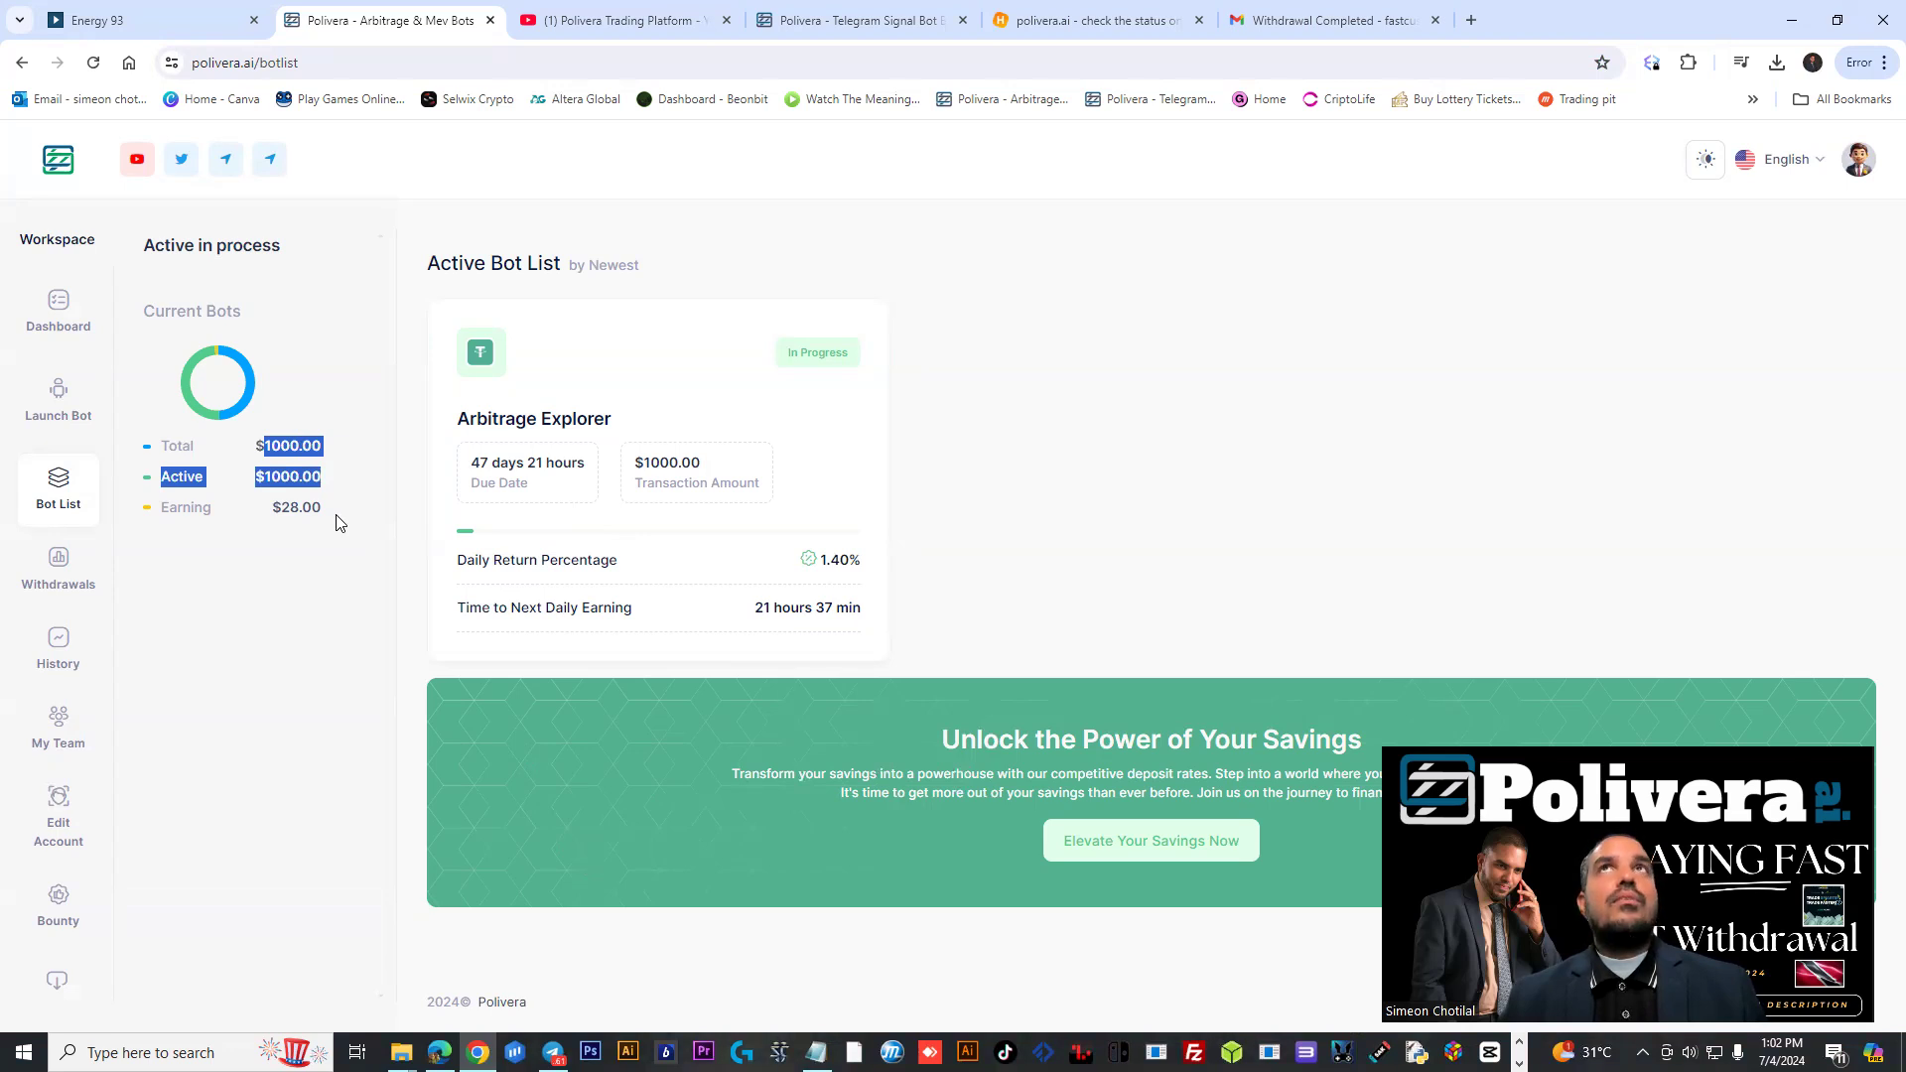
Glance at the YouTube channel, then return to the Polivera.ai home page with the Advanced Trading Bots headline
{"action": "left_click", "coordinate": [612, 20]}
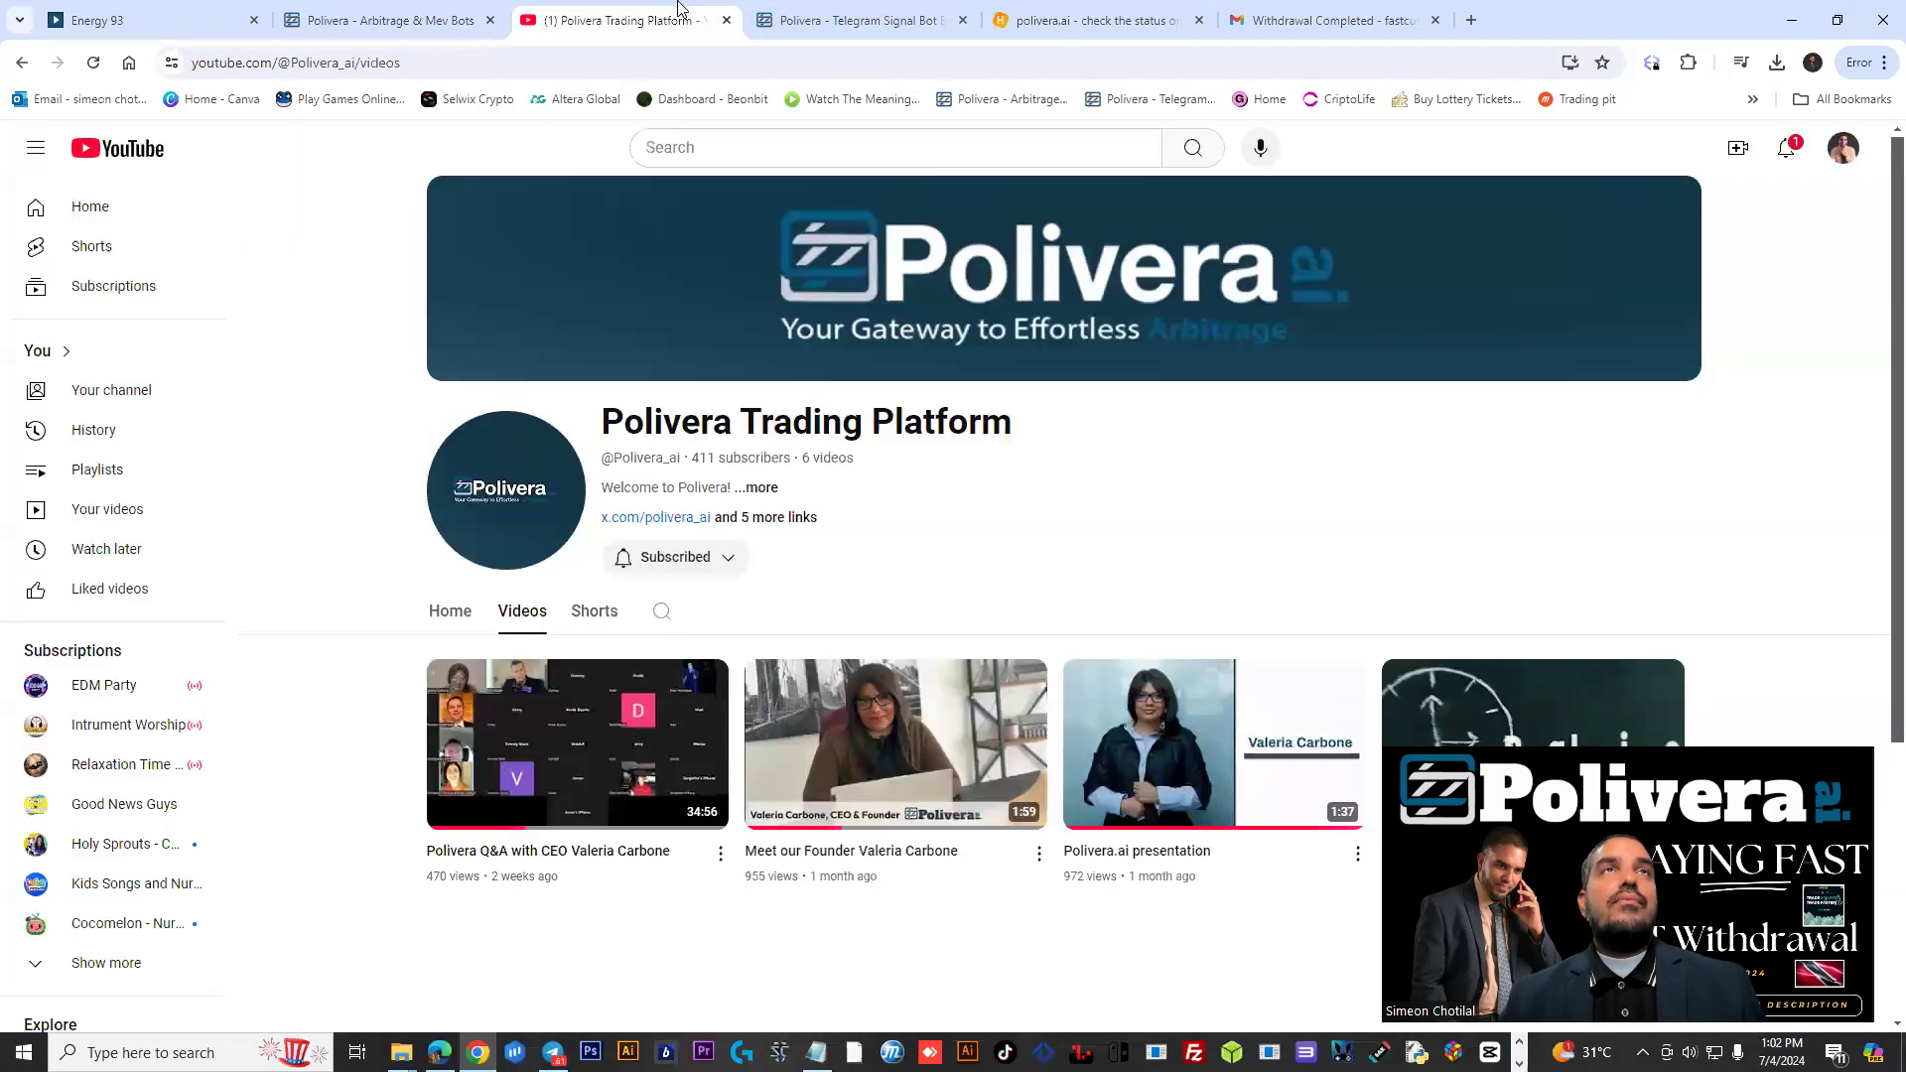
{"action": "left_click", "coordinate": [389, 20]}
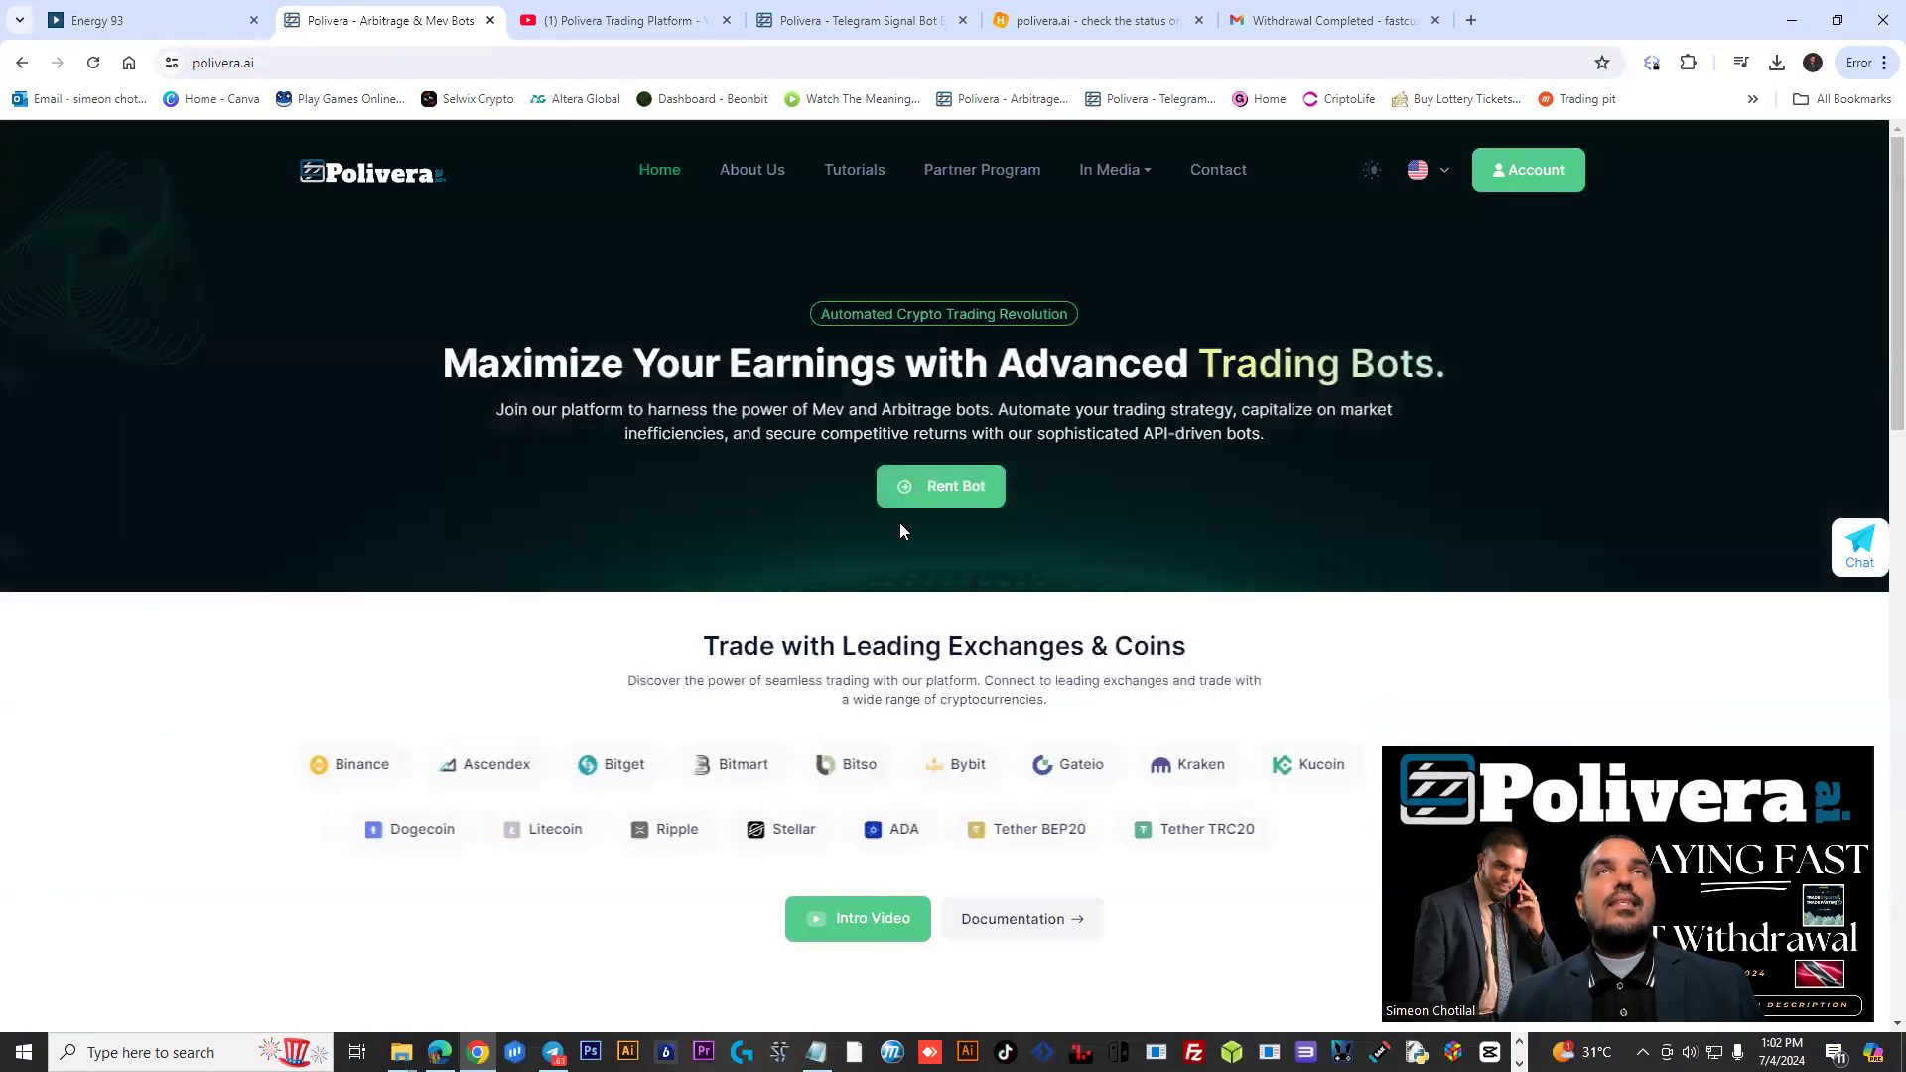
{"action": "mouse_move", "coordinate": [856, 184]}
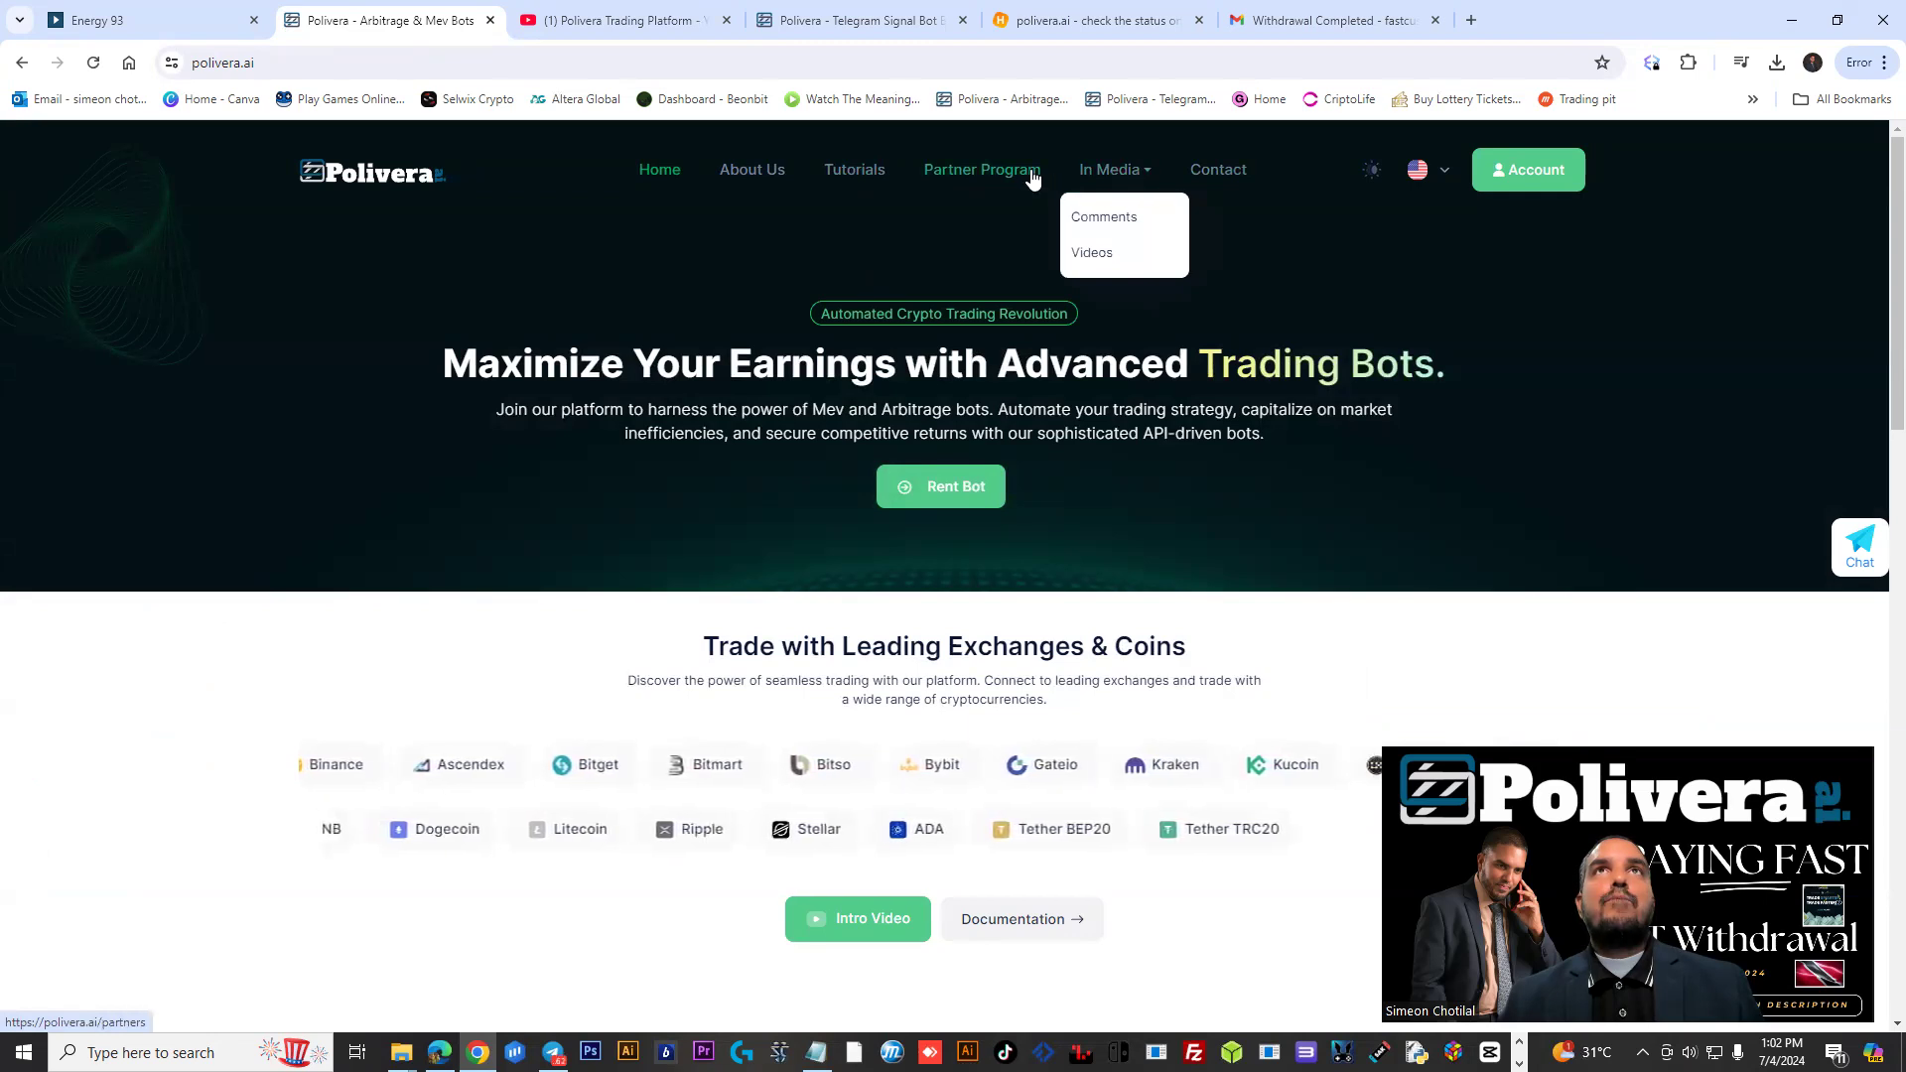
View the Launch Bot tutorial and check the exchanges' API status page
{"action": "left_click", "coordinate": [854, 169]}
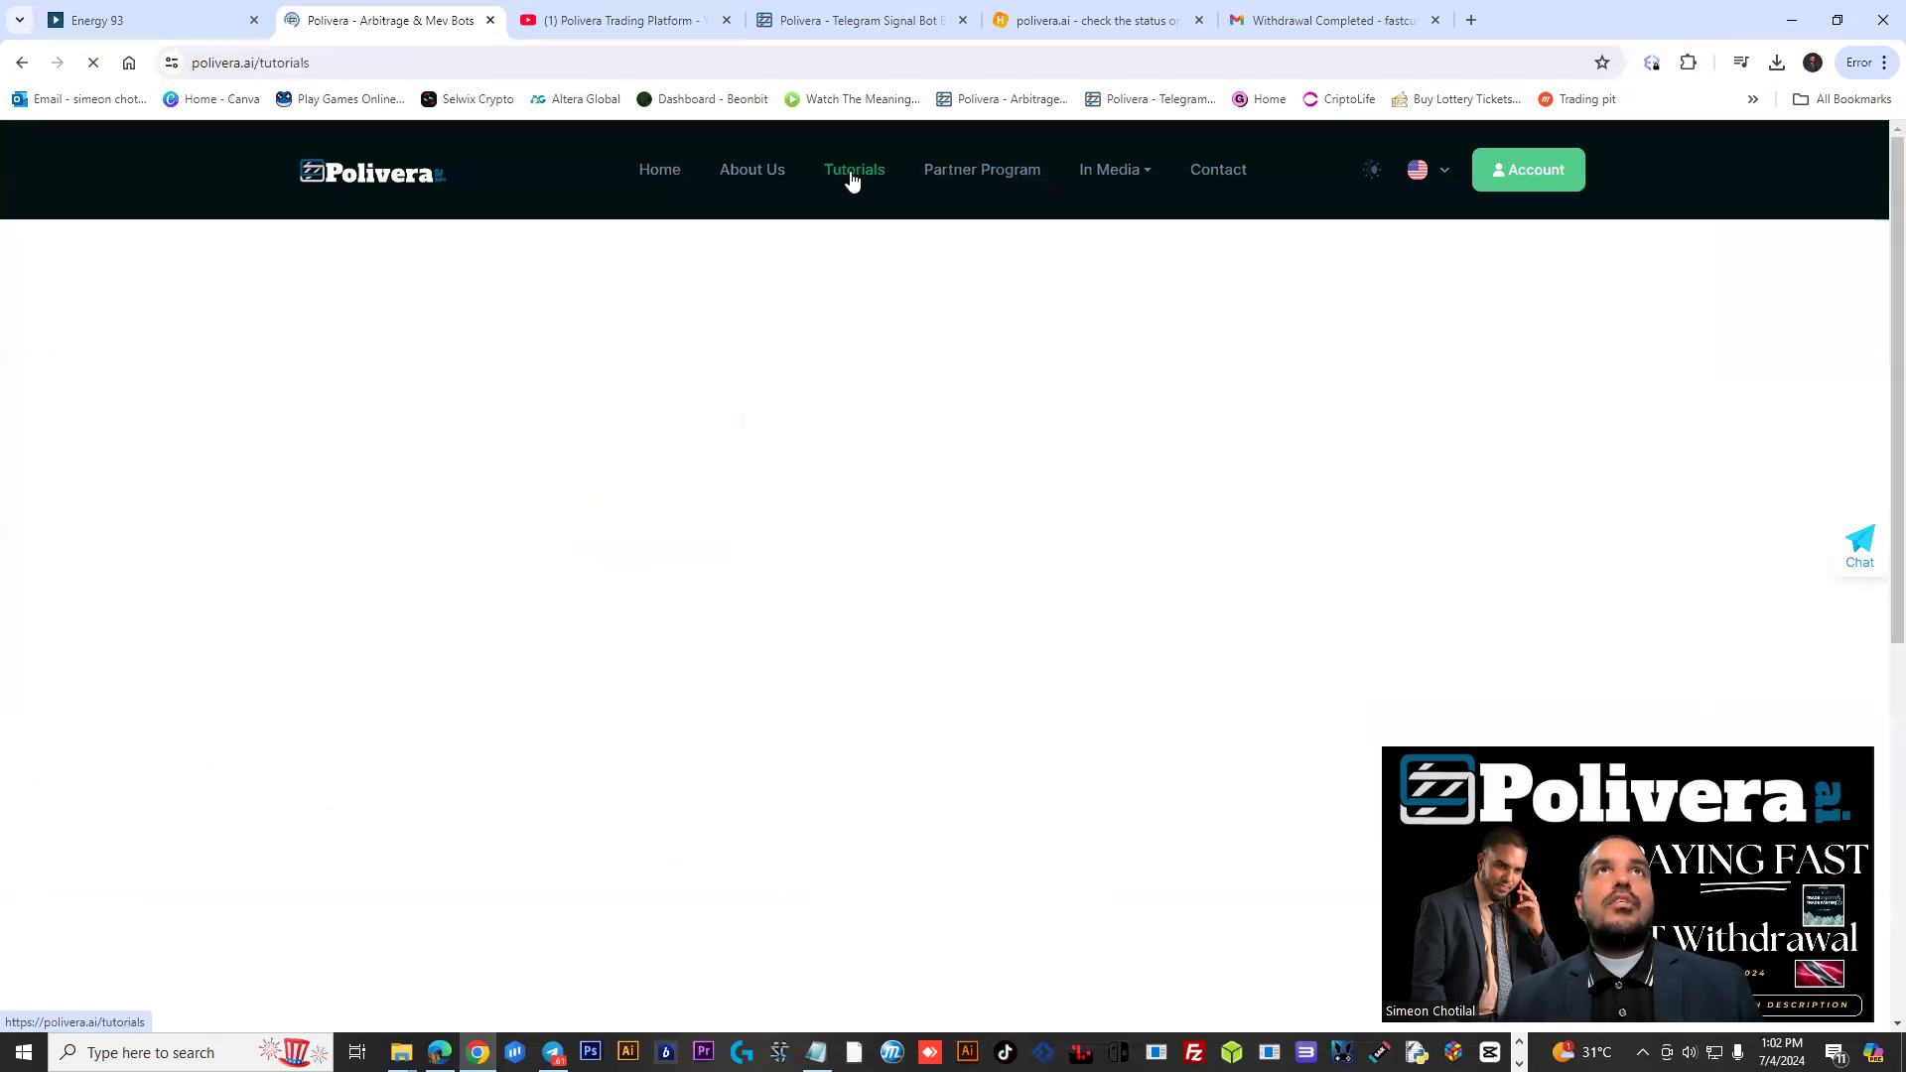
{"action": "left_click", "coordinate": [854, 171]}
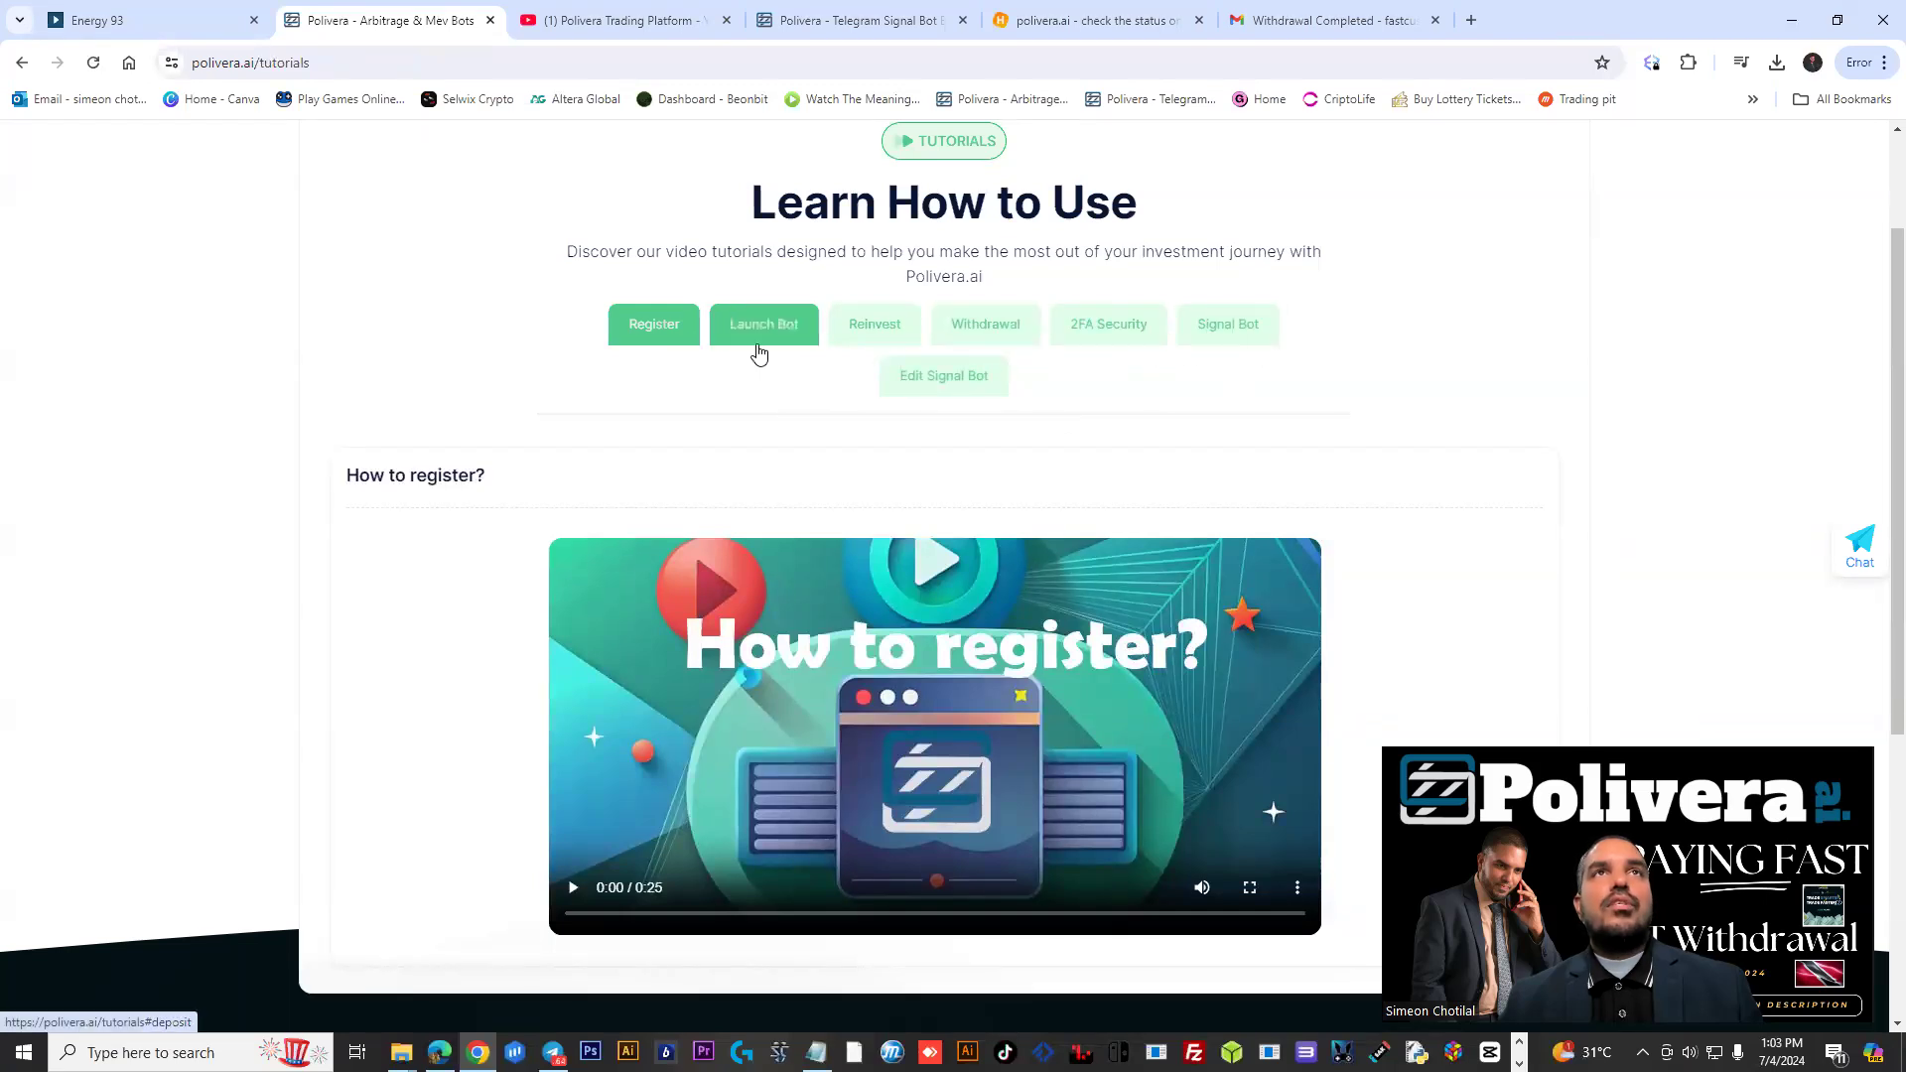
{"action": "left_click", "coordinate": [763, 325]}
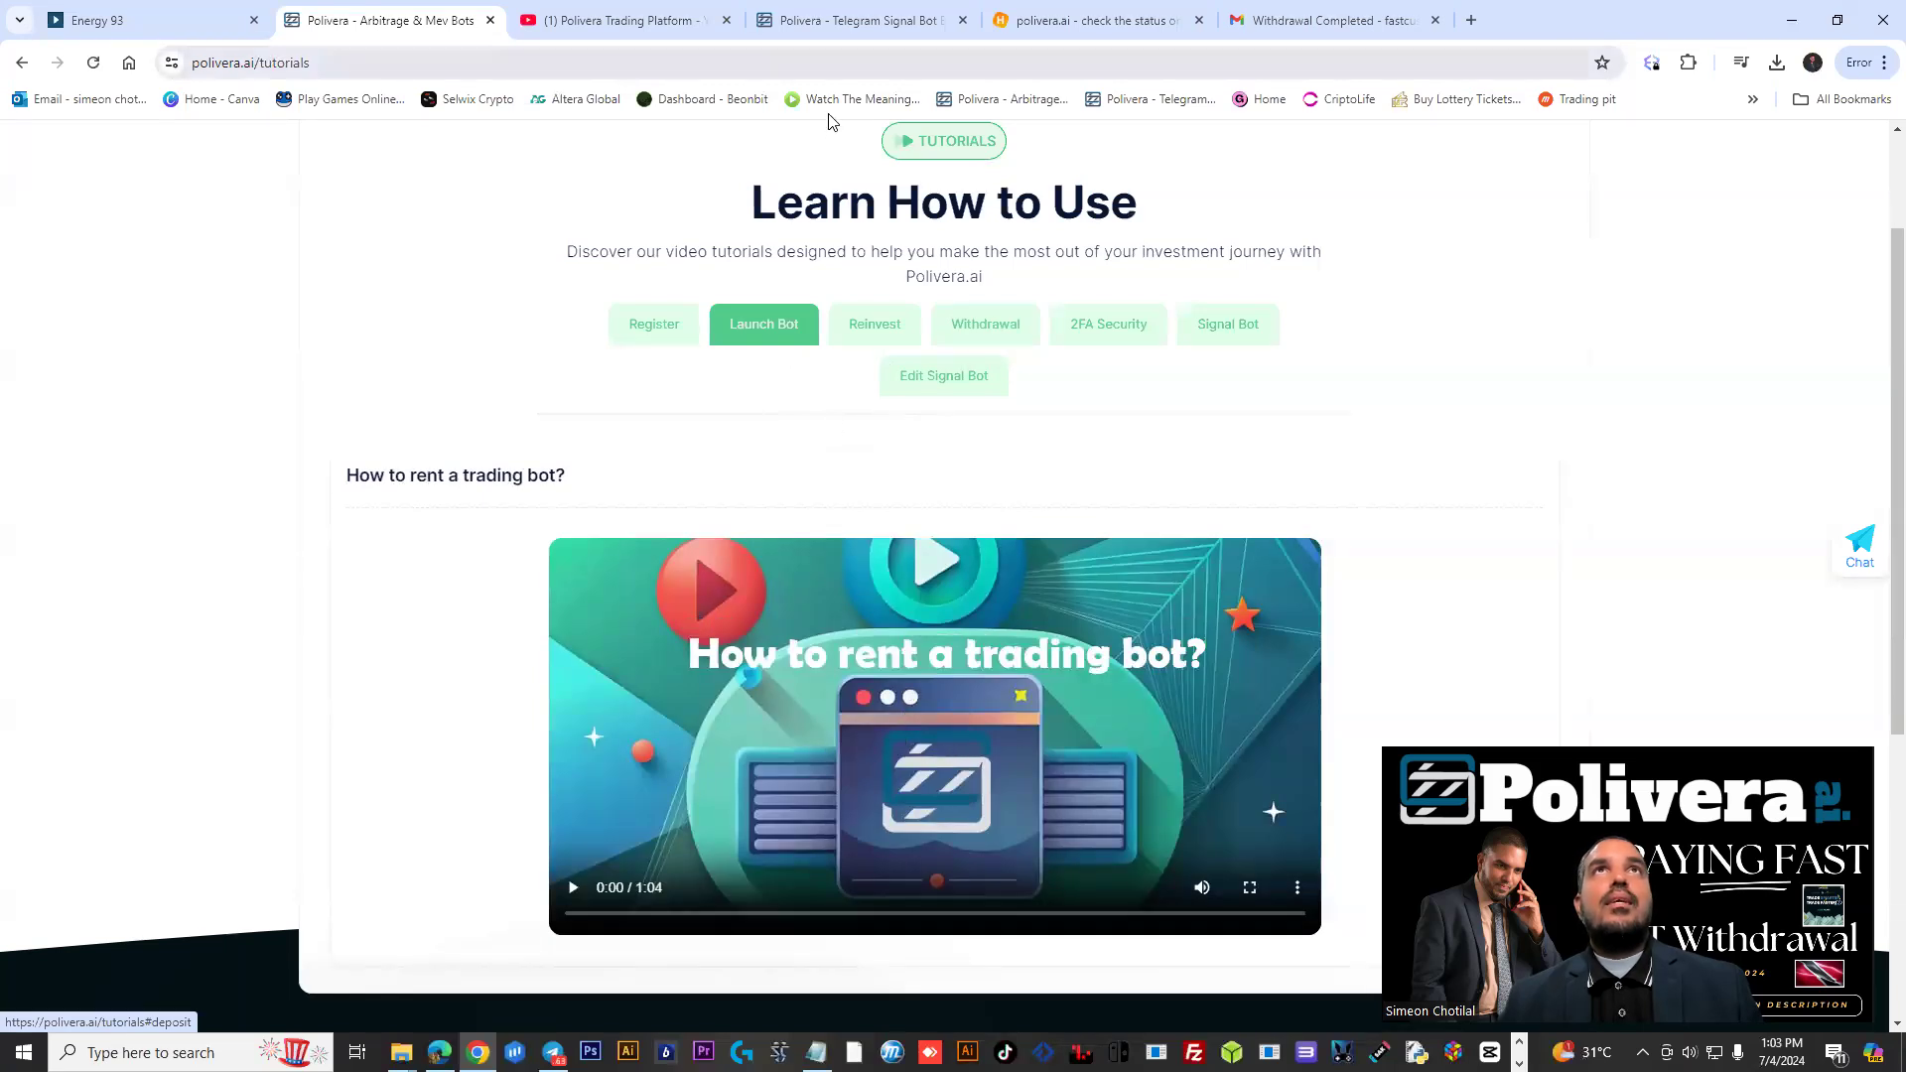
{"action": "left_click", "coordinate": [1065, 20]}
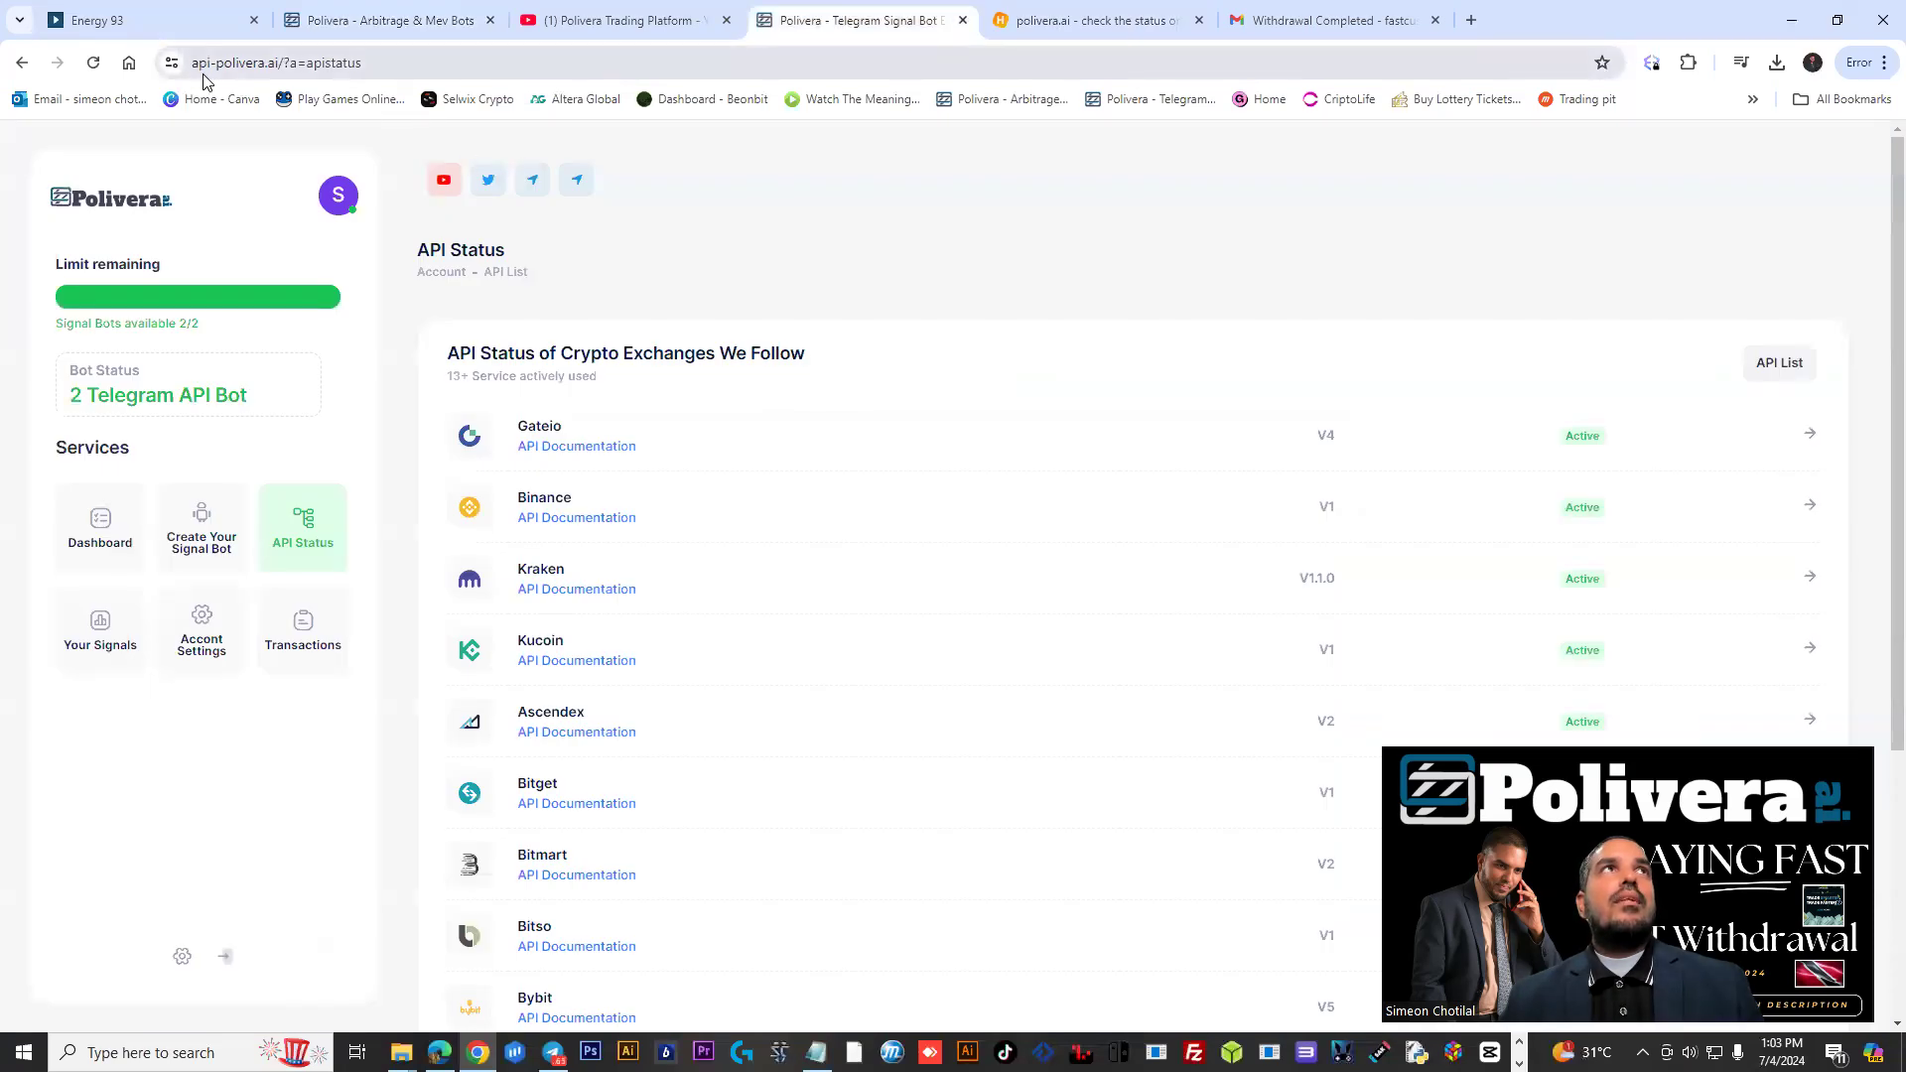
{"action": "mouse_move", "coordinate": [635, 627]}
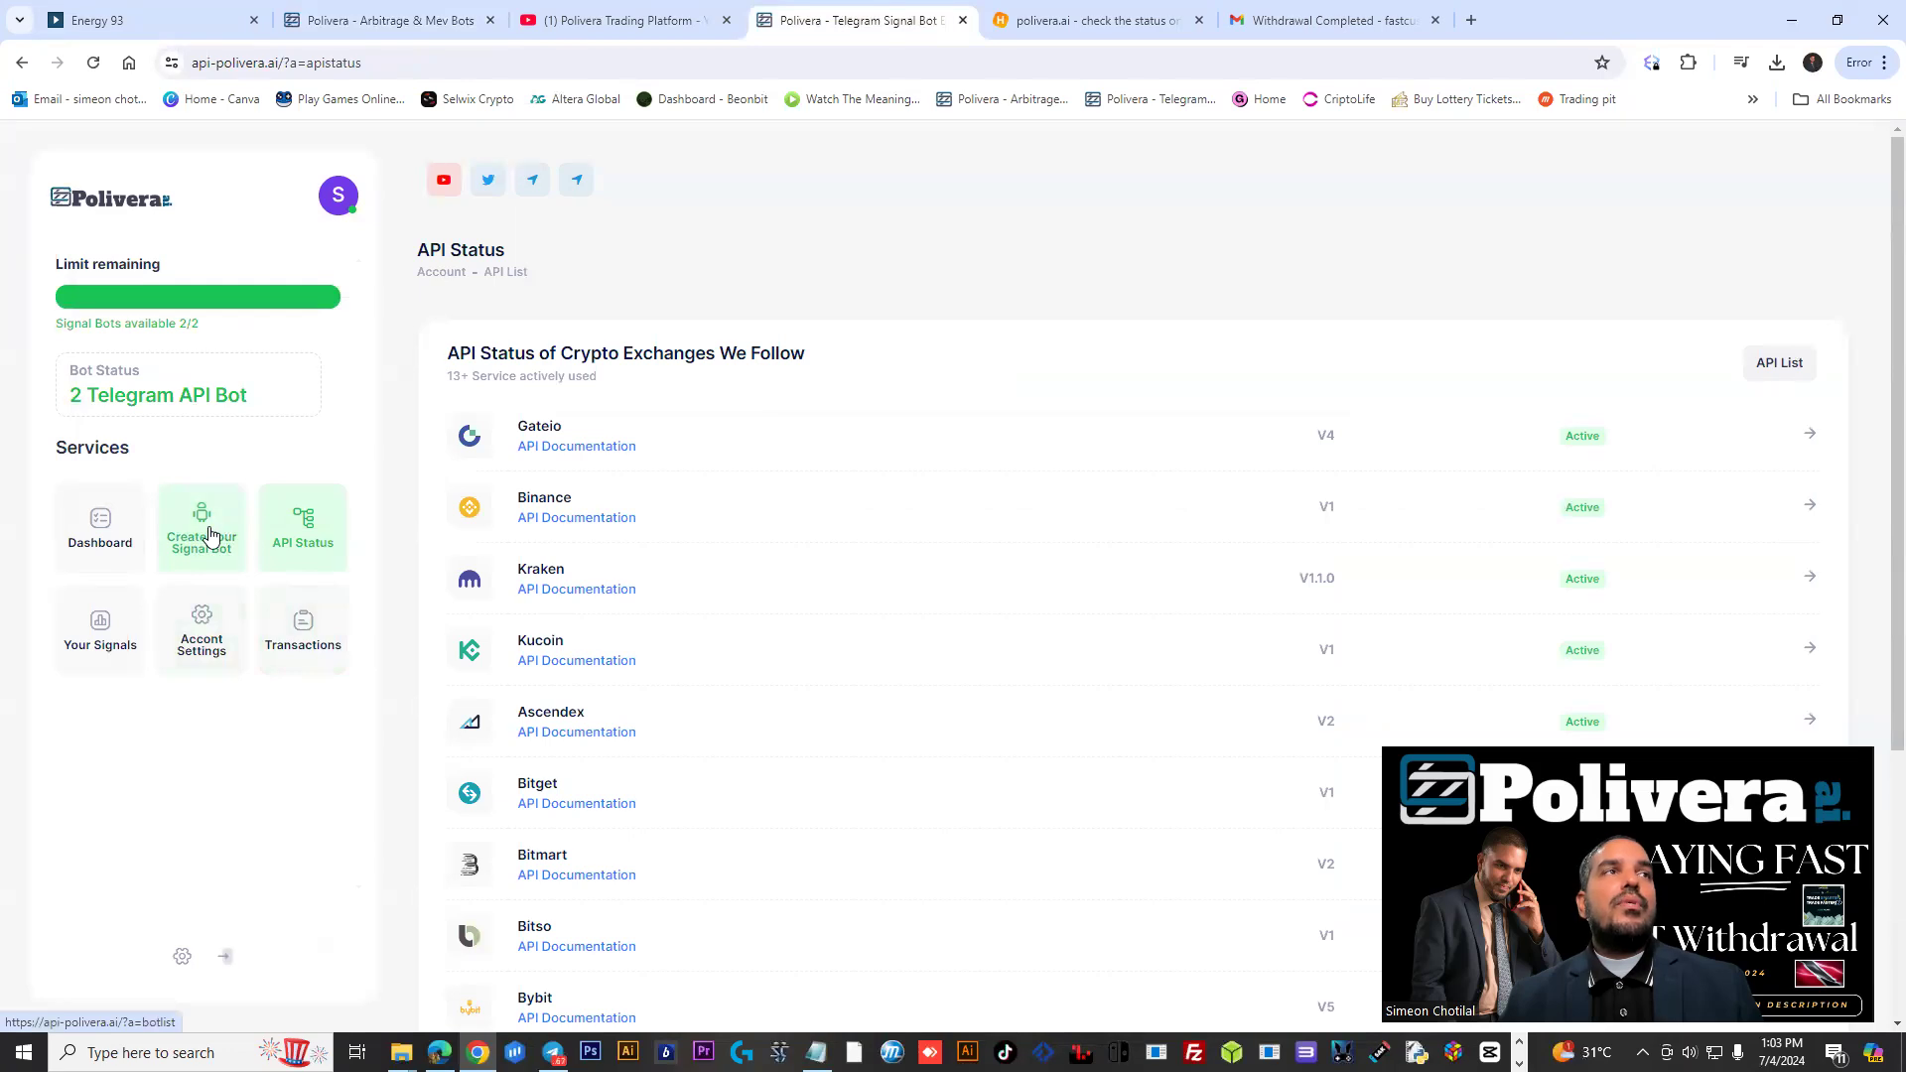
{"action": "left_click", "coordinate": [389, 20]}
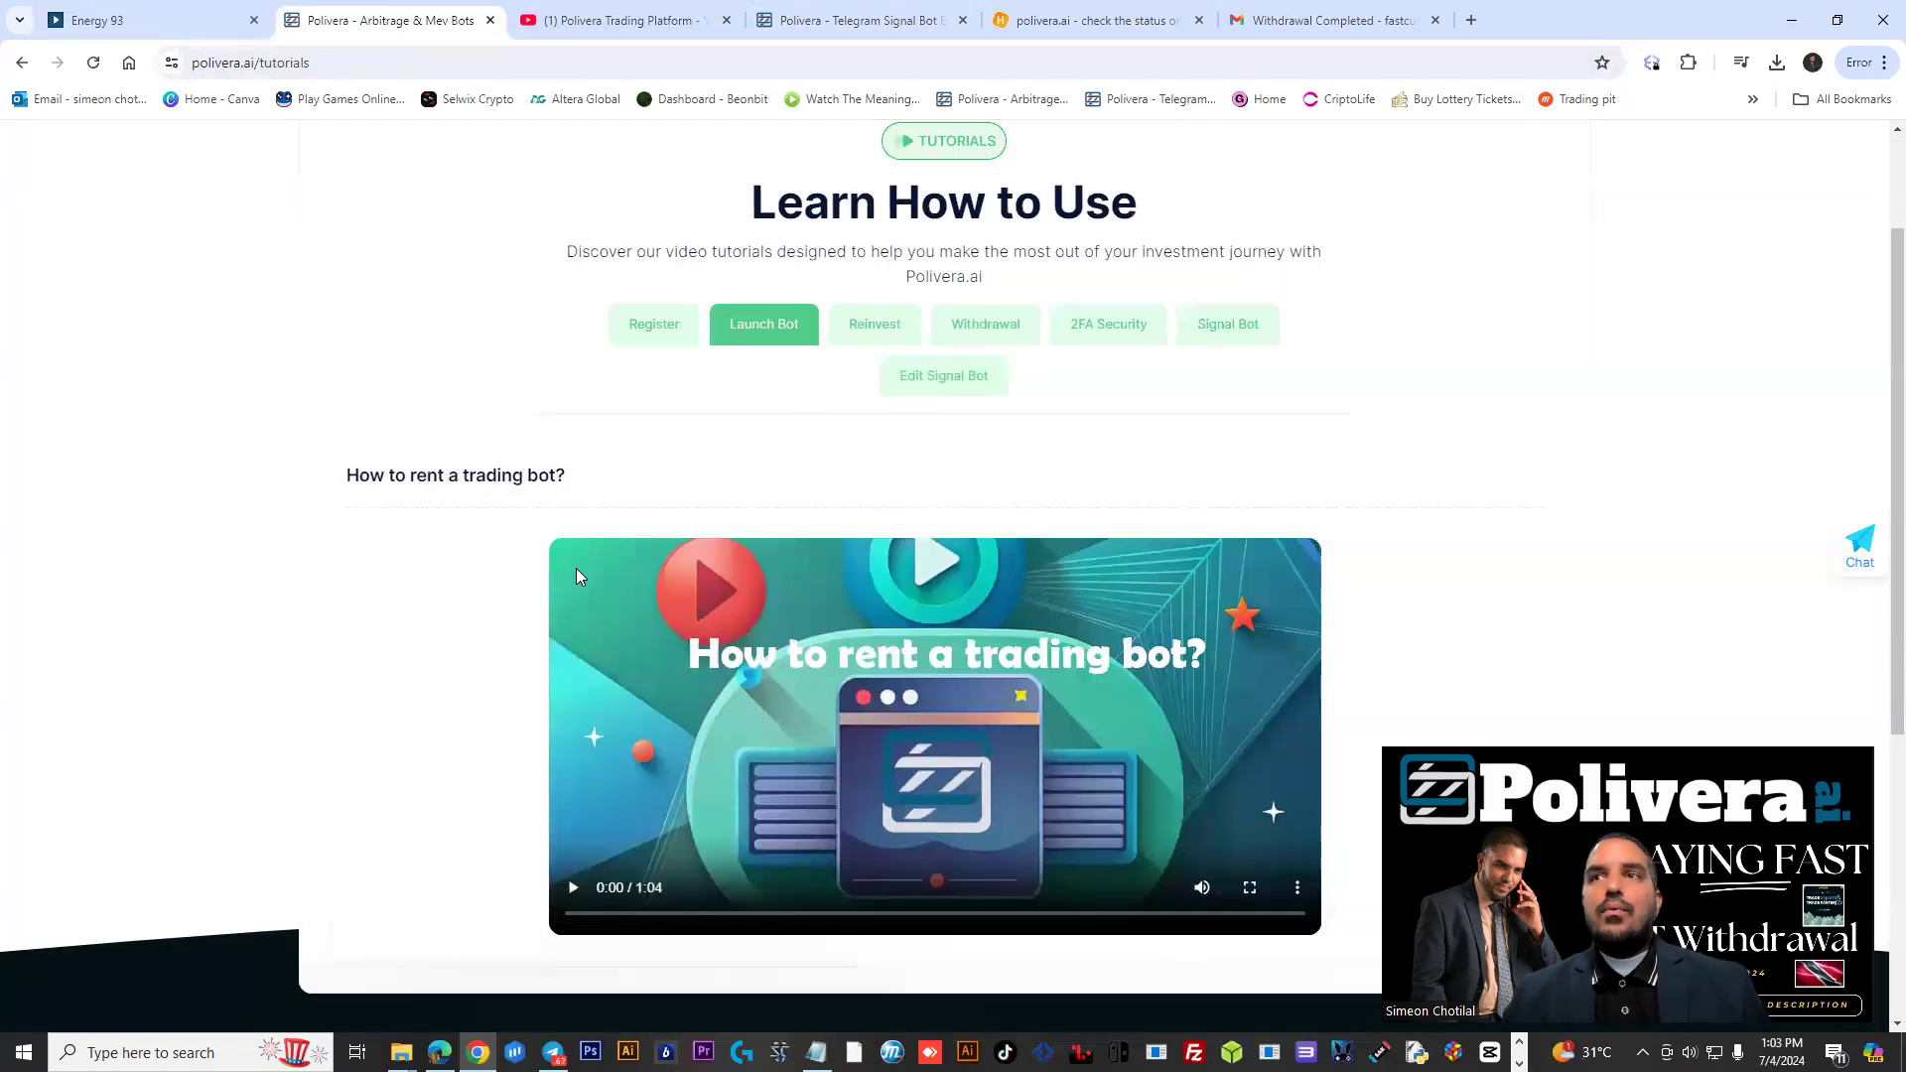
{"action": "mouse_move", "coordinate": [1346, 773]}
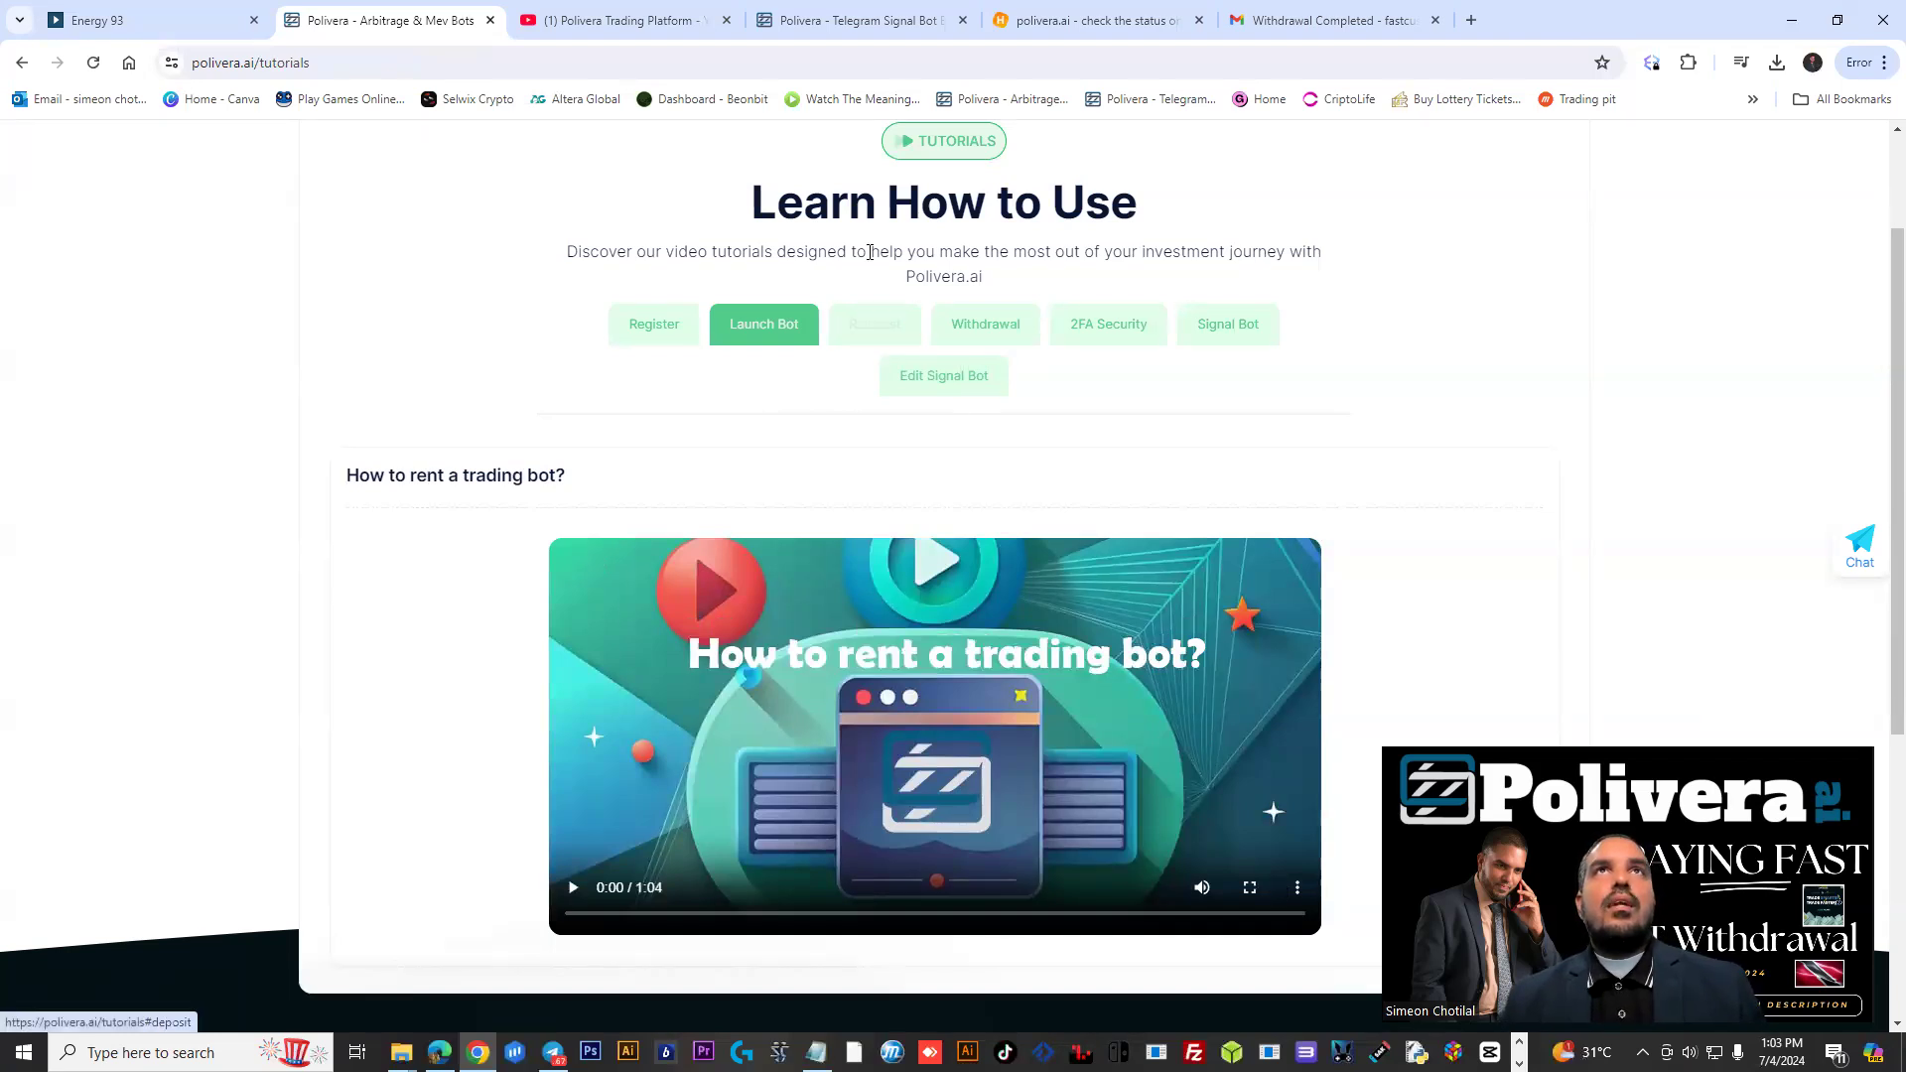
Show the How to Withdraw tutorial and scroll down to the footer links
{"action": "left_click", "coordinate": [985, 324]}
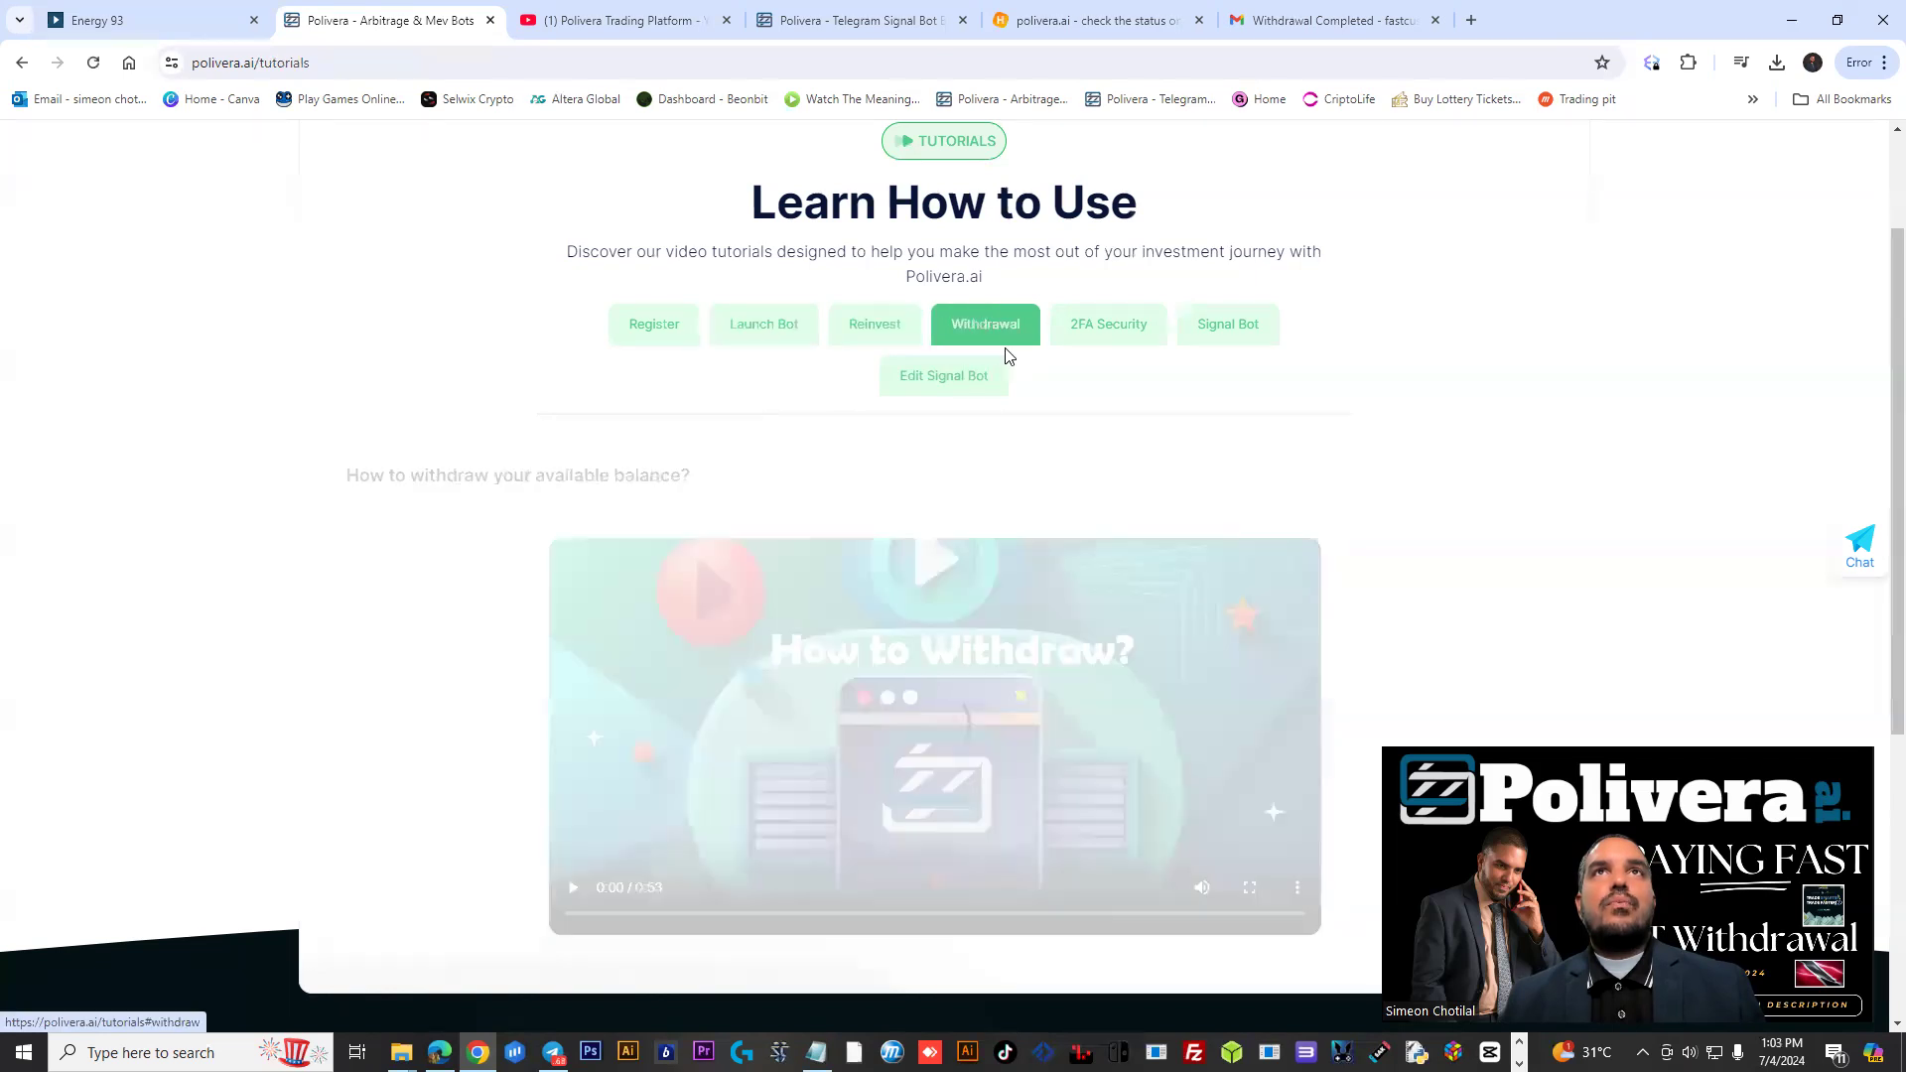
{"action": "scroll", "scroll_direction": "down", "scroll_amount": 3}
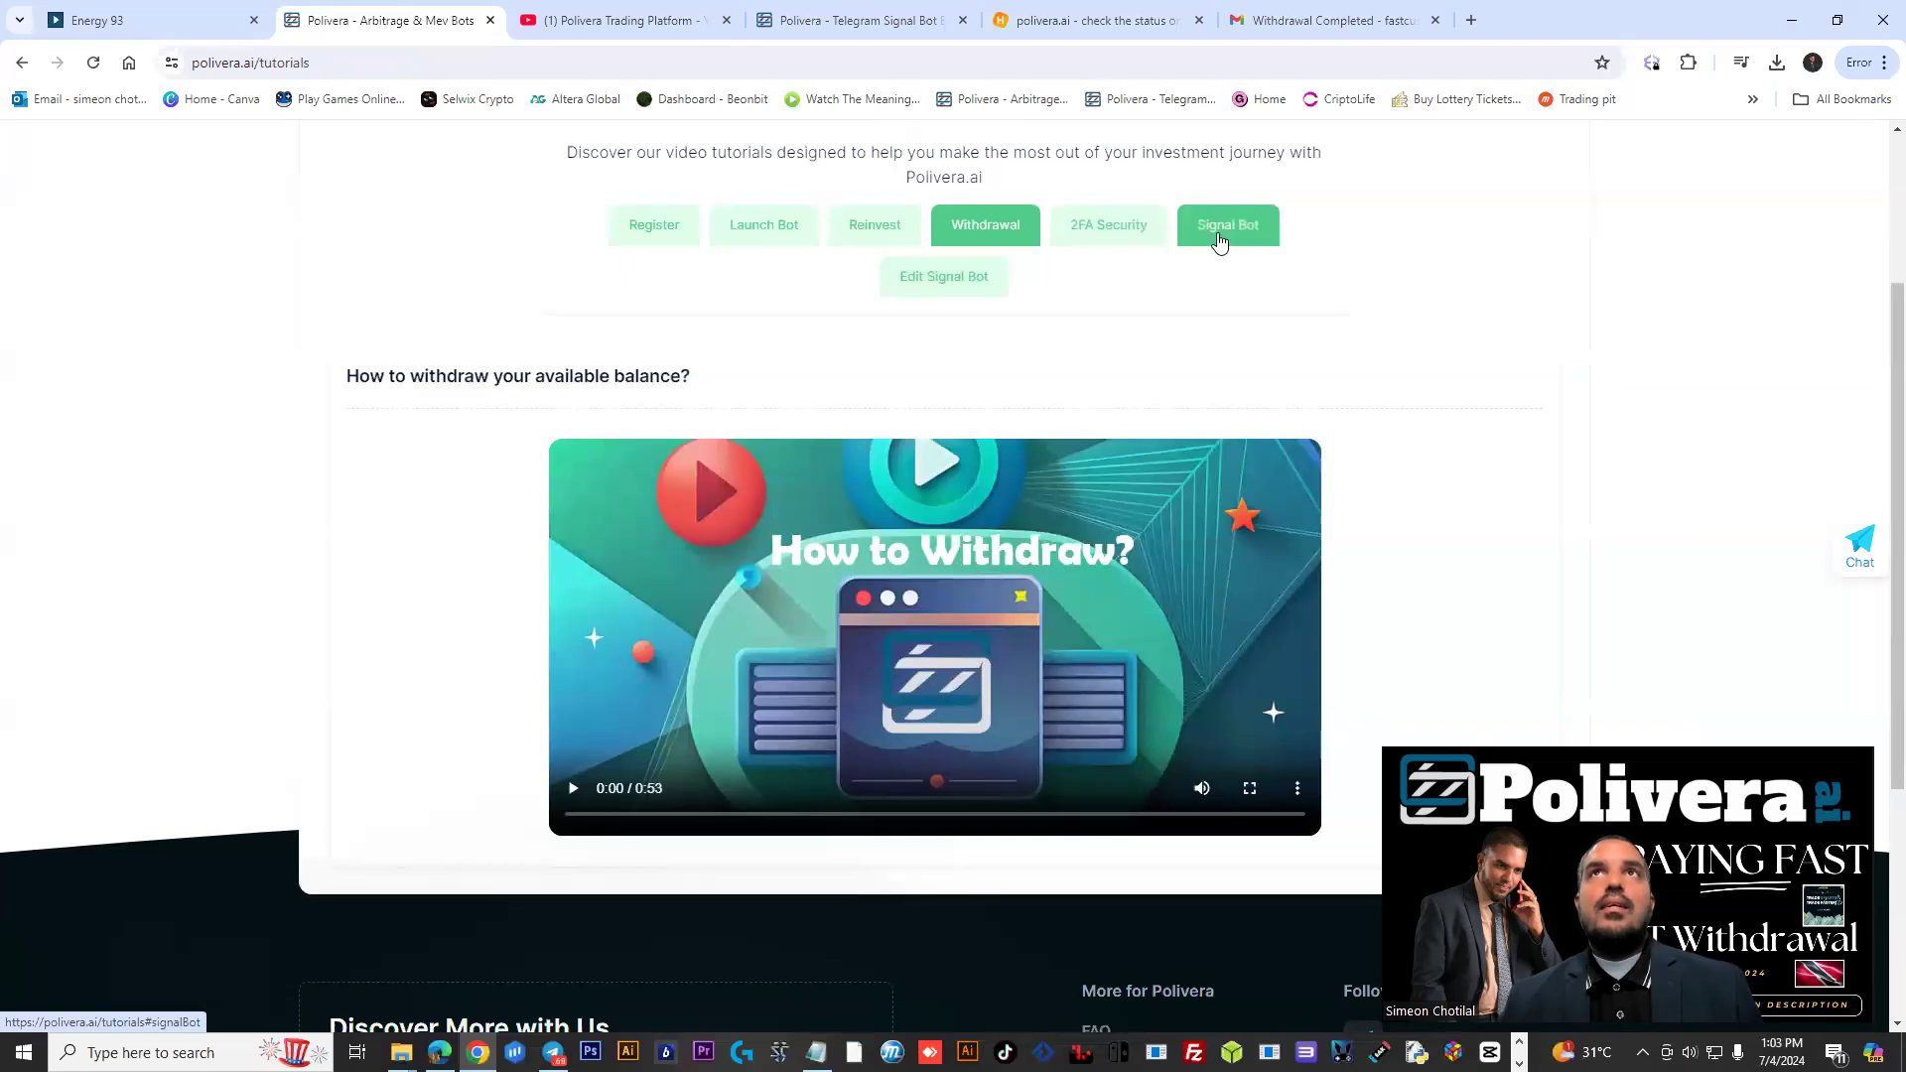
{"action": "scroll", "scroll_direction": "down", "scroll_amount": 3}
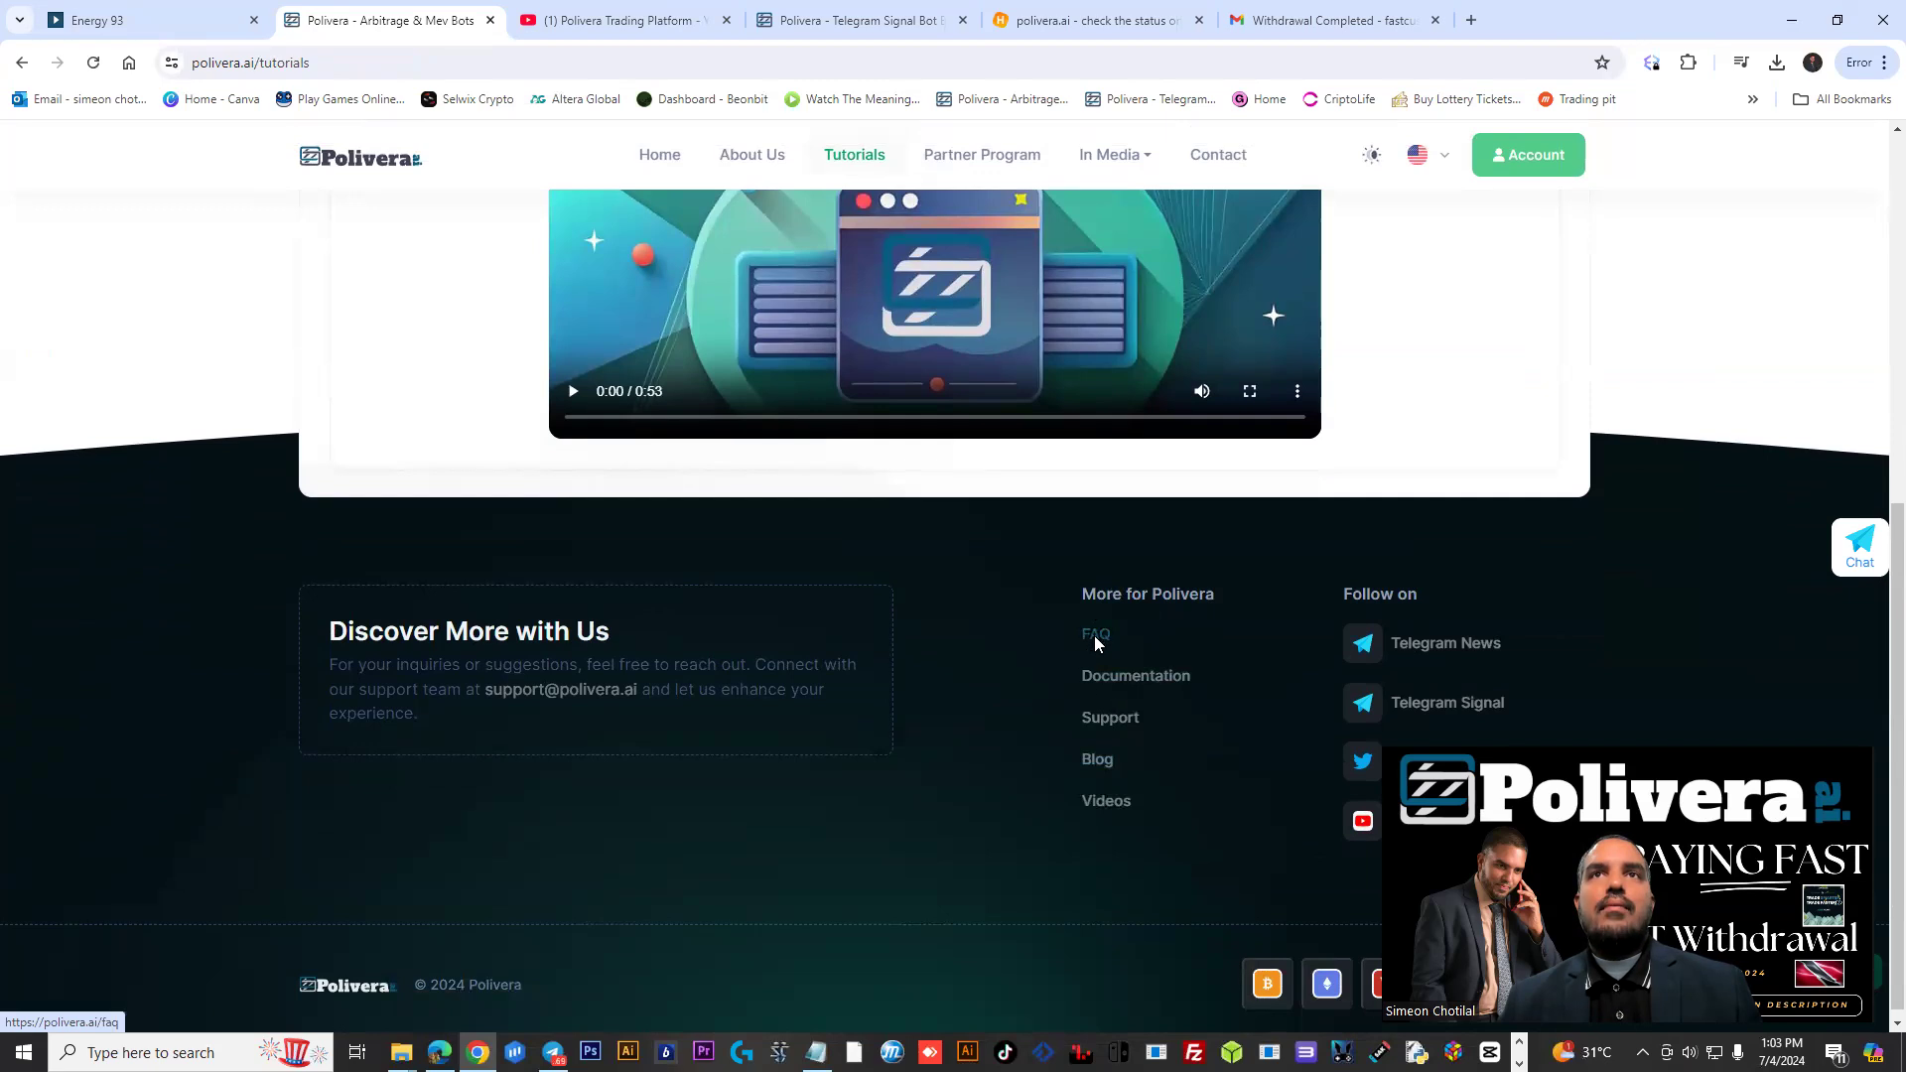
Go to the FAQ page and scroll down to the Partner Program section
{"action": "left_click", "coordinate": [1096, 634]}
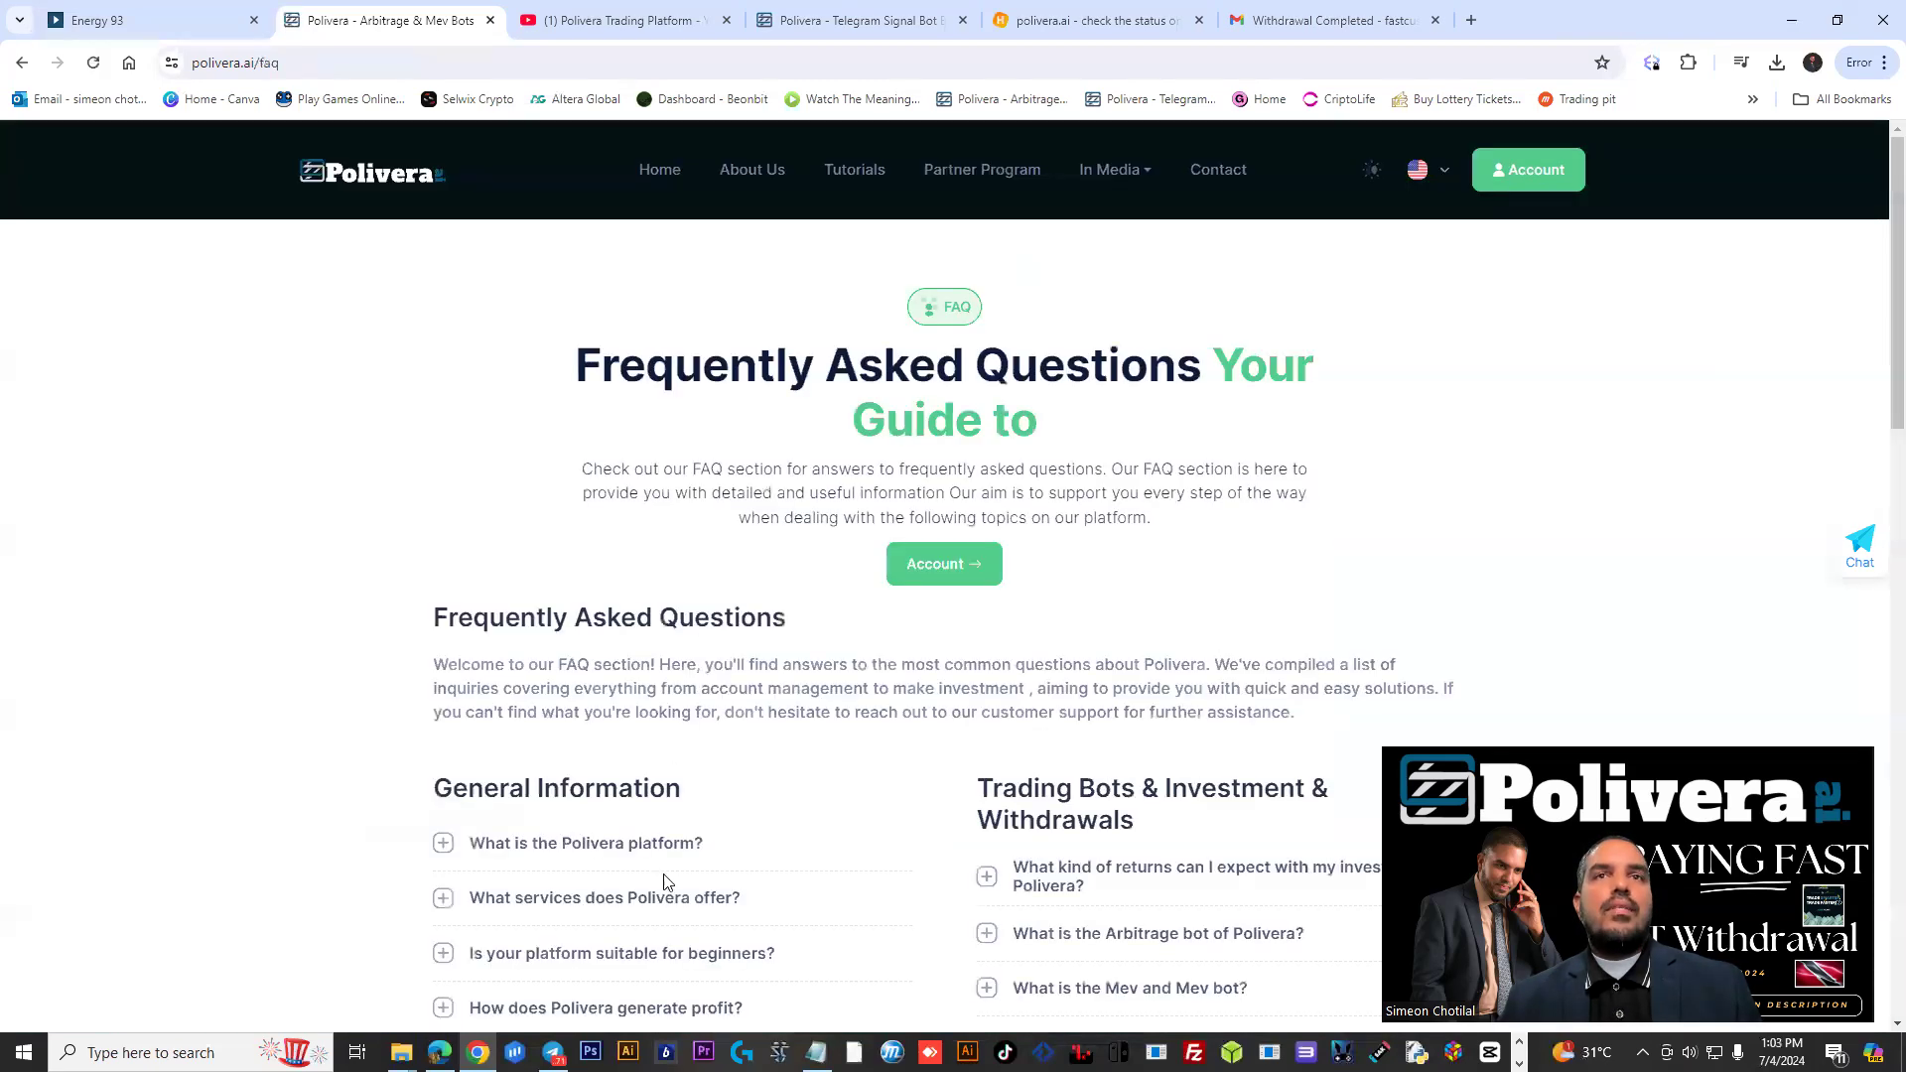
{"action": "scroll", "scroll_direction": "down", "scroll_amount": 3}
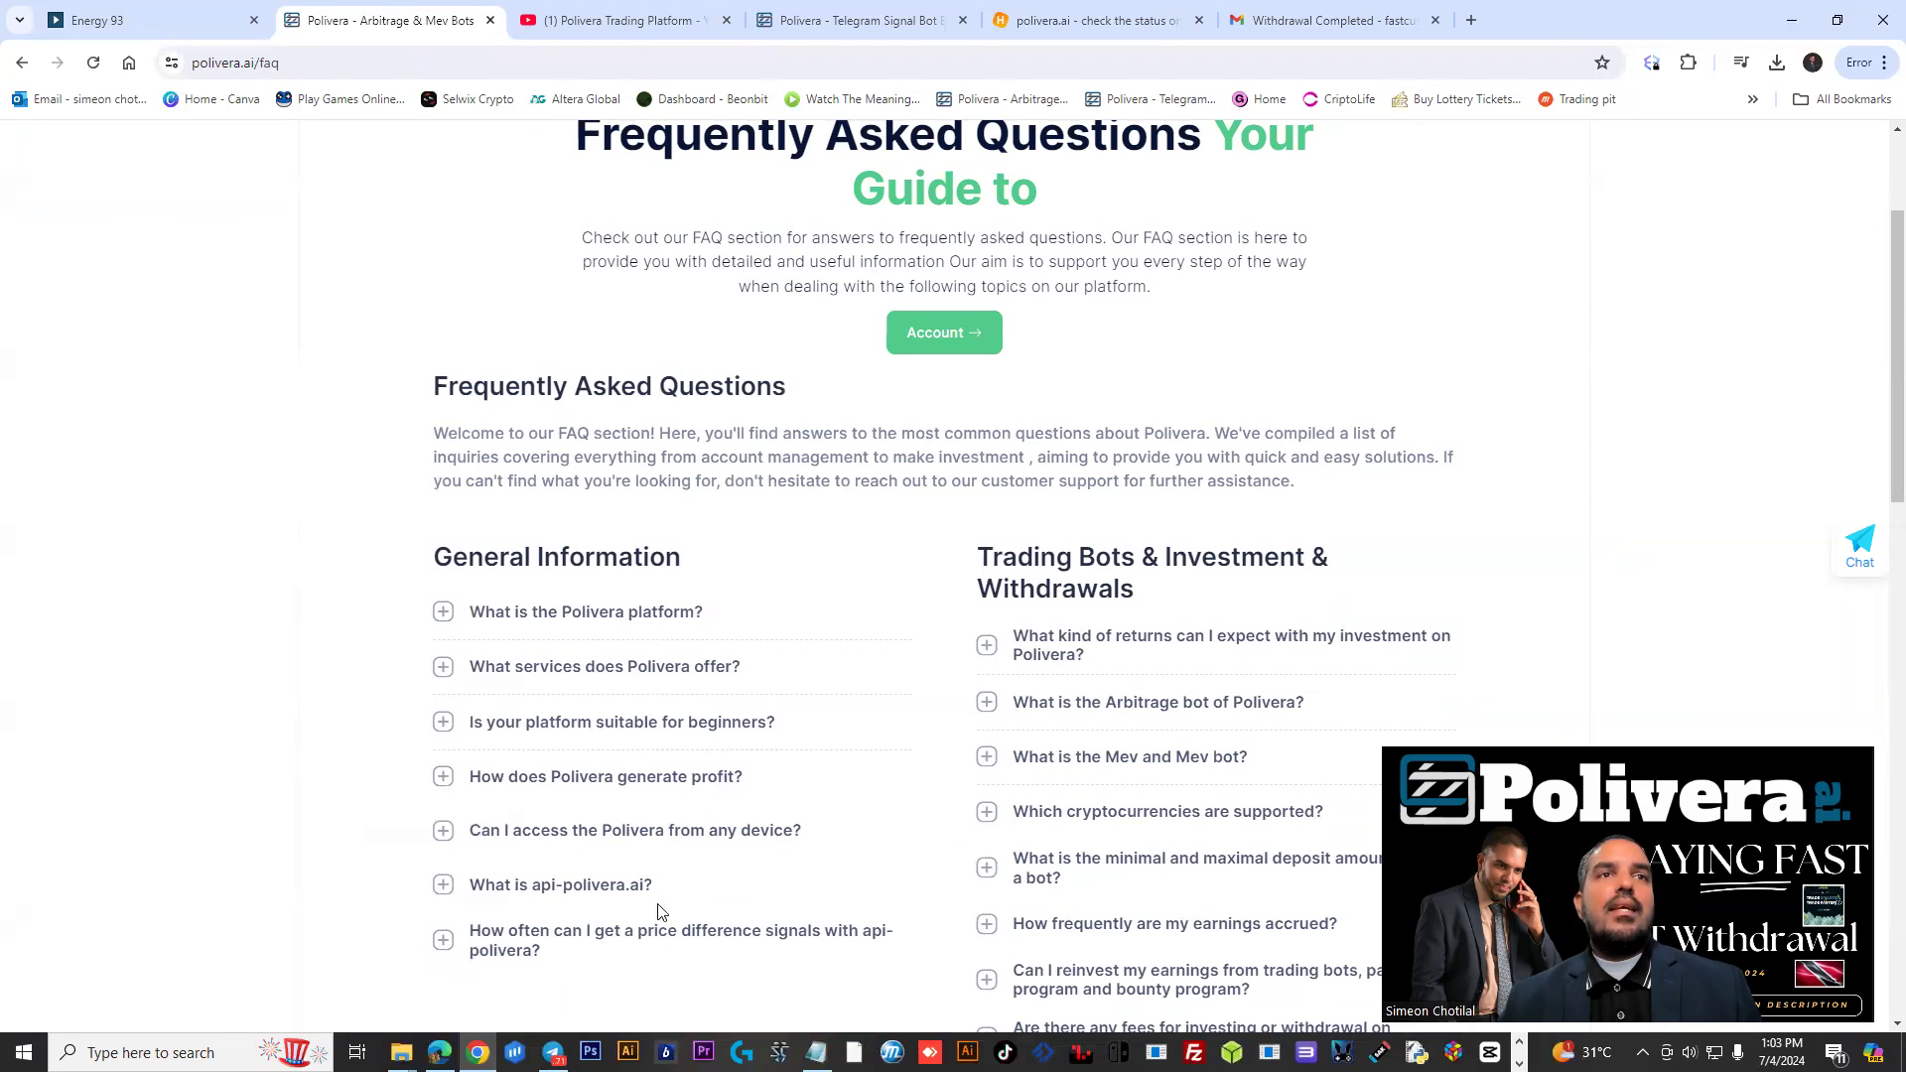
{"action": "scroll", "scroll_direction": "down", "scroll_amount": 3}
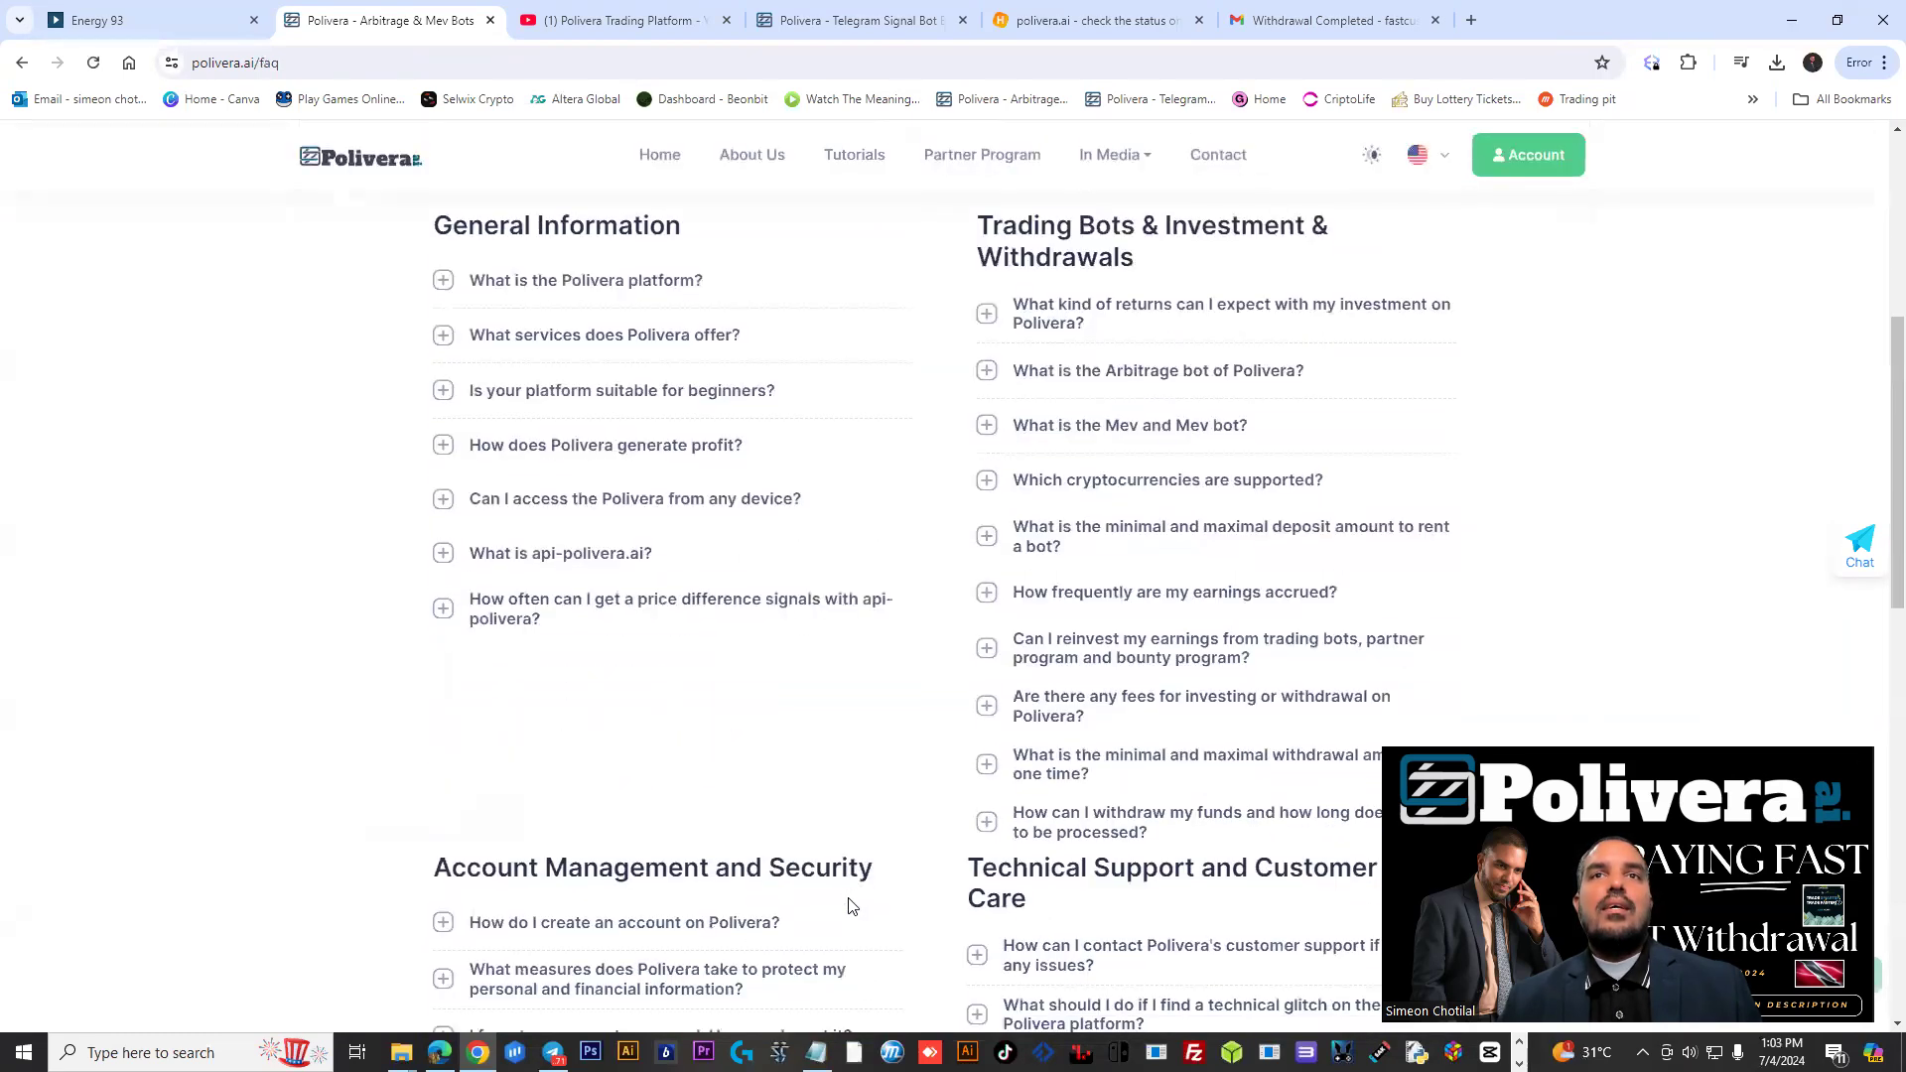
{"action": "scroll", "scroll_direction": "down", "scroll_amount": 3}
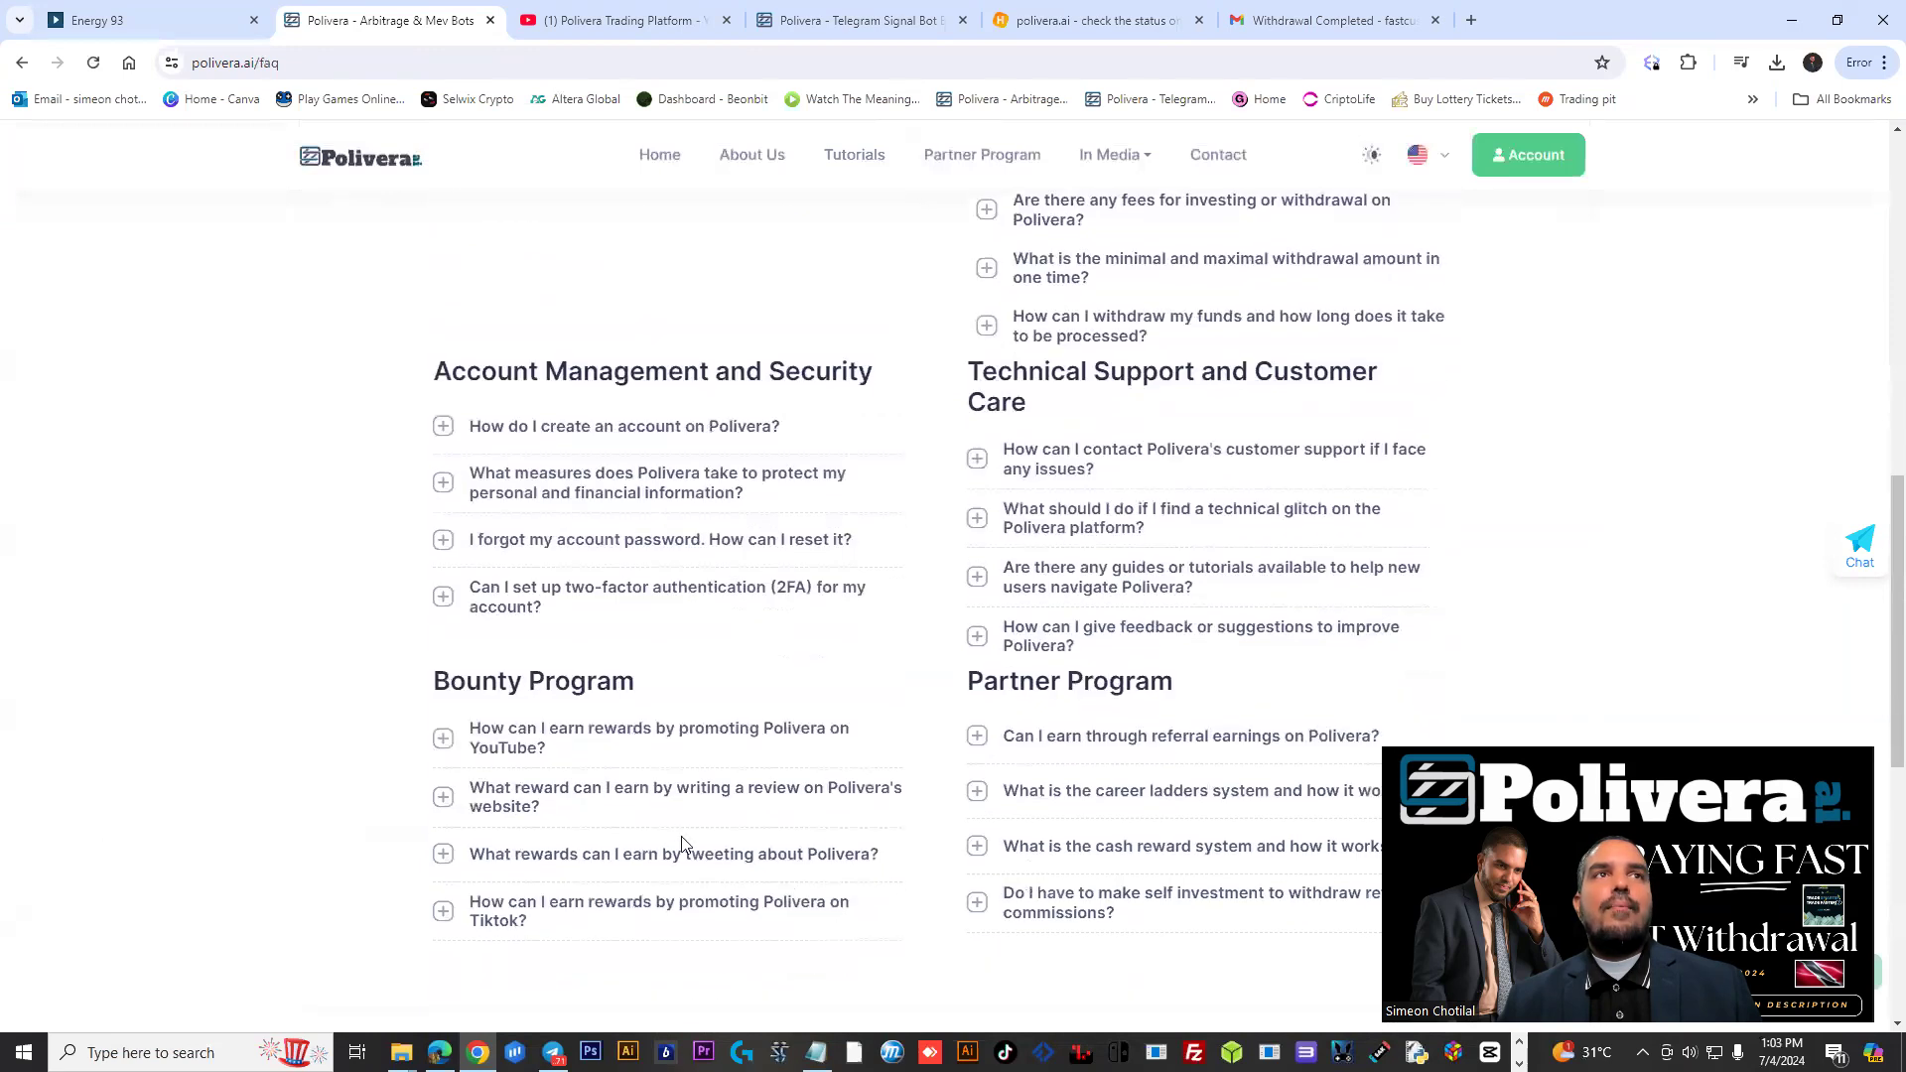
{"action": "mouse_move", "coordinate": [1070, 874]}
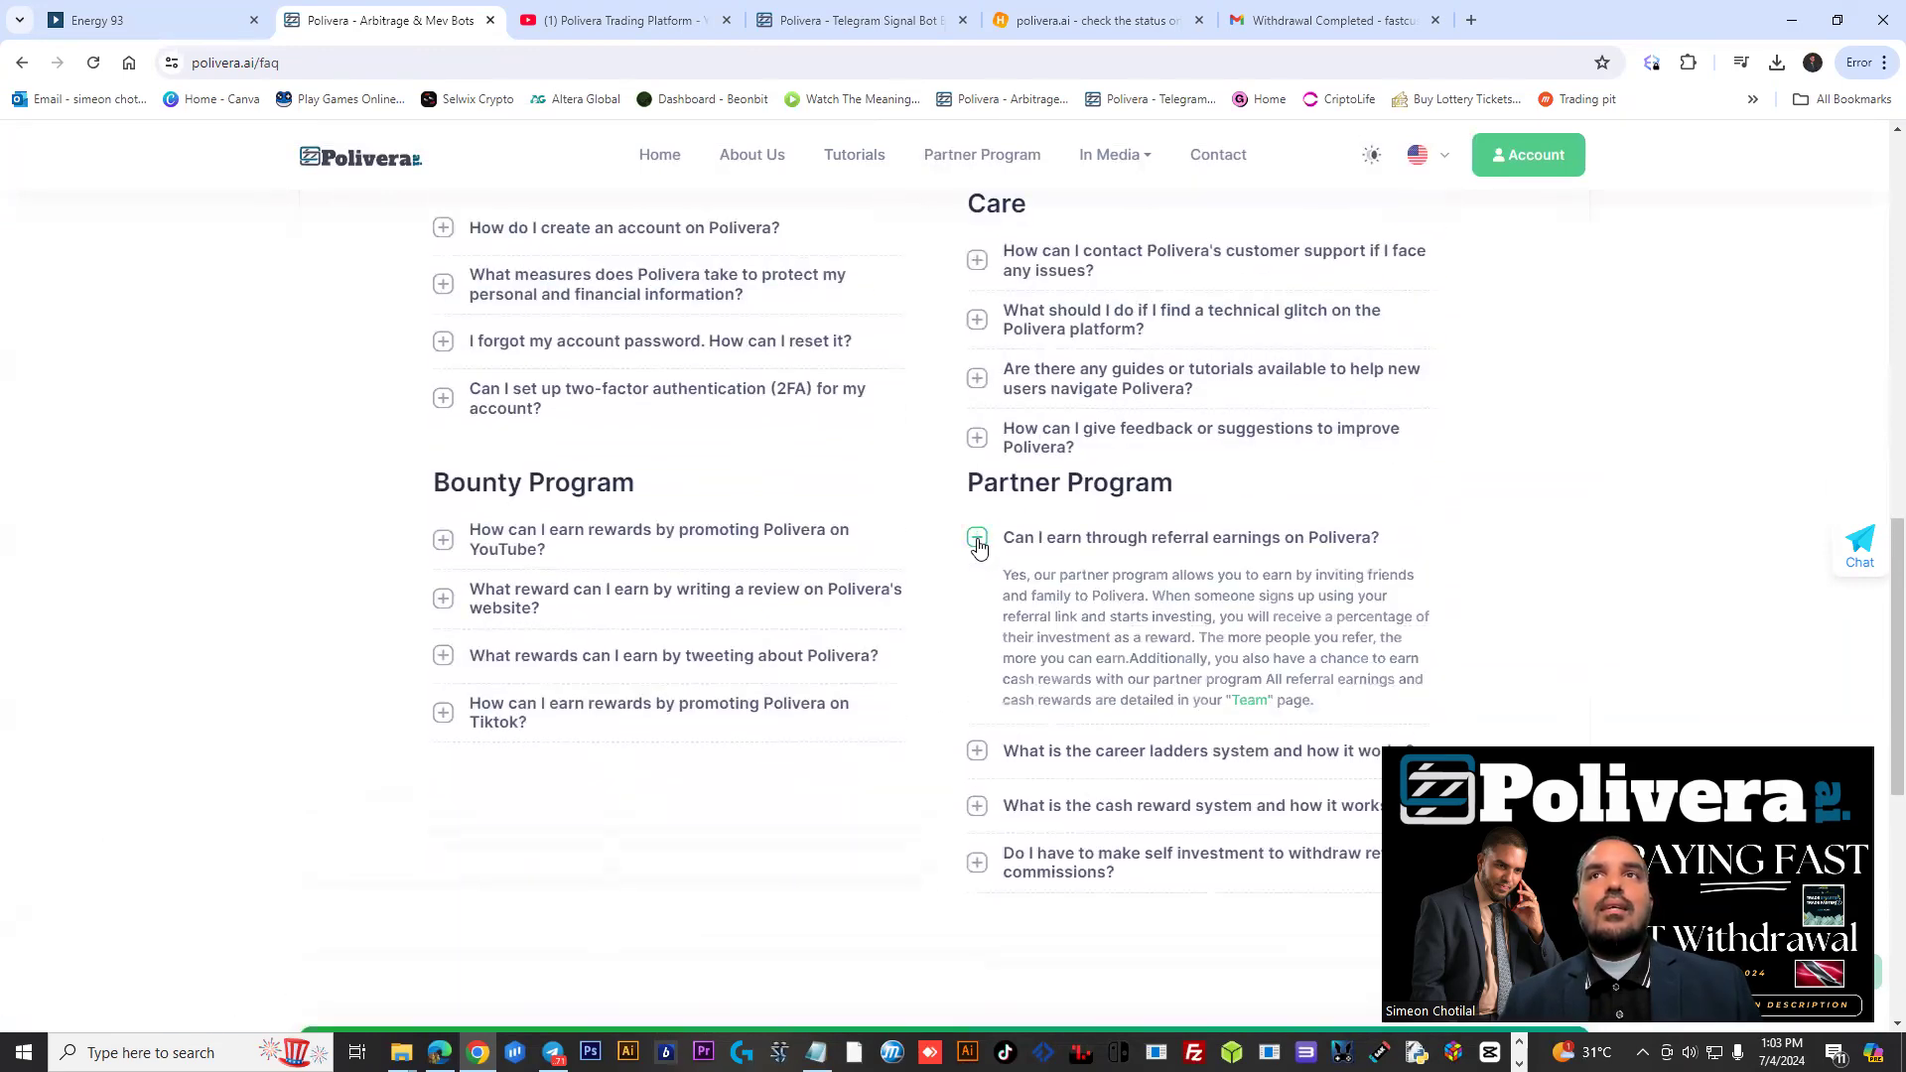
Expand the referral earnings and career ladders system answers, then scroll back to the top
{"action": "left_click", "coordinate": [977, 538]}
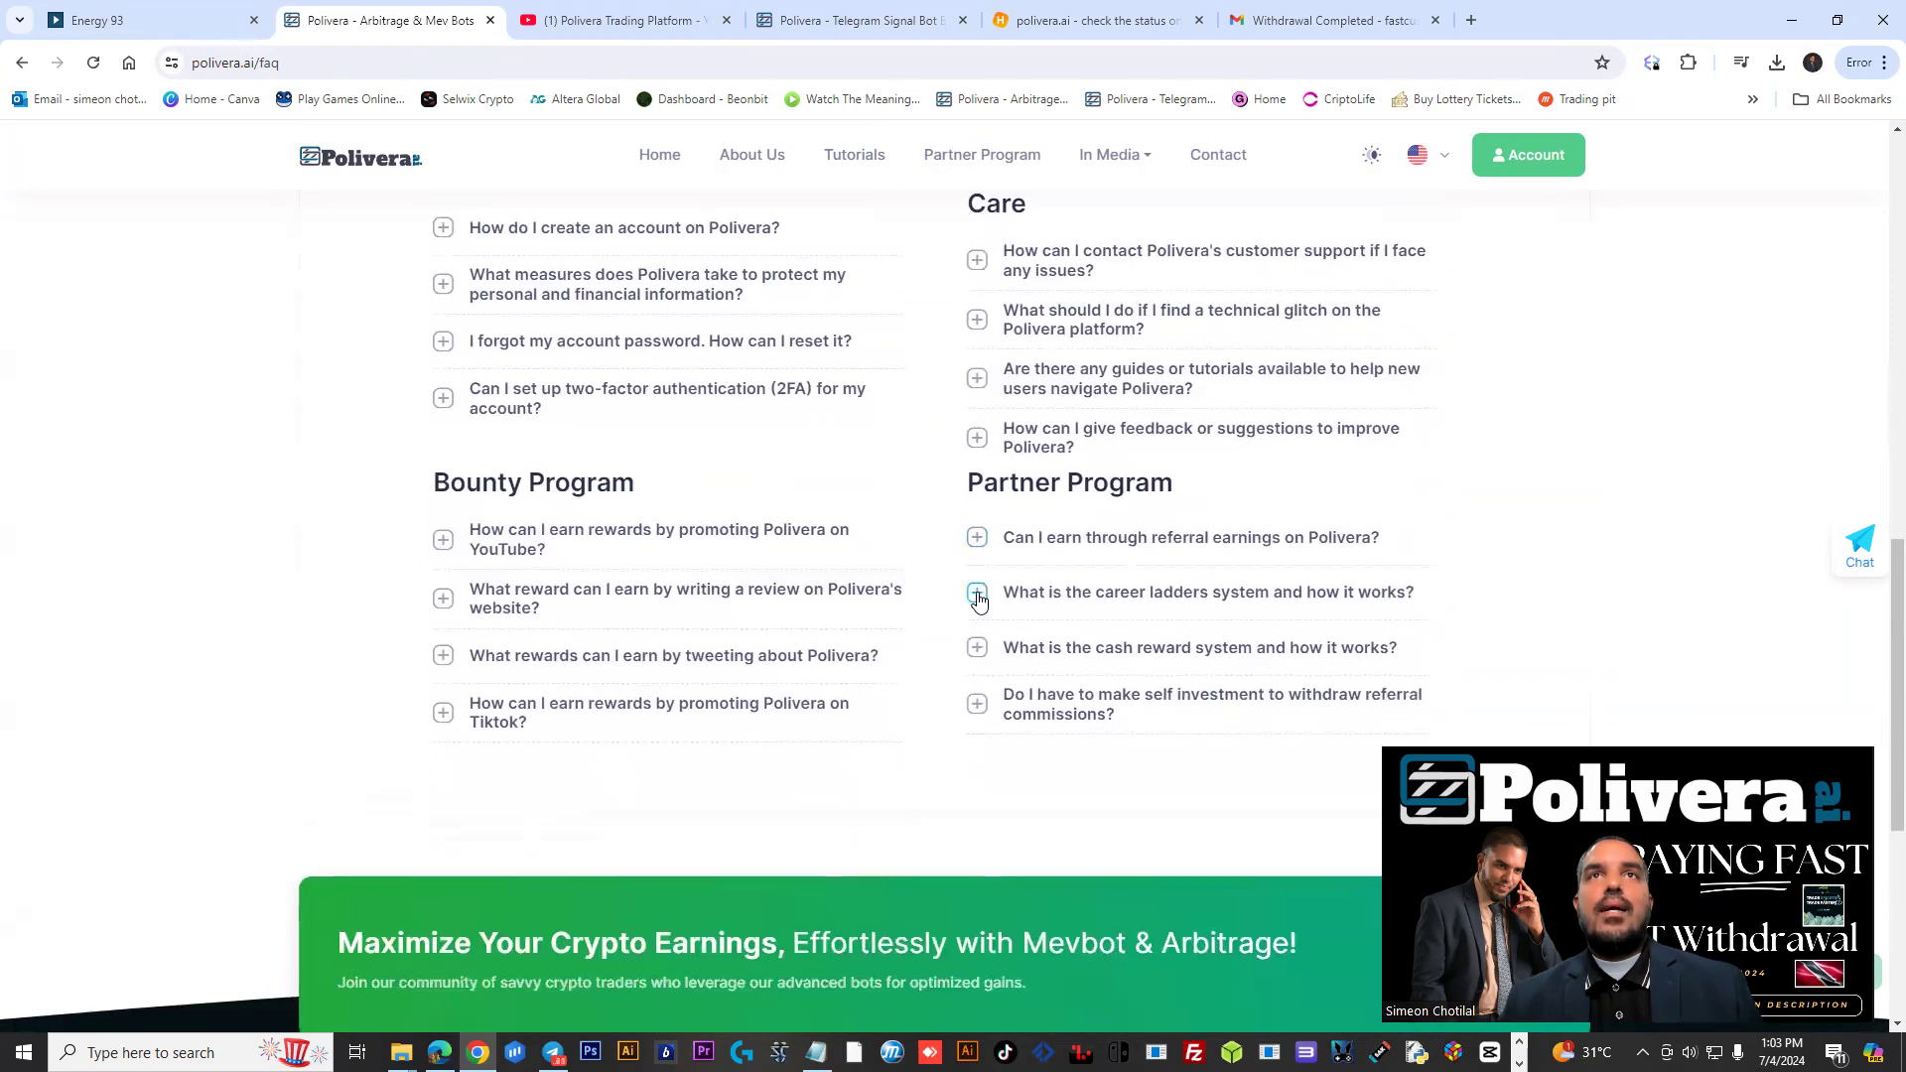
{"action": "left_click", "coordinate": [977, 592]}
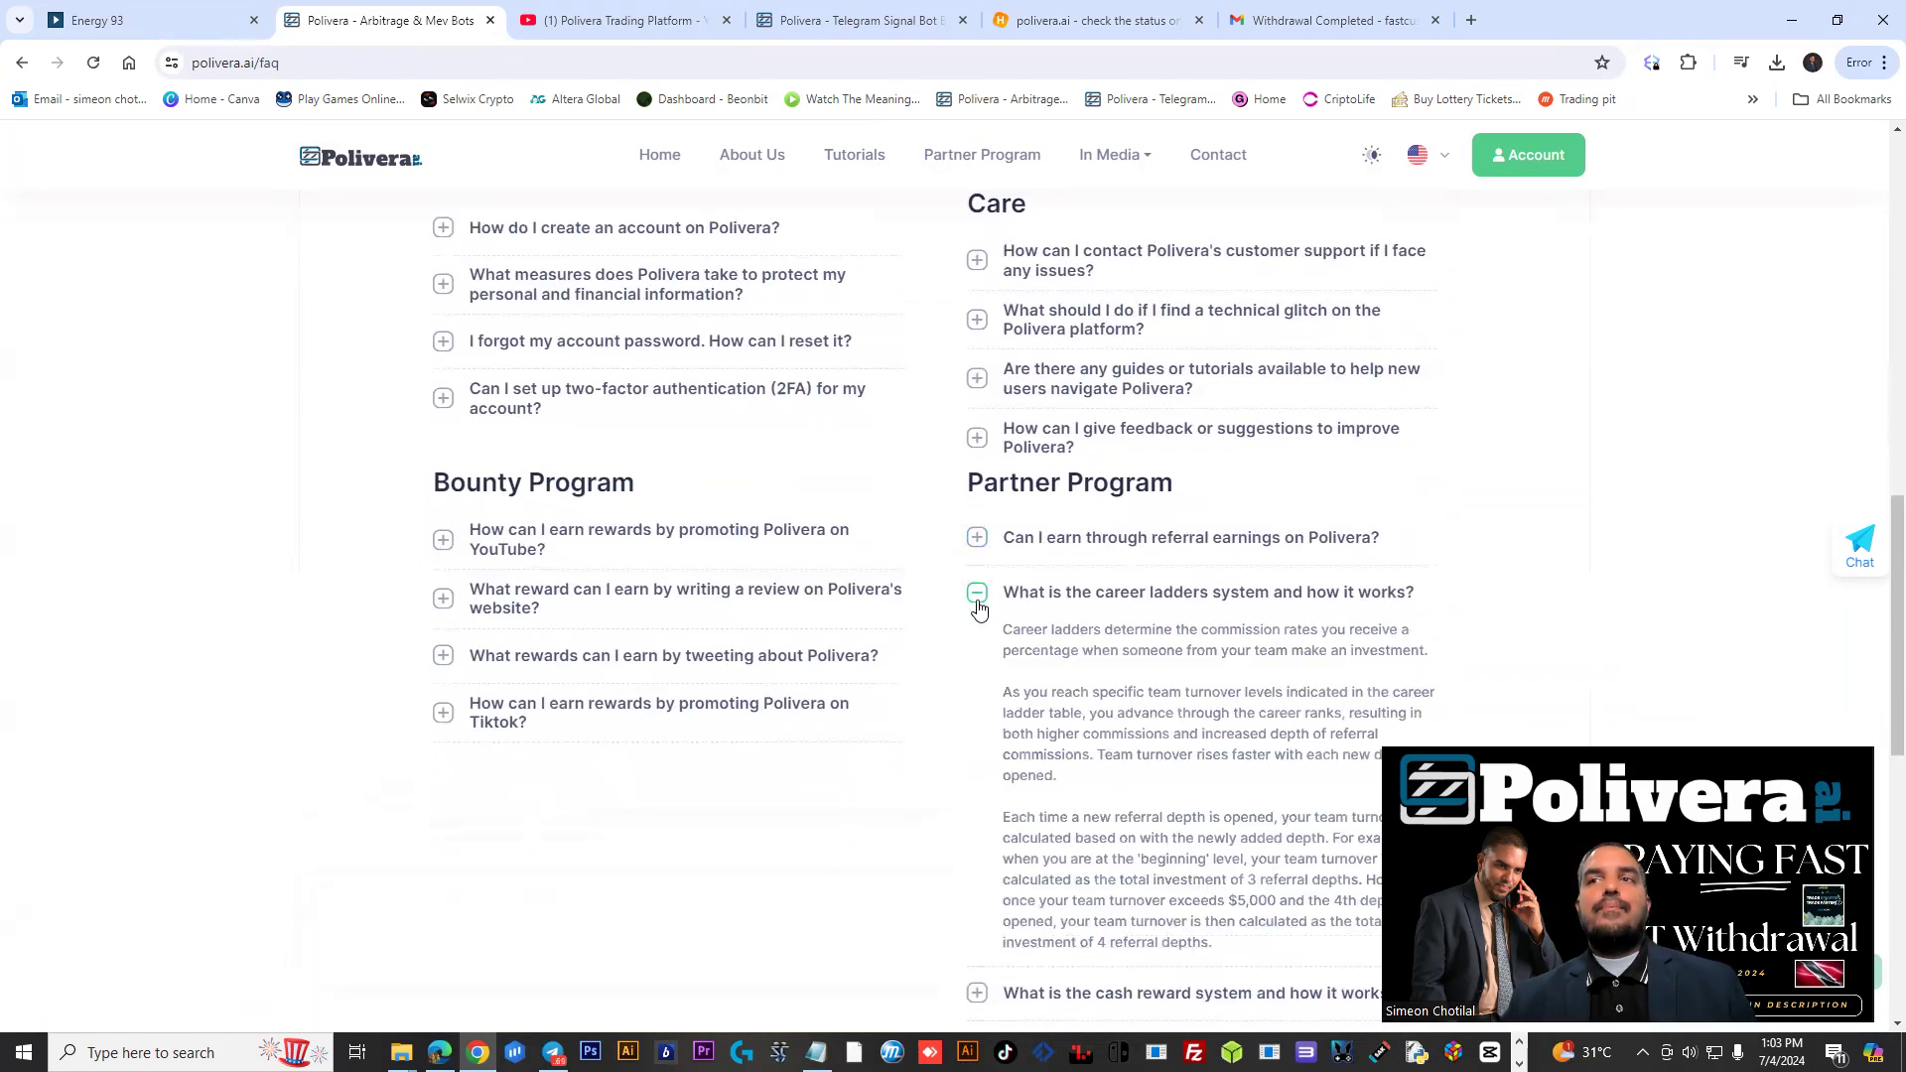
{"action": "scroll", "scroll_direction": "down", "scroll_amount": 3}
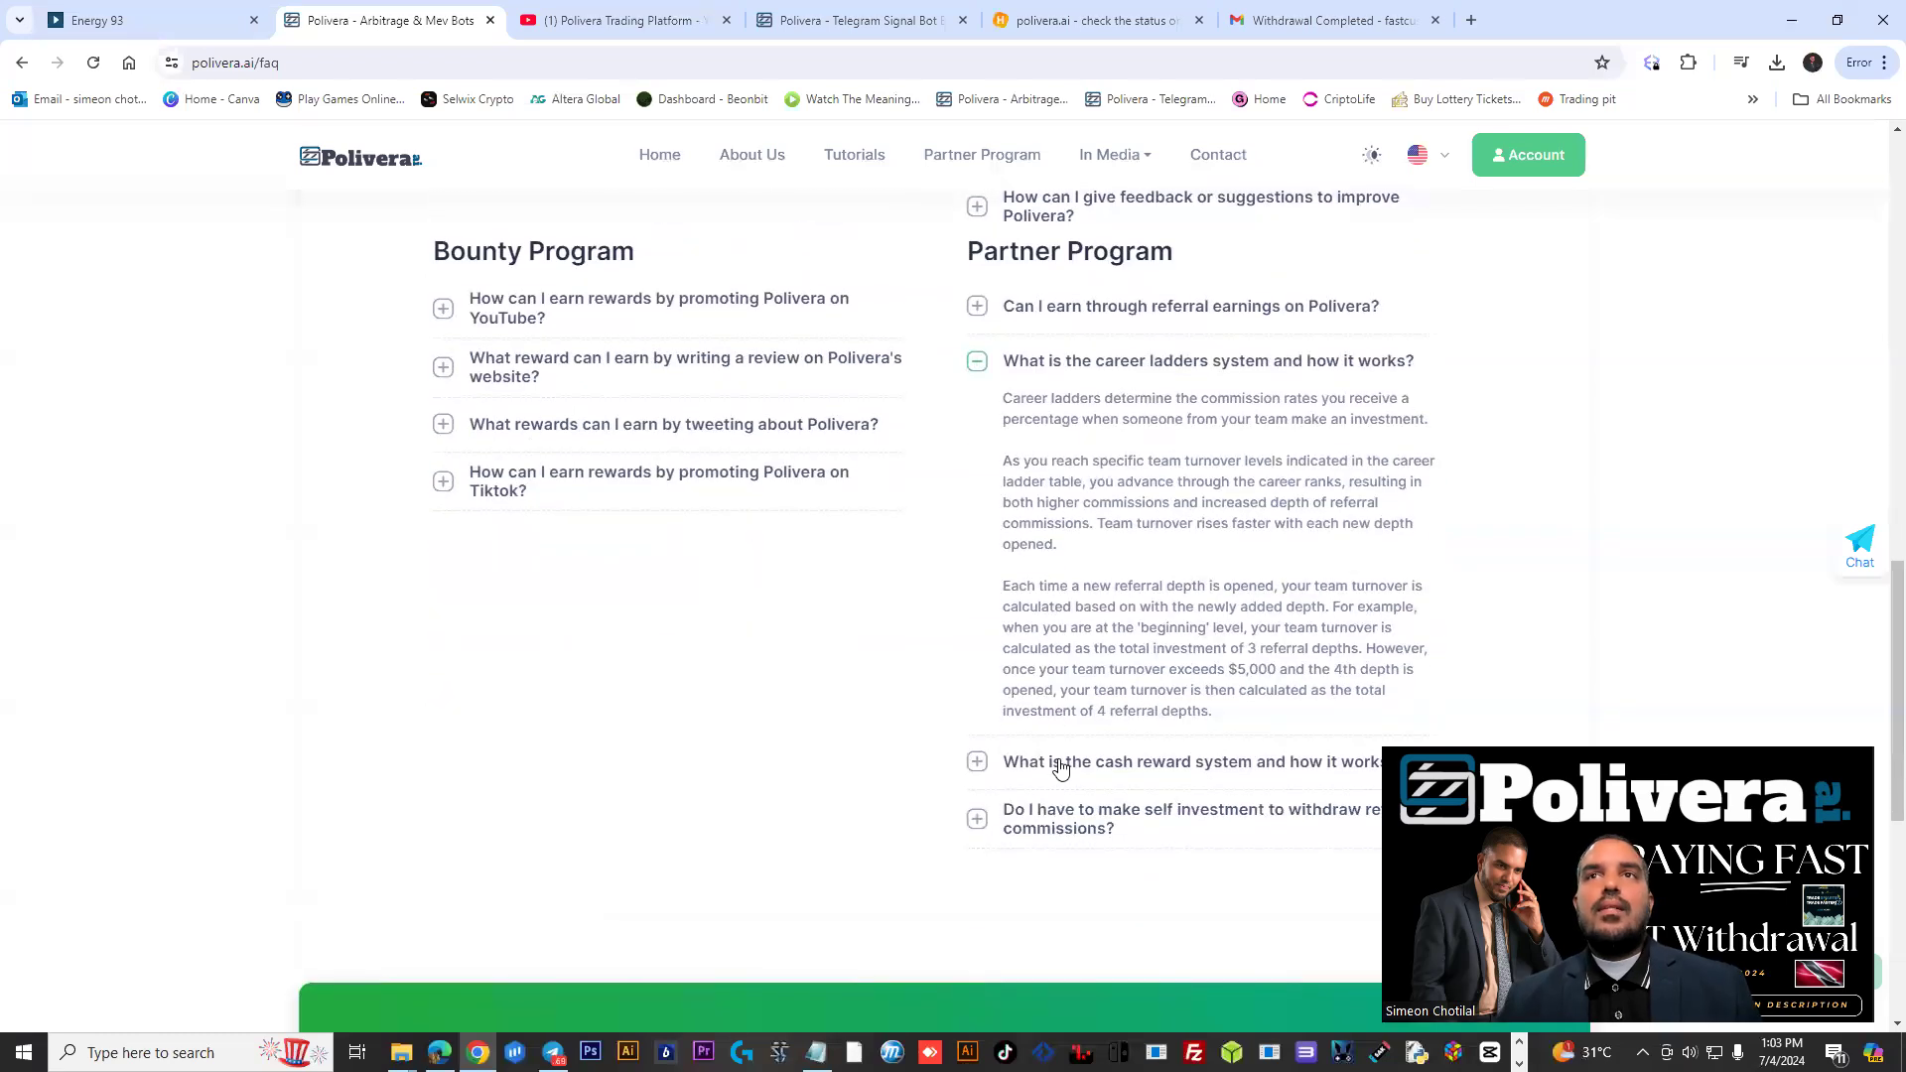
{"action": "left_click", "coordinate": [977, 360]}
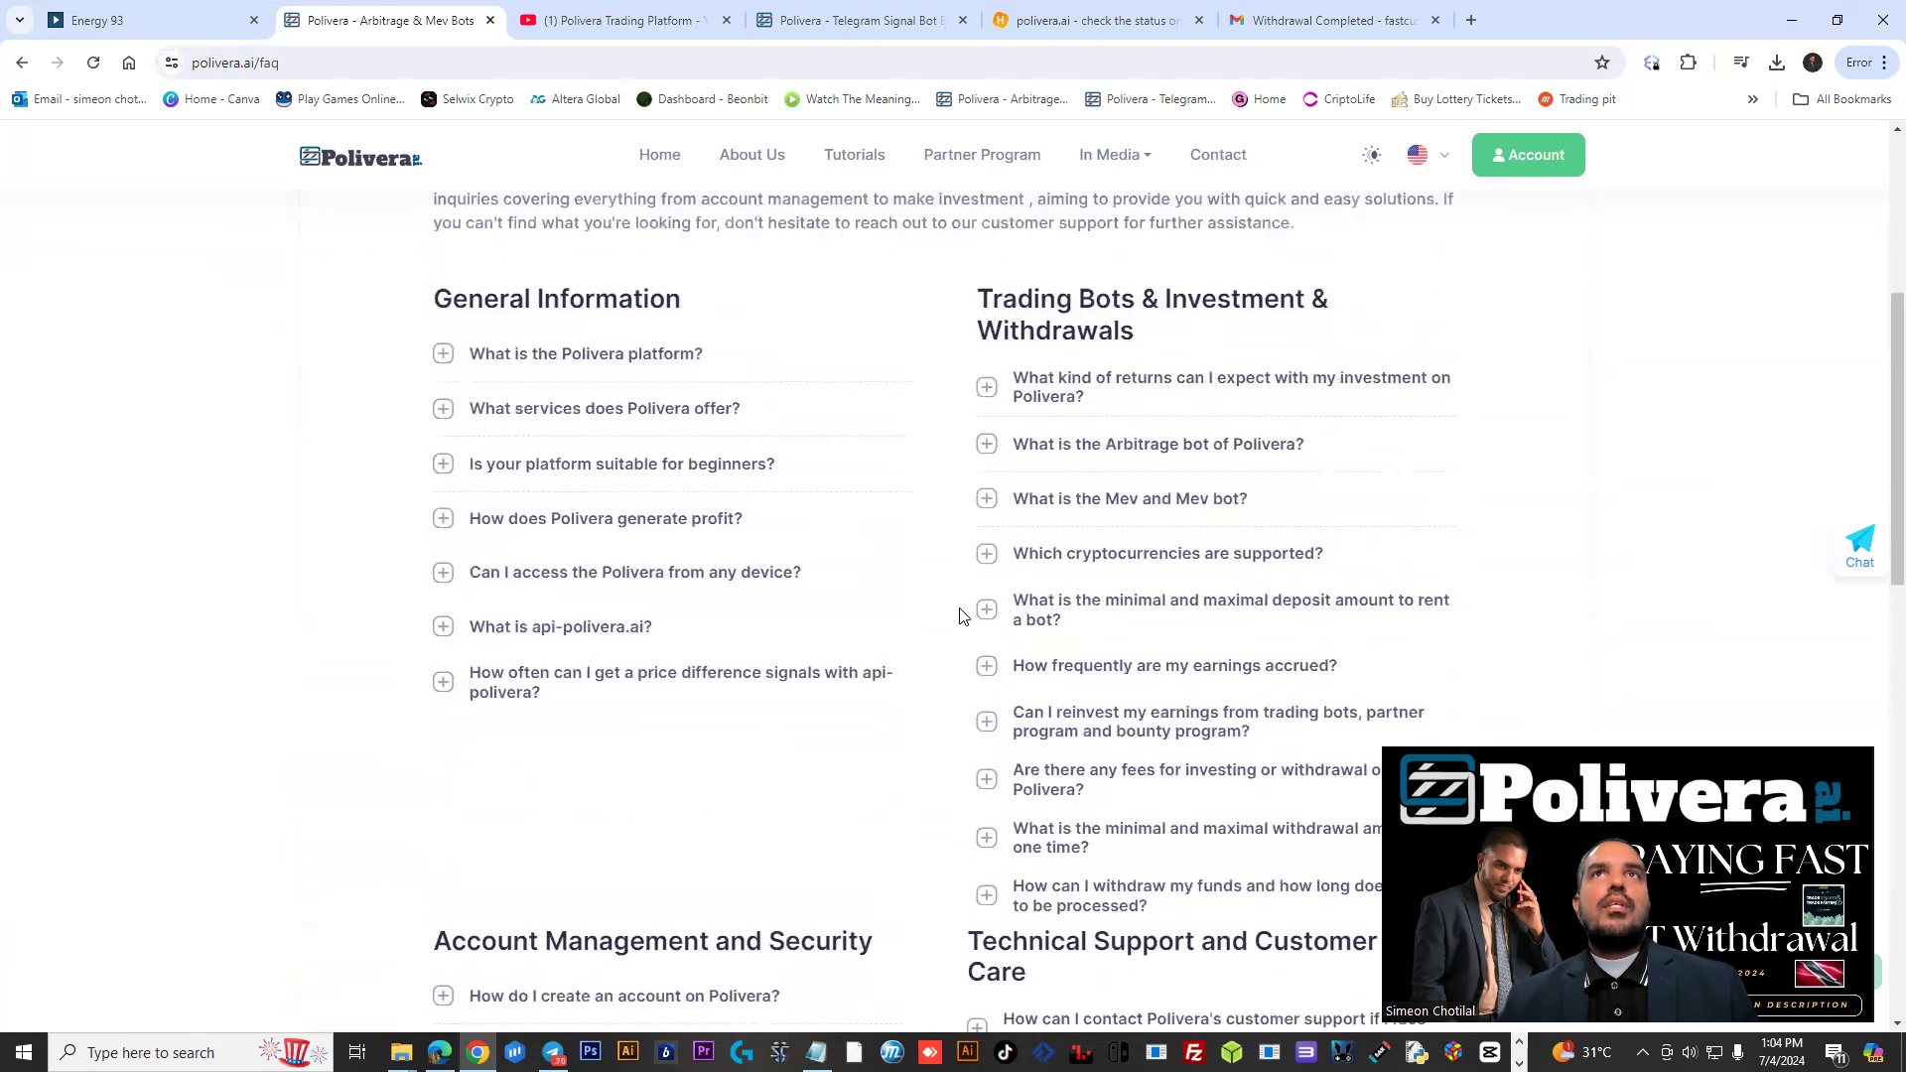
{"action": "scroll", "scroll_direction": "up", "scroll_amount": 3}
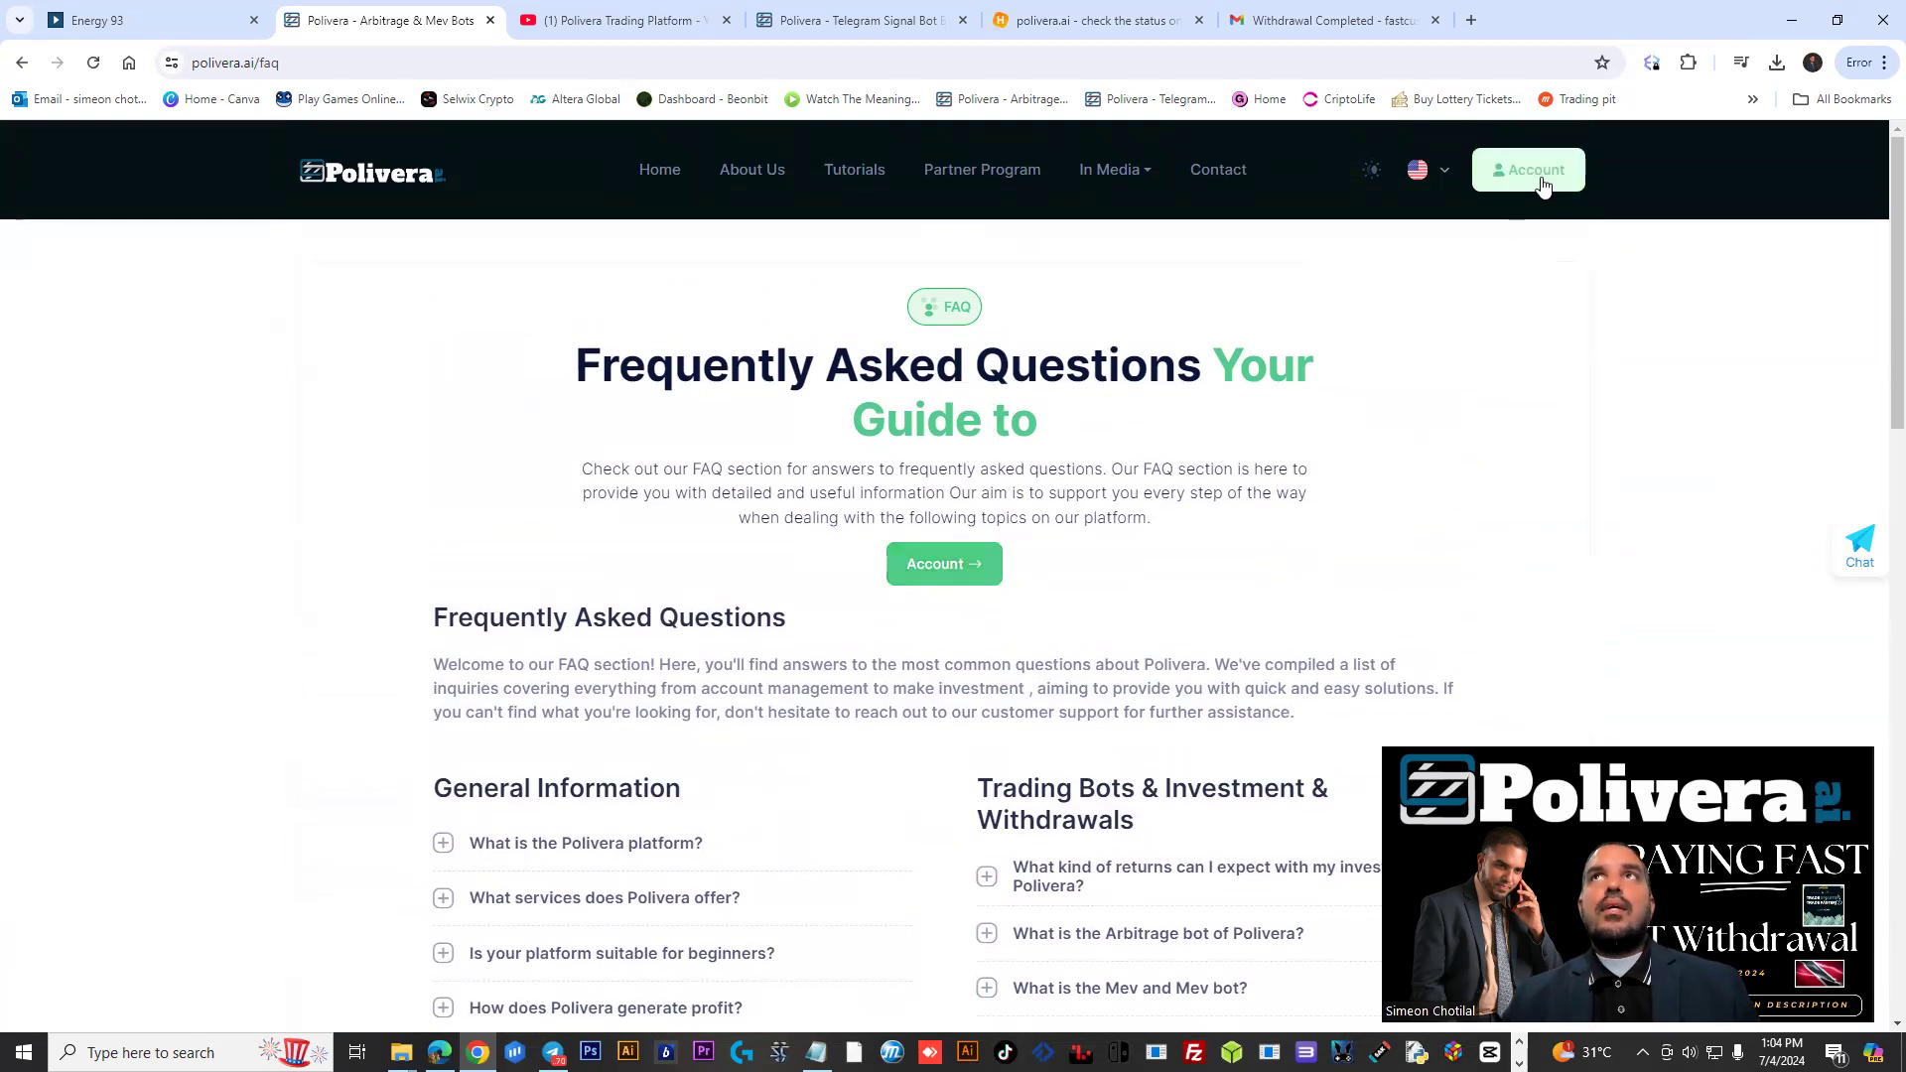
Show the account dashboard, then the Bitcoin withdrawal page with its $20 minimum
{"action": "left_click", "coordinate": [1529, 169]}
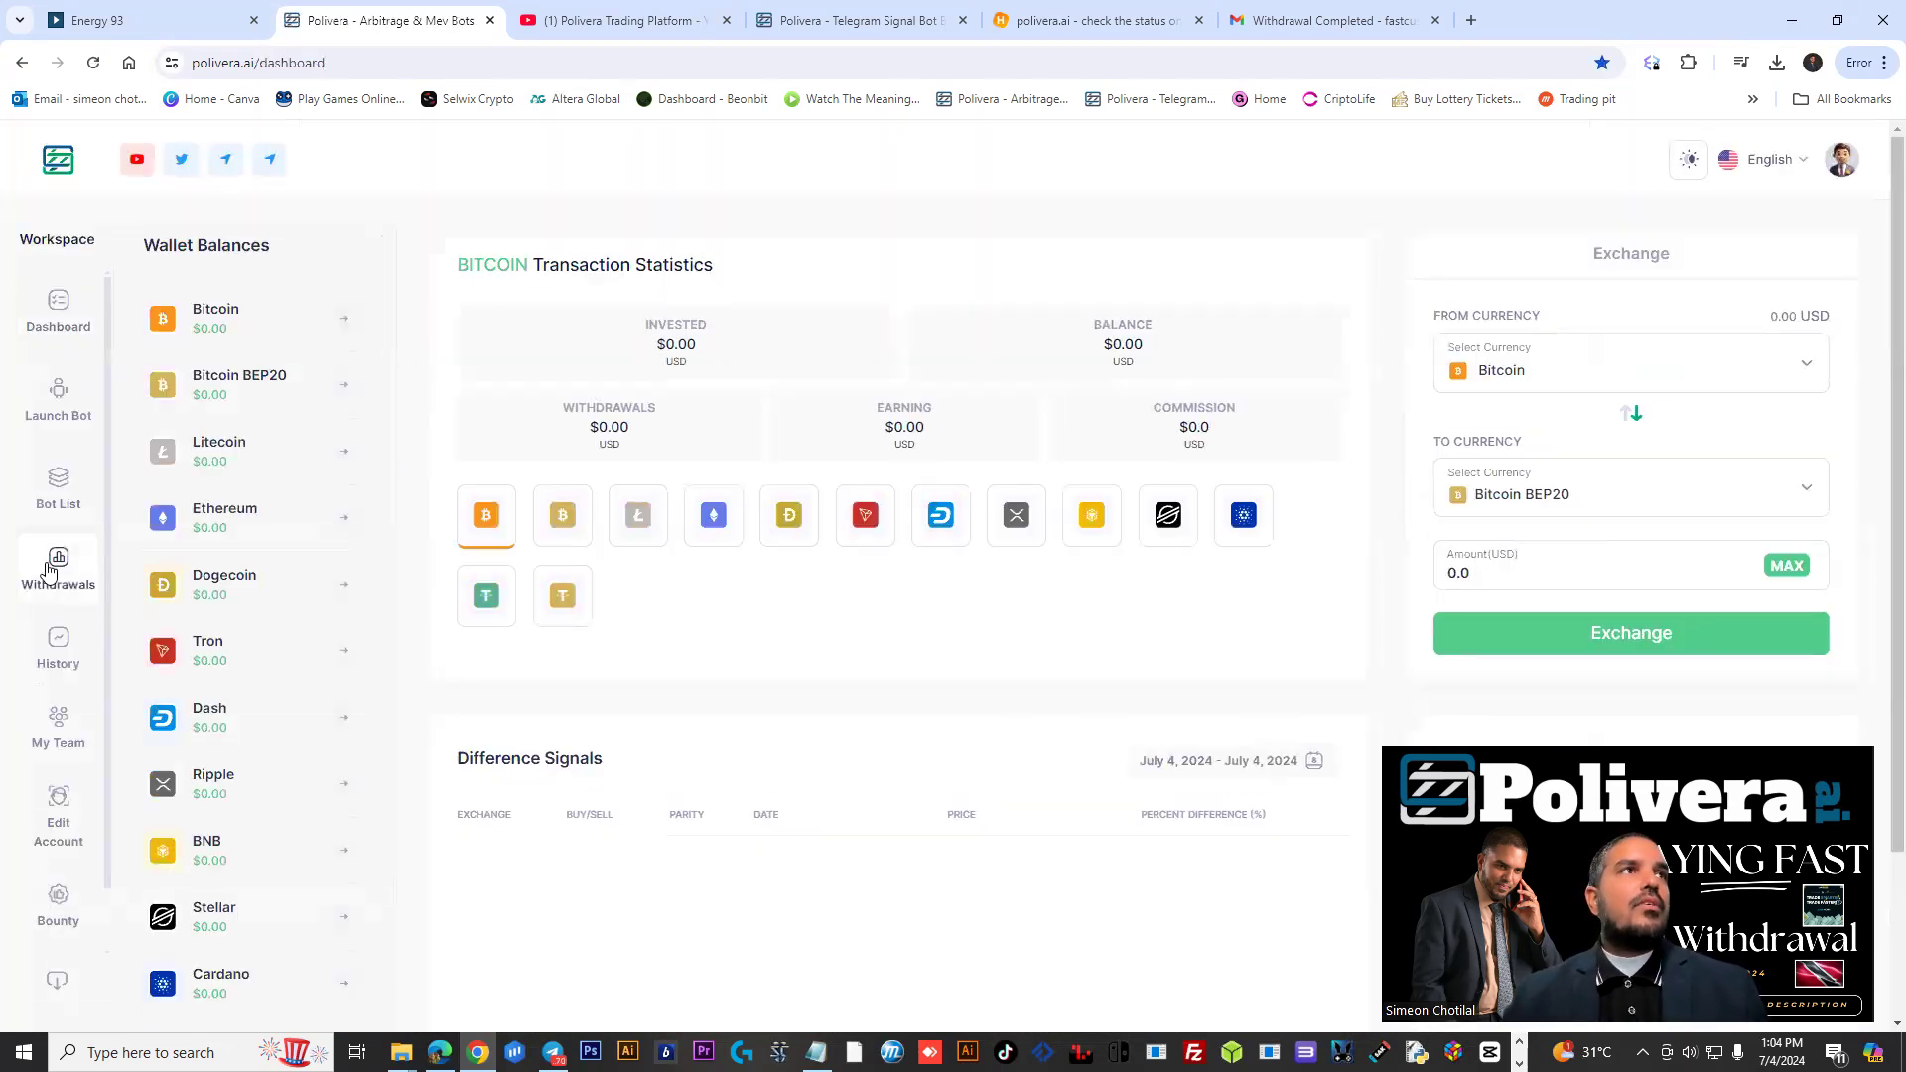
{"action": "left_click", "coordinate": [57, 568]}
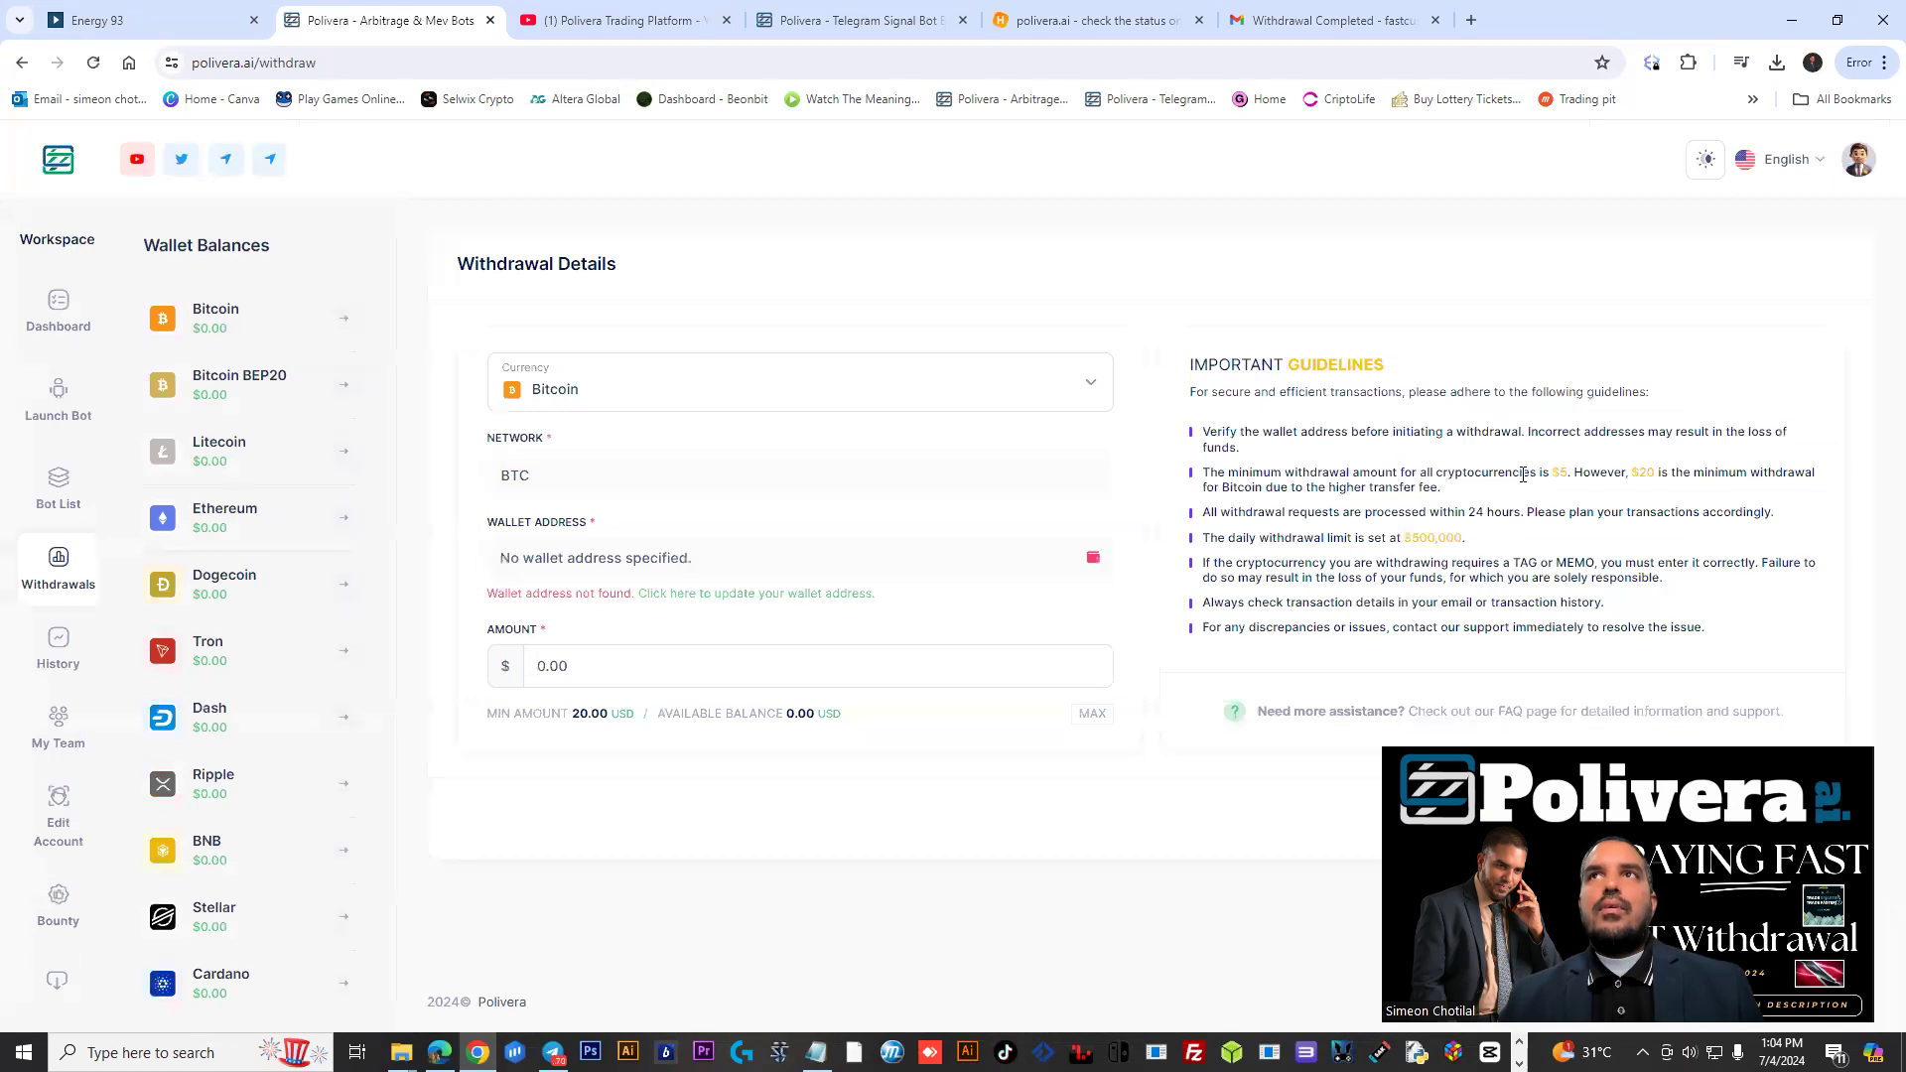
{"action": "mouse_move", "coordinate": [1539, 496]}
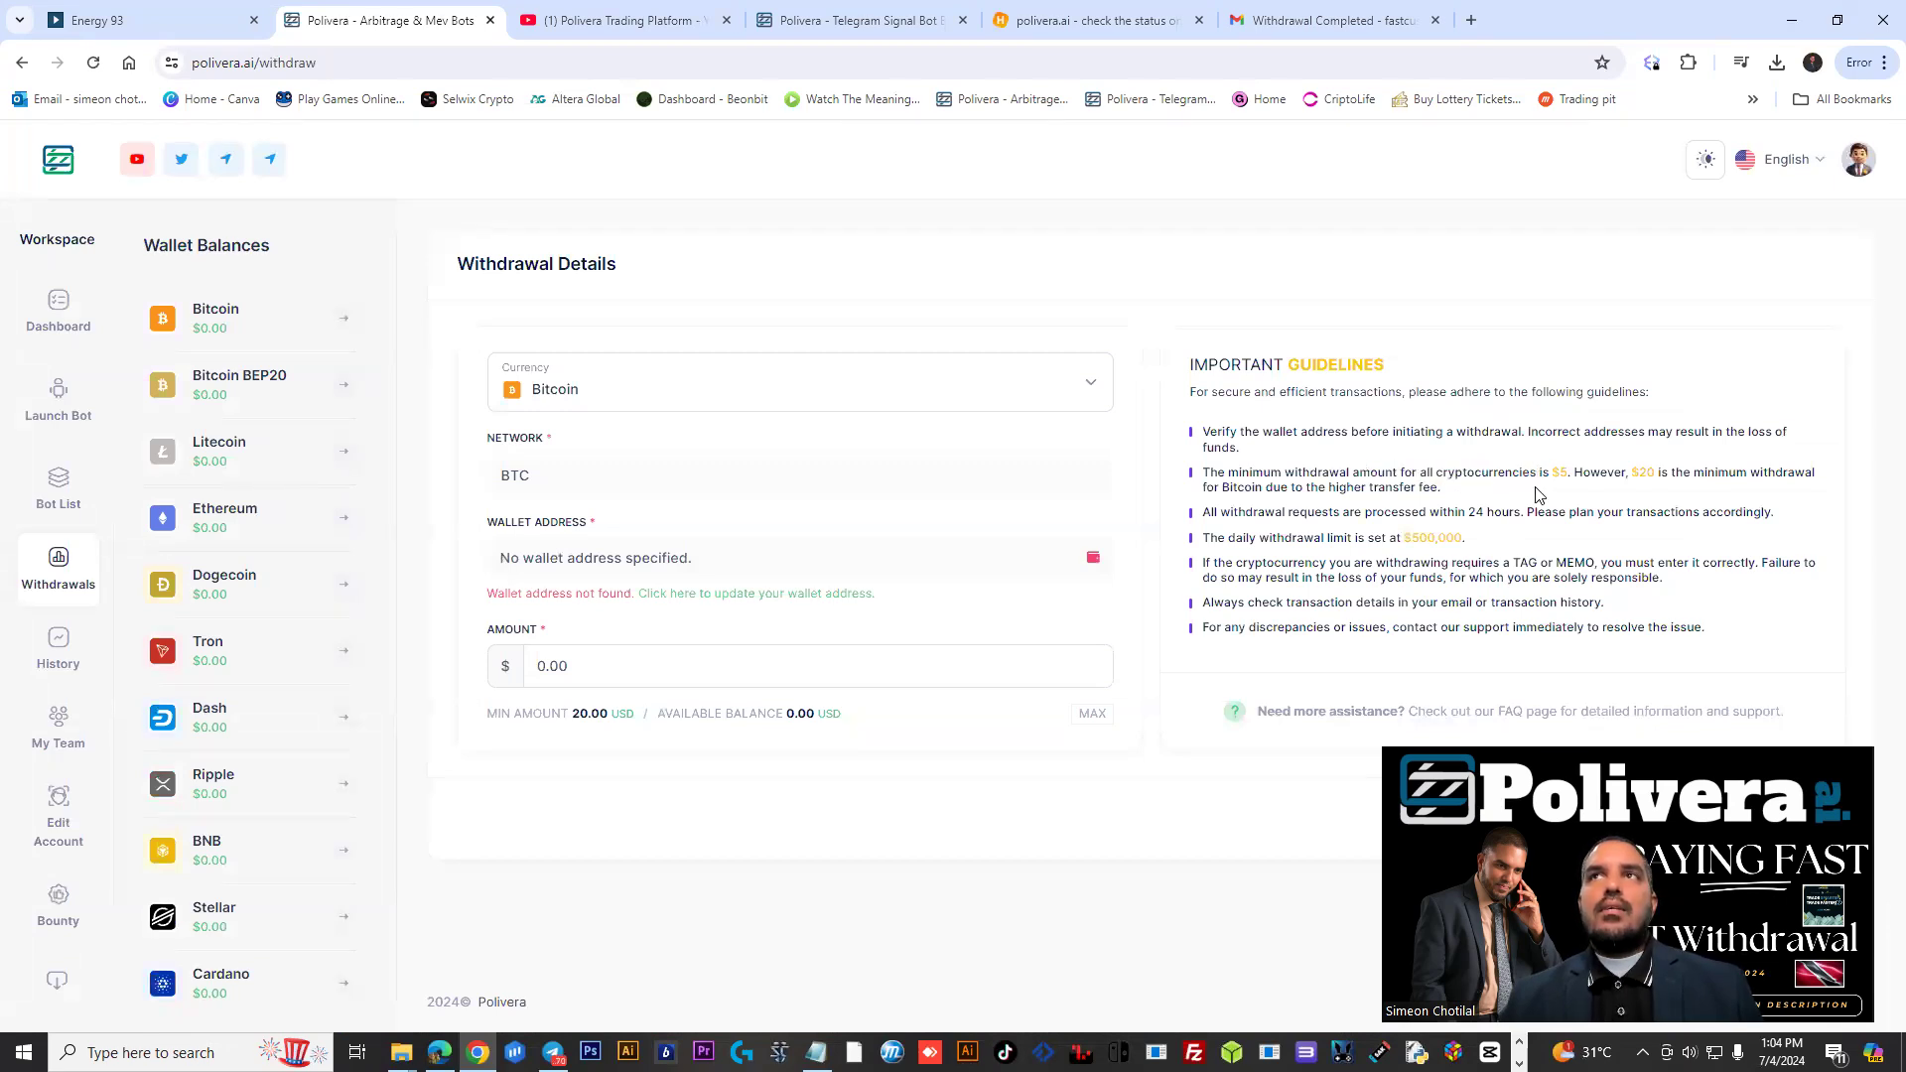
{"action": "mouse_move", "coordinate": [1374, 935]}
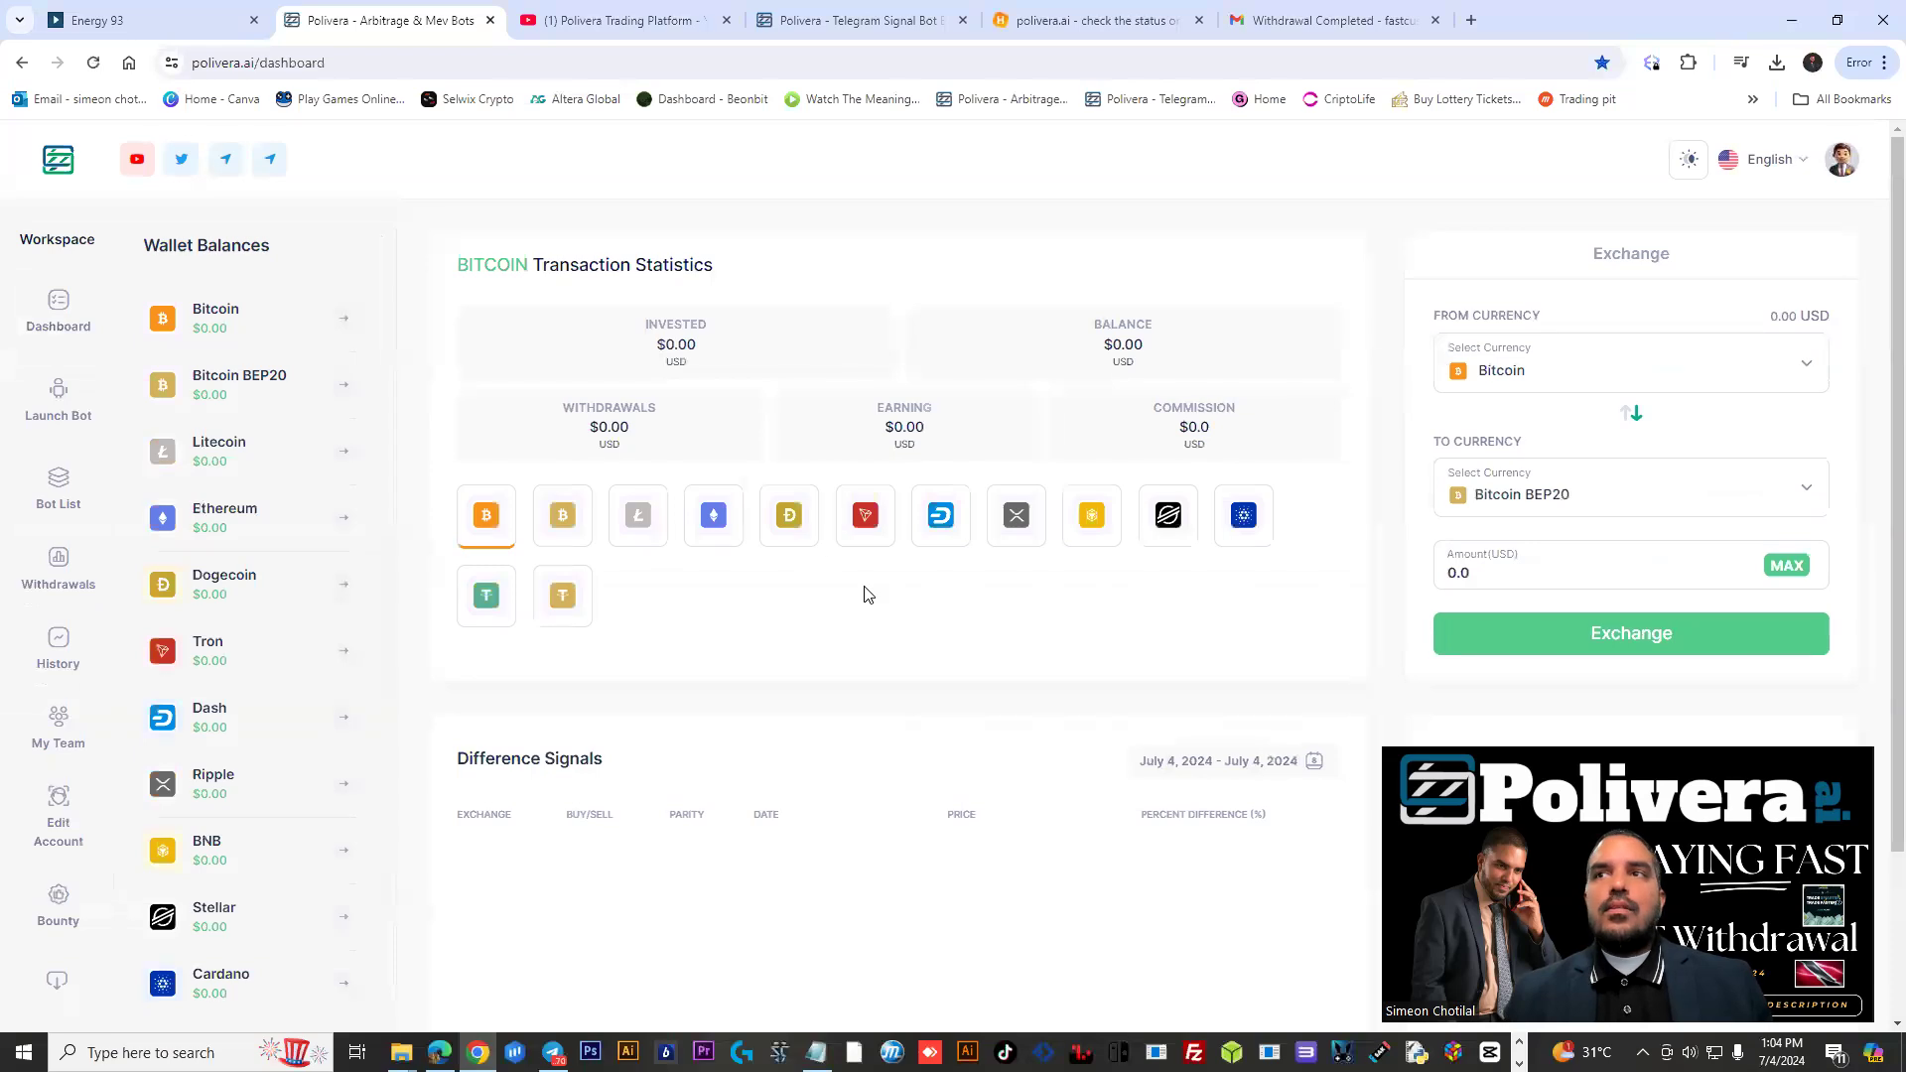
{"action": "mouse_move", "coordinate": [895, 599]}
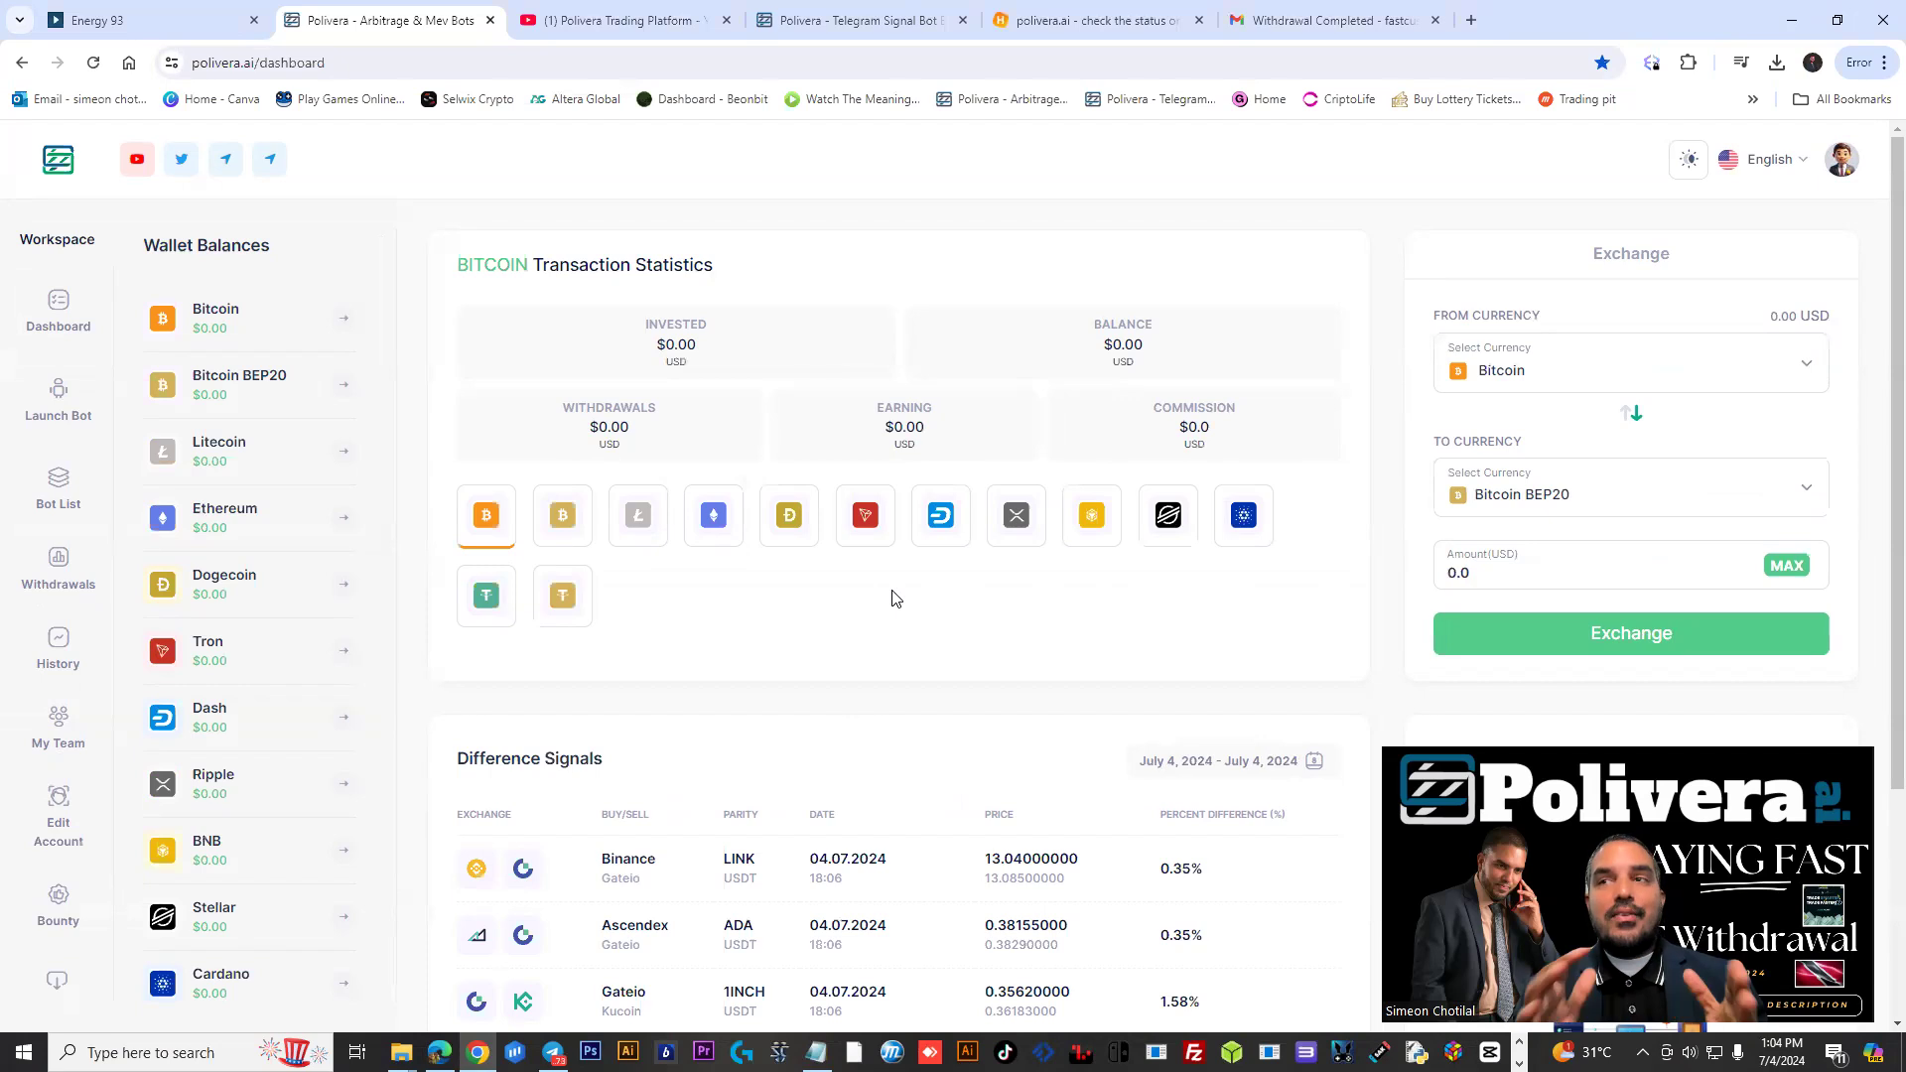
{"action": "mouse_move", "coordinate": [898, 643]}
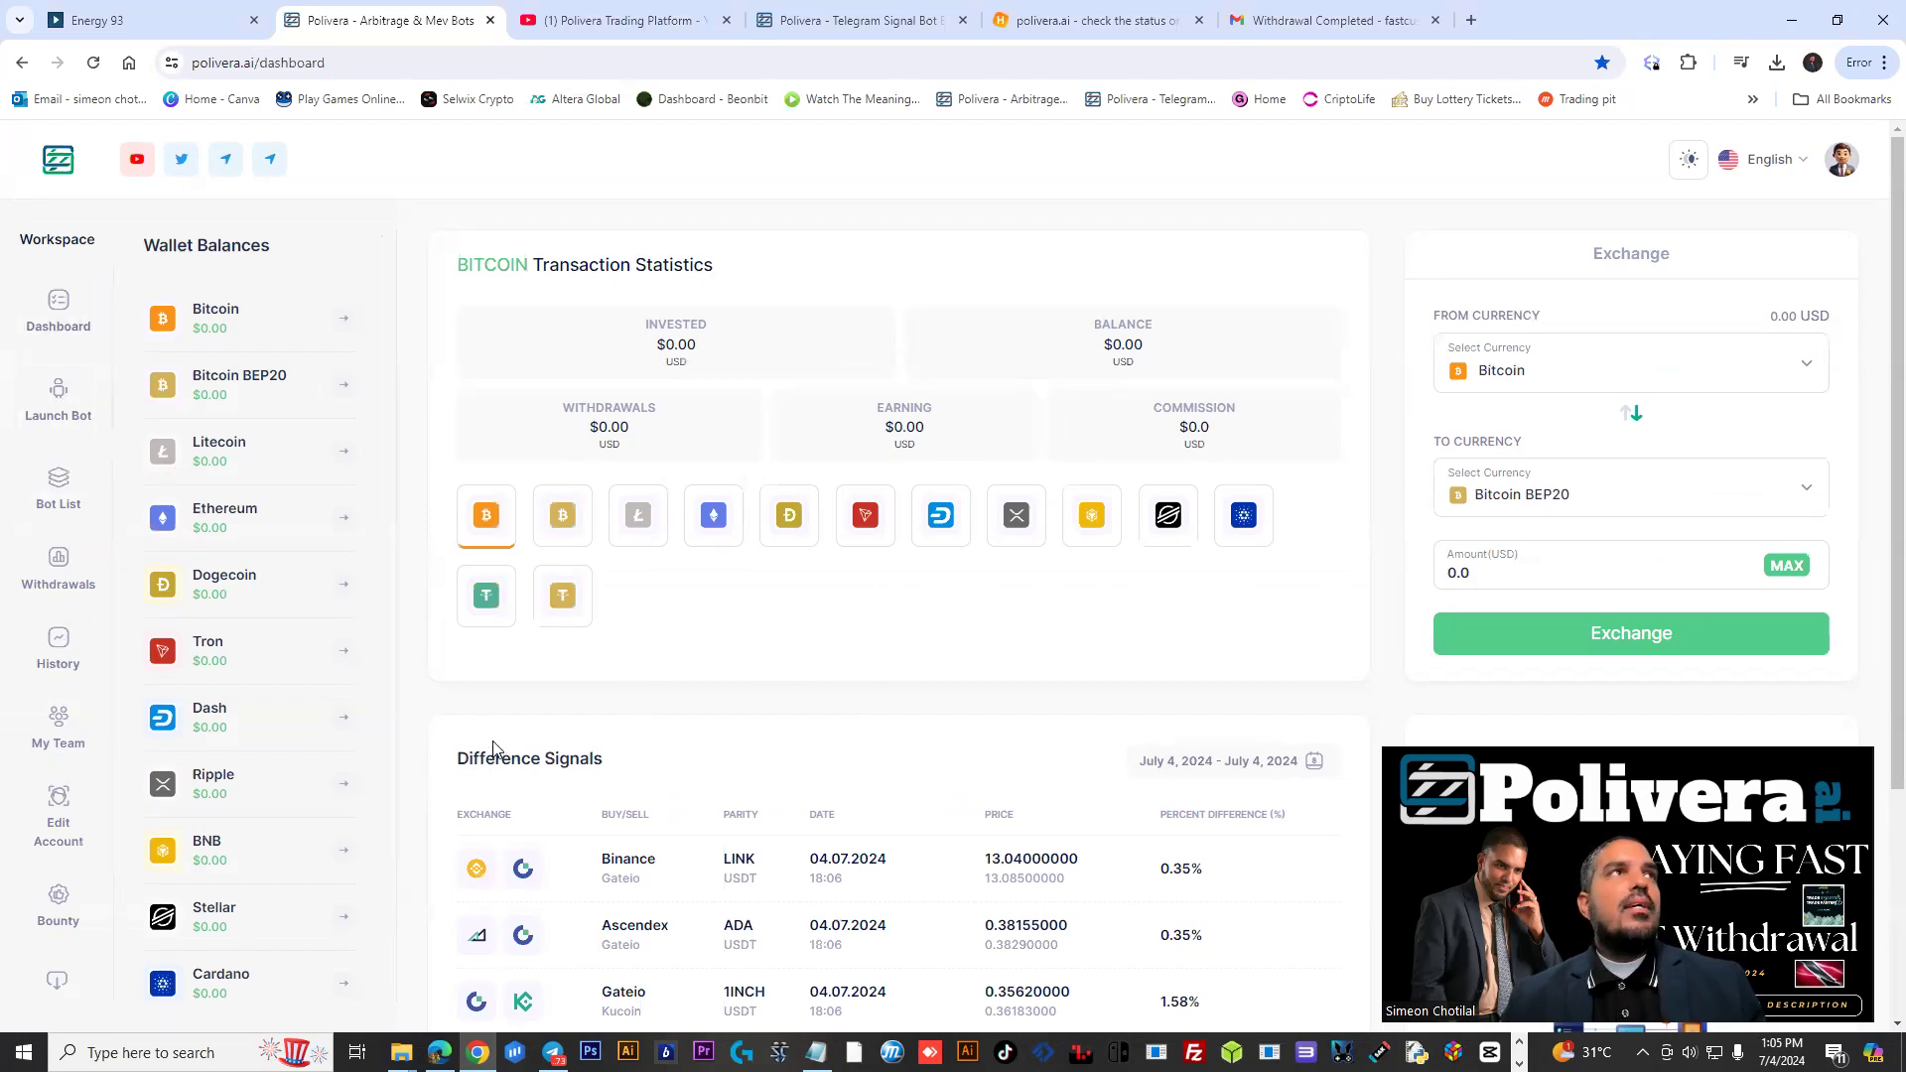
{"action": "mouse_move", "coordinate": [858, 687]}
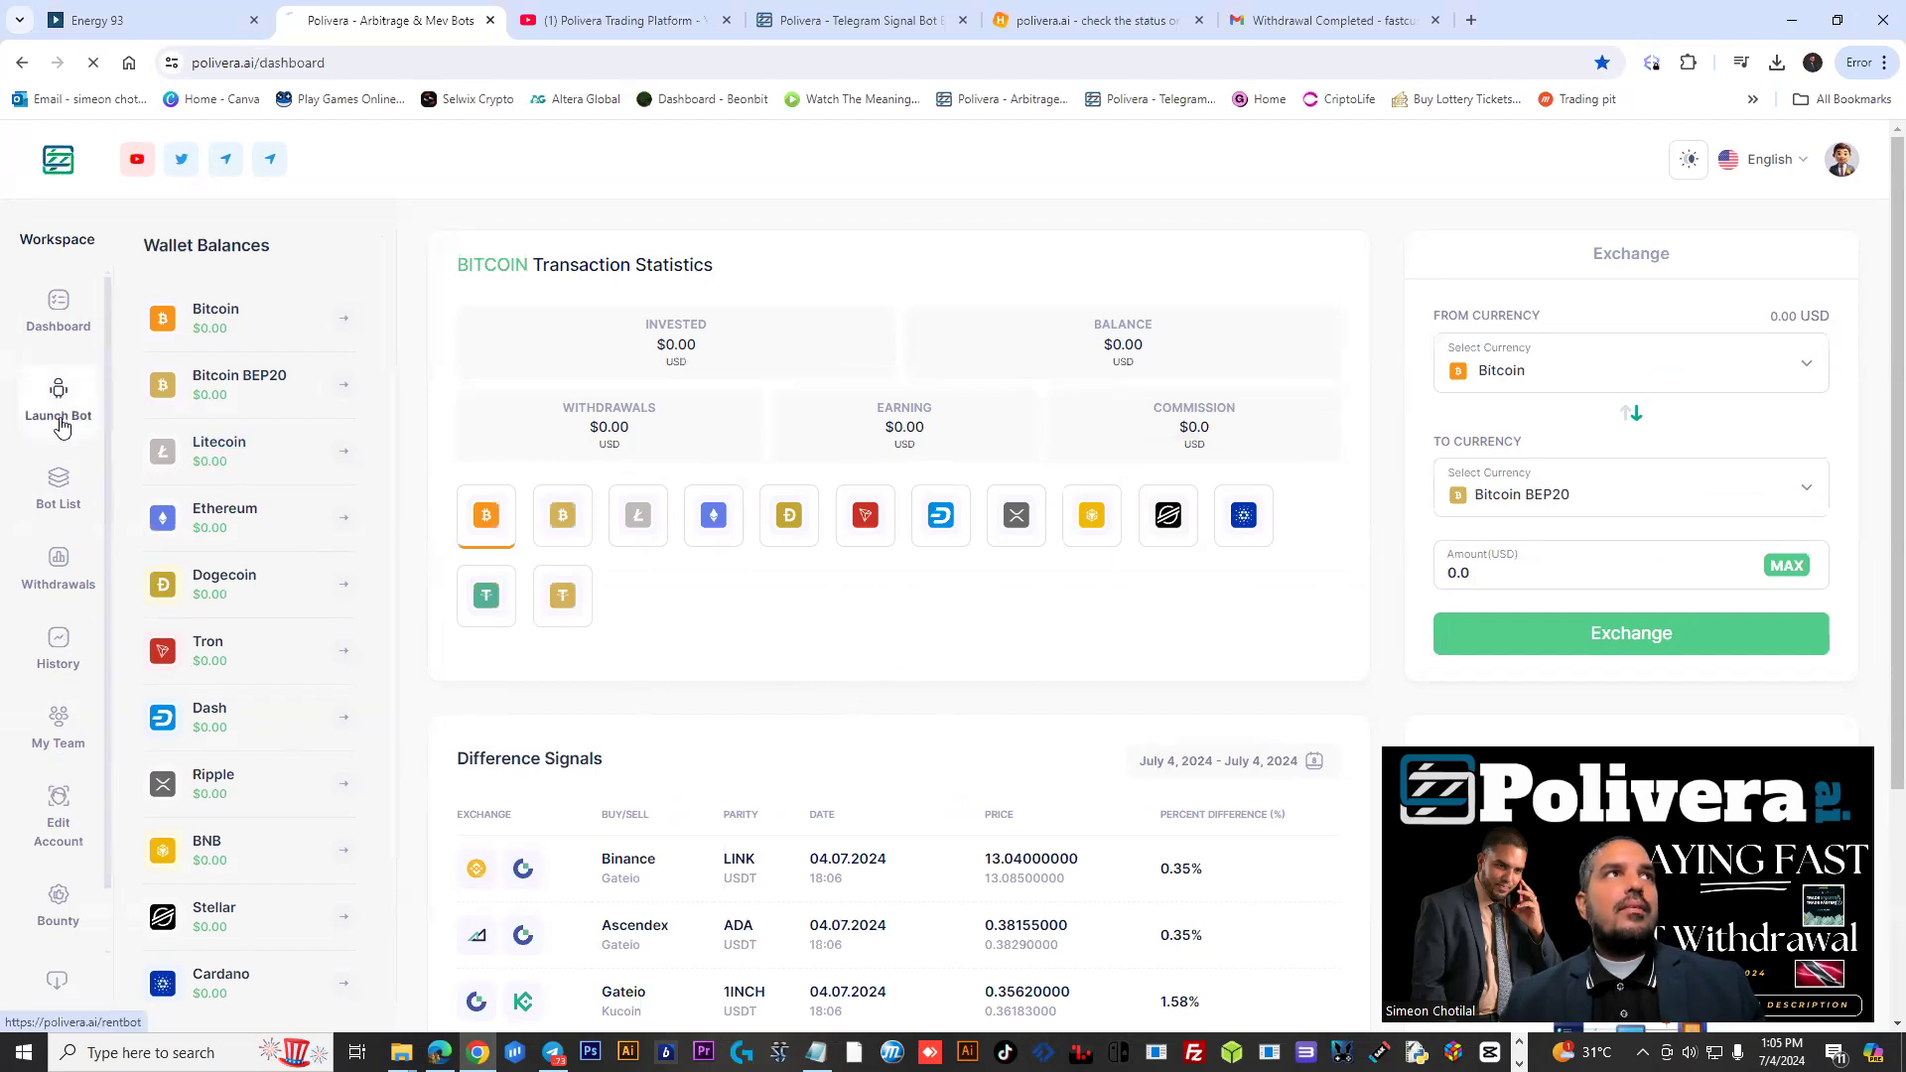
Start a bot rental, try the Testing Bot plan, then go back and continue with the Arbitrage Bot
{"action": "left_click", "coordinate": [57, 401]}
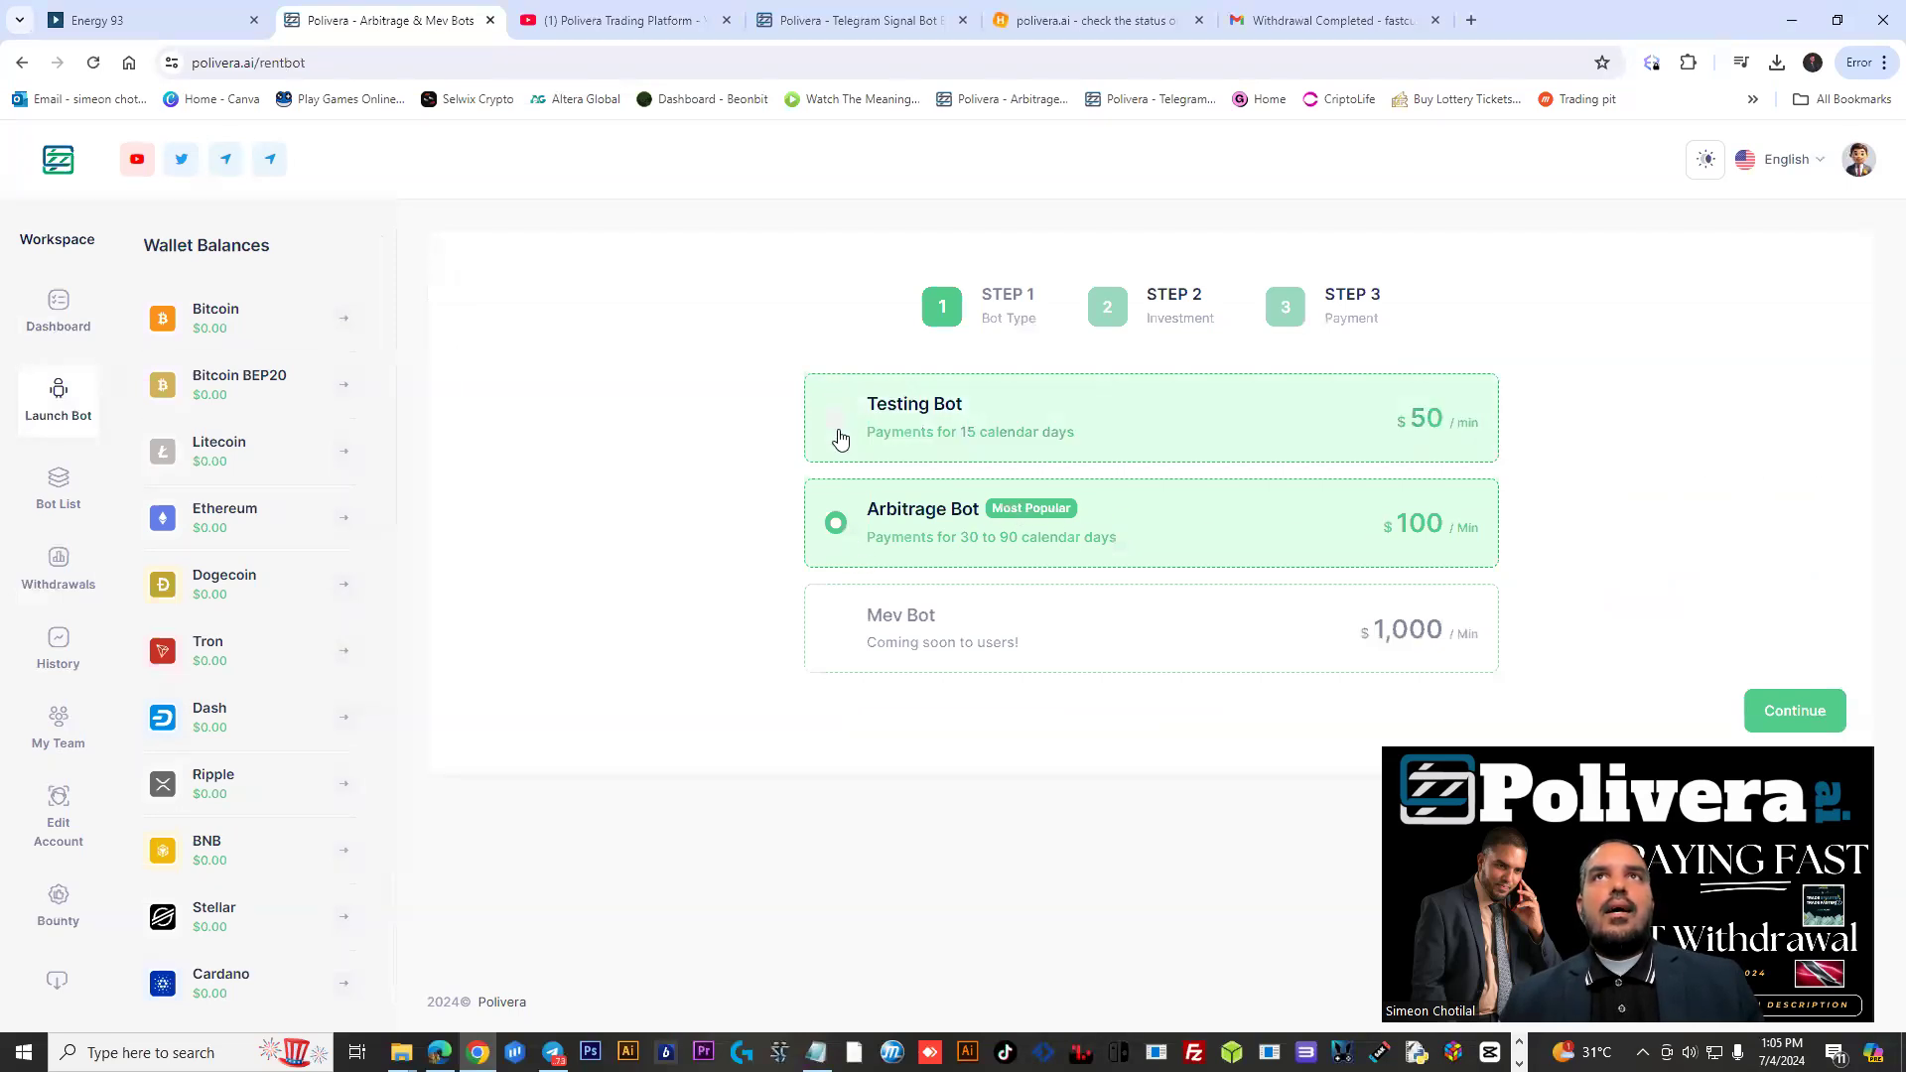
{"action": "left_click", "coordinate": [1795, 711]}
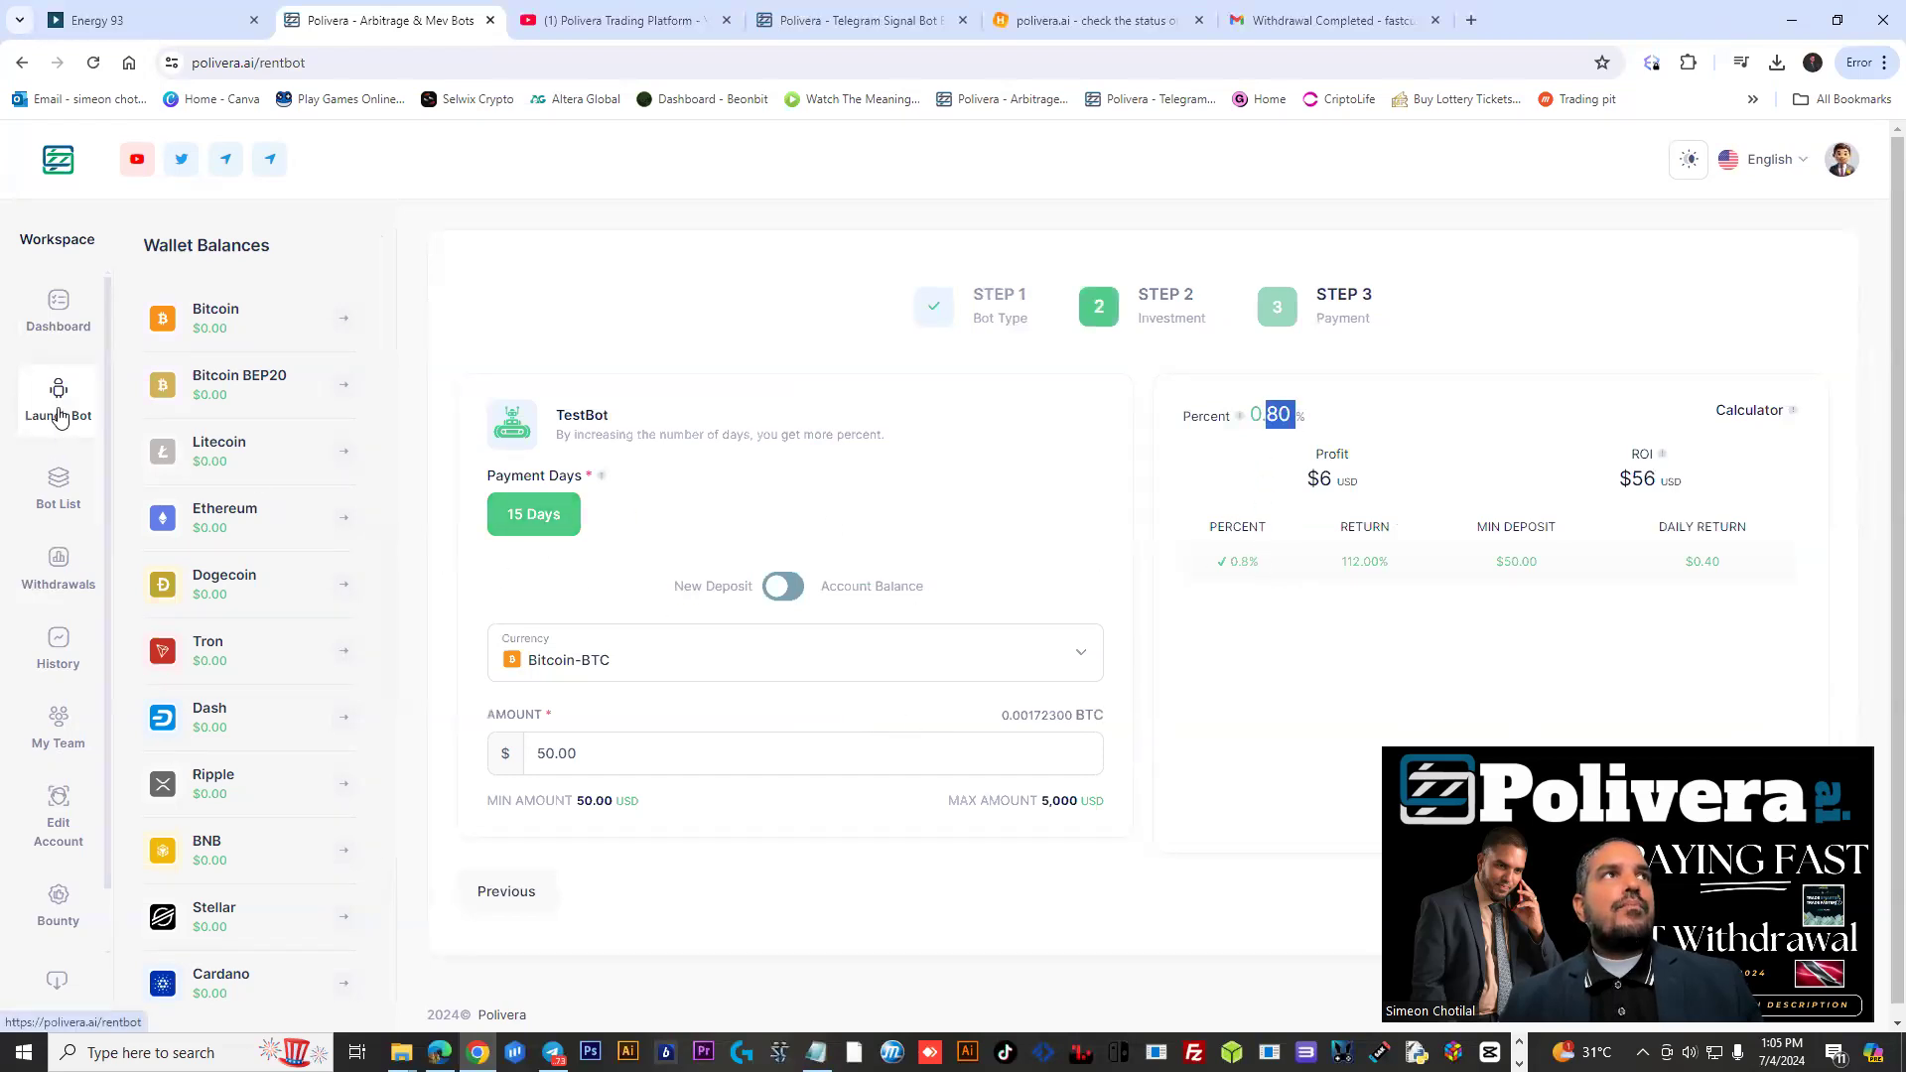
{"action": "left_click", "coordinate": [57, 489]}
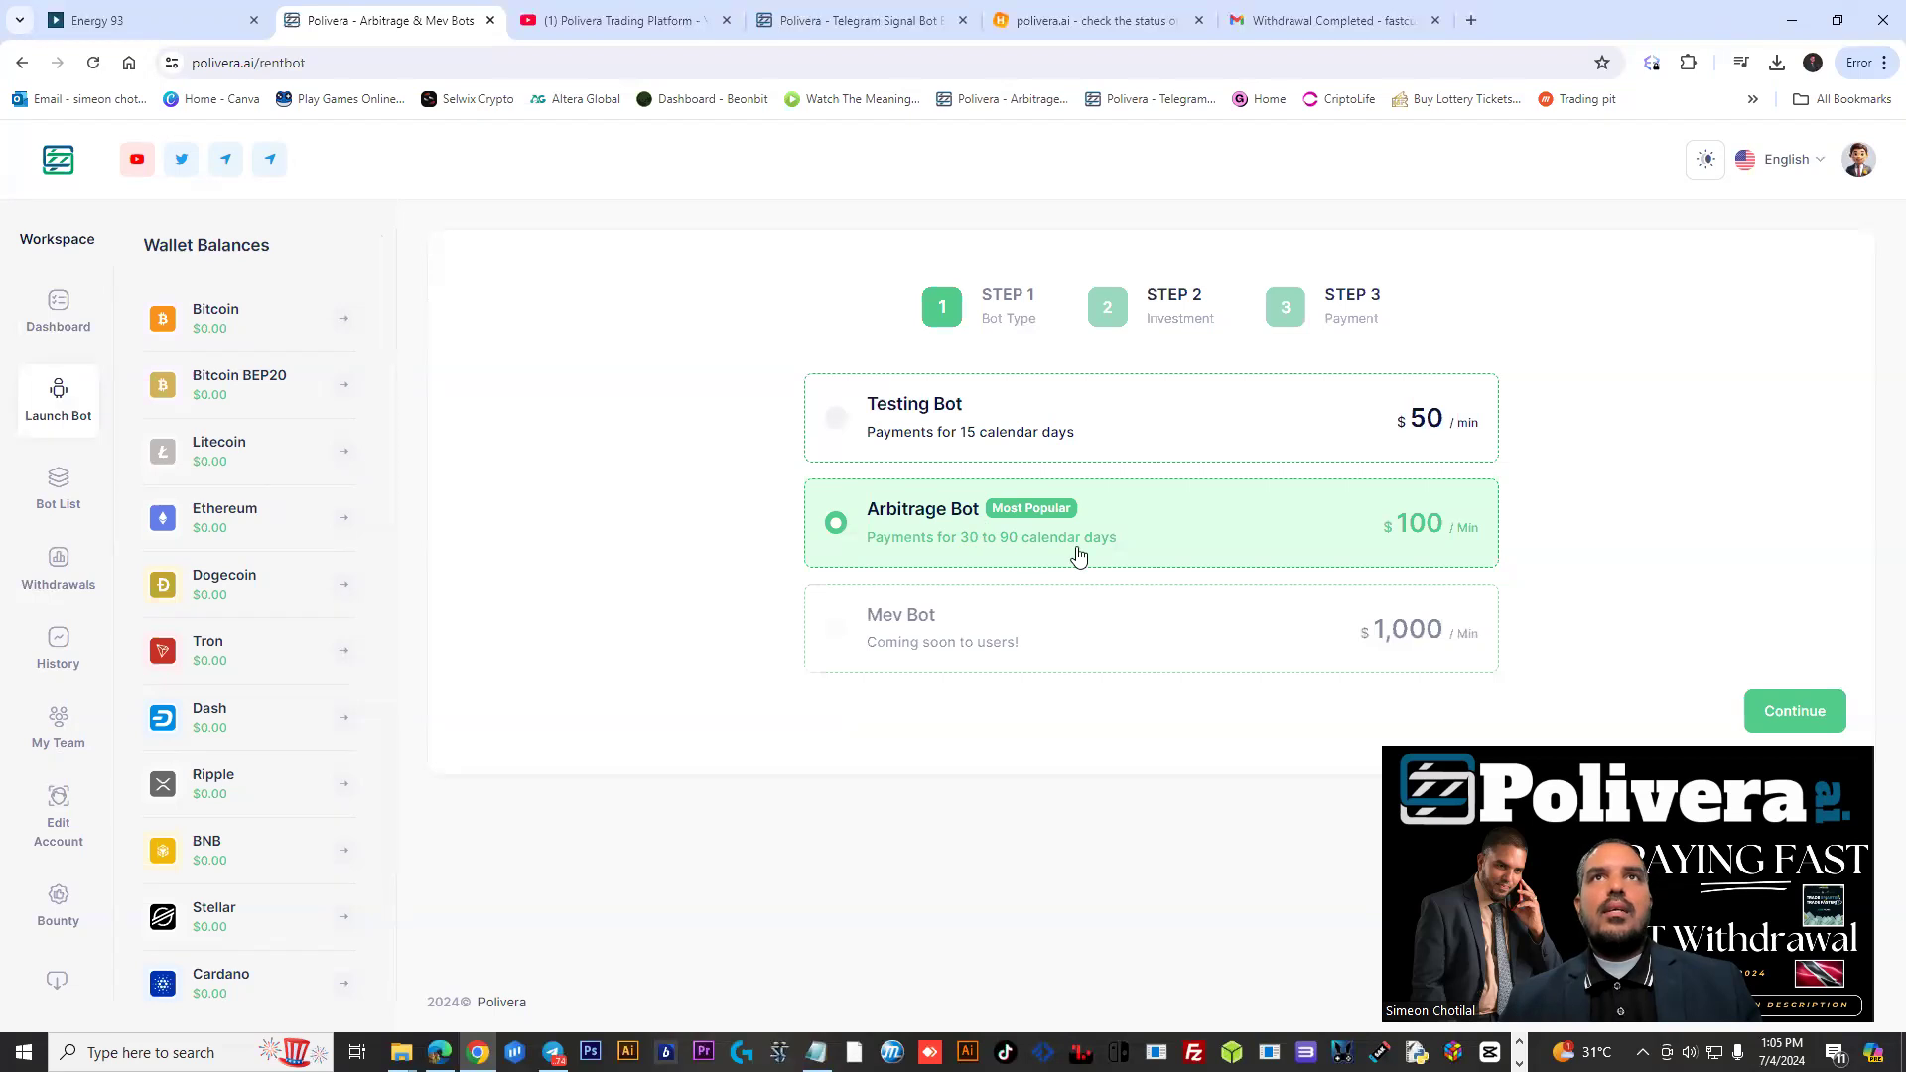
{"action": "mouse_move", "coordinate": [1084, 552]}
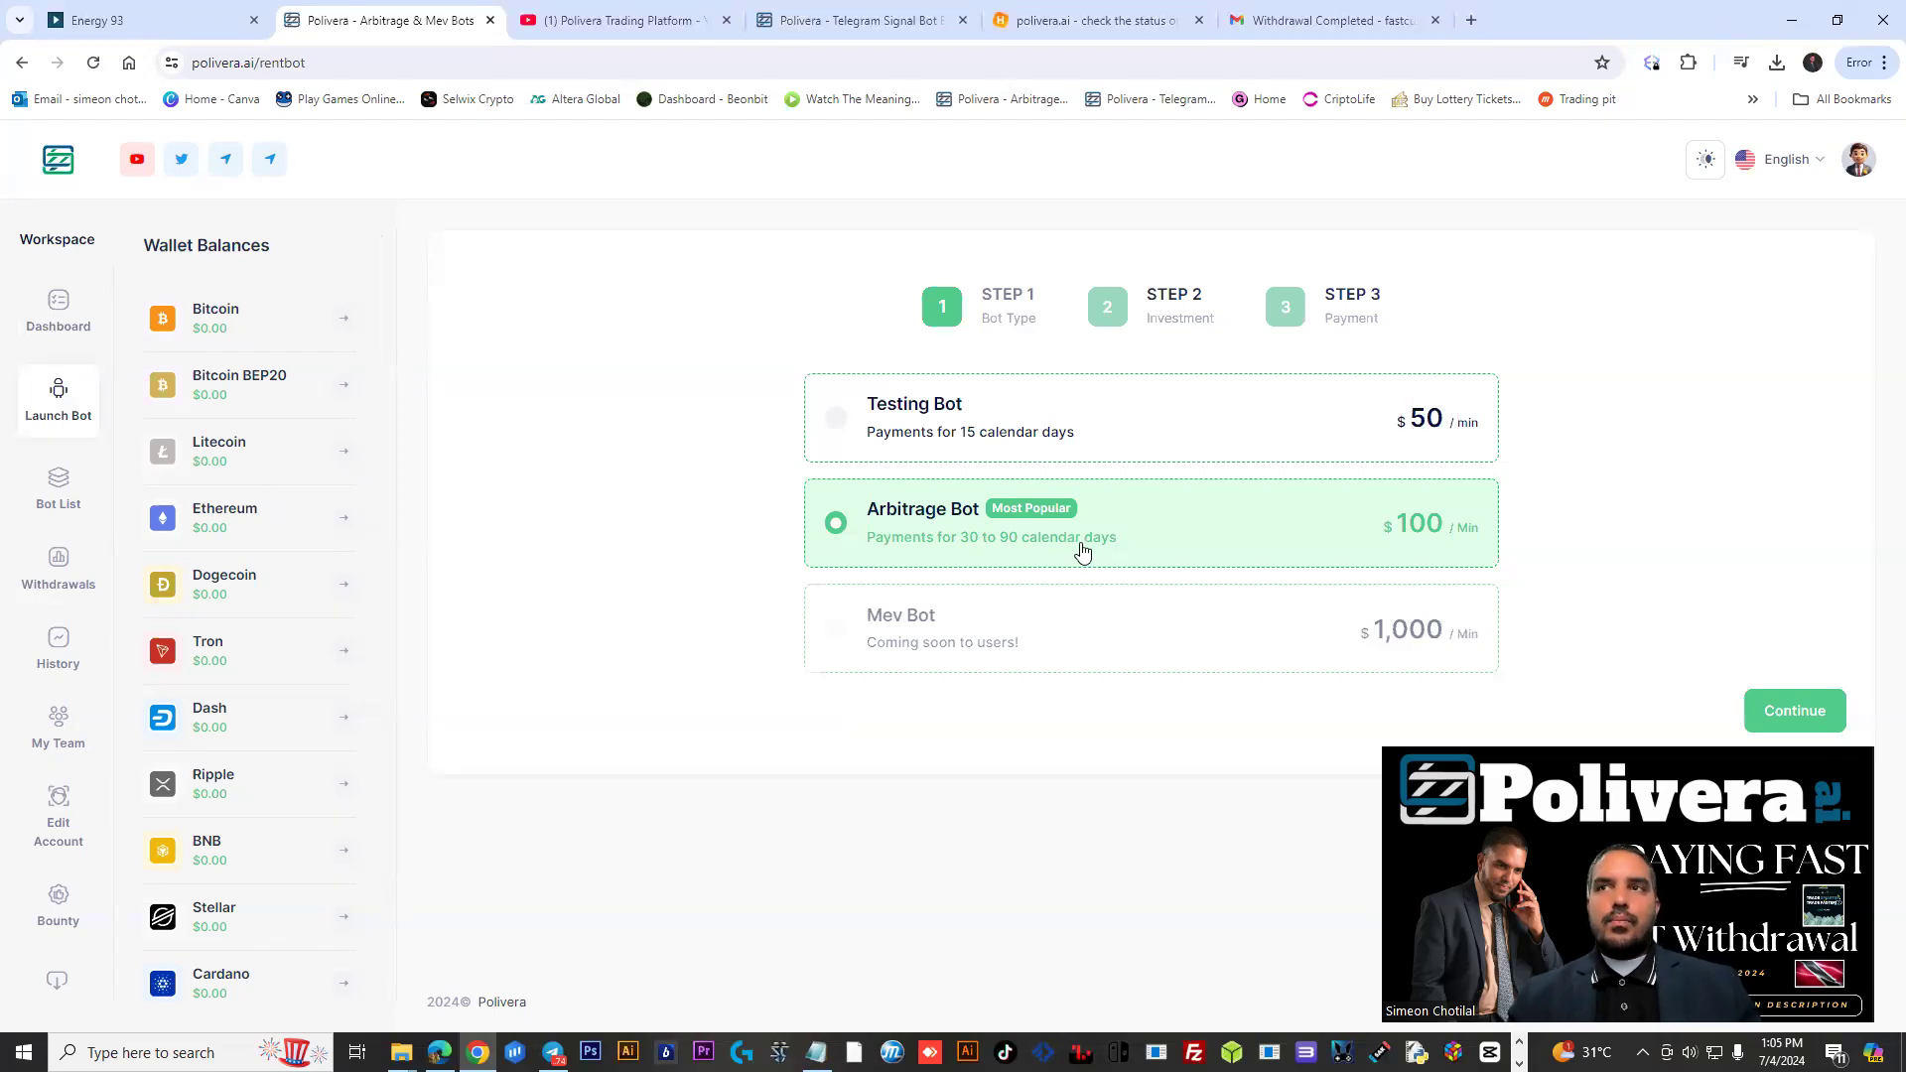
{"action": "mouse_move", "coordinate": [1702, 656]}
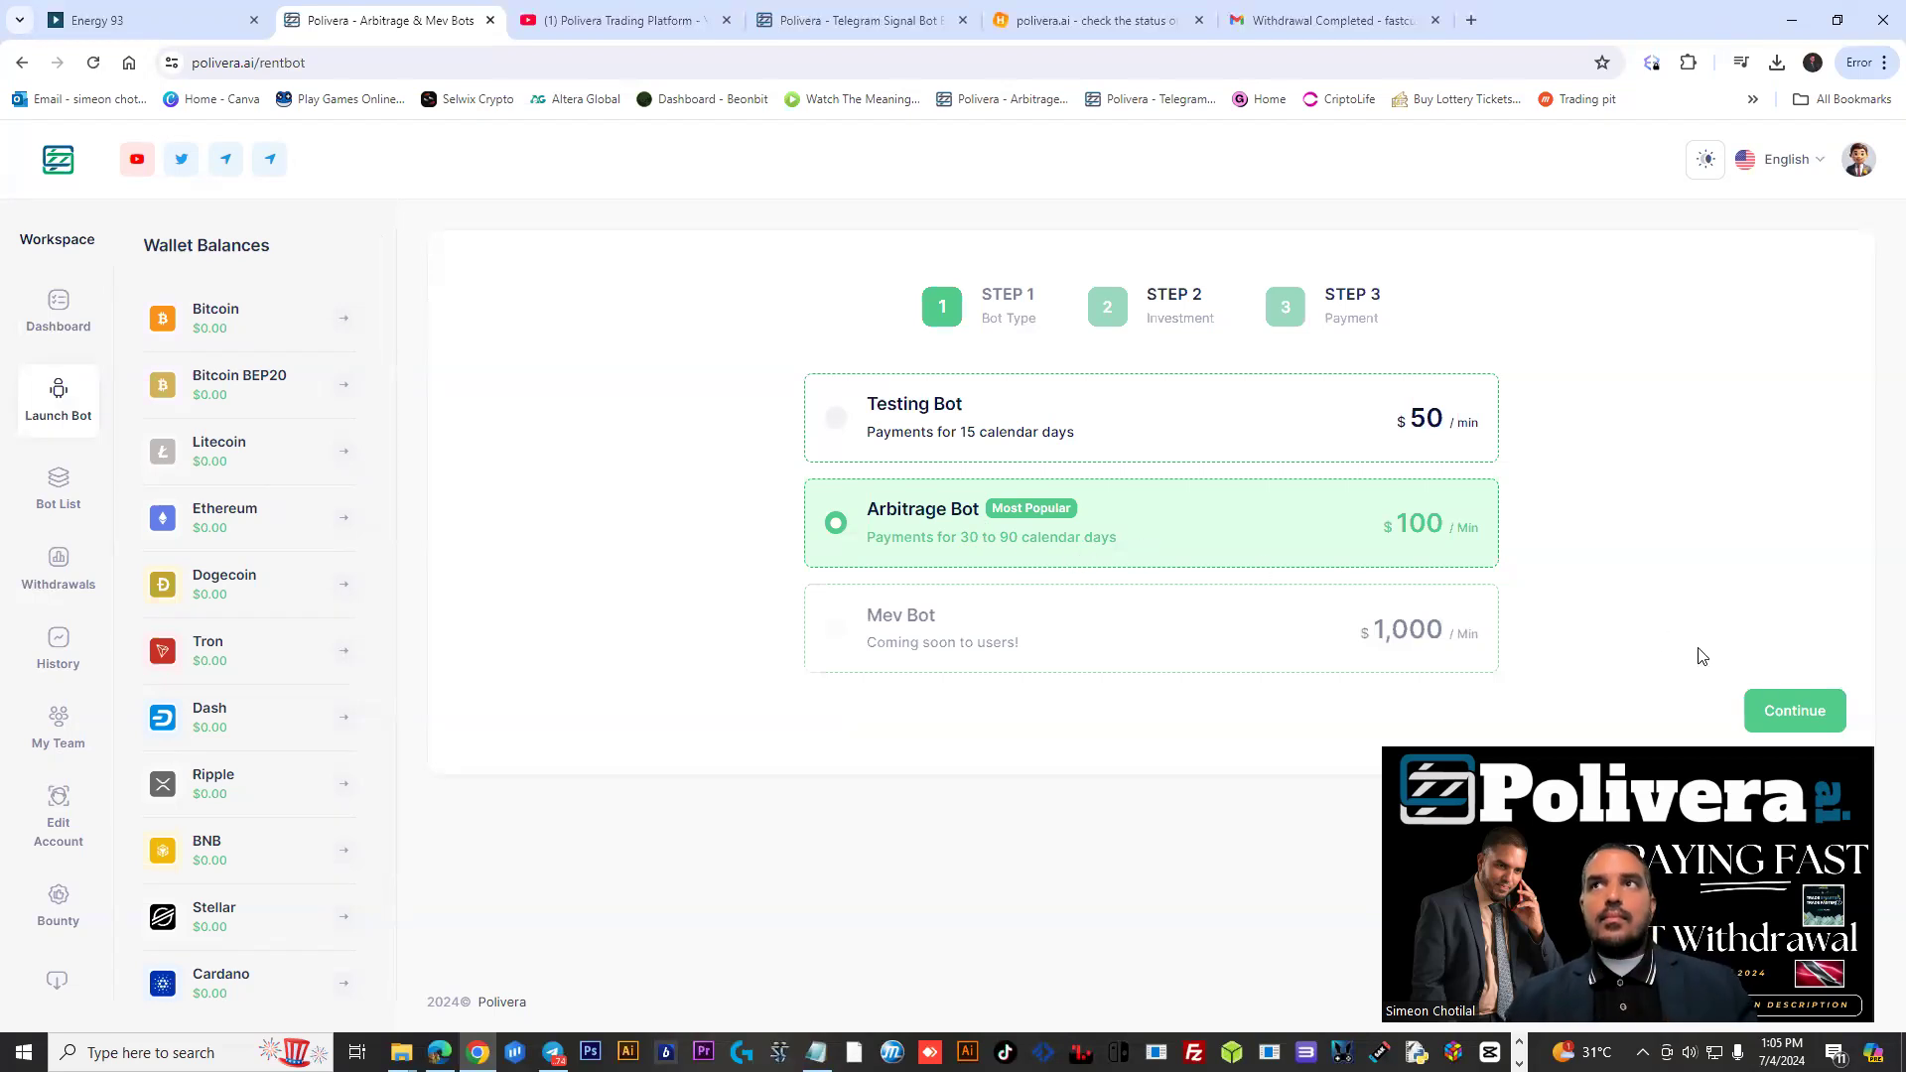
{"action": "left_click", "coordinate": [1794, 711]}
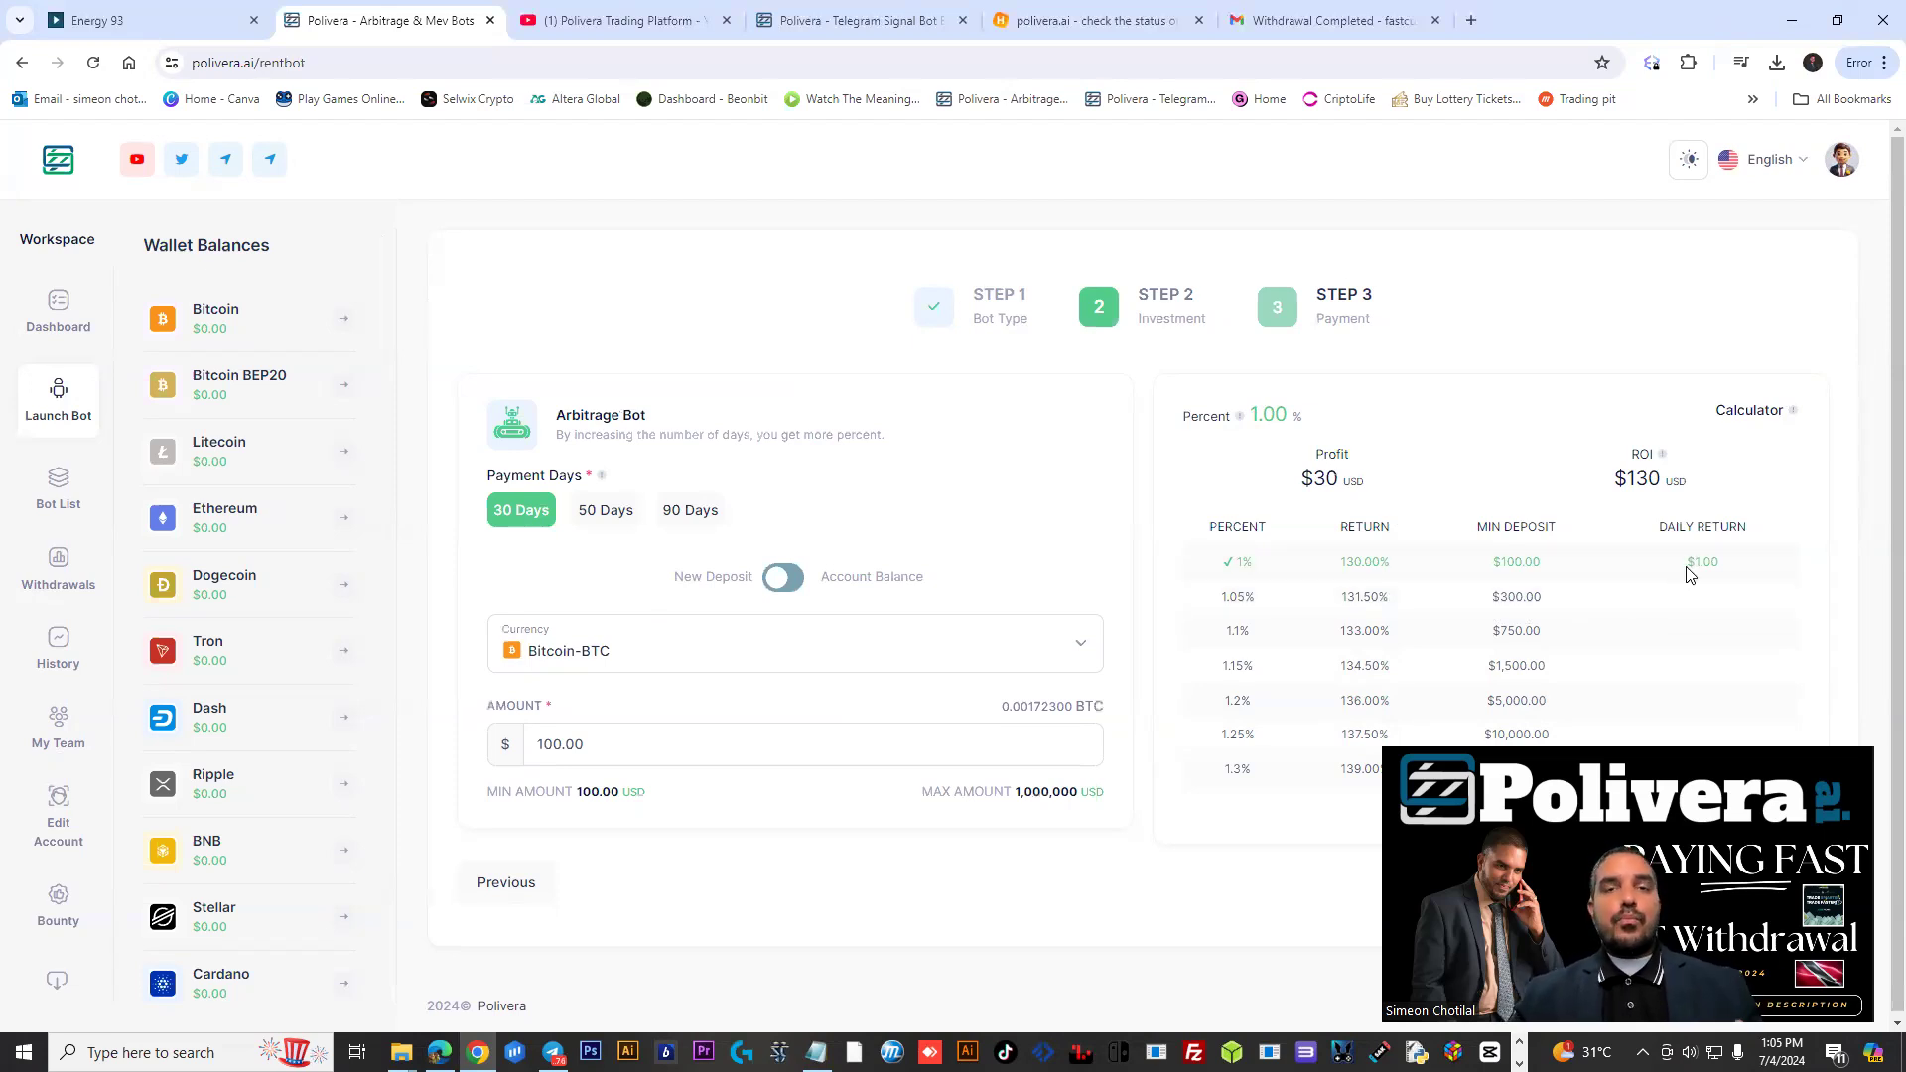
{"action": "mouse_move", "coordinate": [714, 787]}
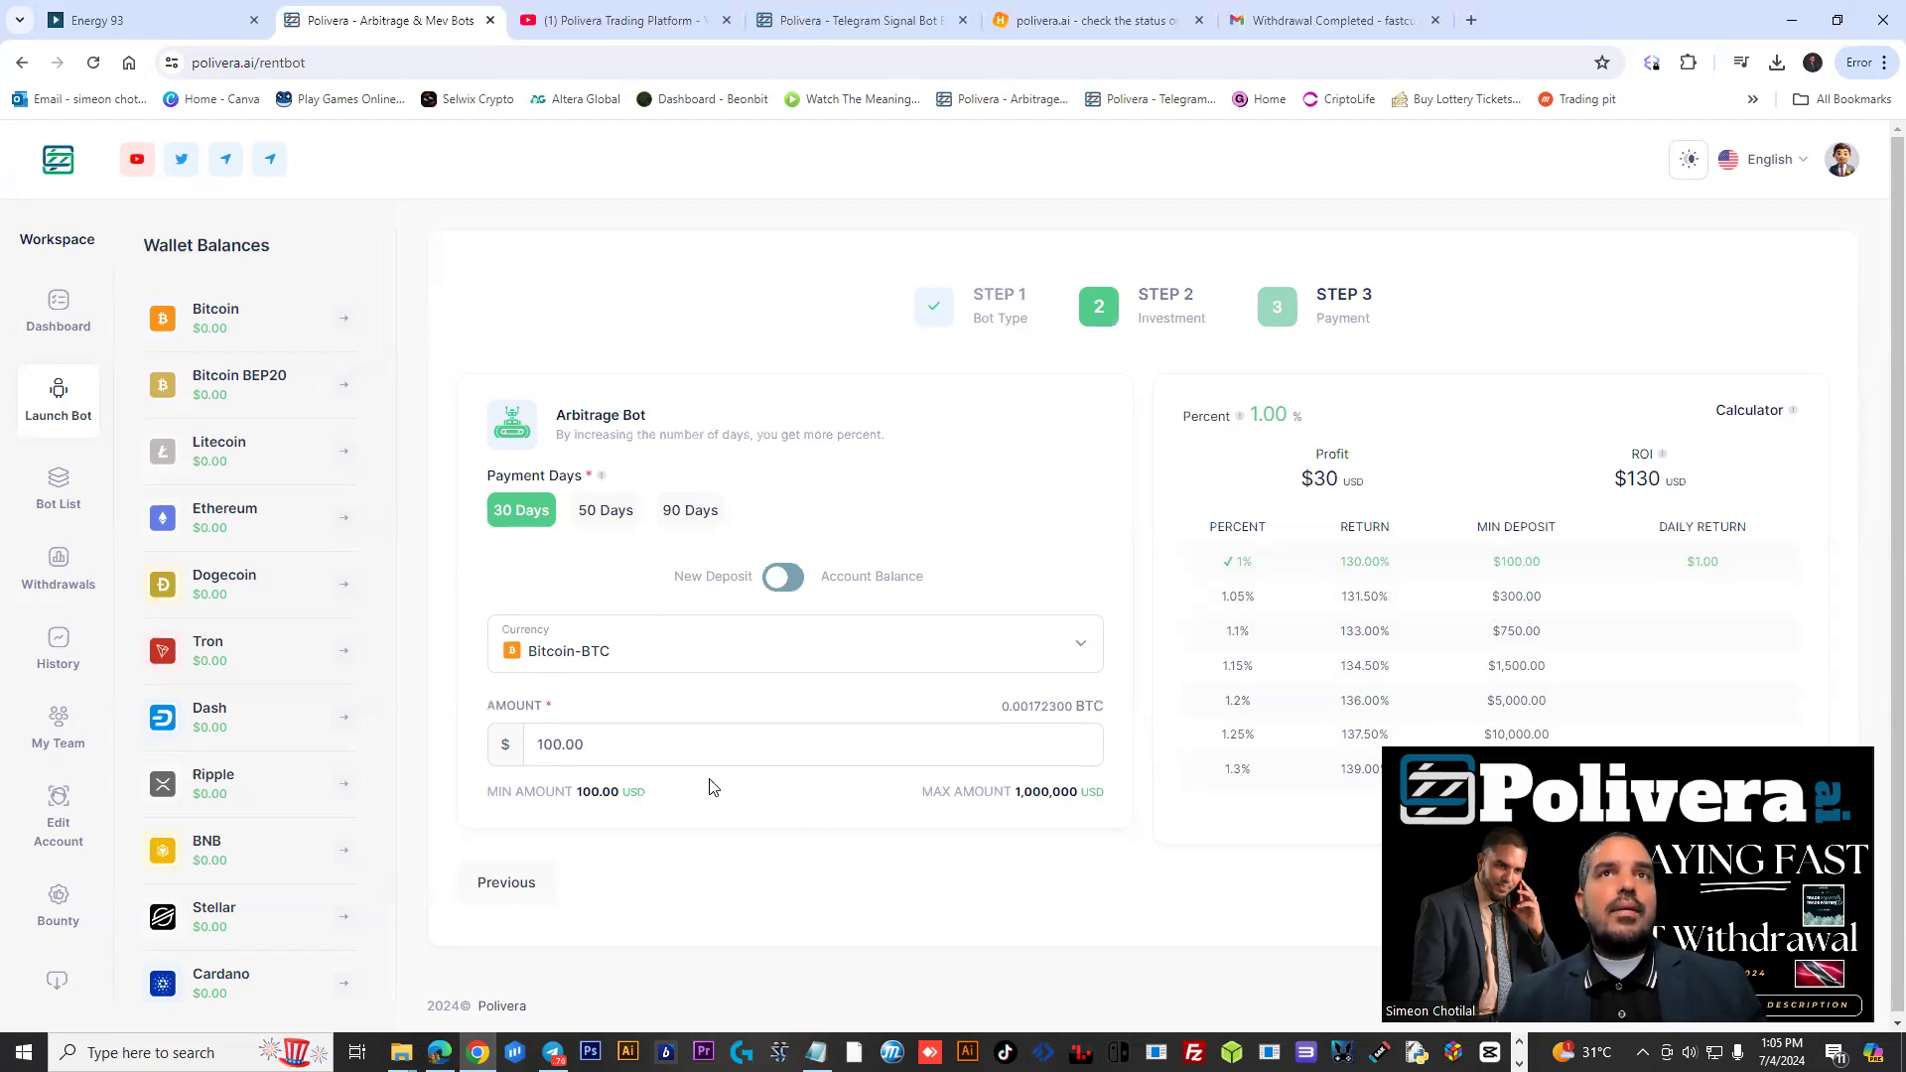
Calculate a 300 deposit, then set 50 days and a 1000 amount giving 1.40%, $700 profit, $1,700 ROI
{"action": "double_click", "coordinate": [560, 745]}
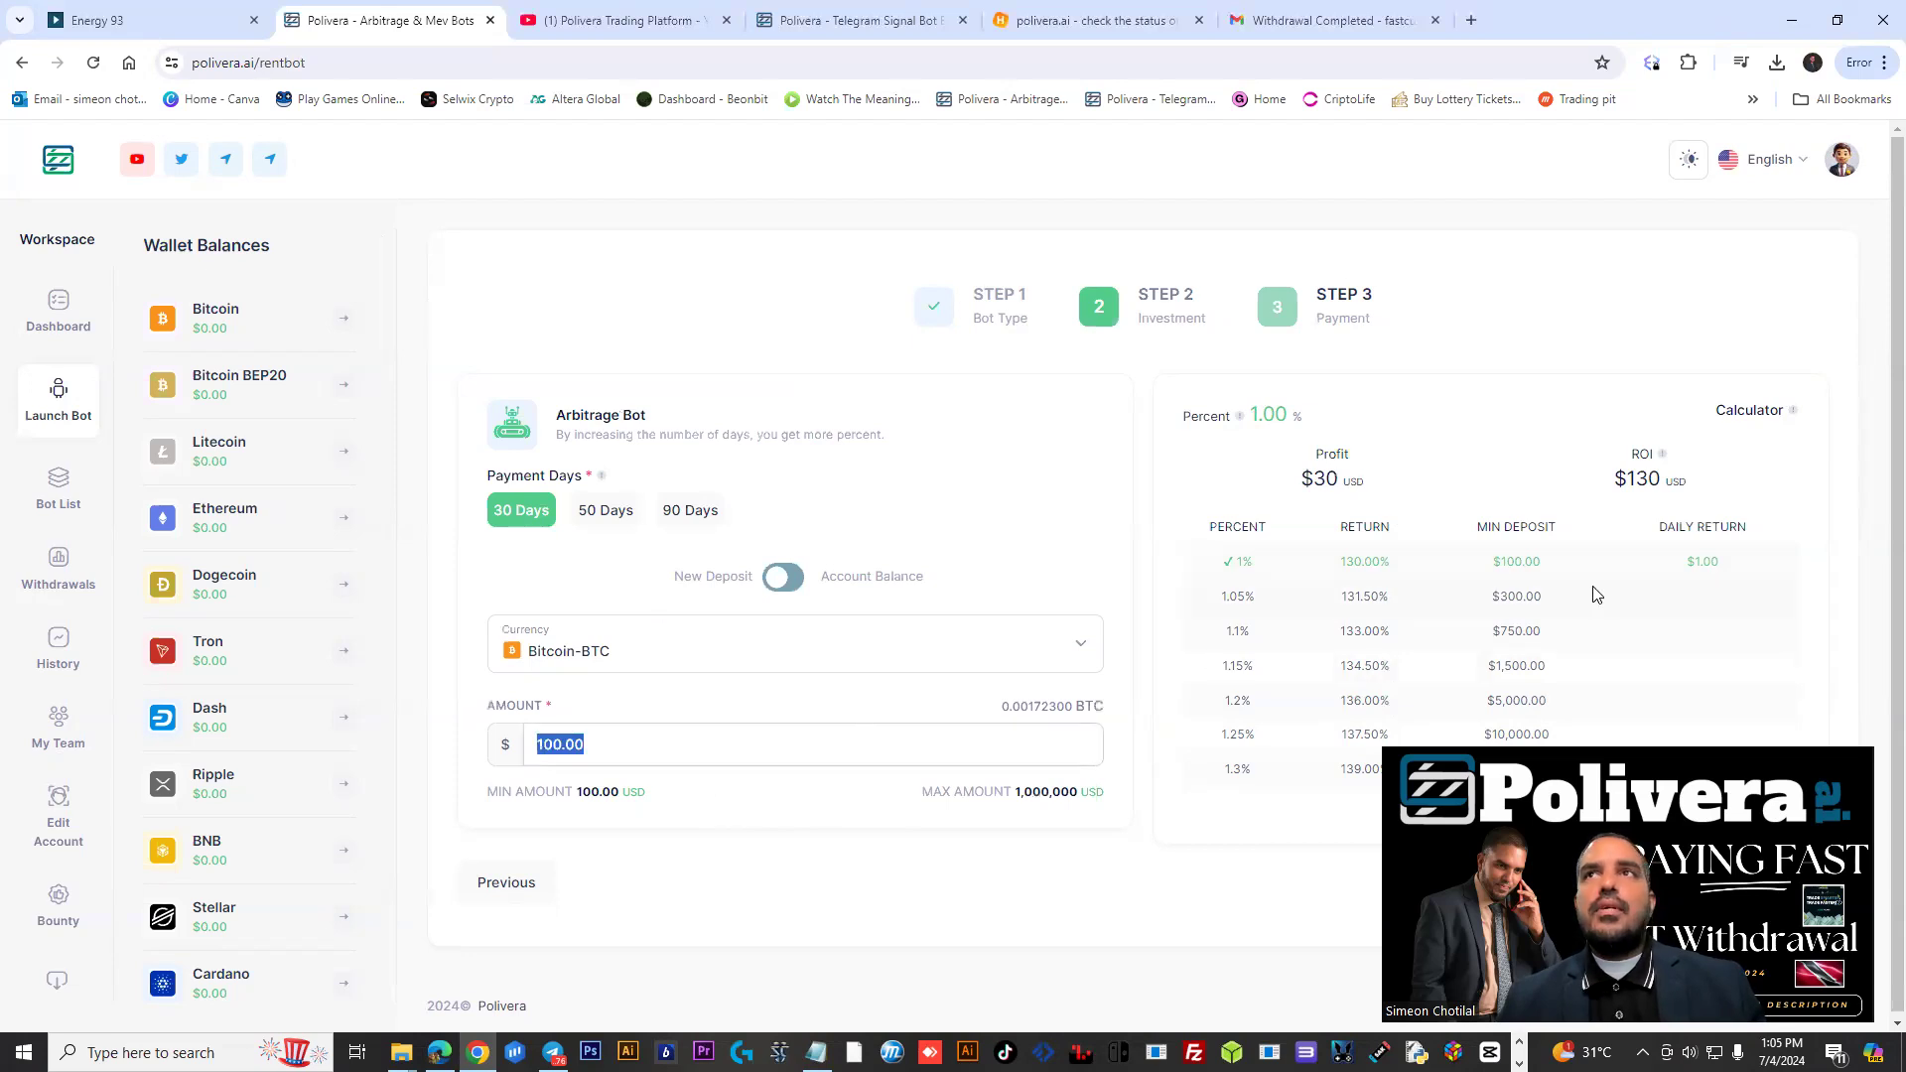
{"action": "type", "text": "300"}
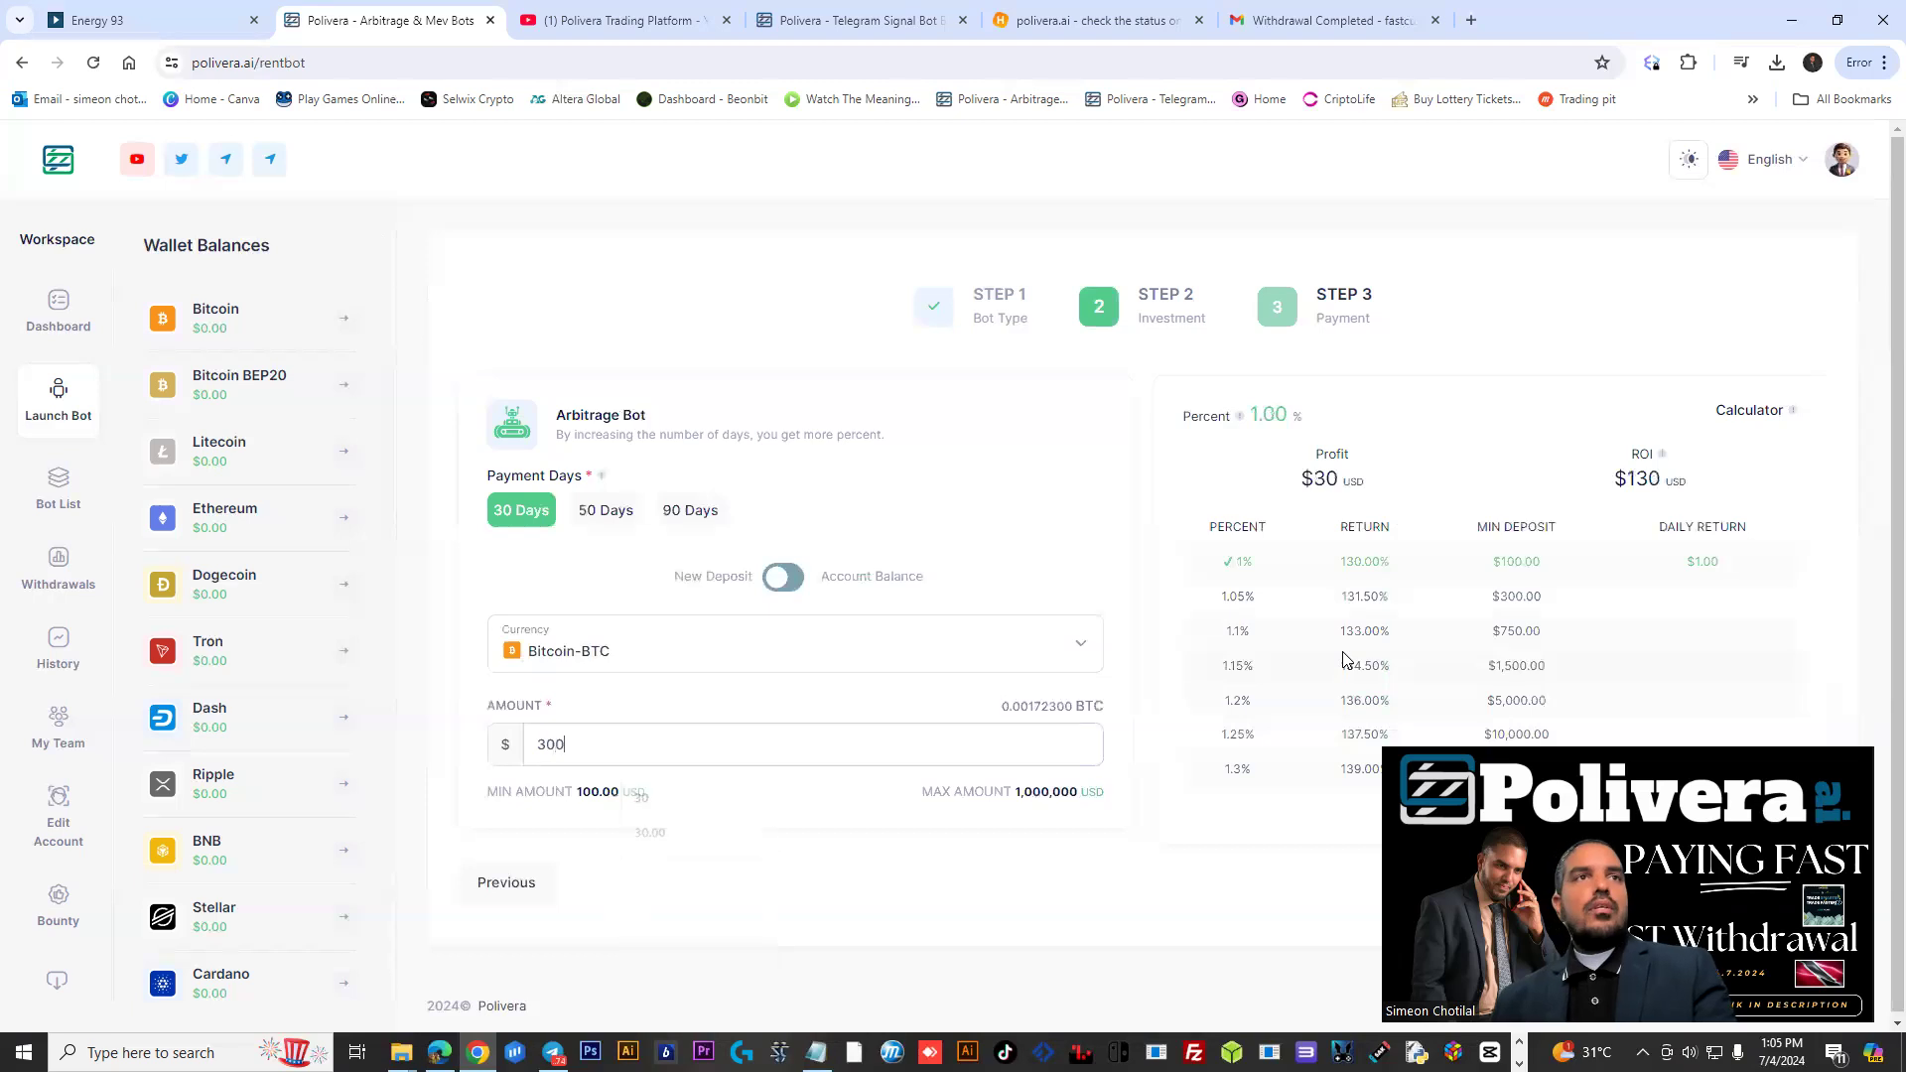
{"action": "left_click", "coordinate": [1237, 595]}
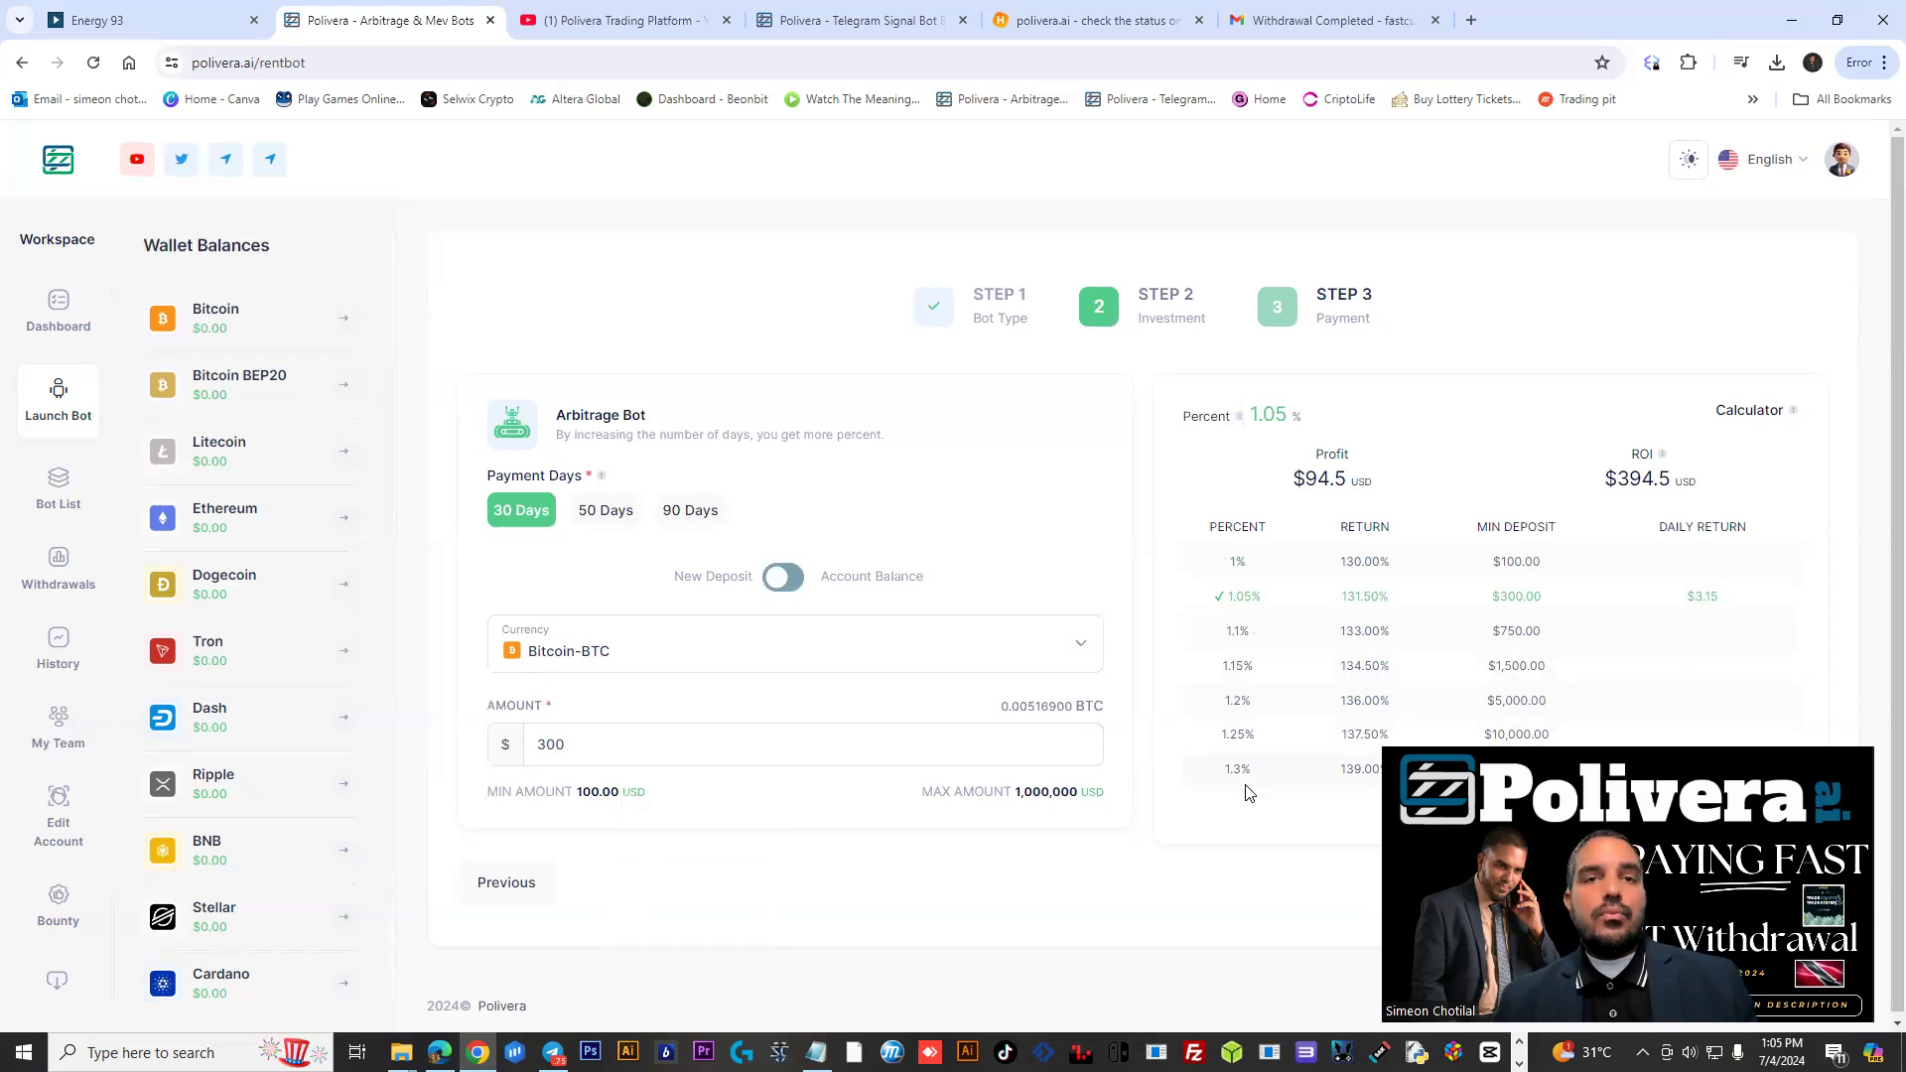
{"action": "left_click", "coordinate": [604, 510]}
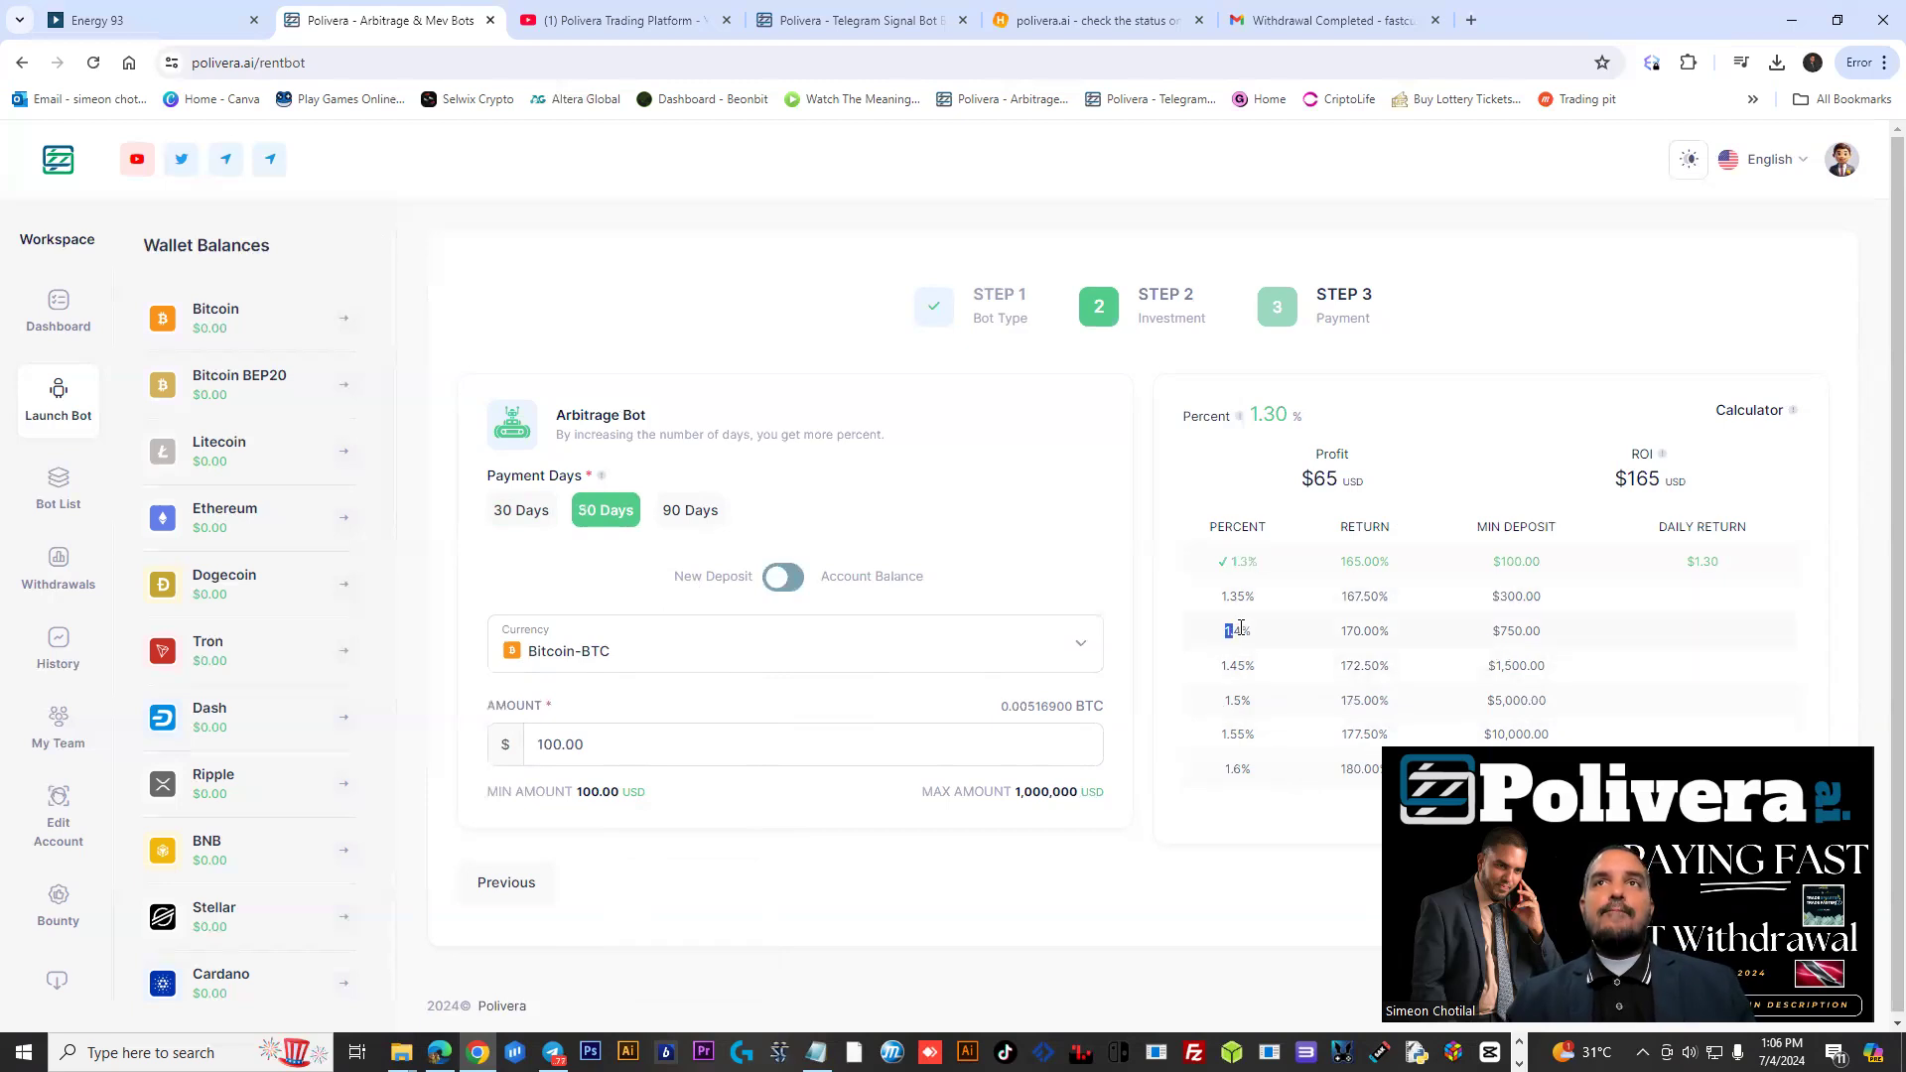
{"action": "double_click", "coordinate": [1235, 631]}
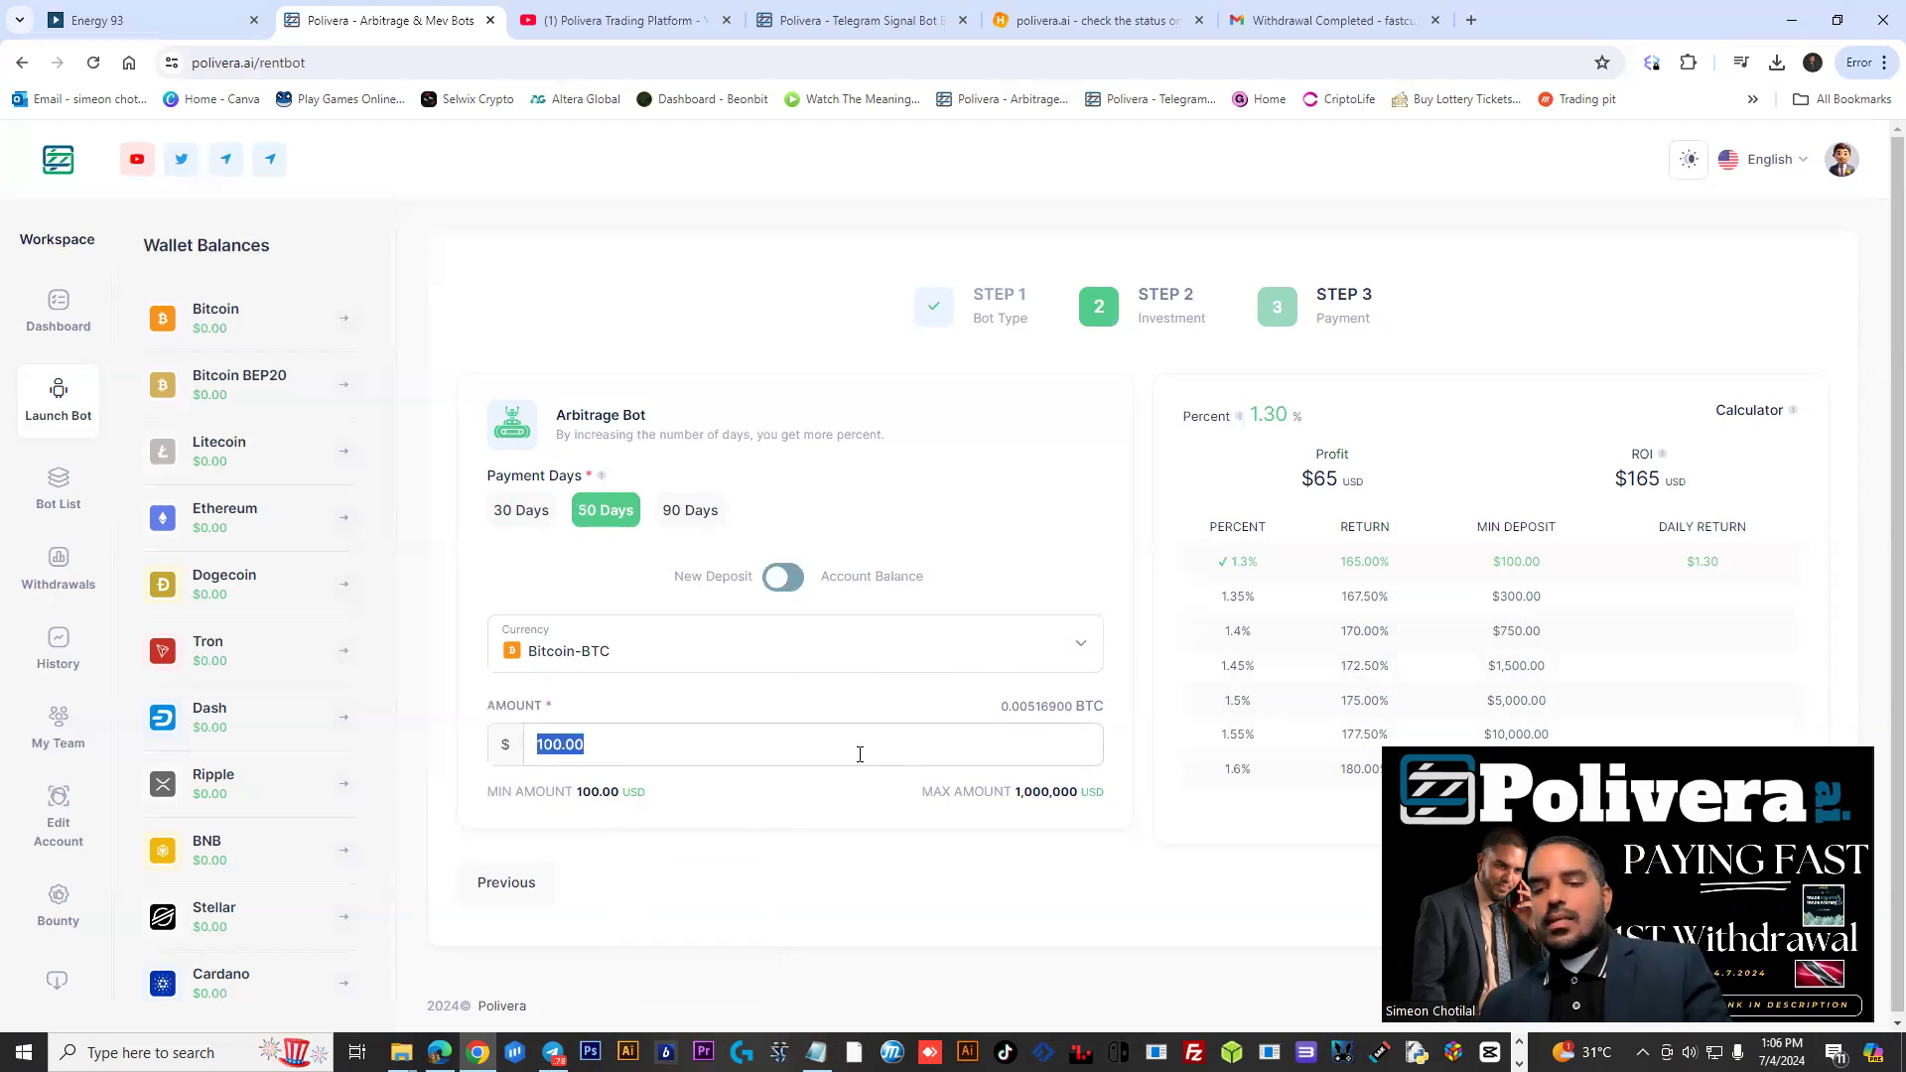
{"action": "type", "text": "1000"}
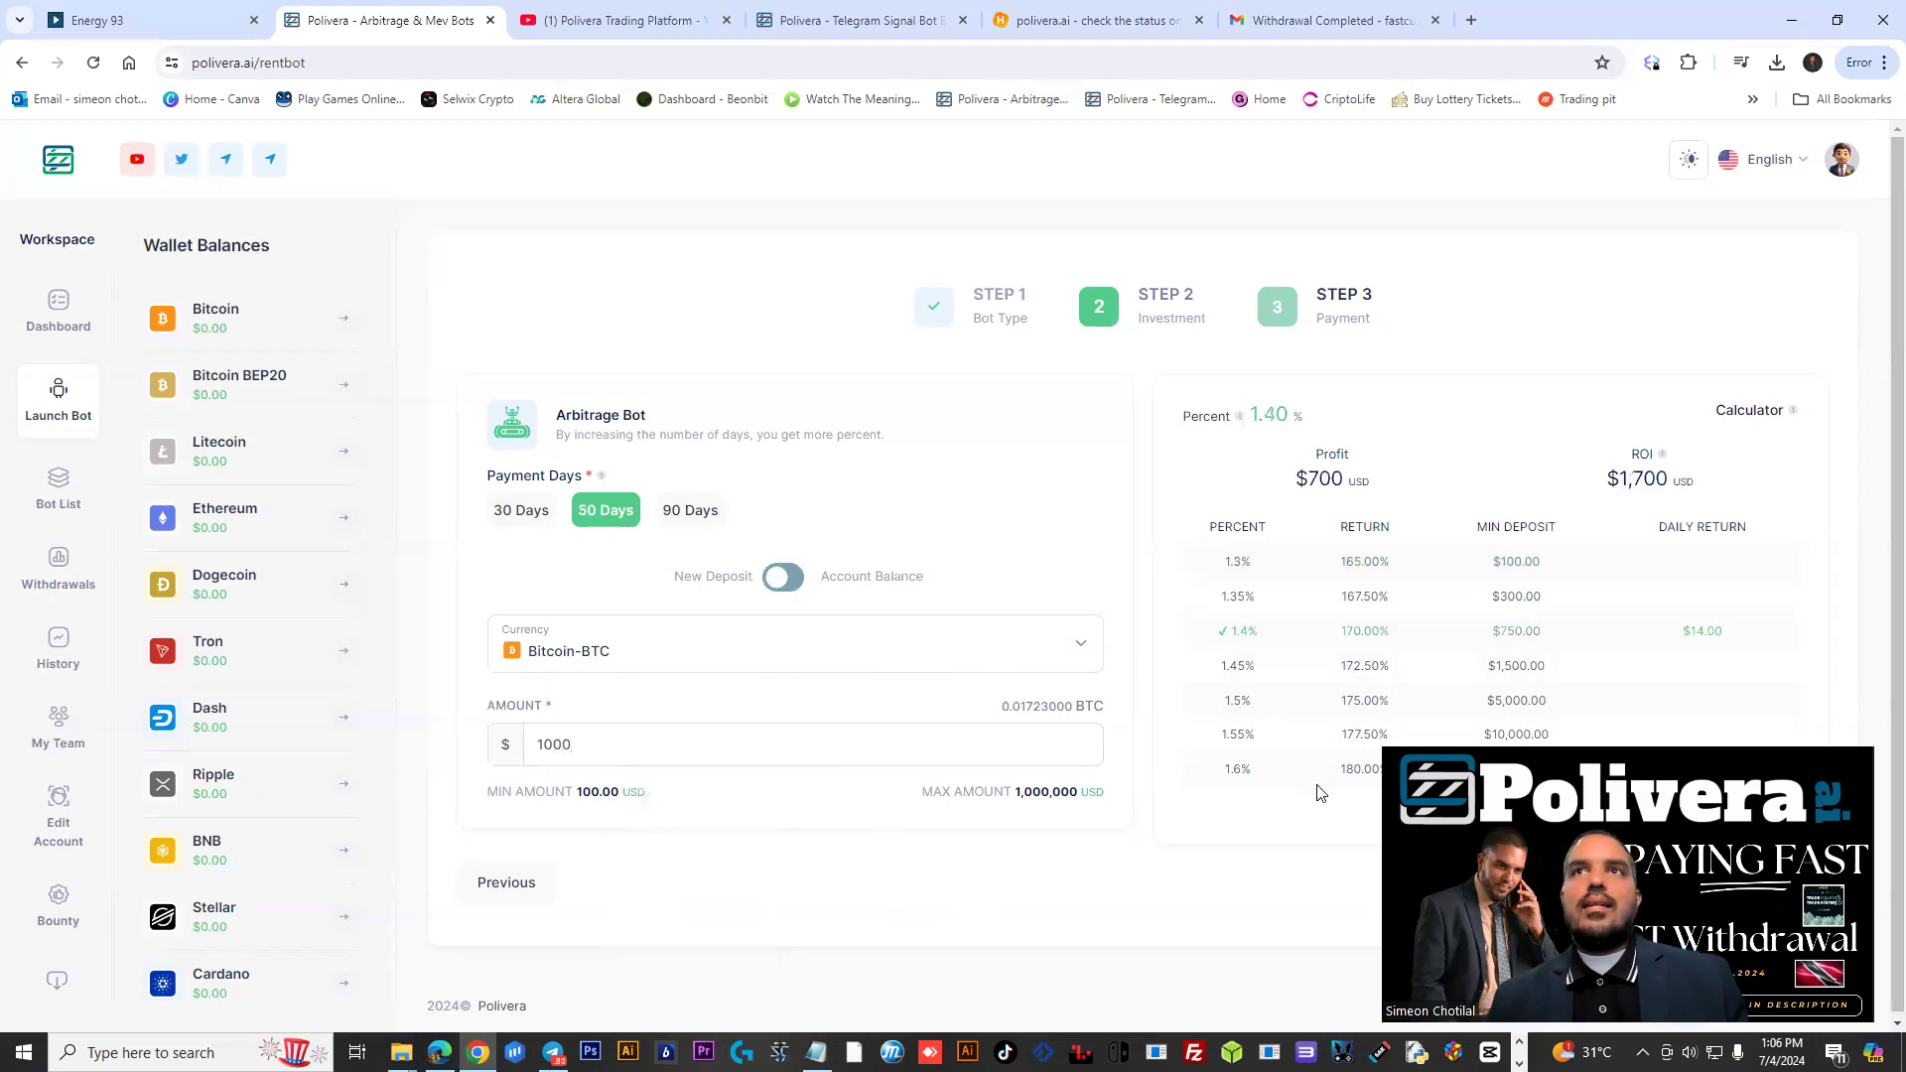
{"action": "mouse_move", "coordinate": [1660, 671]}
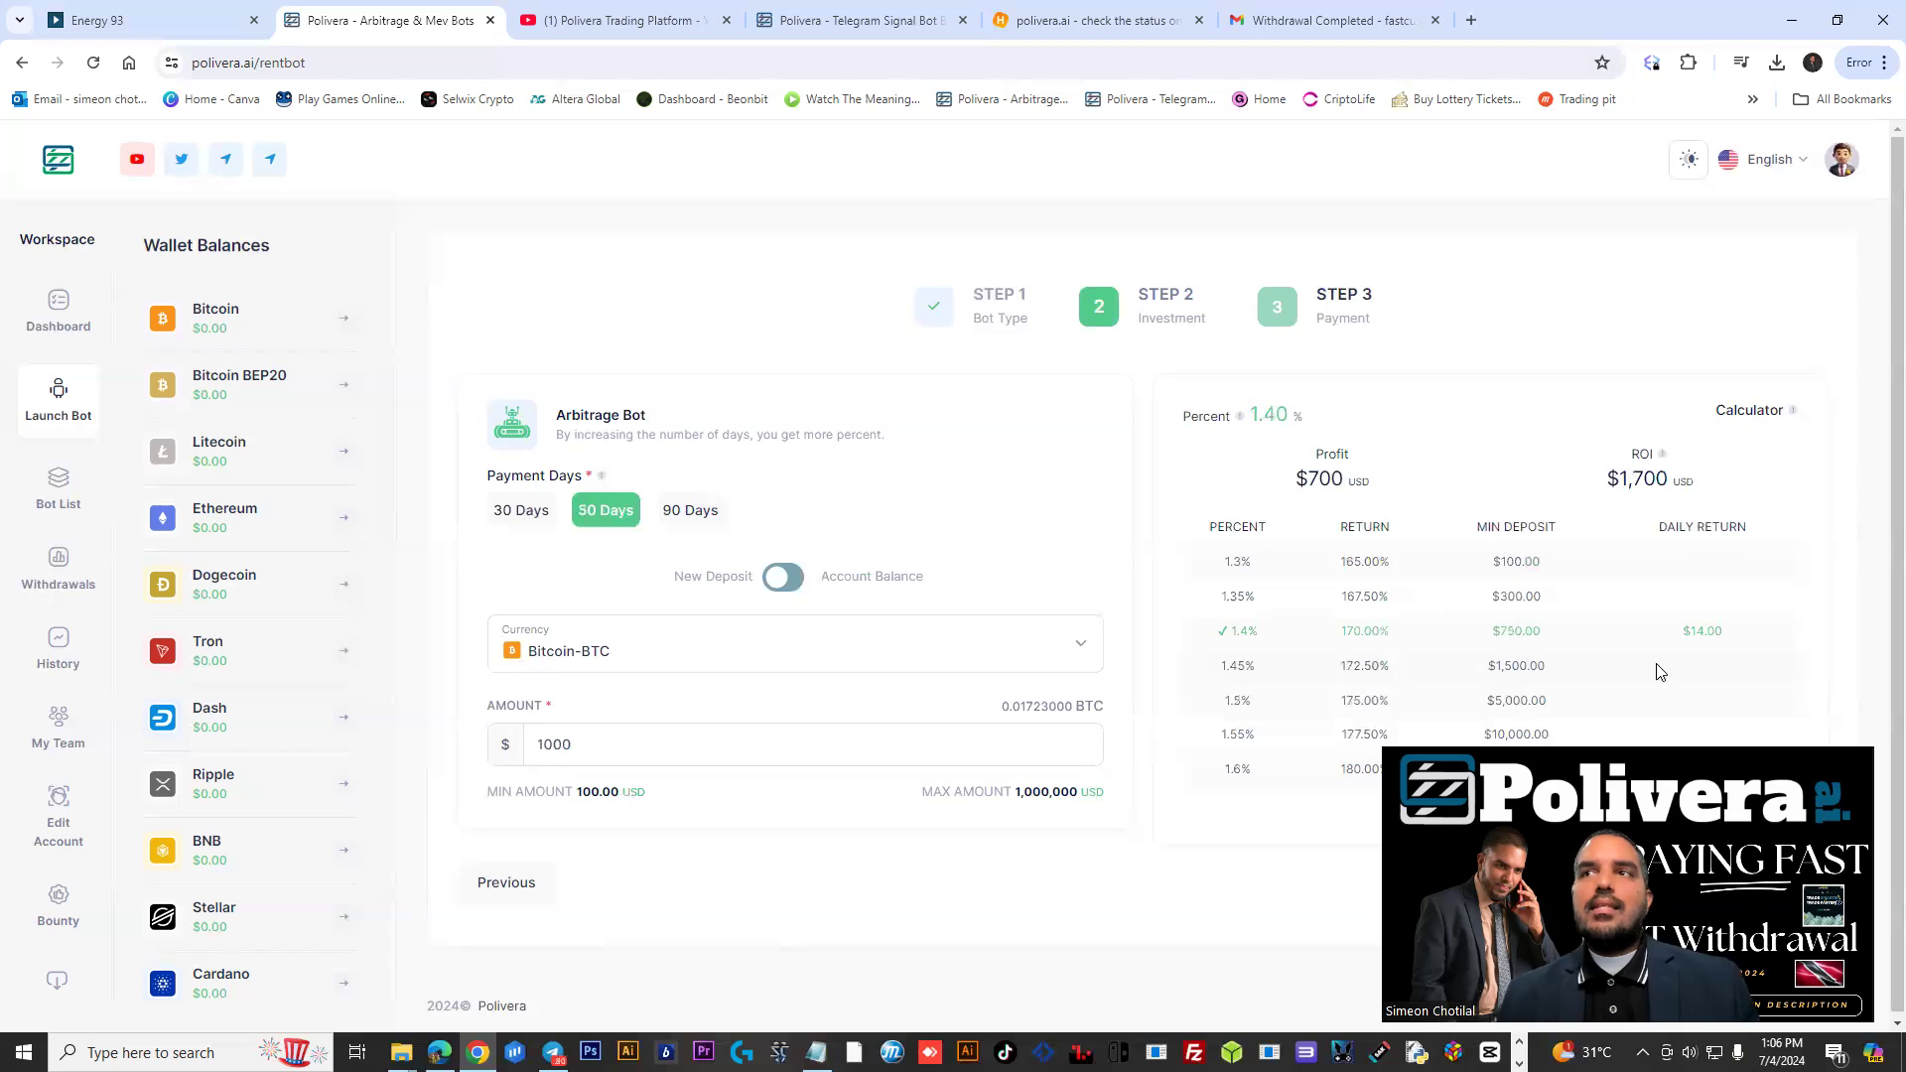
{"action": "mouse_move", "coordinate": [1539, 687]}
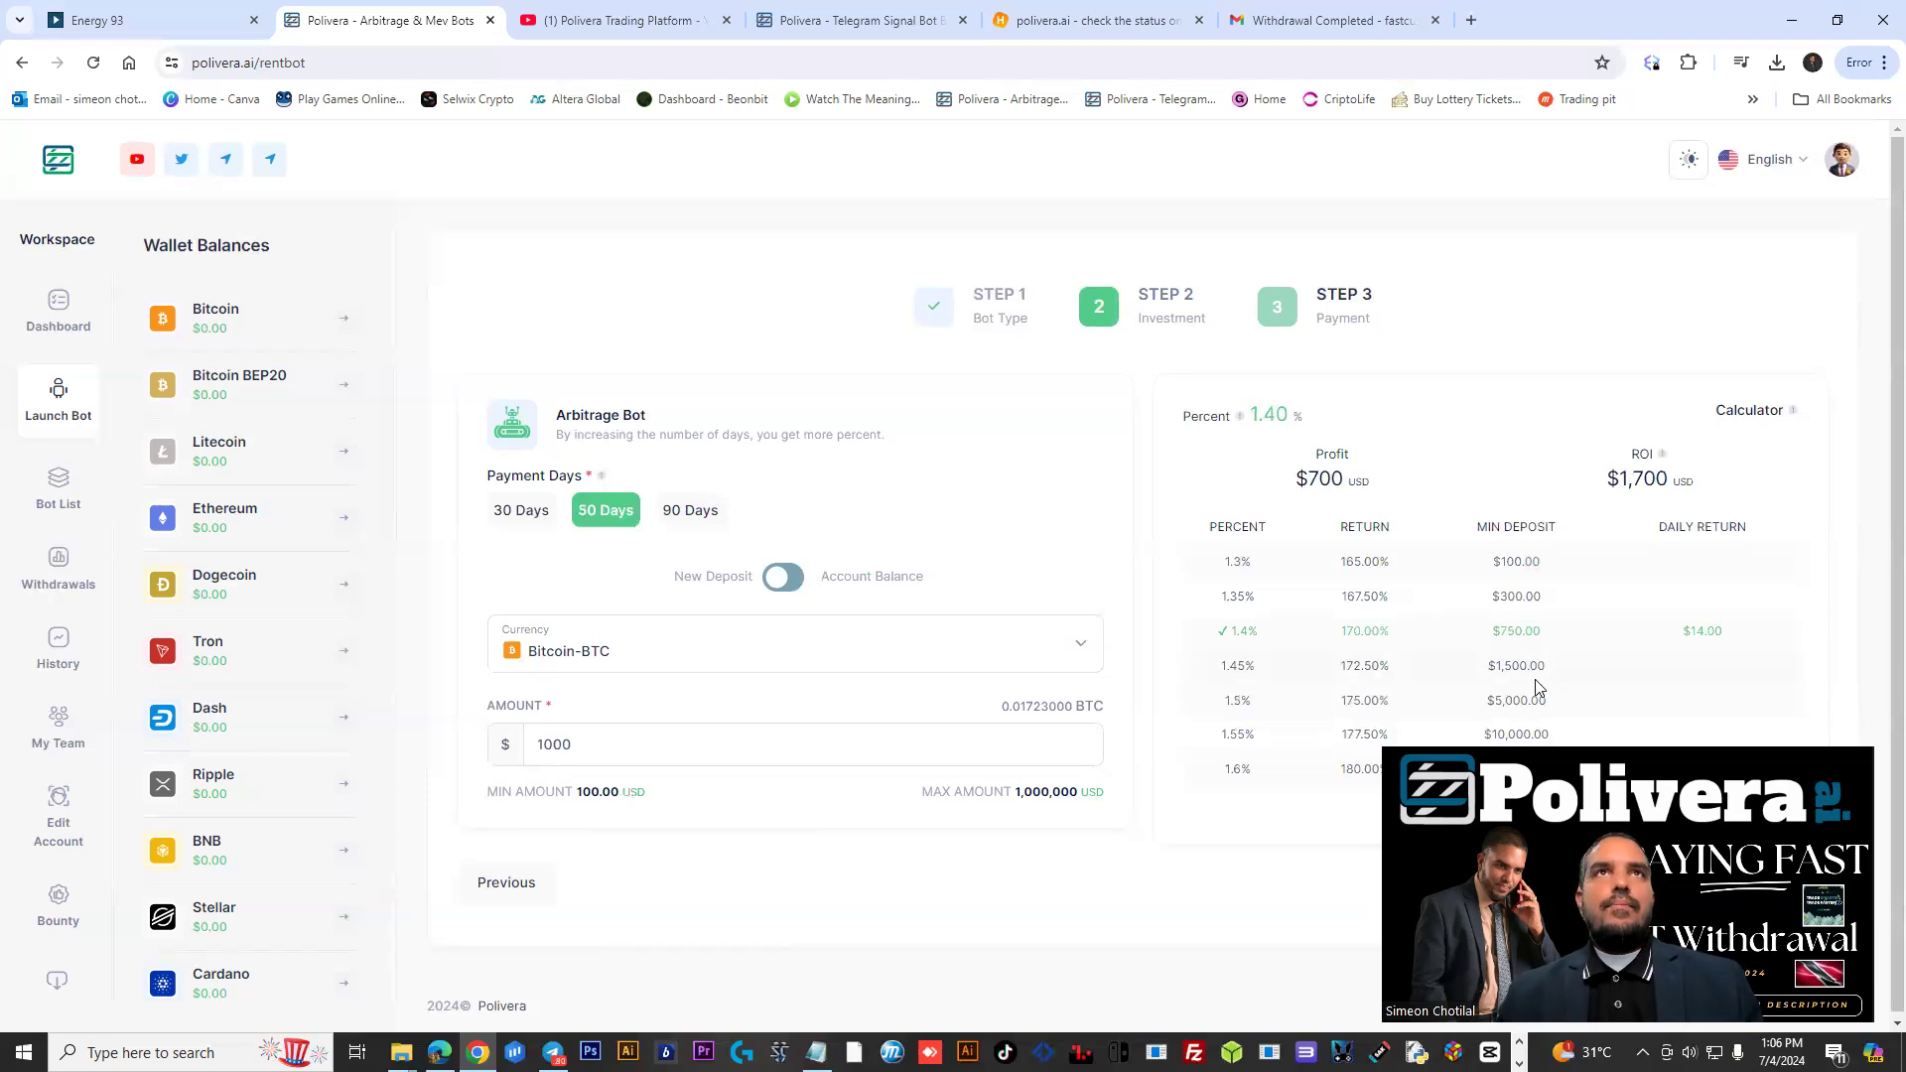
{"action": "left_click", "coordinate": [691, 510]}
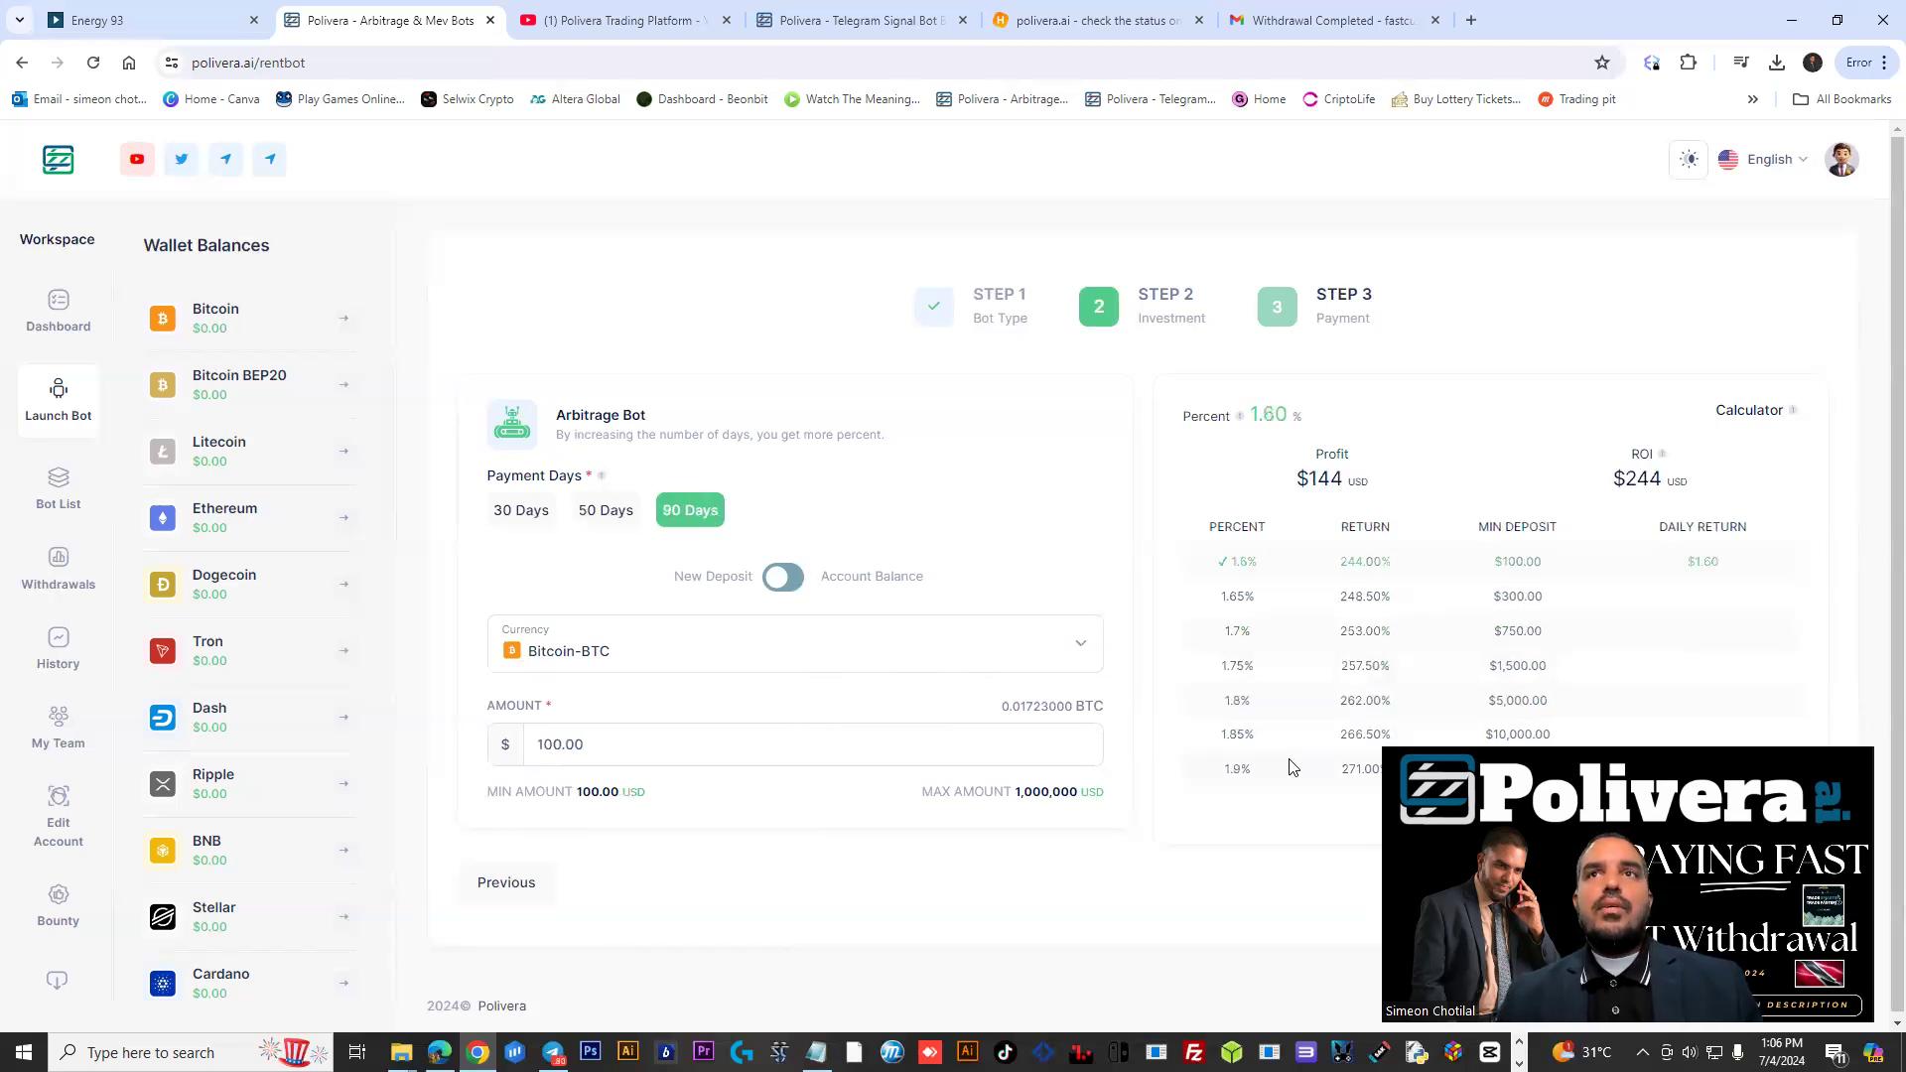
{"action": "double_click", "coordinate": [1235, 768]}
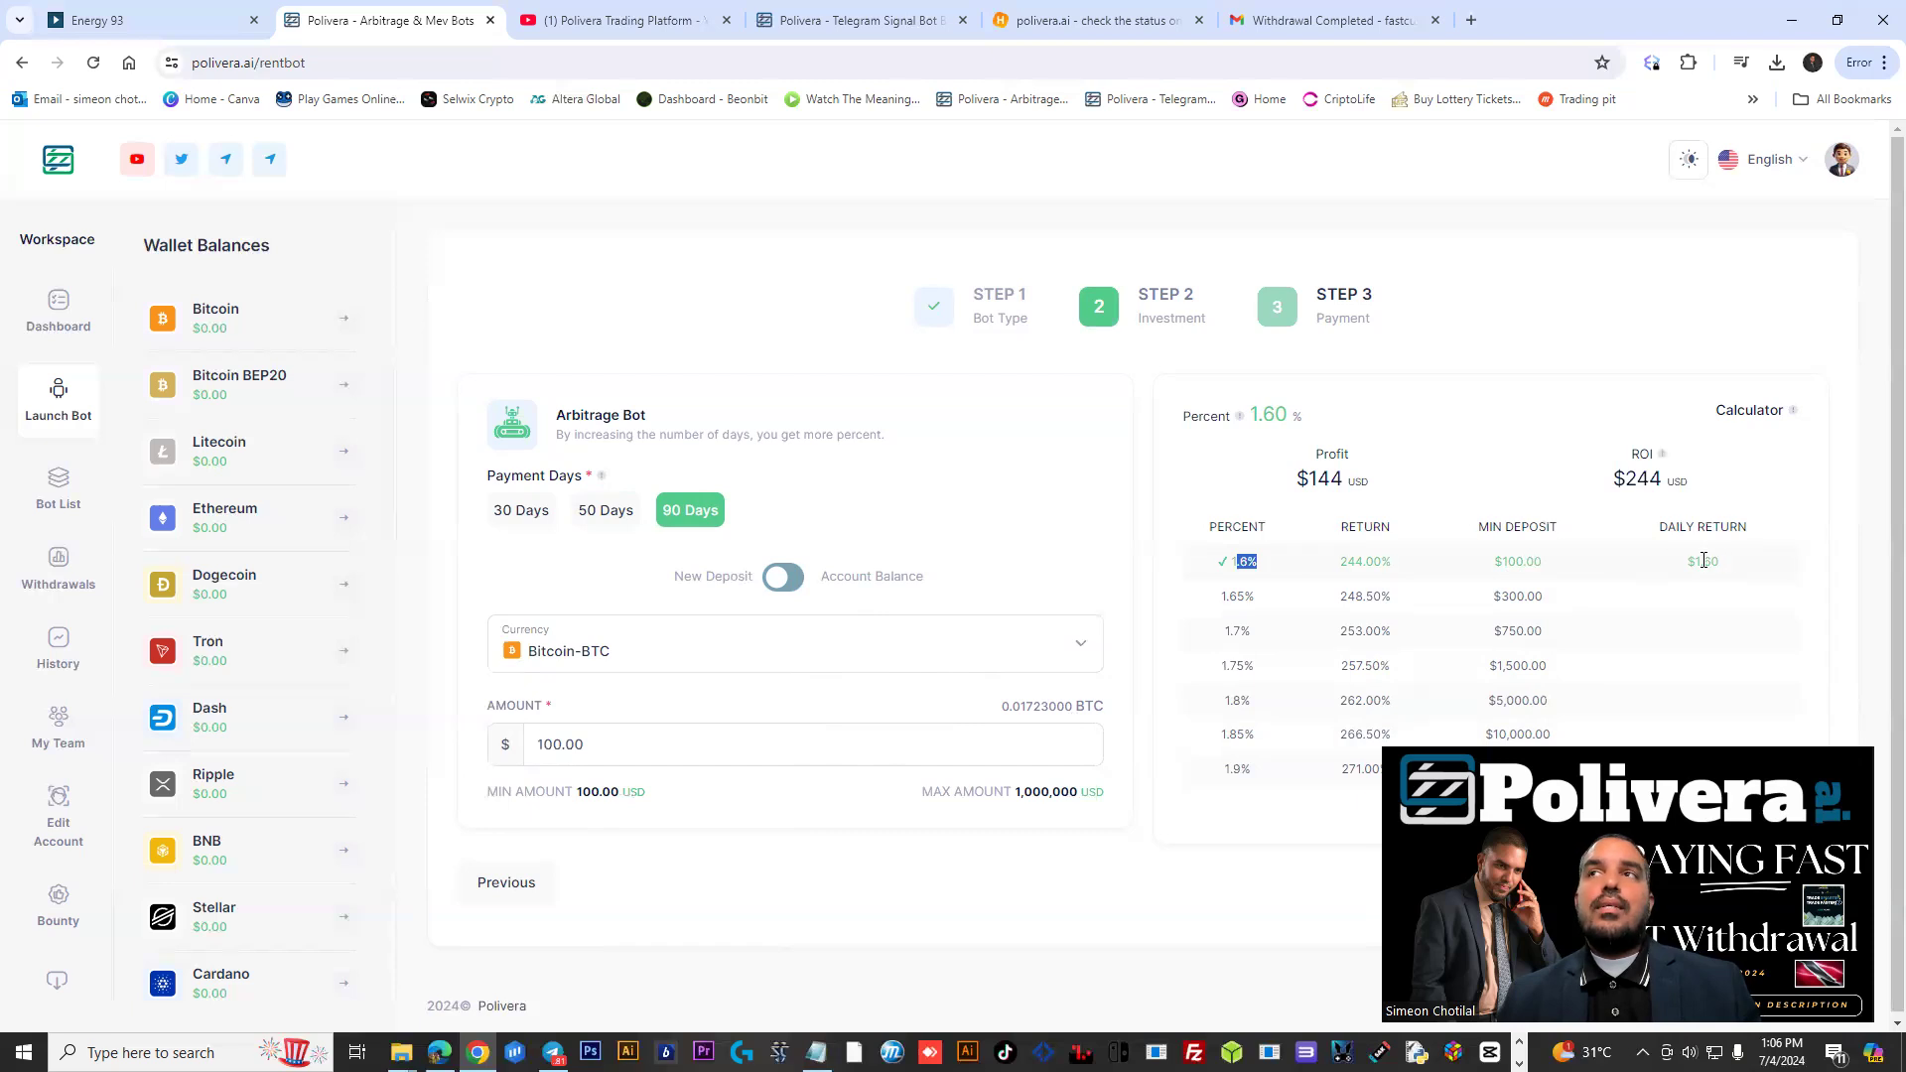
{"action": "mouse_move", "coordinate": [1689, 566]}
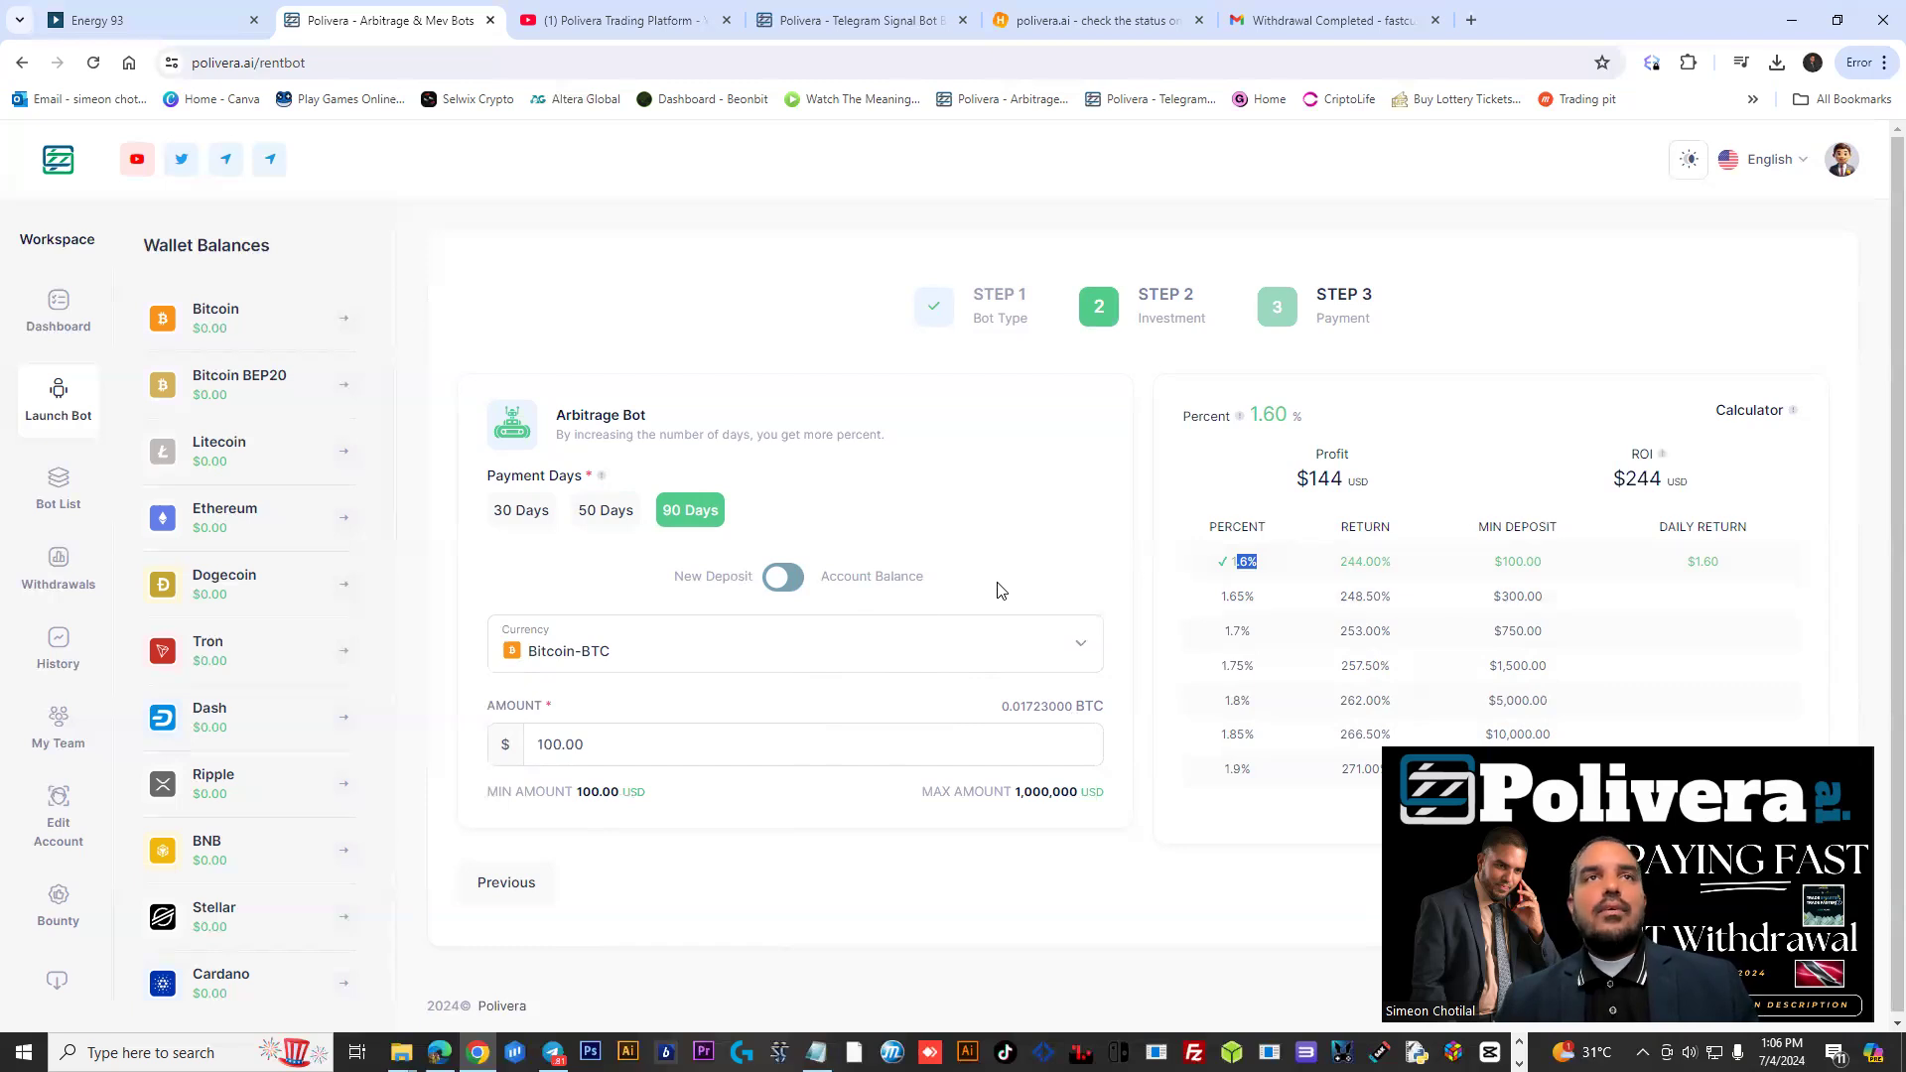
{"action": "mouse_move", "coordinate": [78, 735]}
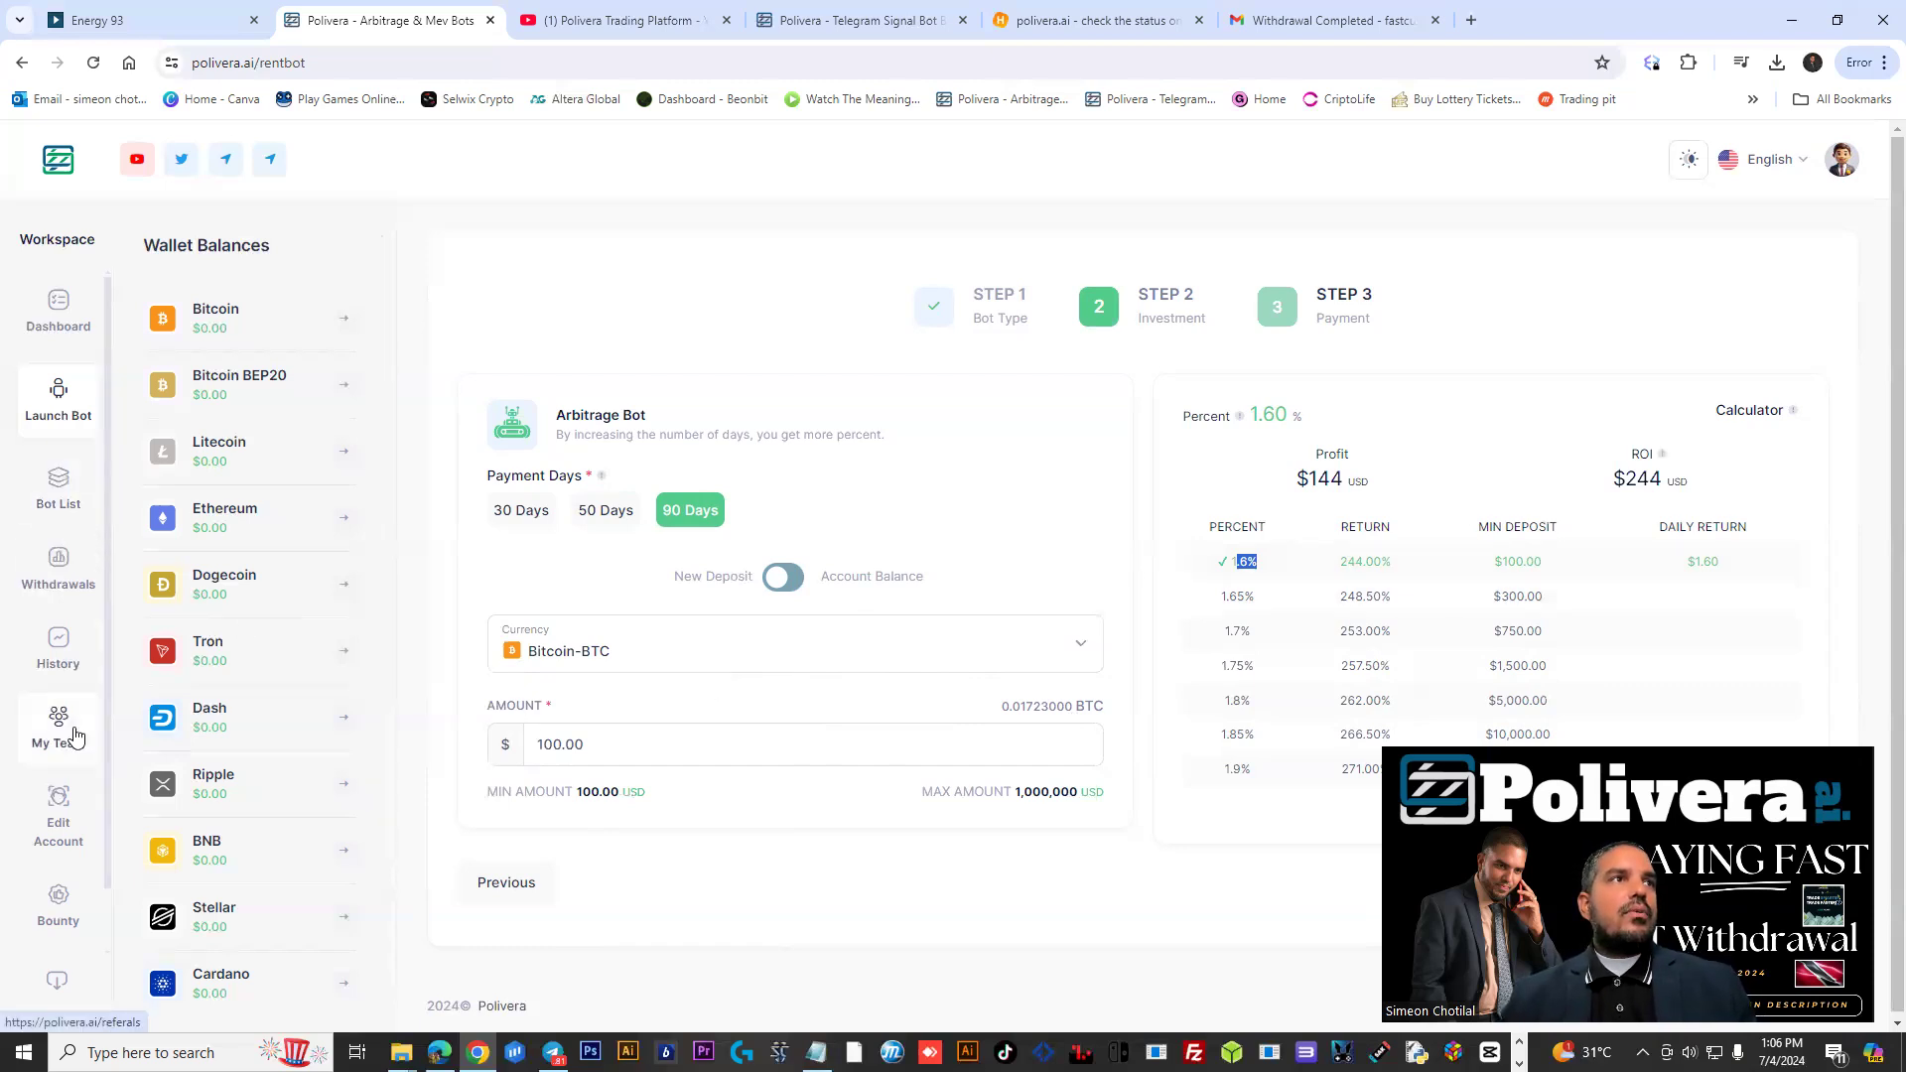
Read the English.pdf presentation down to page 13 with the Testing, Arbitrage and MEV Bot plans
{"action": "left_click", "coordinate": [57, 647]}
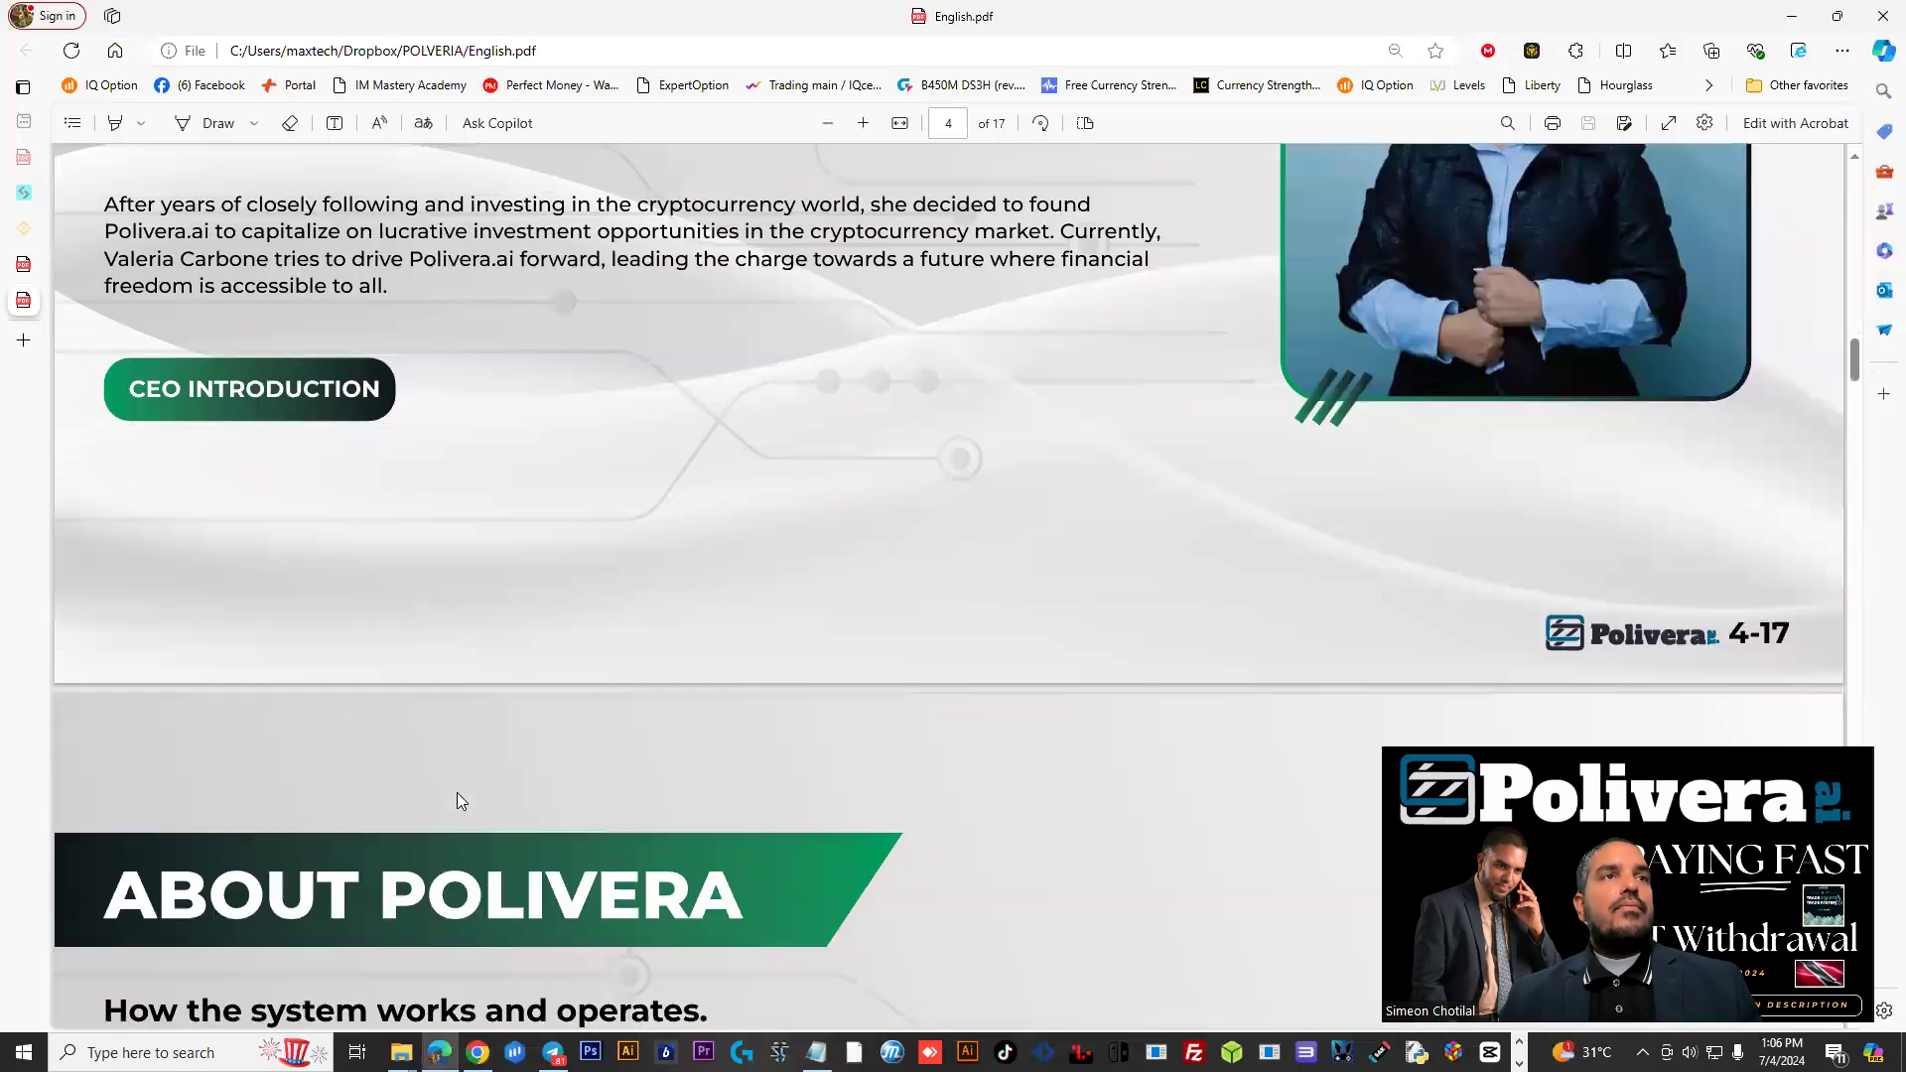
{"action": "scroll", "scroll_direction": "down", "scroll_amount": 3}
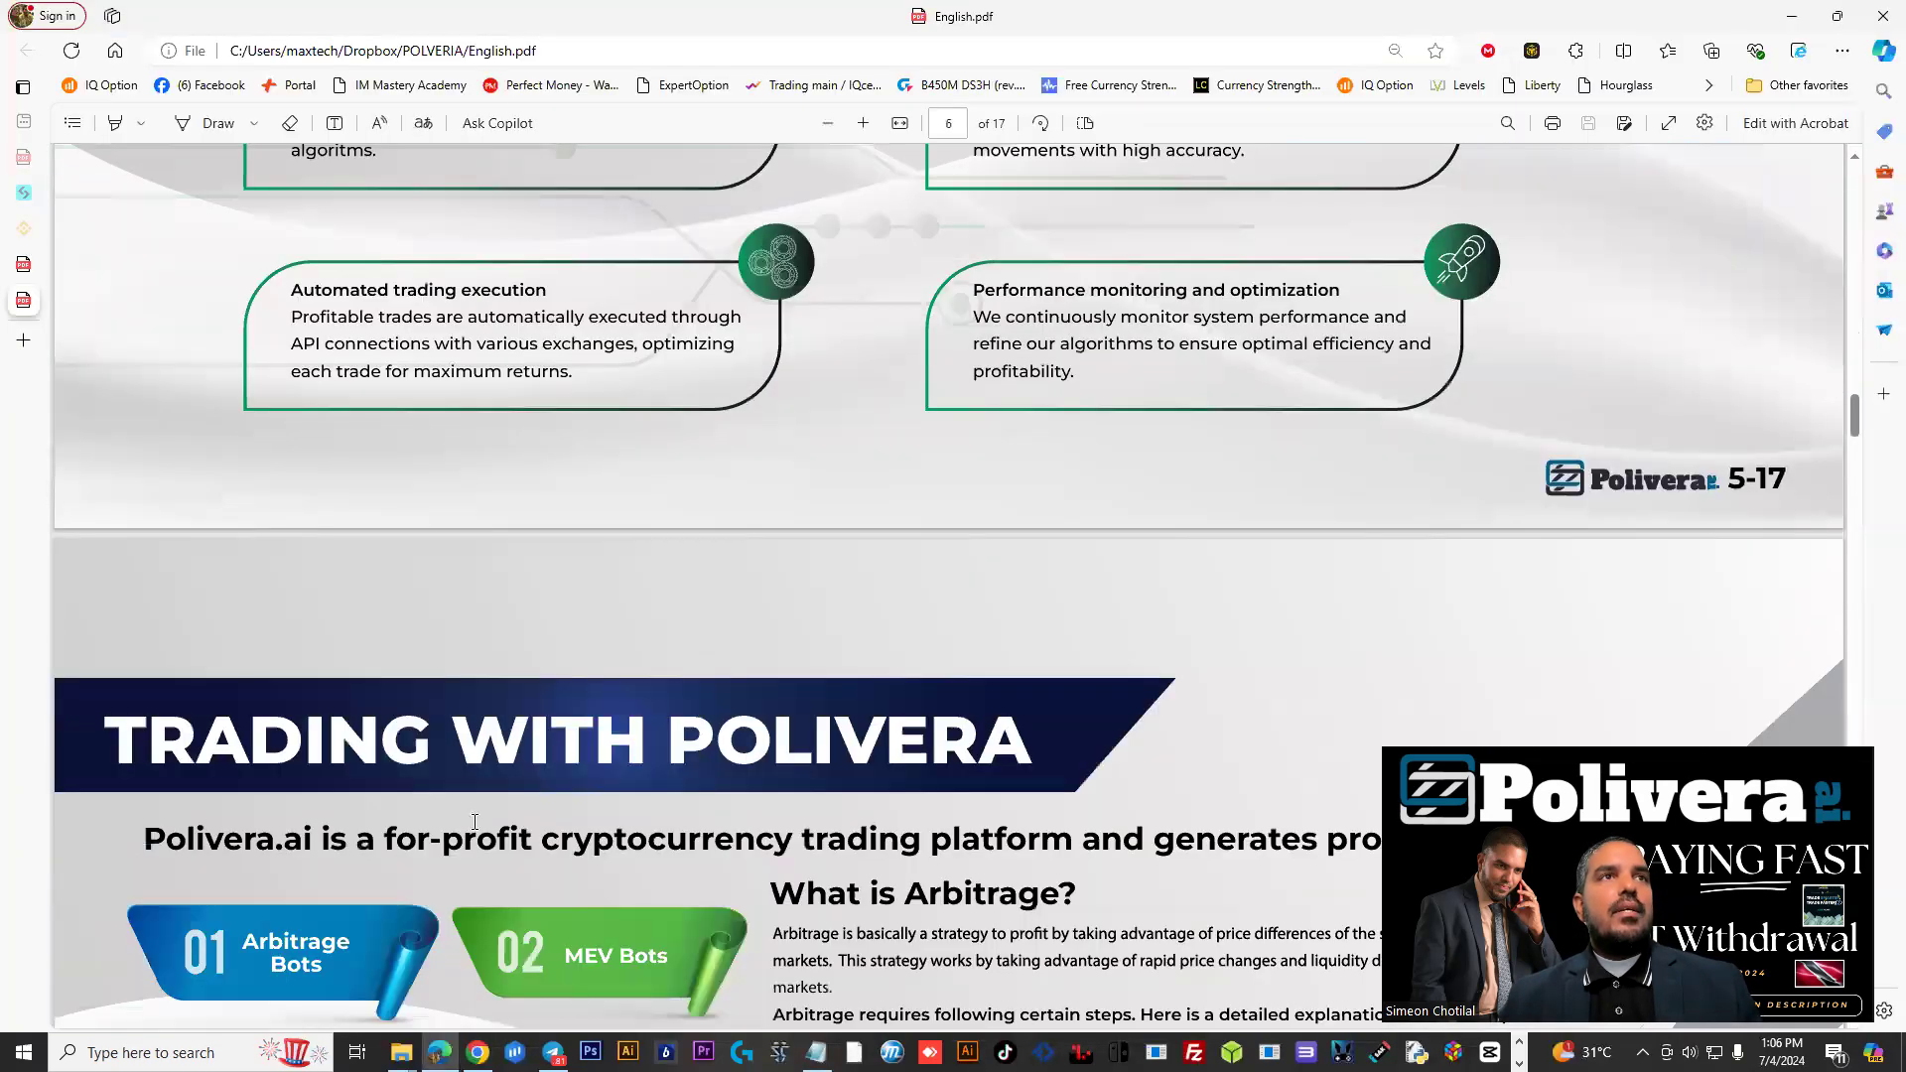
{"action": "scroll", "scroll_direction": "down", "scroll_amount": 3}
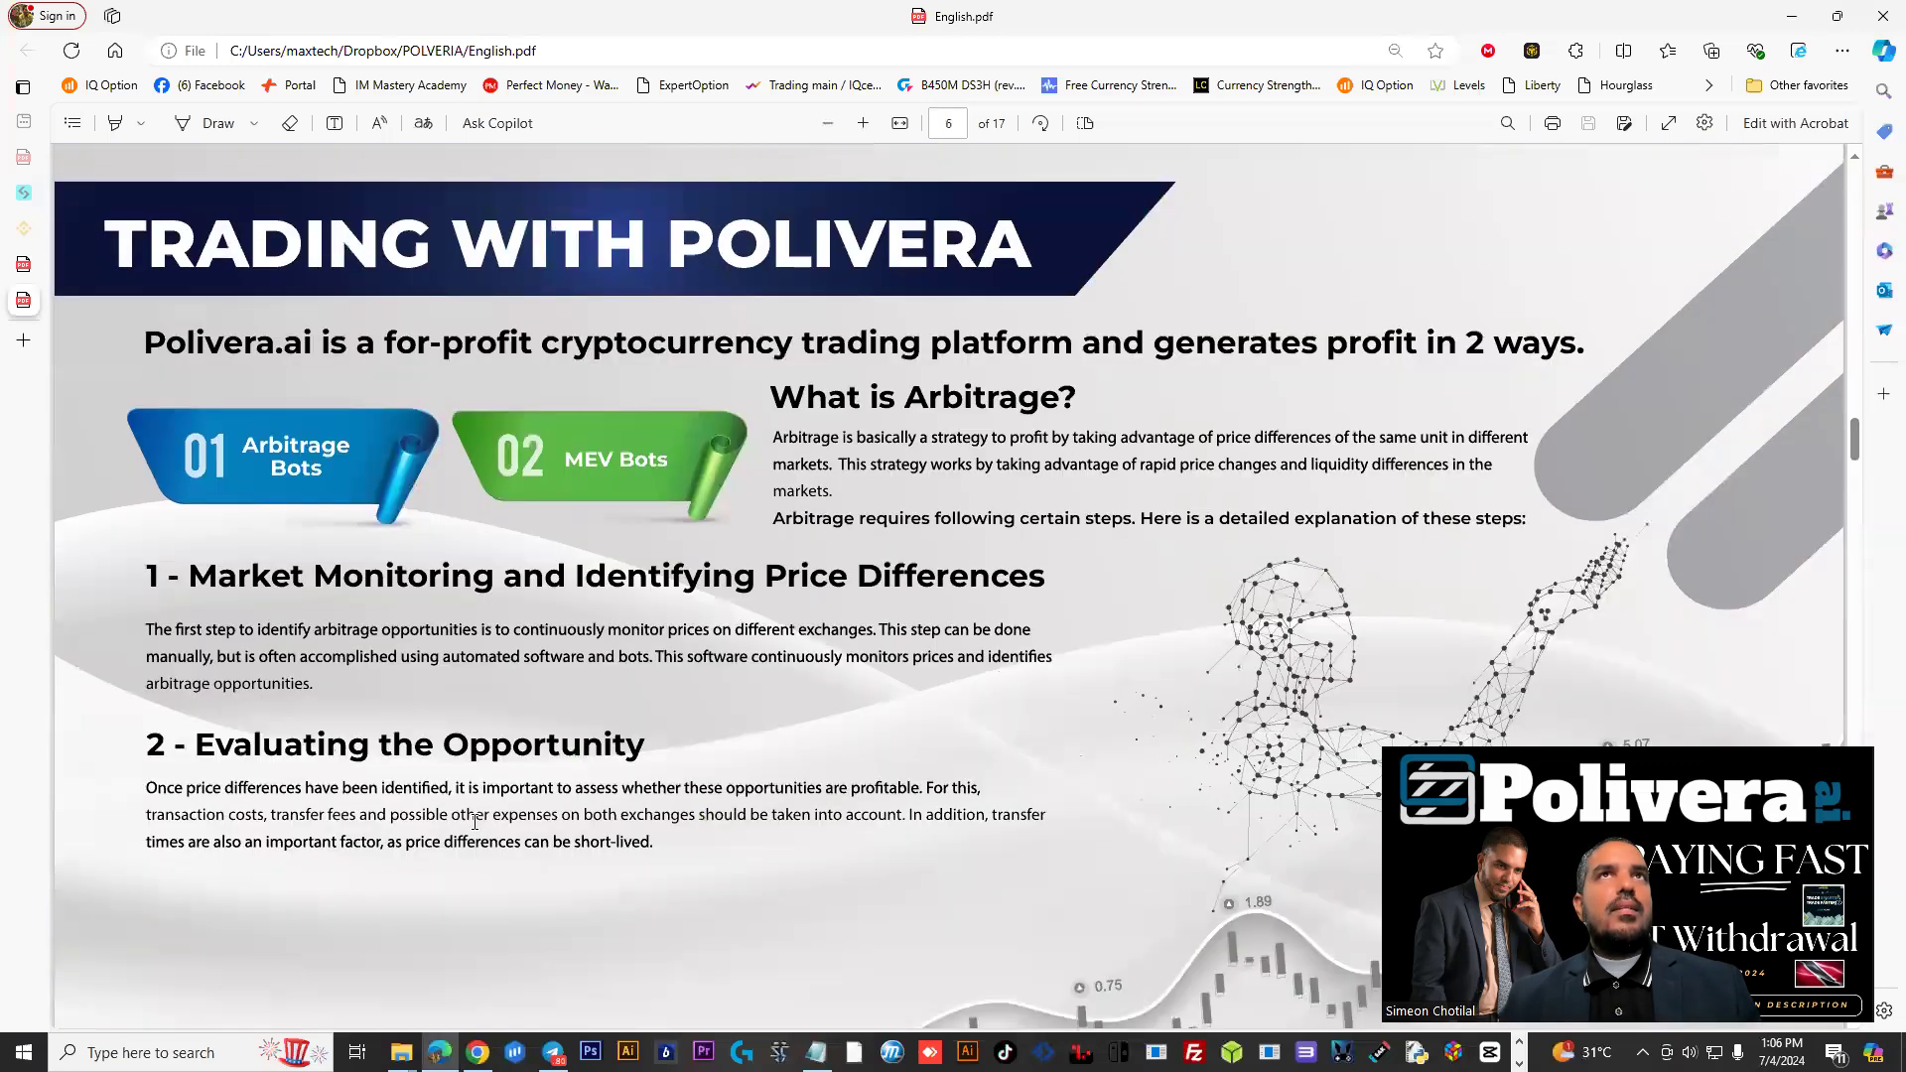
{"action": "scroll", "scroll_direction": "down", "scroll_amount": 3}
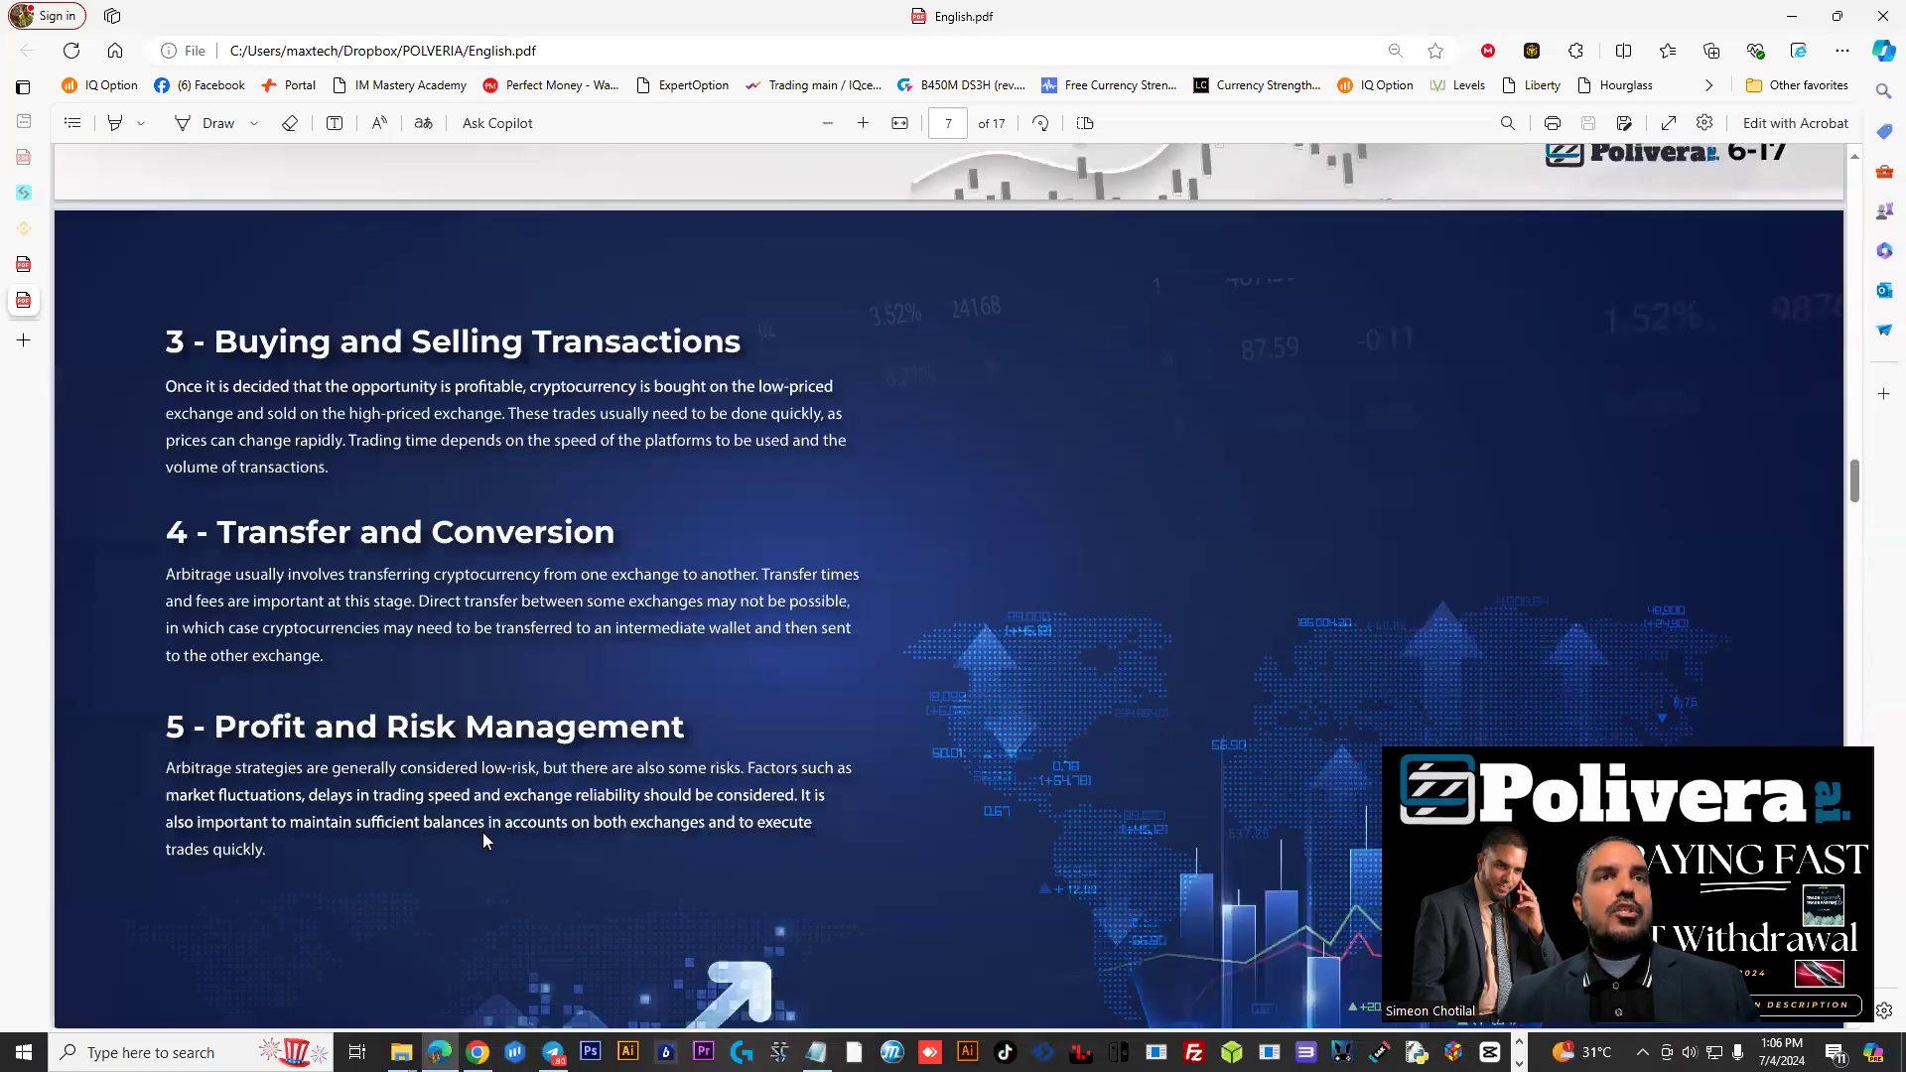
{"action": "scroll", "scroll_direction": "down", "scroll_amount": 3}
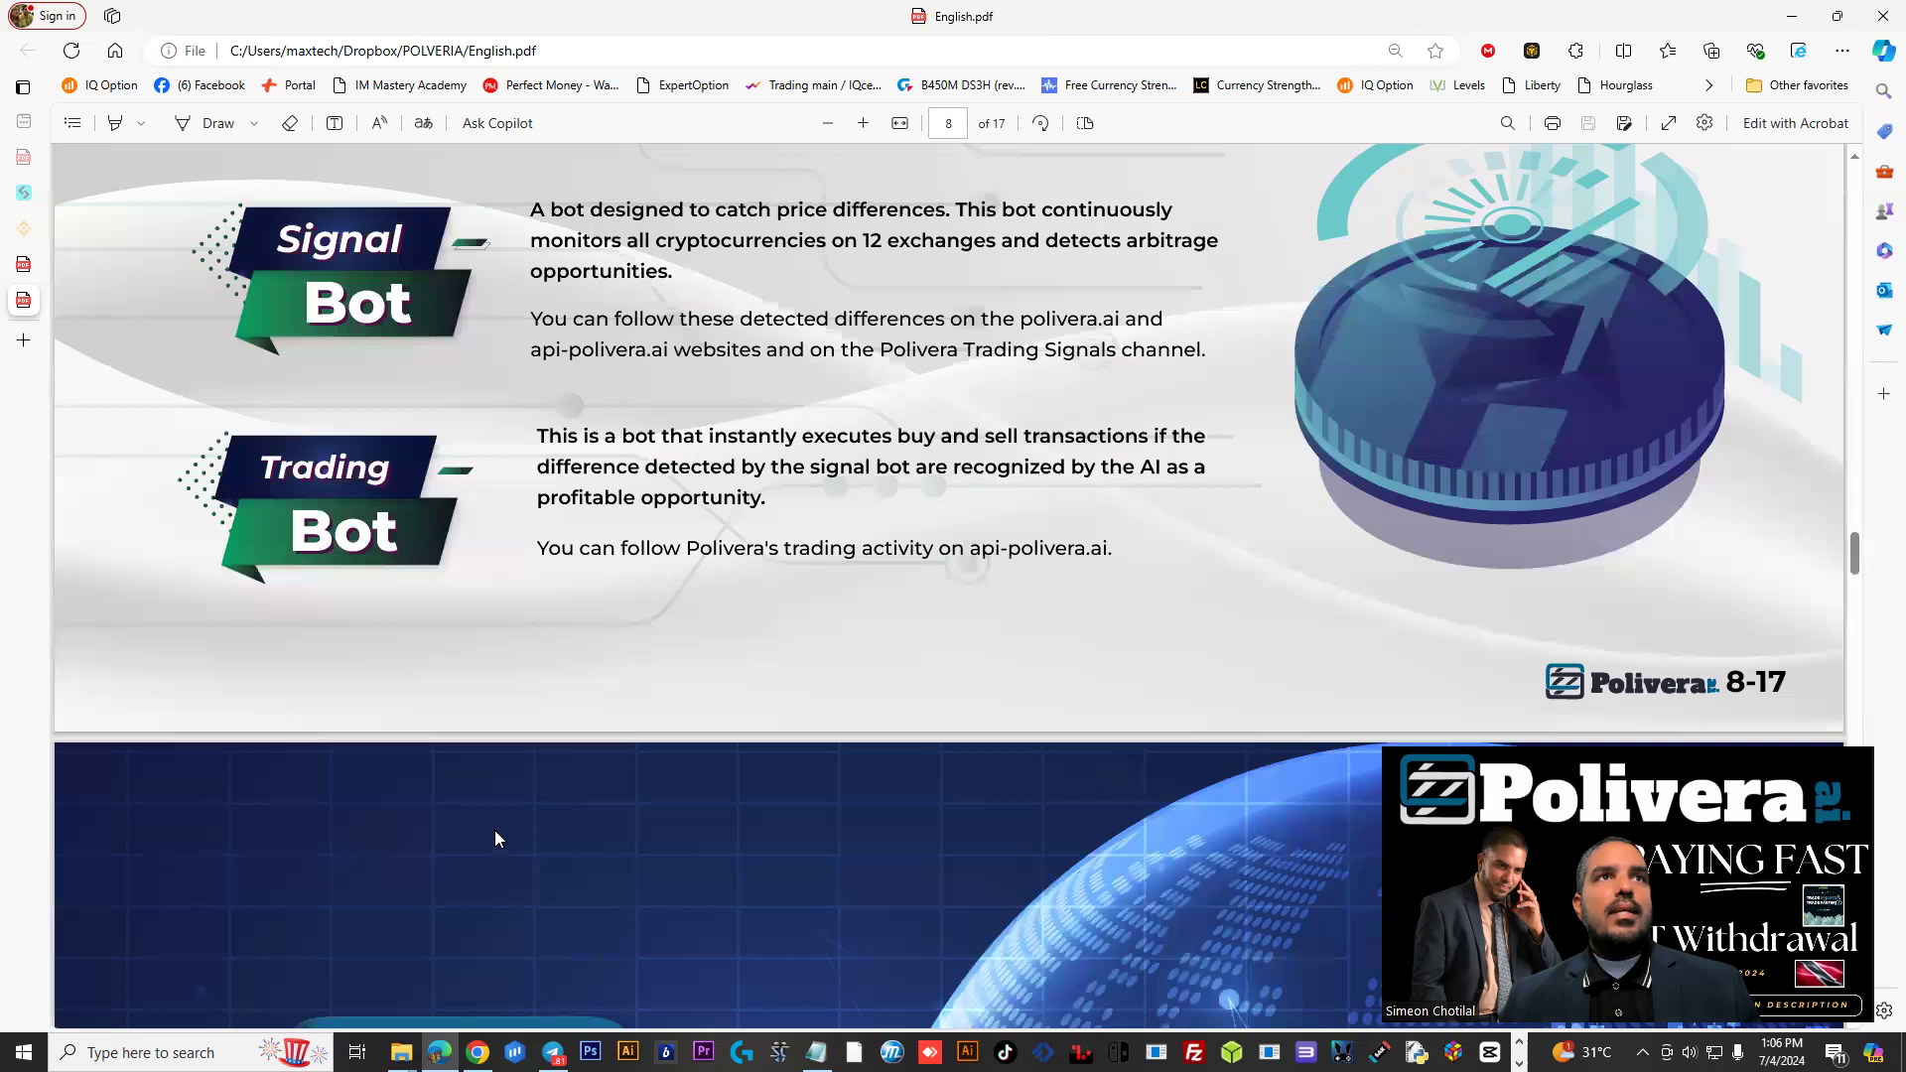
{"action": "scroll", "scroll_direction": "down", "scroll_amount": 3}
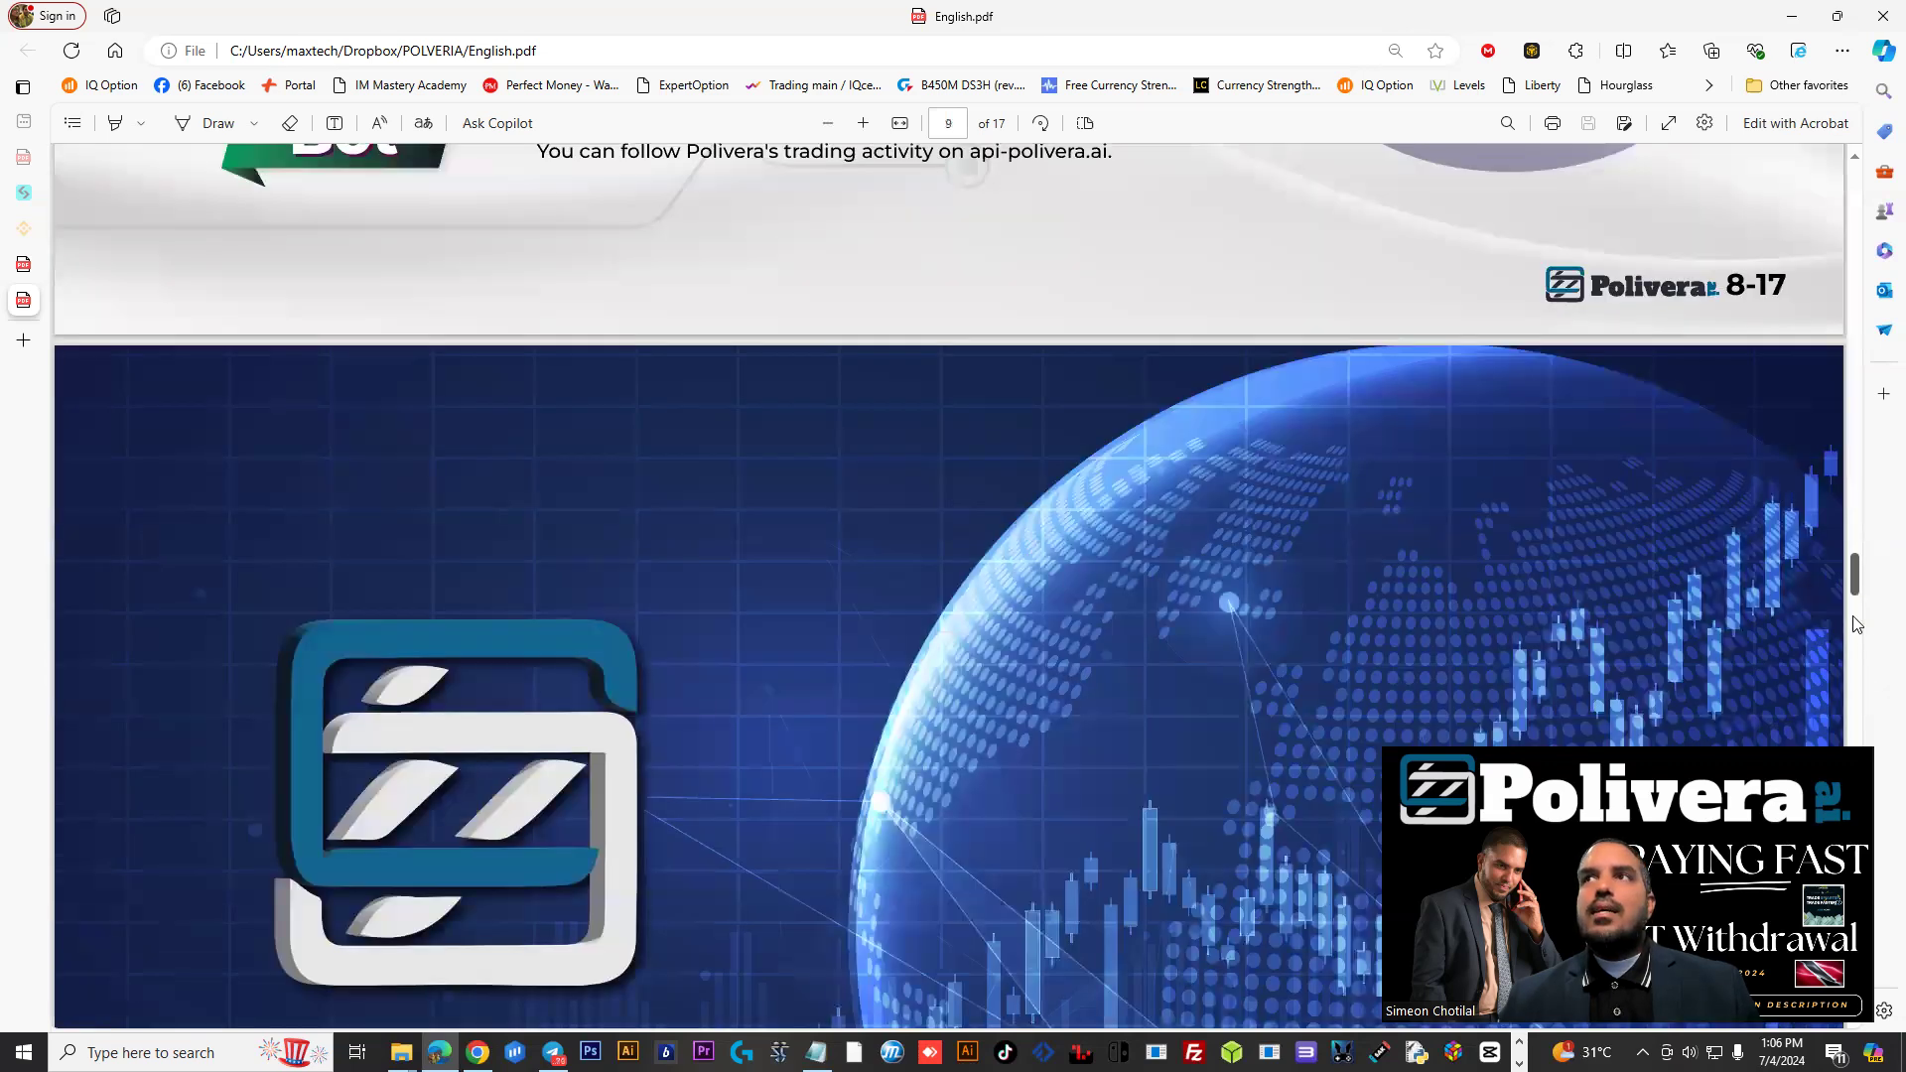
{"action": "scroll", "scroll_direction": "down", "scroll_amount": 3}
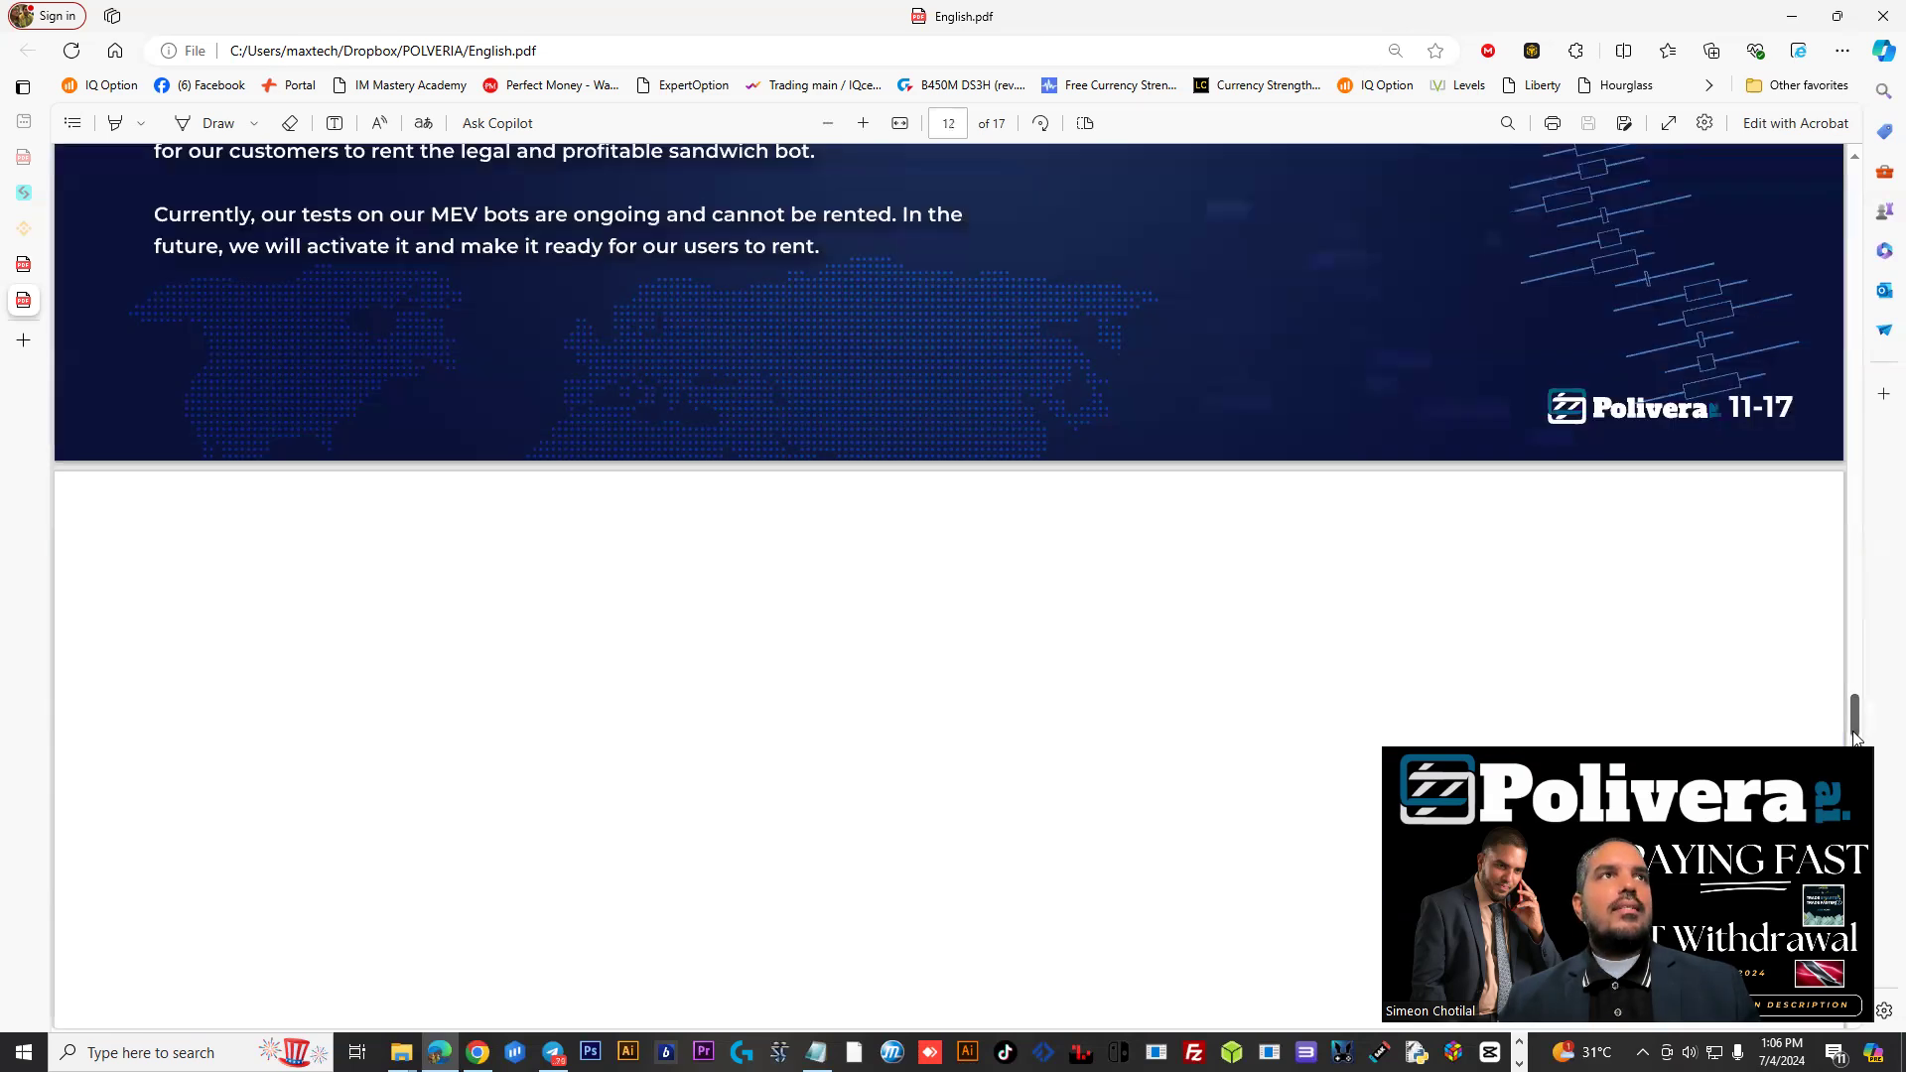
{"action": "scroll", "scroll_direction": "down", "scroll_amount": 3}
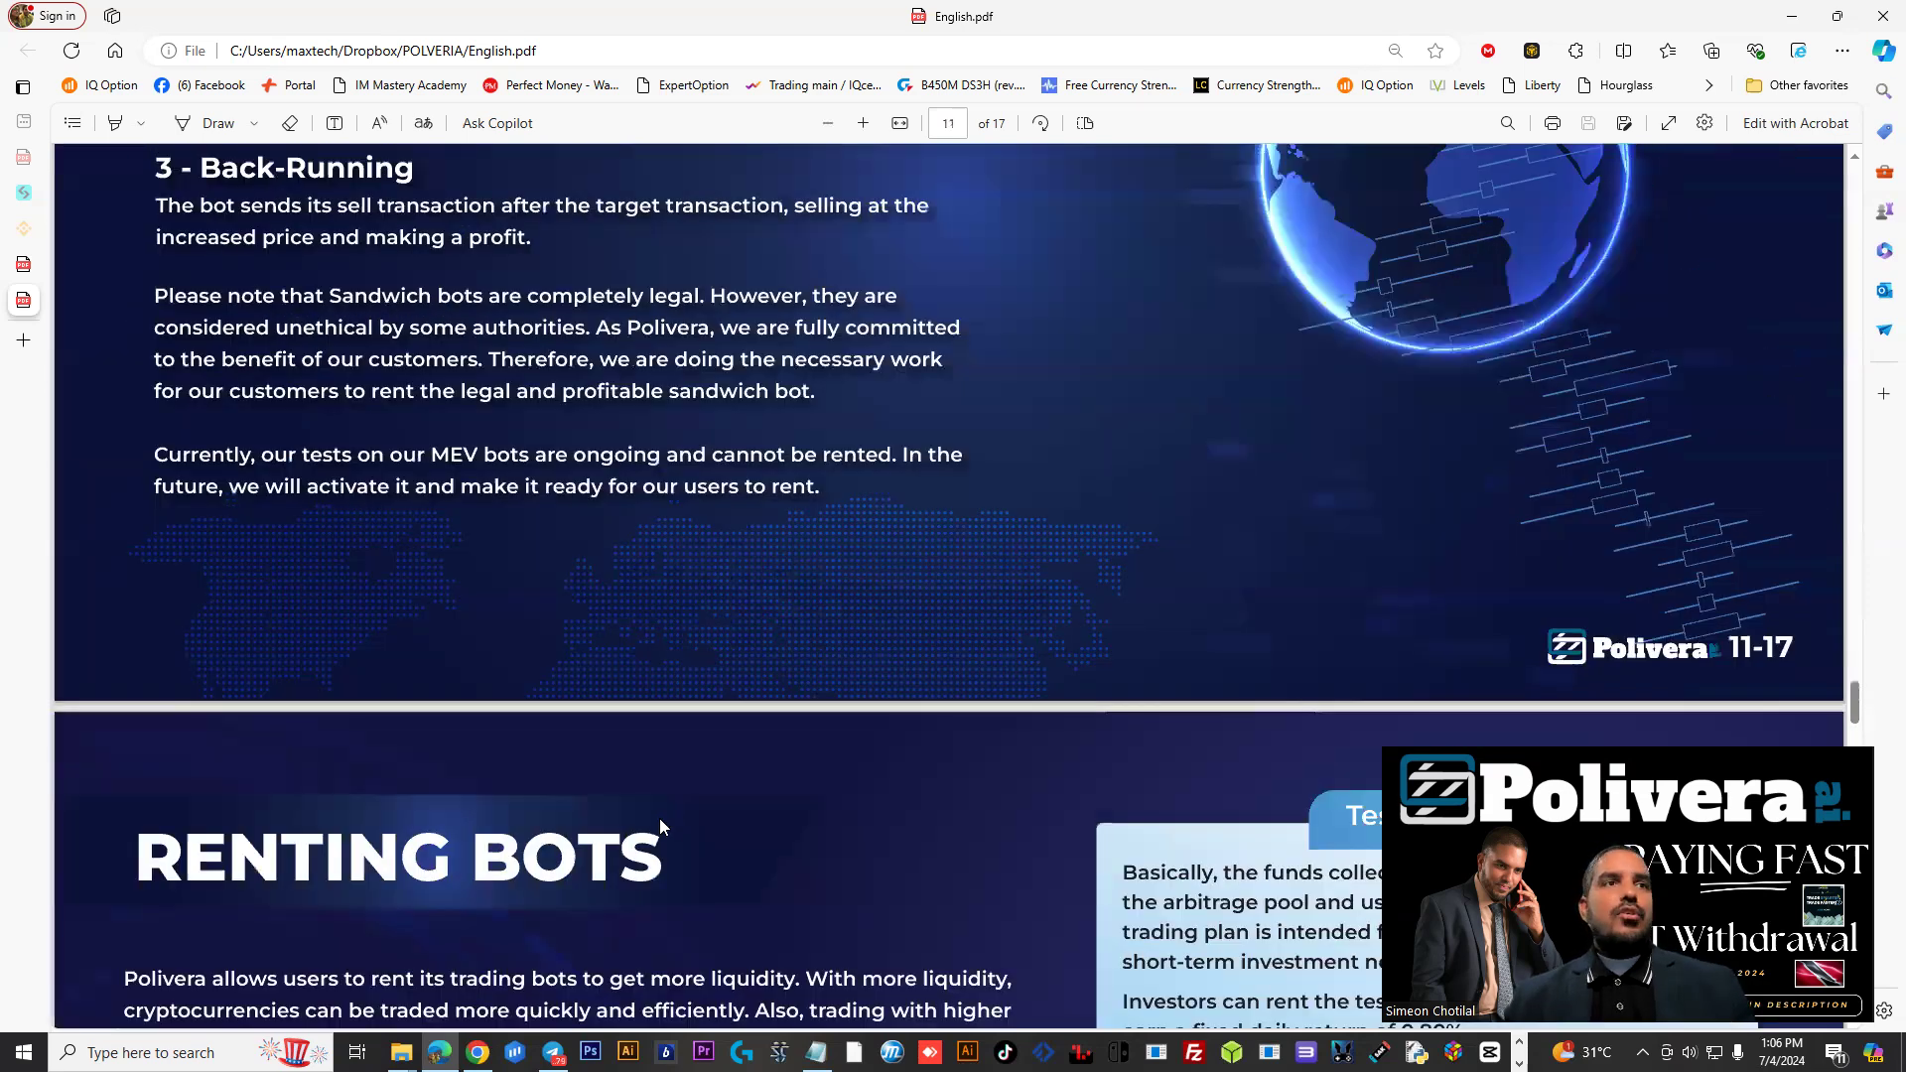
{"action": "scroll", "scroll_direction": "down", "scroll_amount": 3}
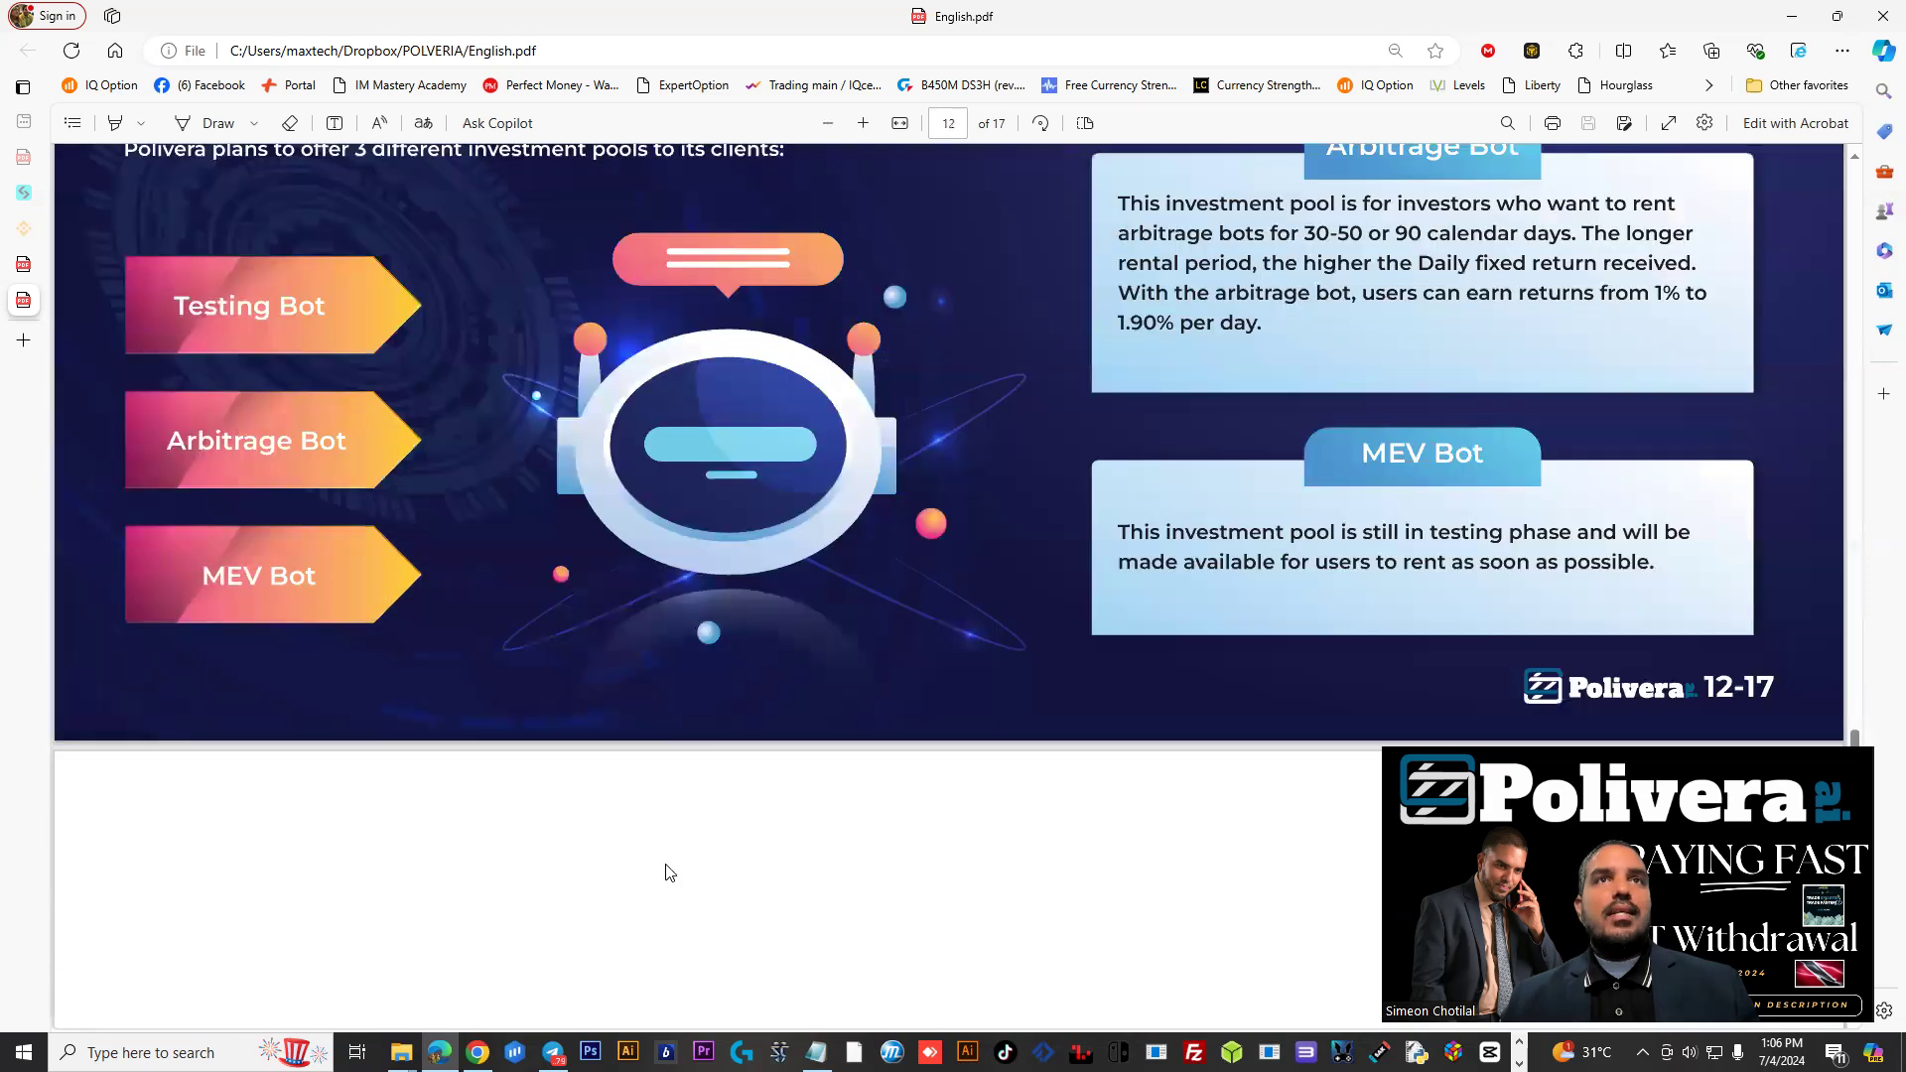
{"action": "scroll", "scroll_direction": "down", "scroll_amount": 3}
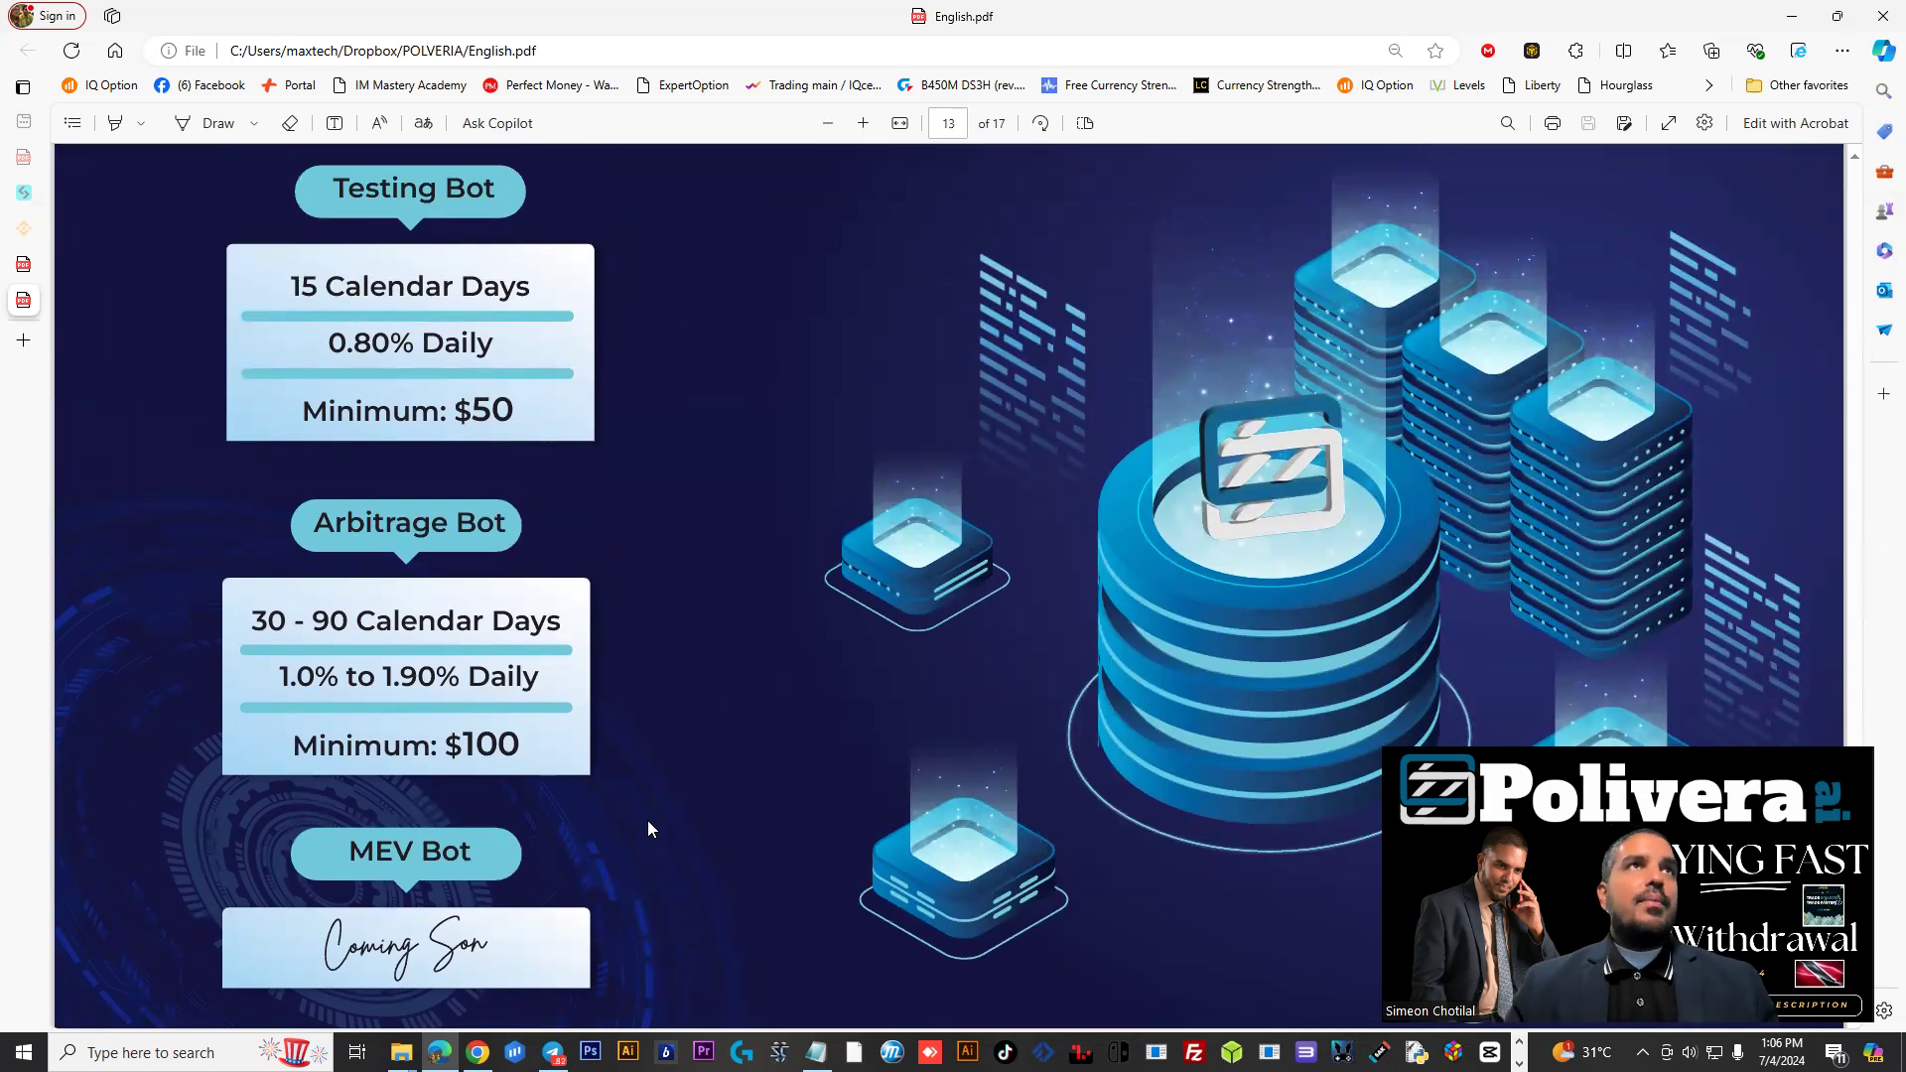
Scroll to page 14 with the Partner Program commission table and Career Ladders
{"action": "scroll", "scroll_direction": "down", "scroll_amount": 3}
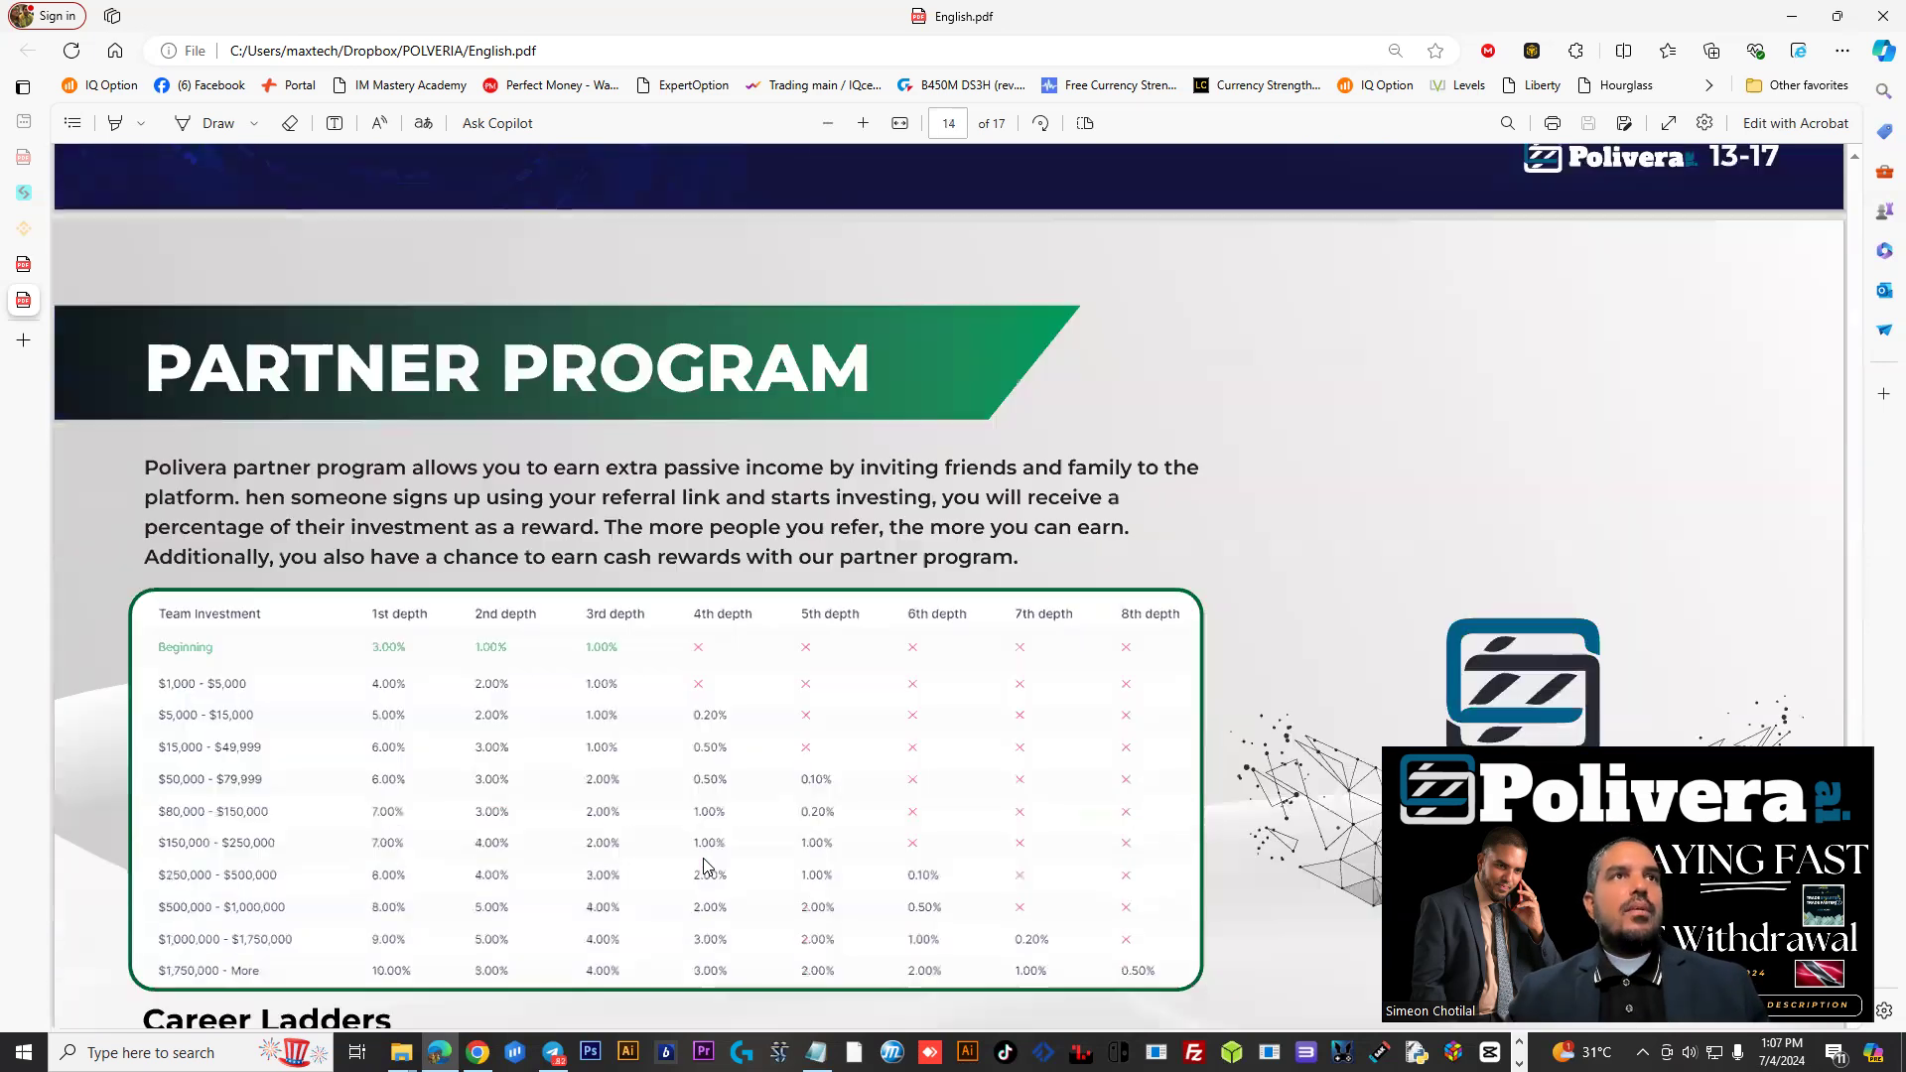
{"action": "scroll", "scroll_direction": "down", "scroll_amount": 3}
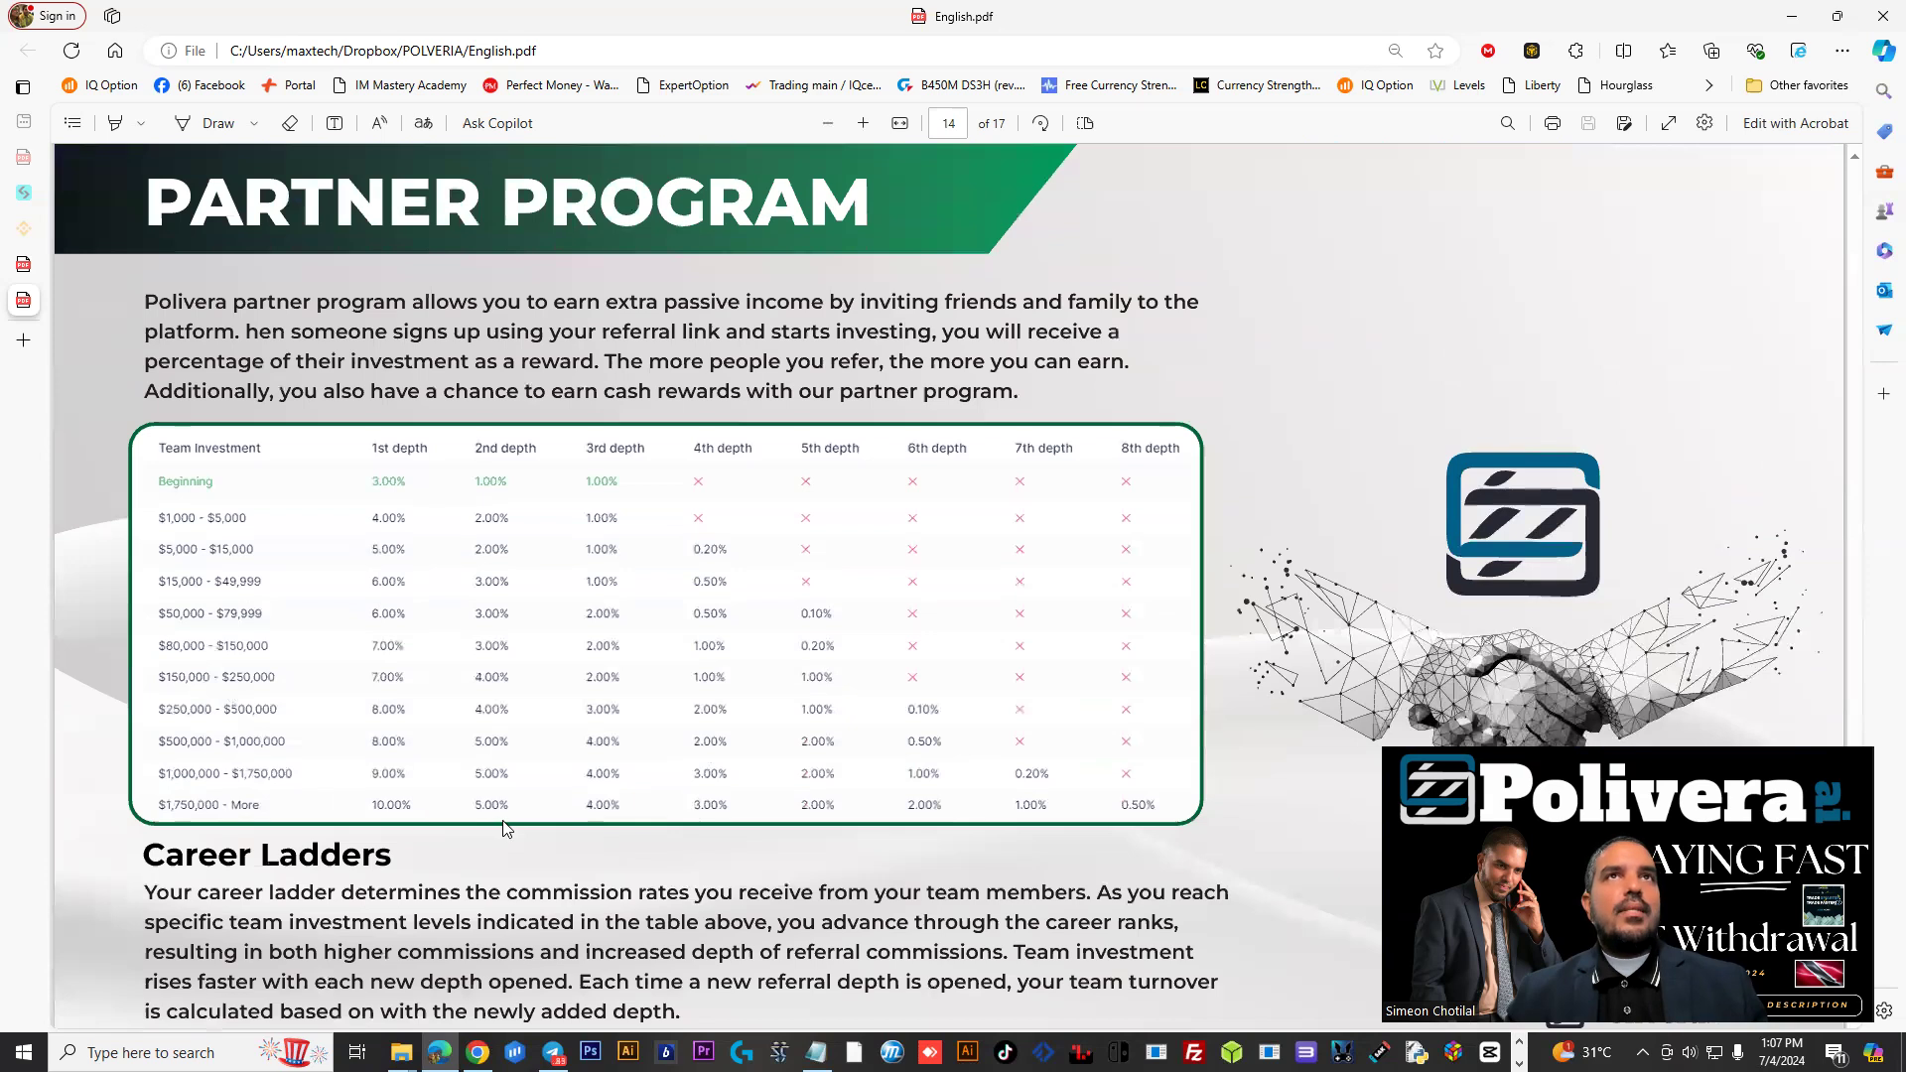
{"action": "scroll", "scroll_direction": "up", "scroll_amount": 3}
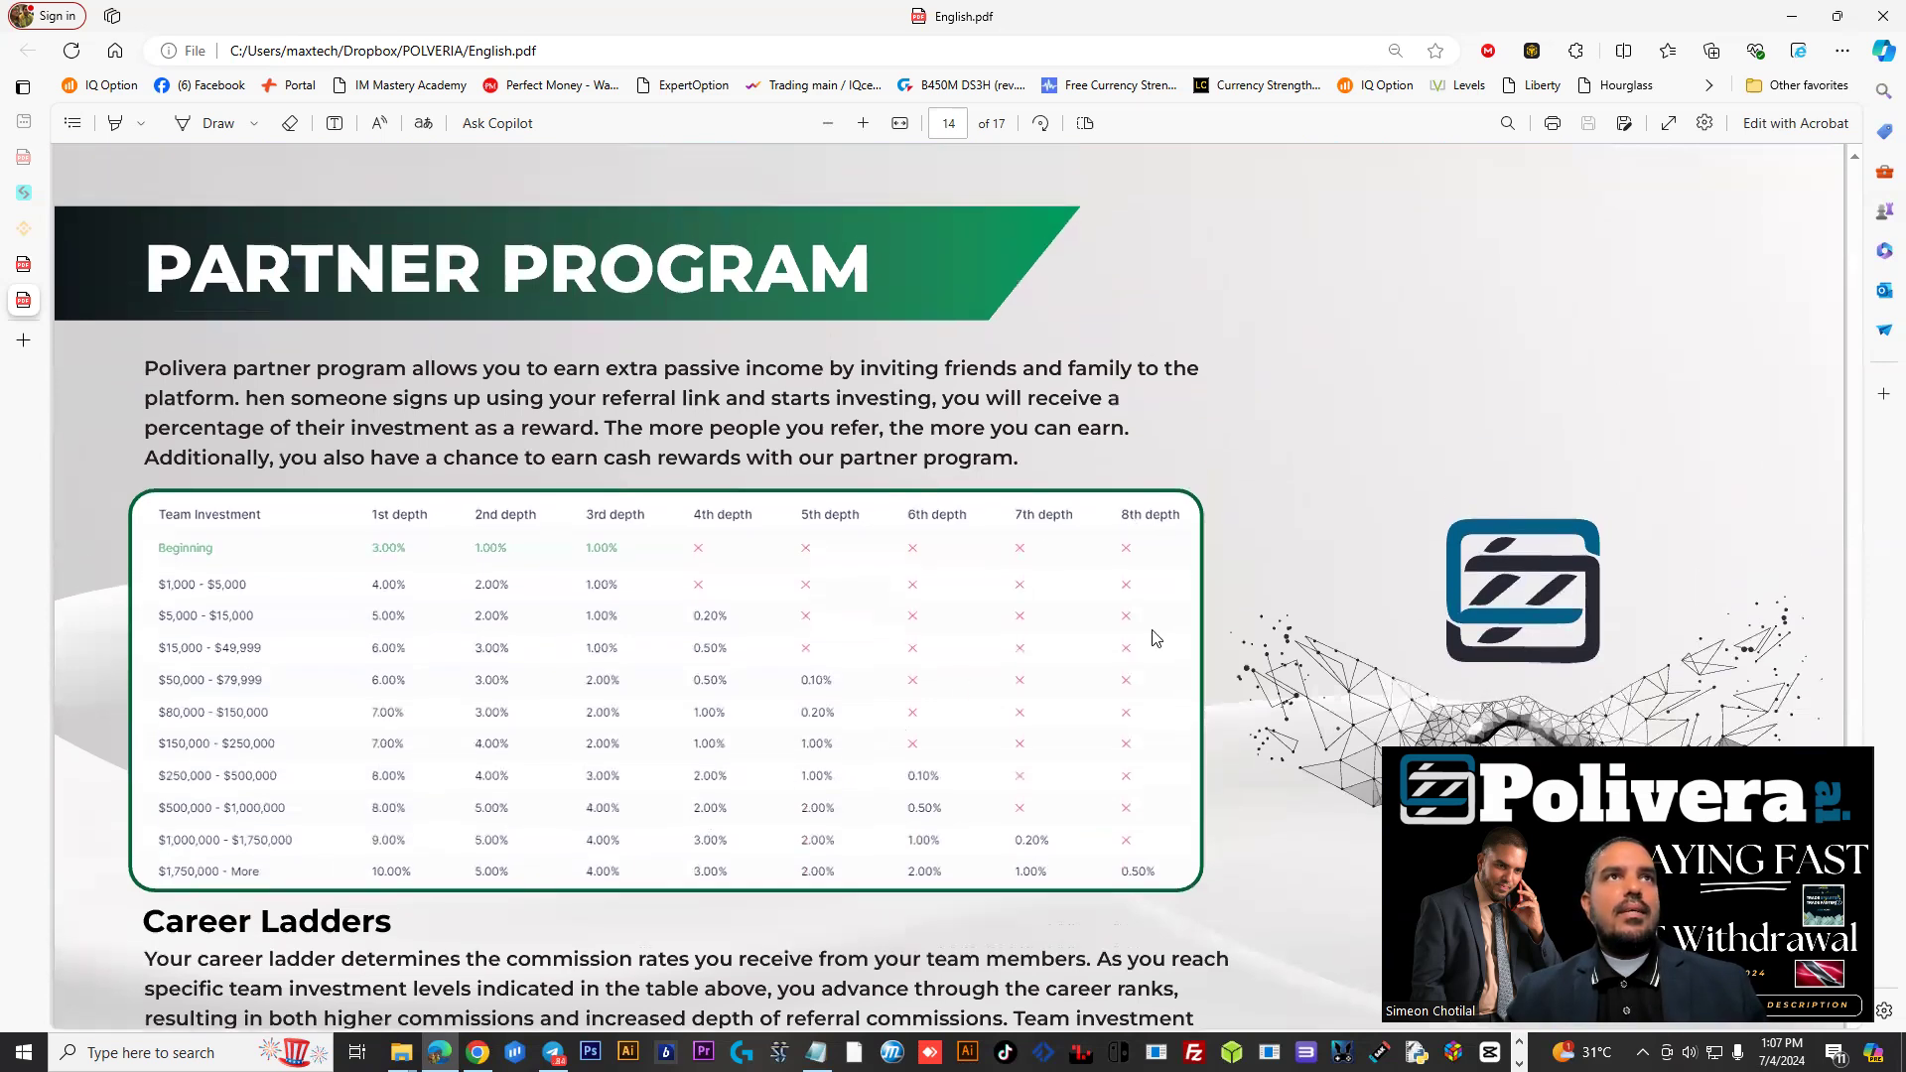
{"action": "mouse_move", "coordinate": [461, 909]}
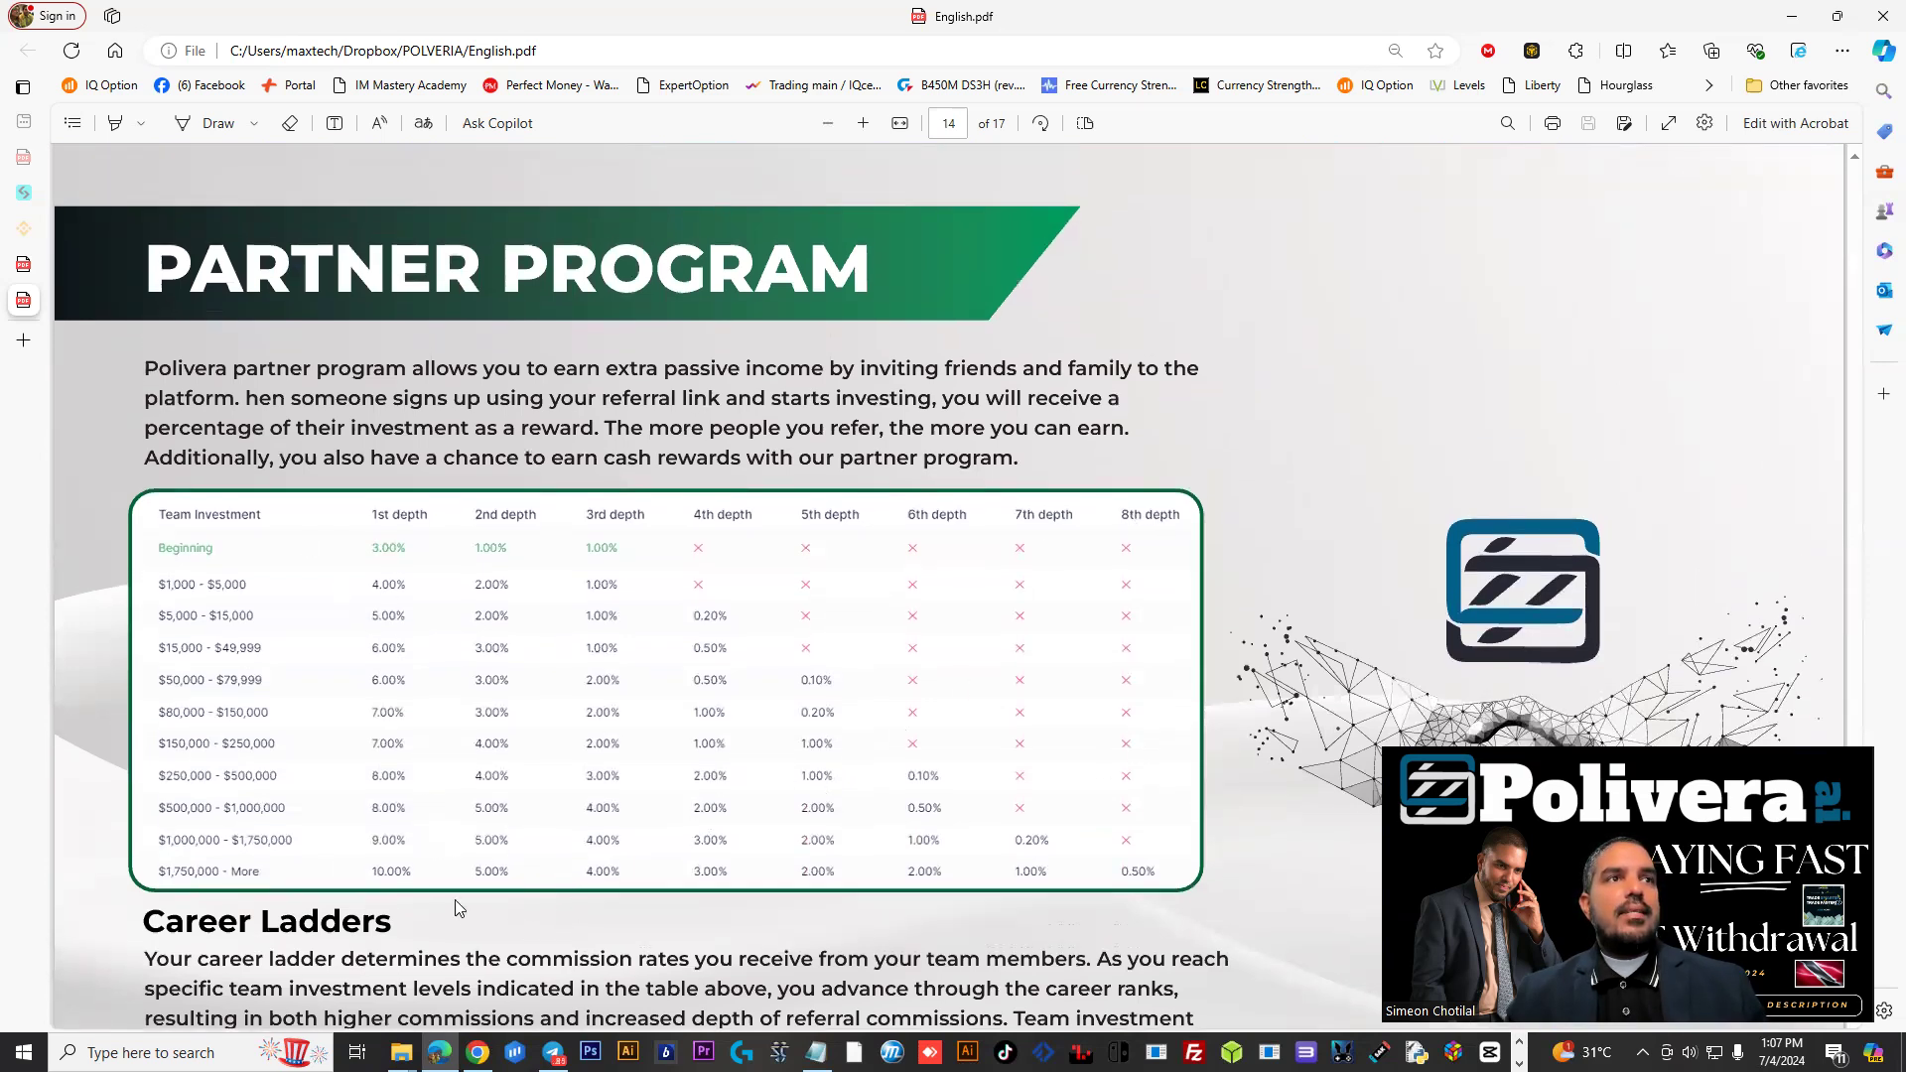
{"action": "scroll", "scroll_direction": "down", "scroll_amount": 3}
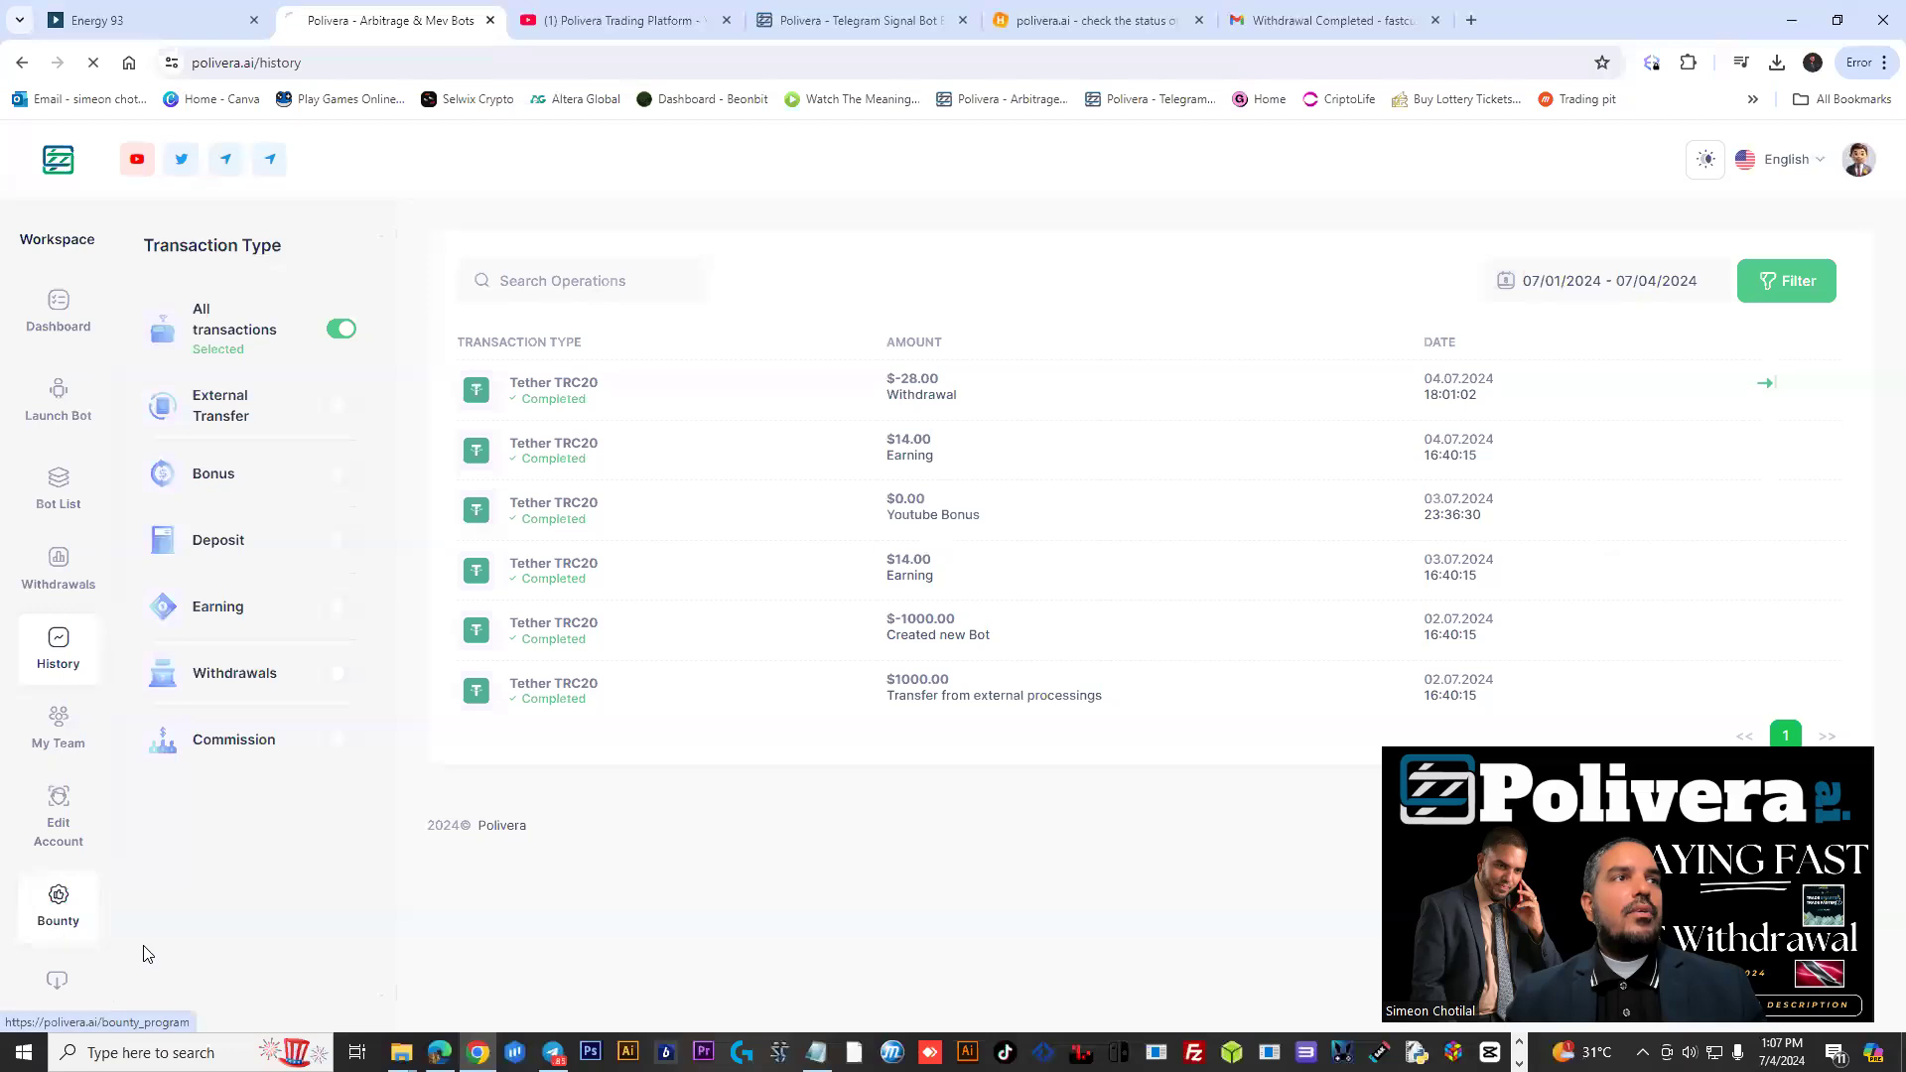
Read the Bounty page's Tweet, TikTok, review and video earning guidelines, then head to Statistics
{"action": "left_click", "coordinate": [58, 906]}
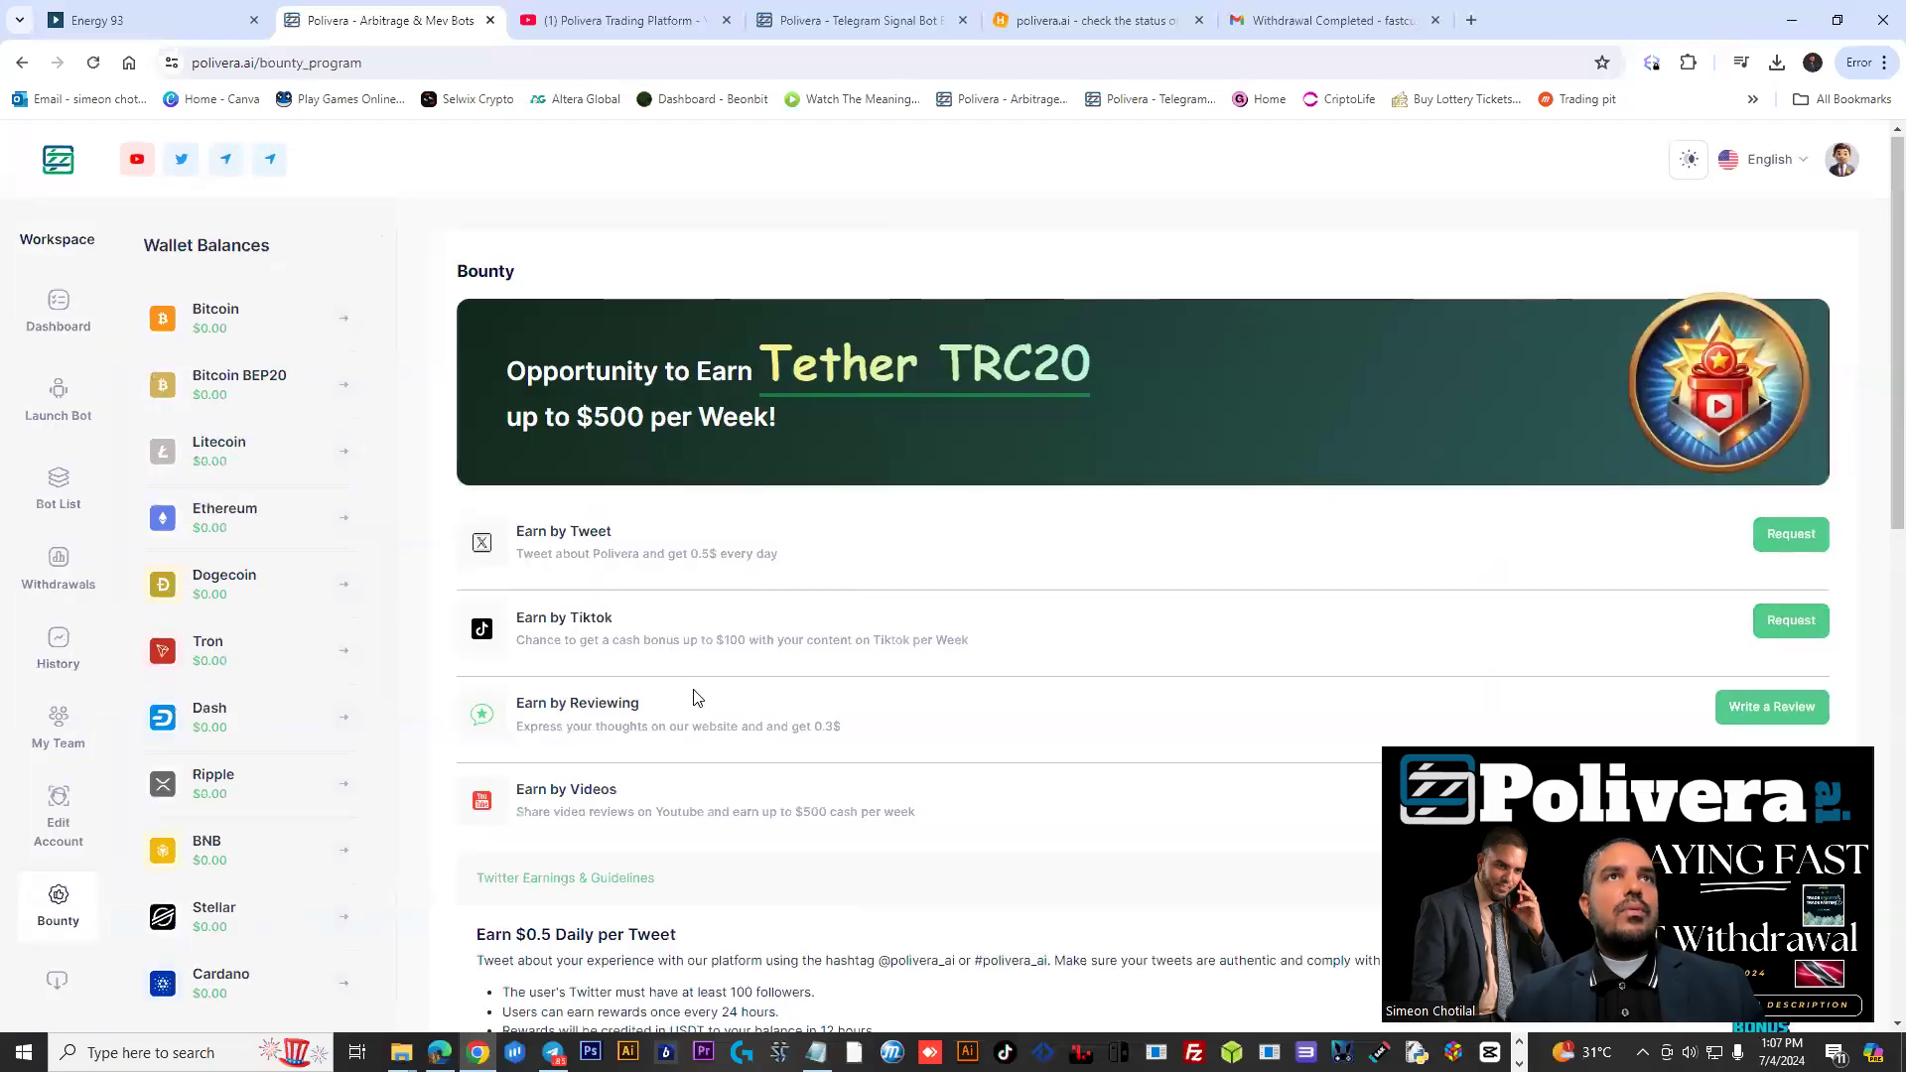
{"action": "scroll", "scroll_direction": "down", "scroll_amount": 3}
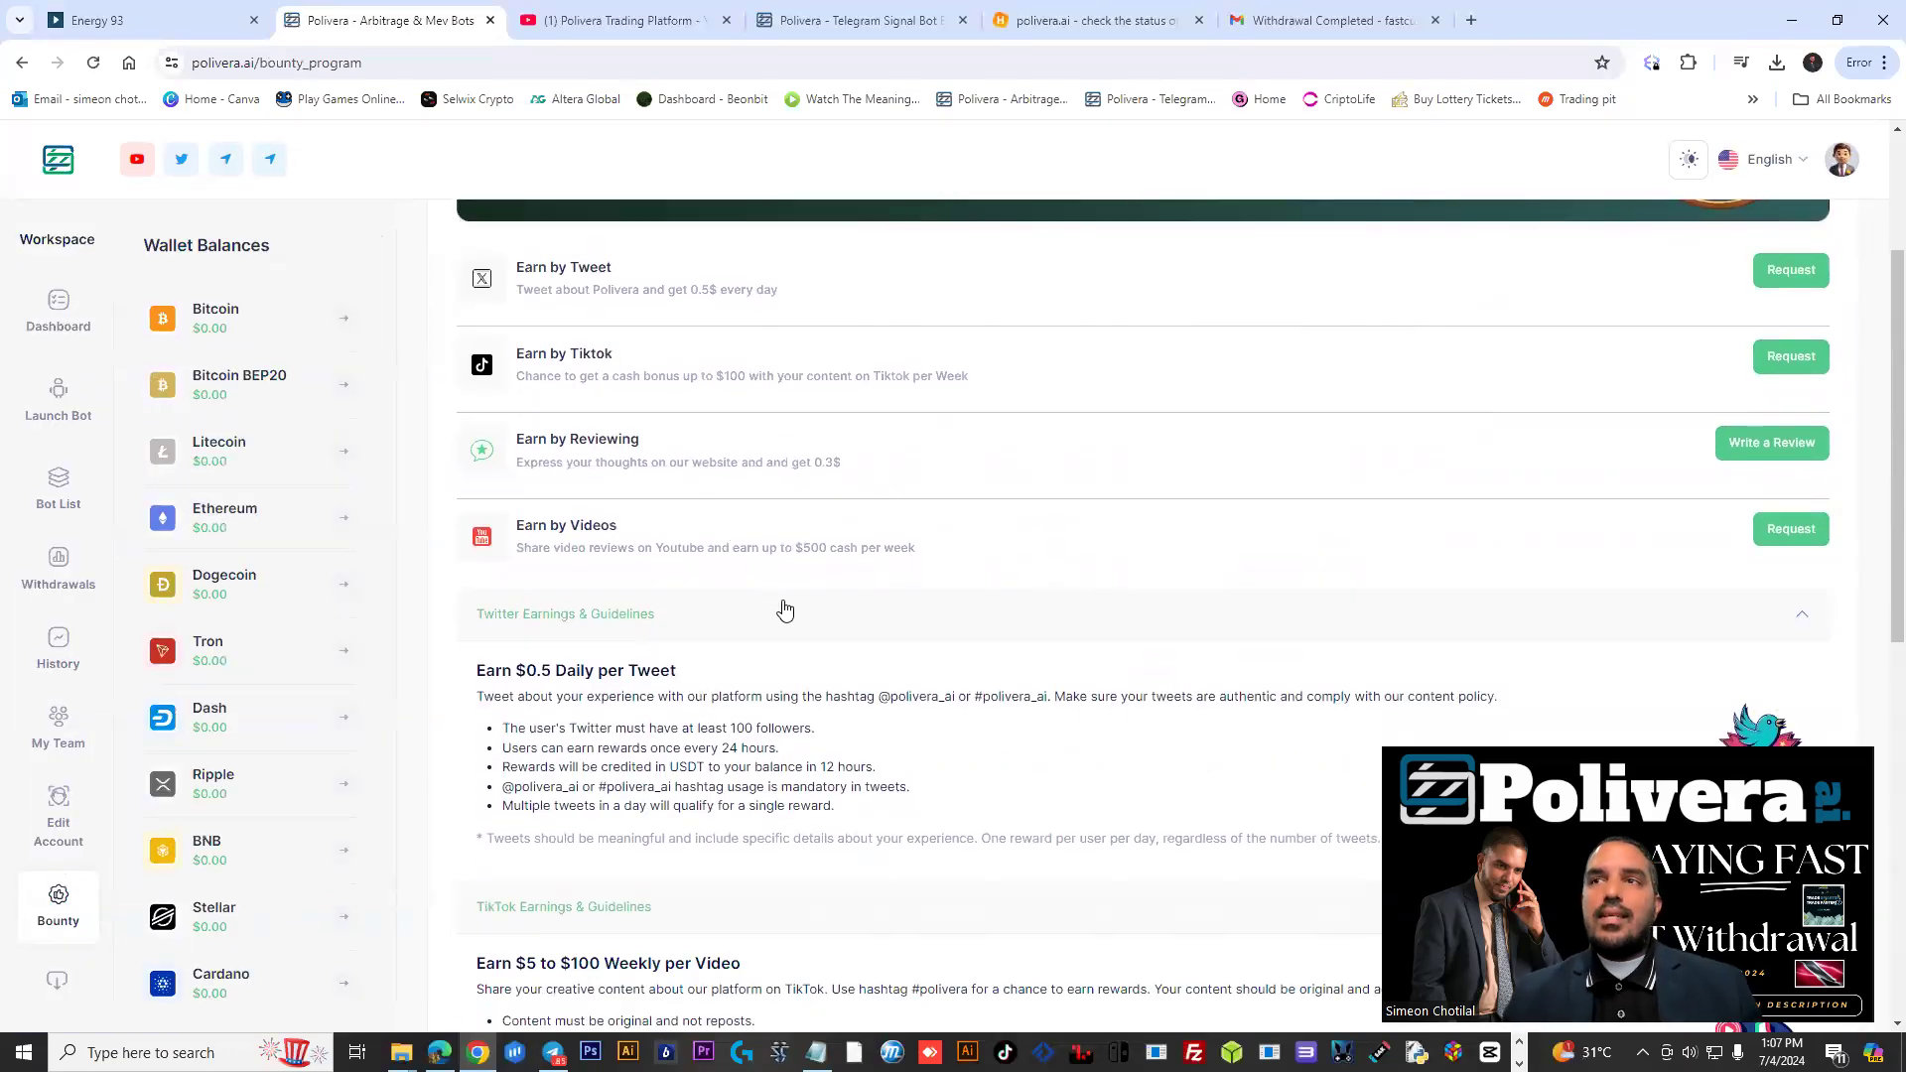
{"action": "scroll", "scroll_direction": "down", "scroll_amount": 3}
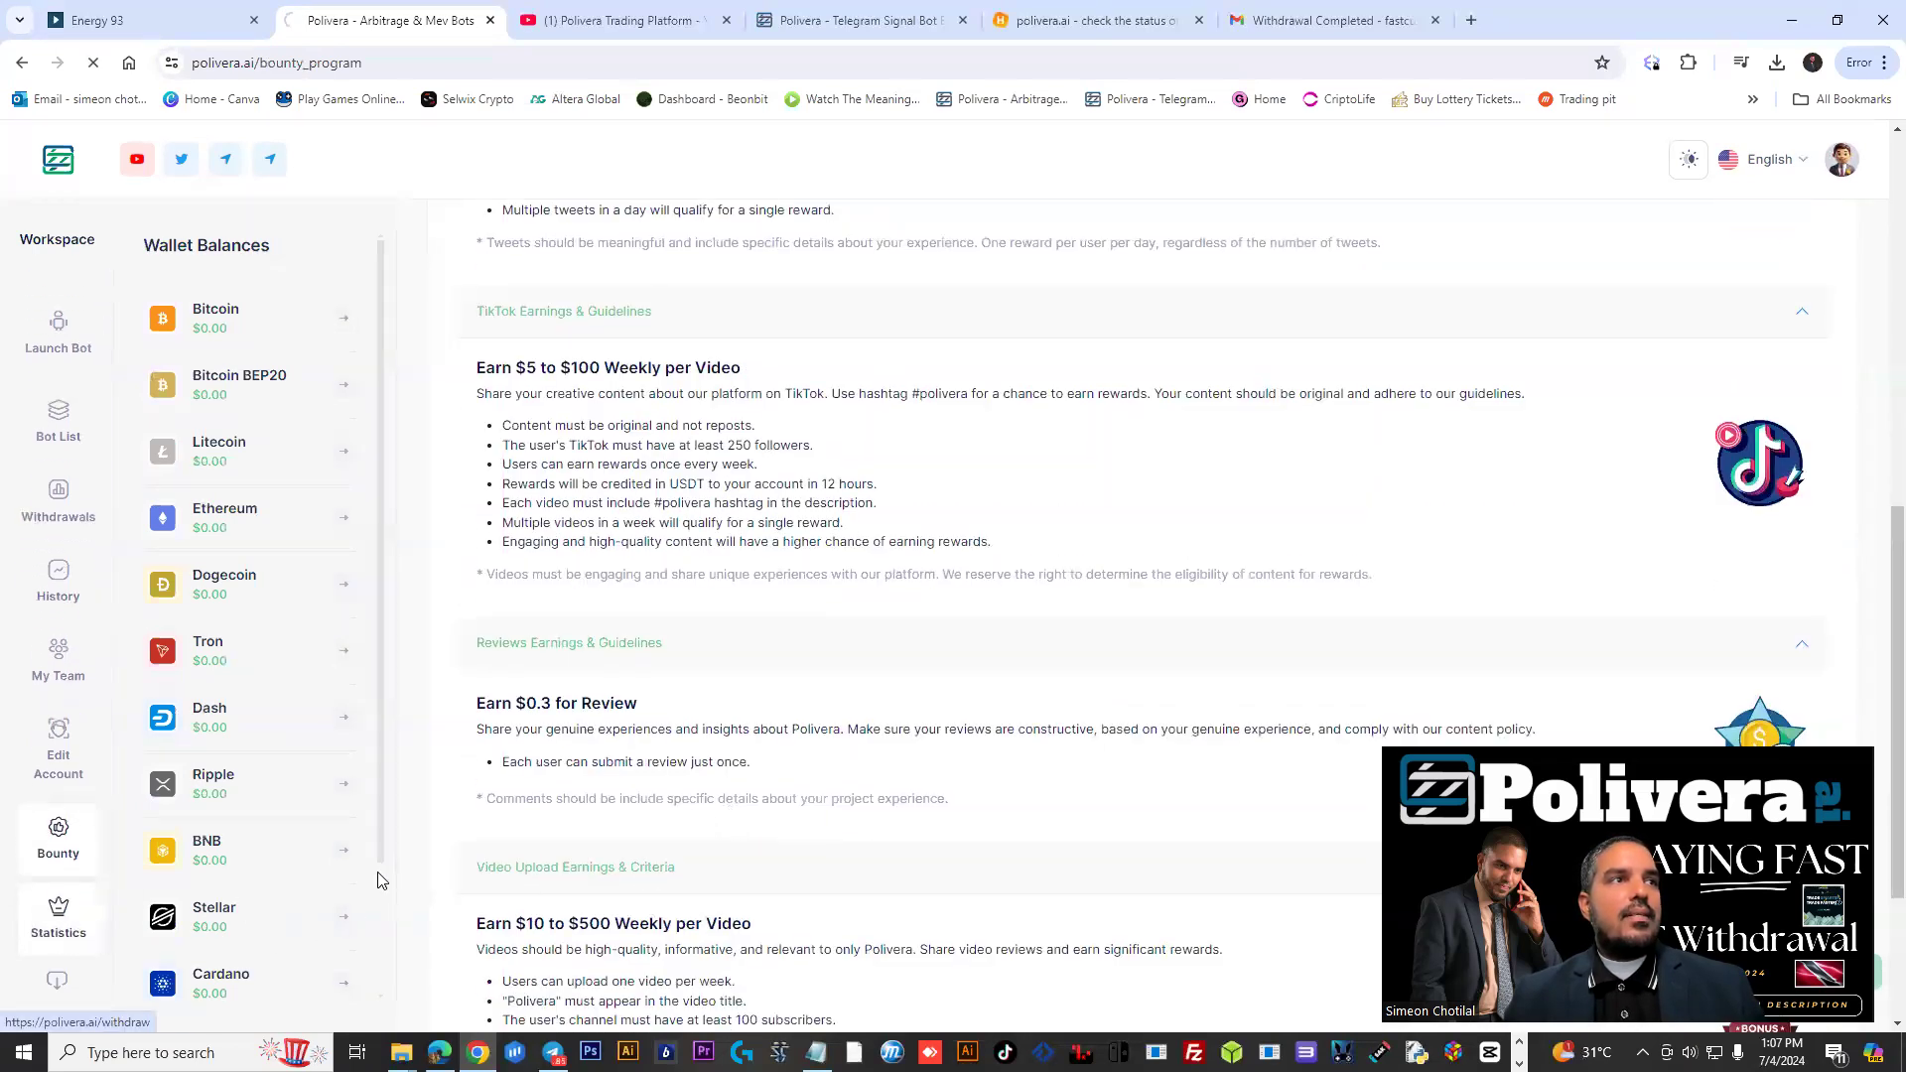
{"action": "left_click", "coordinate": [57, 933]}
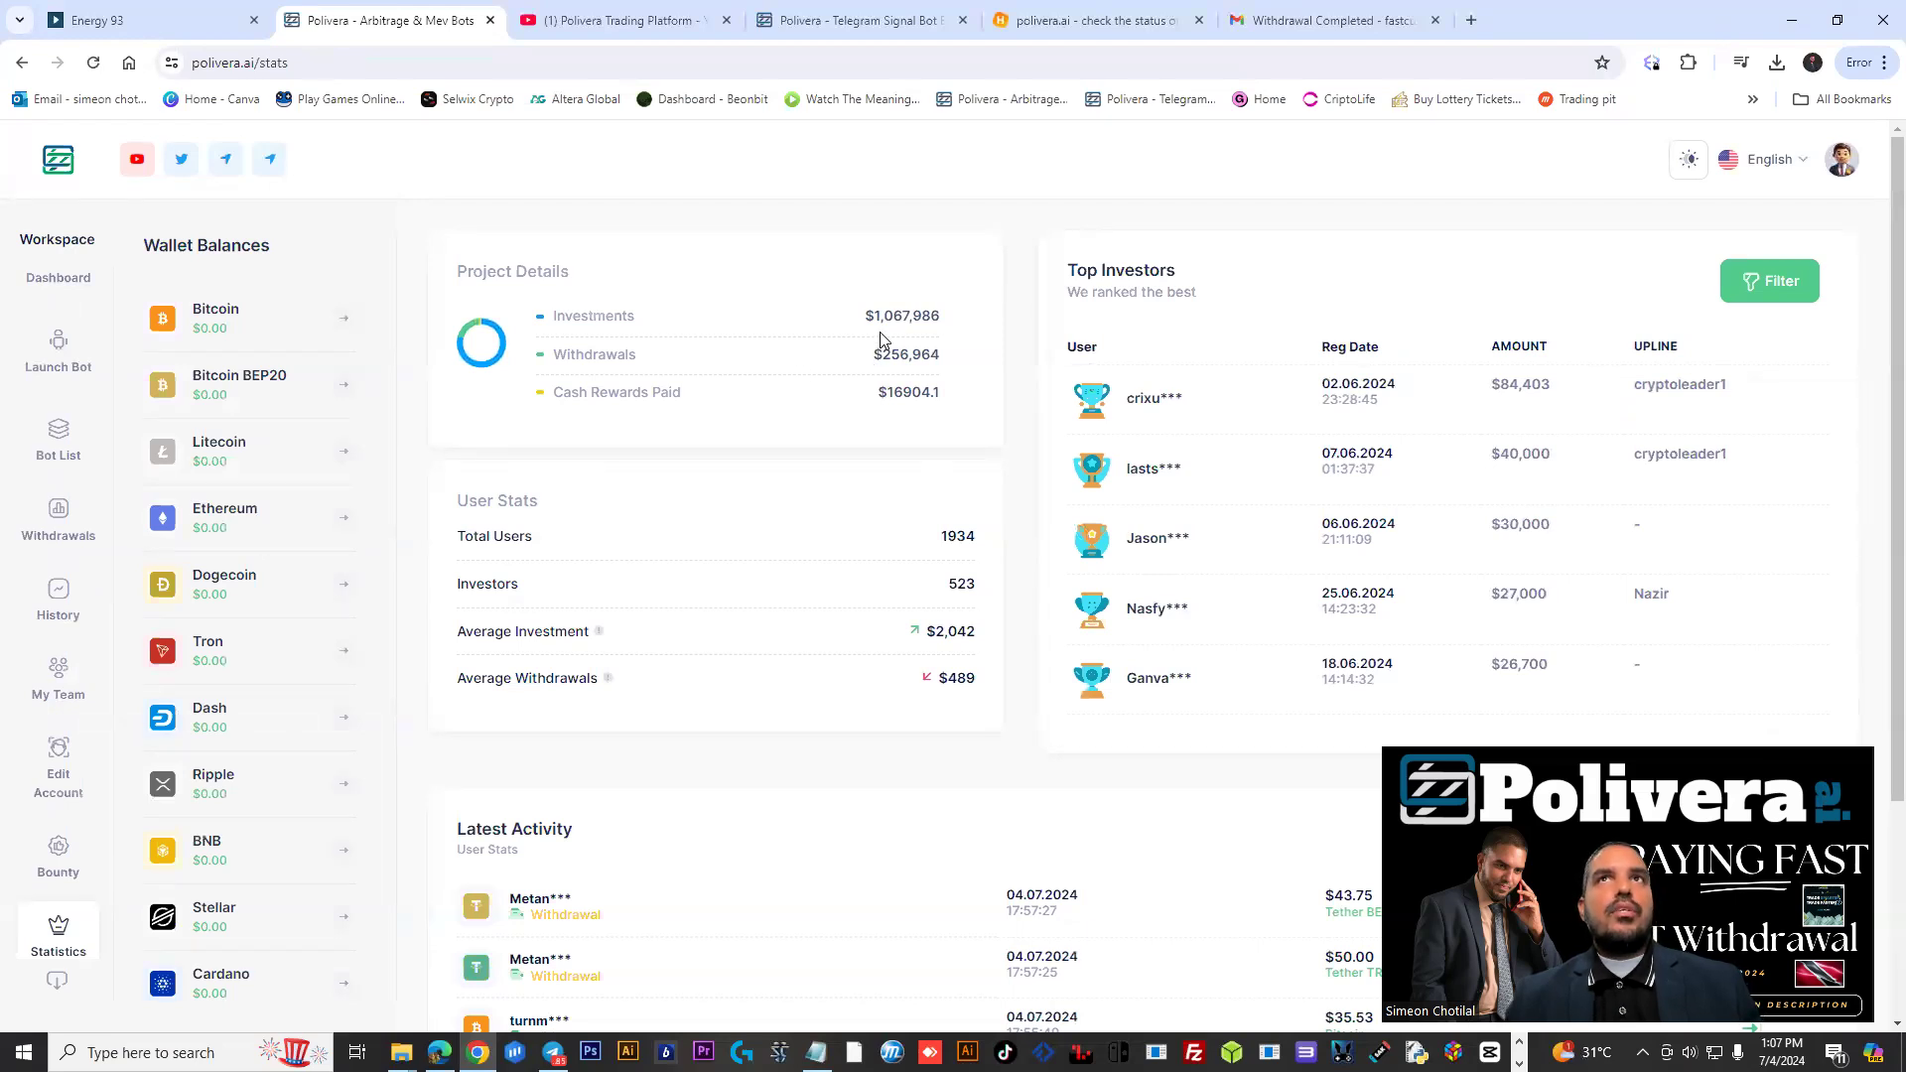
{"action": "mouse_move", "coordinate": [822, 866]}
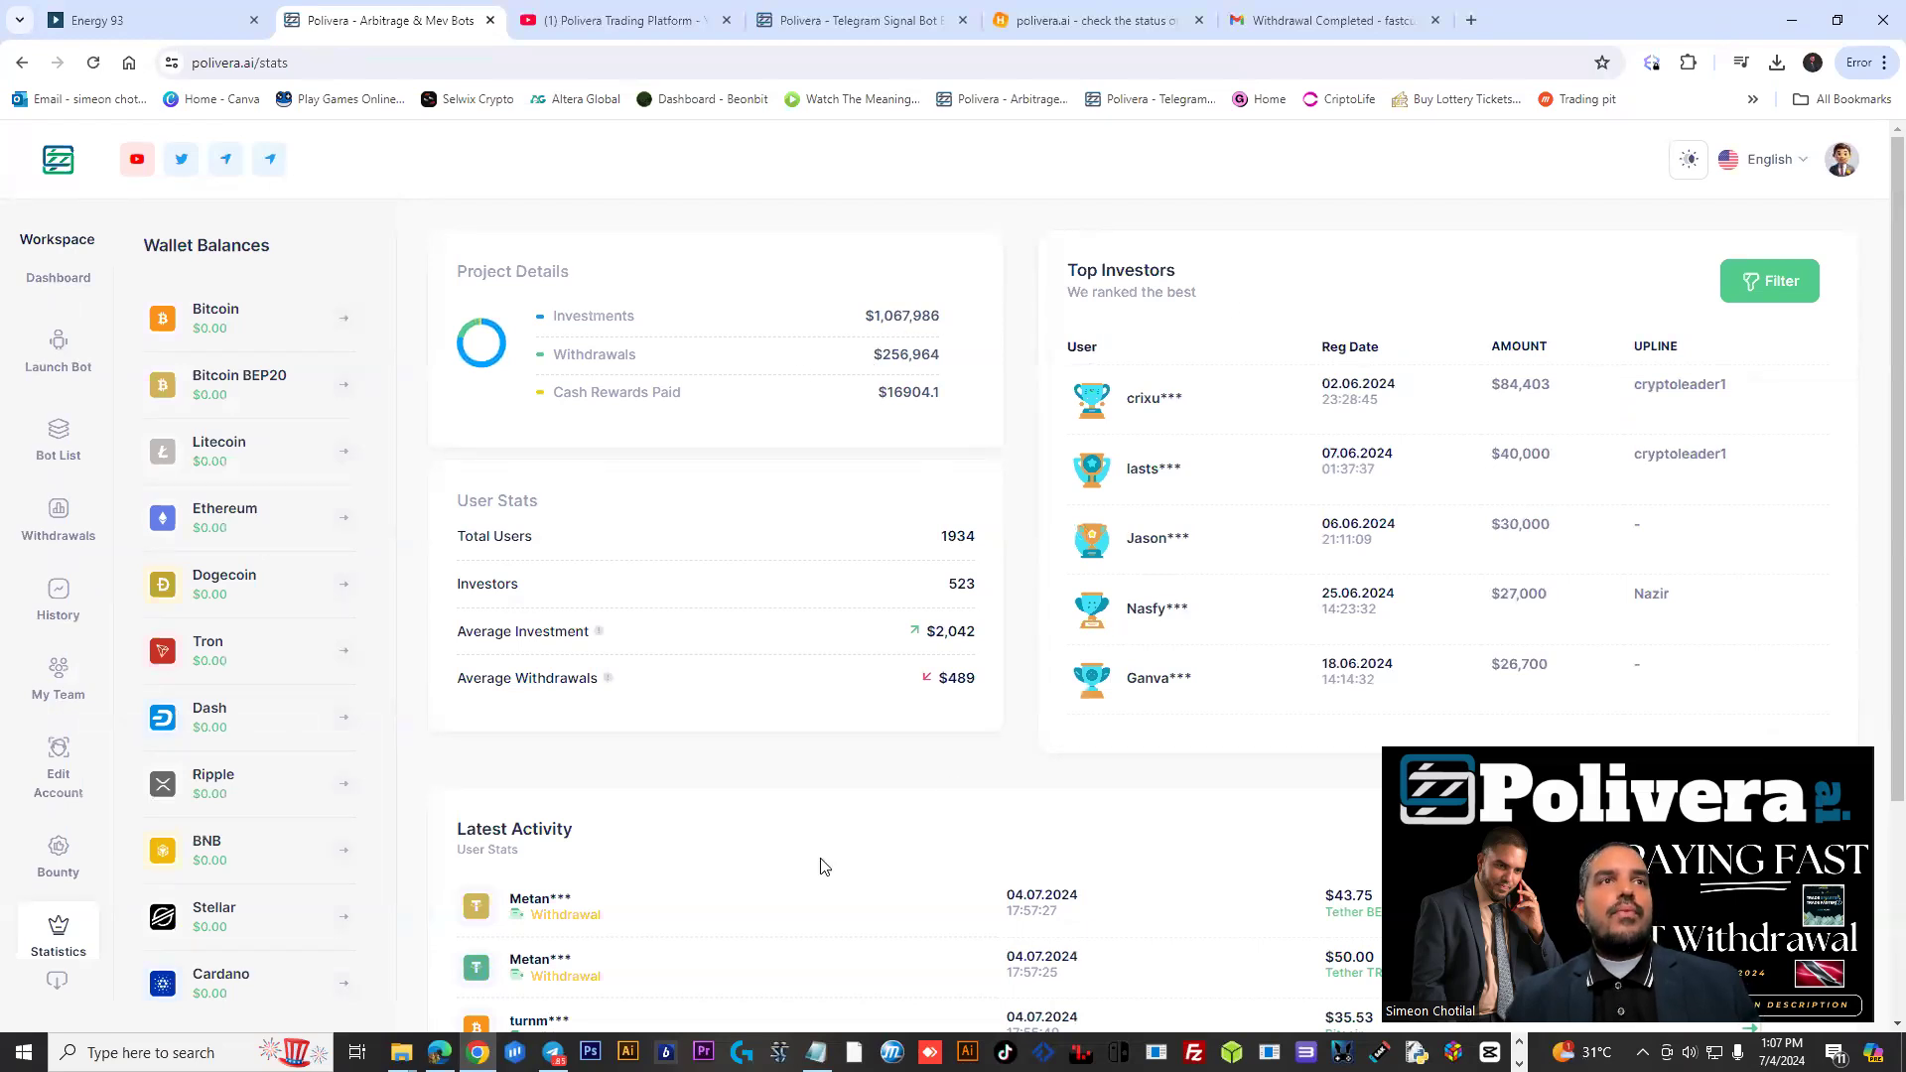
Scroll the Statistics page down to the Latest Activity withdrawals list
{"action": "scroll", "scroll_direction": "down", "scroll_amount": 3}
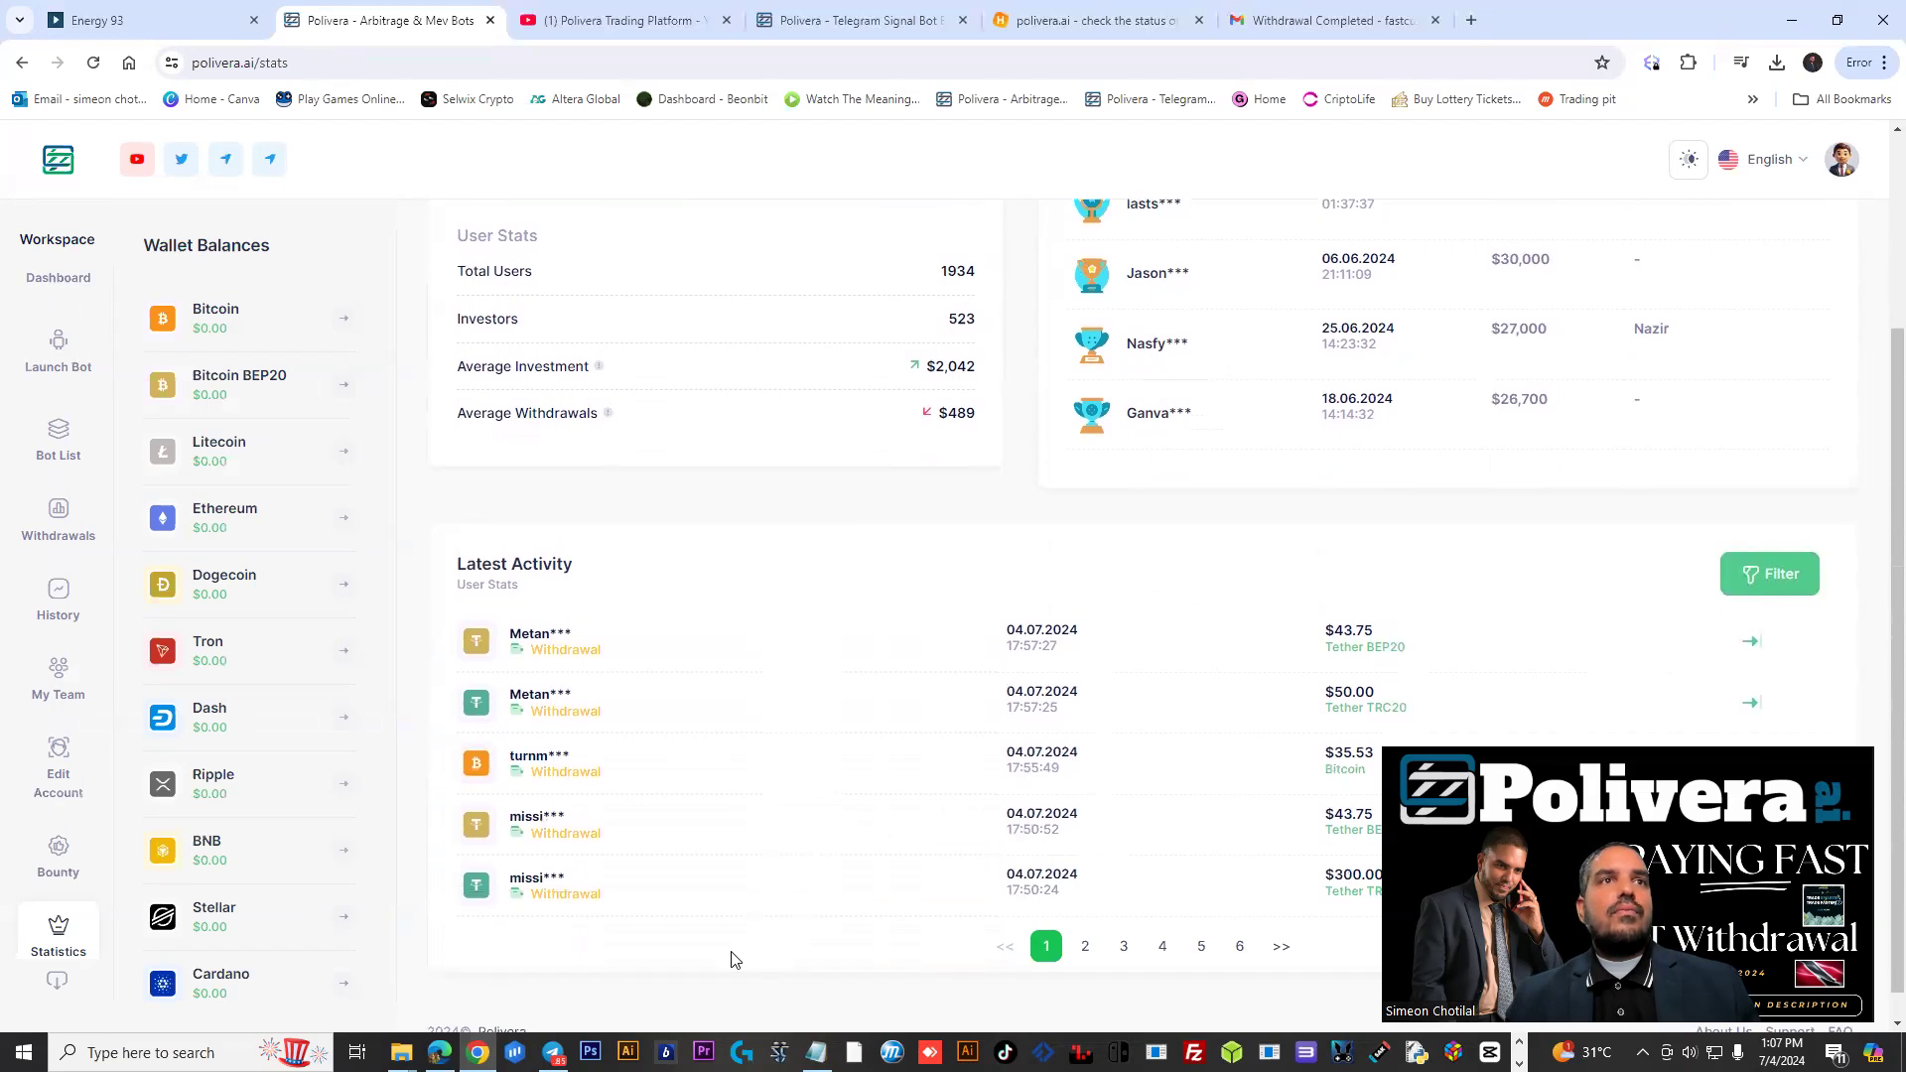